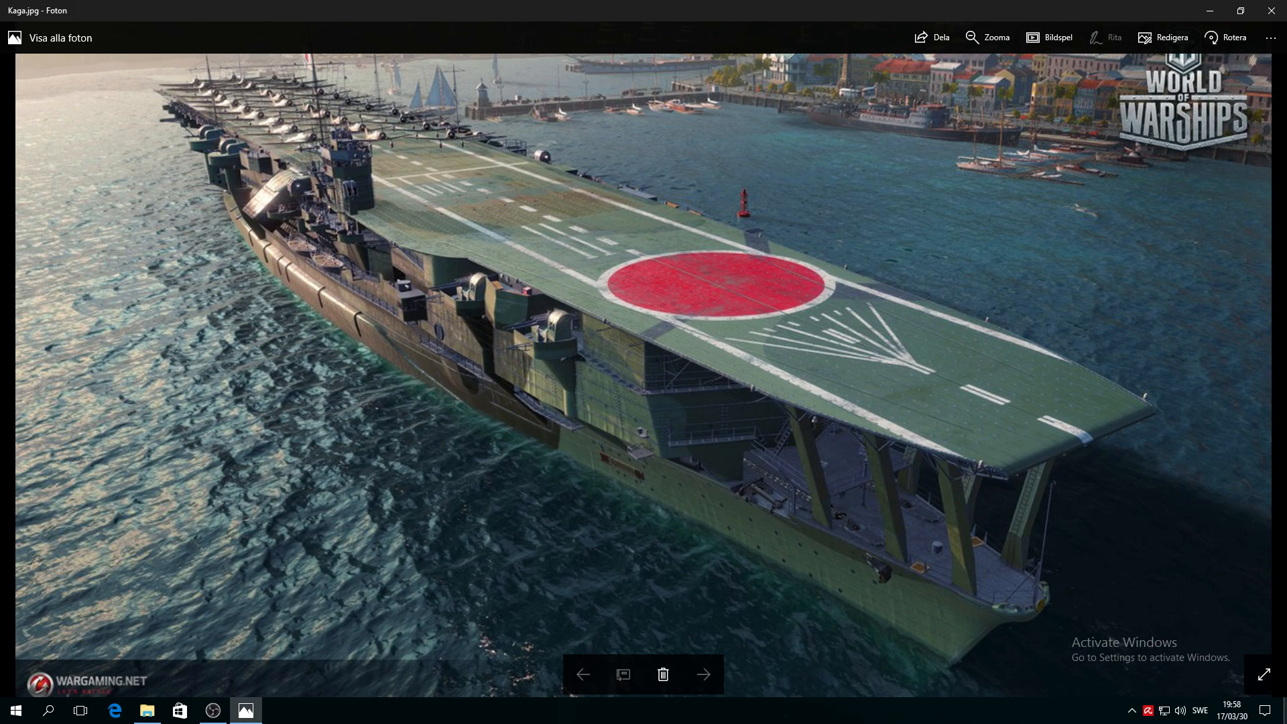
mouse_move(895, 681)
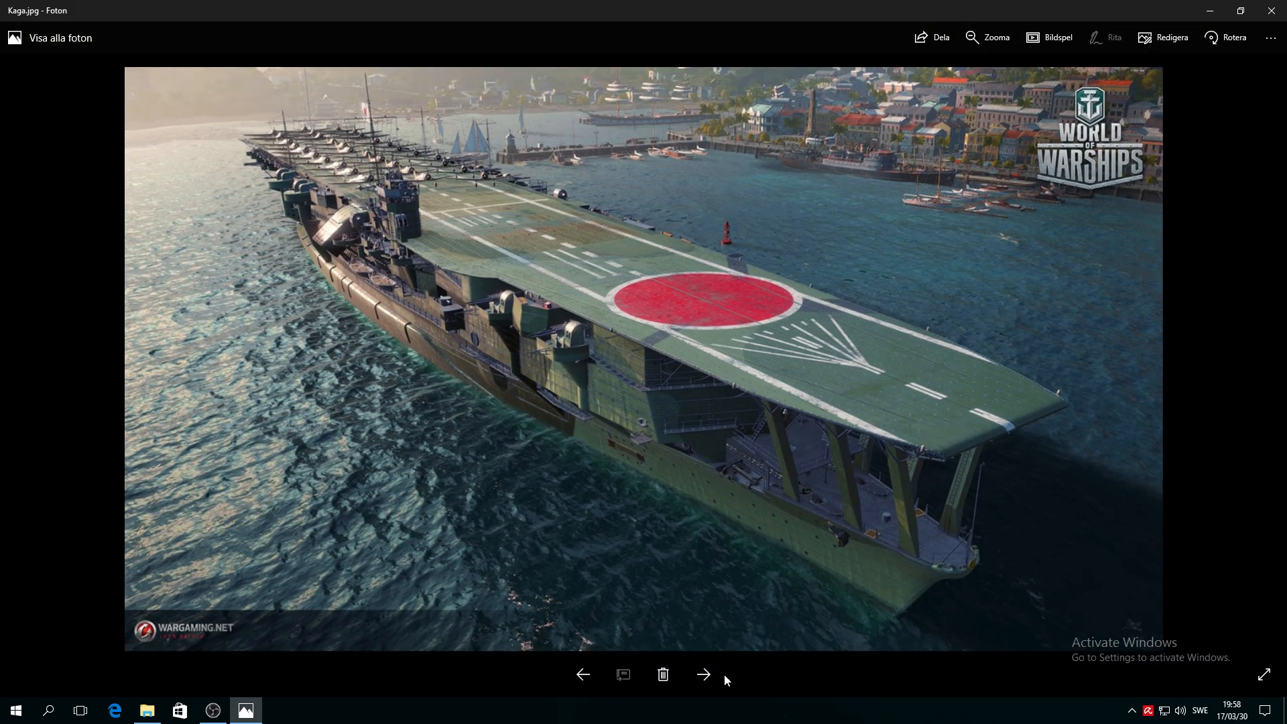
Step forward from Kaga.jpg through renders kagap1–kagap5 to the kagas1.jpg stats screenshot
left_click(702, 673)
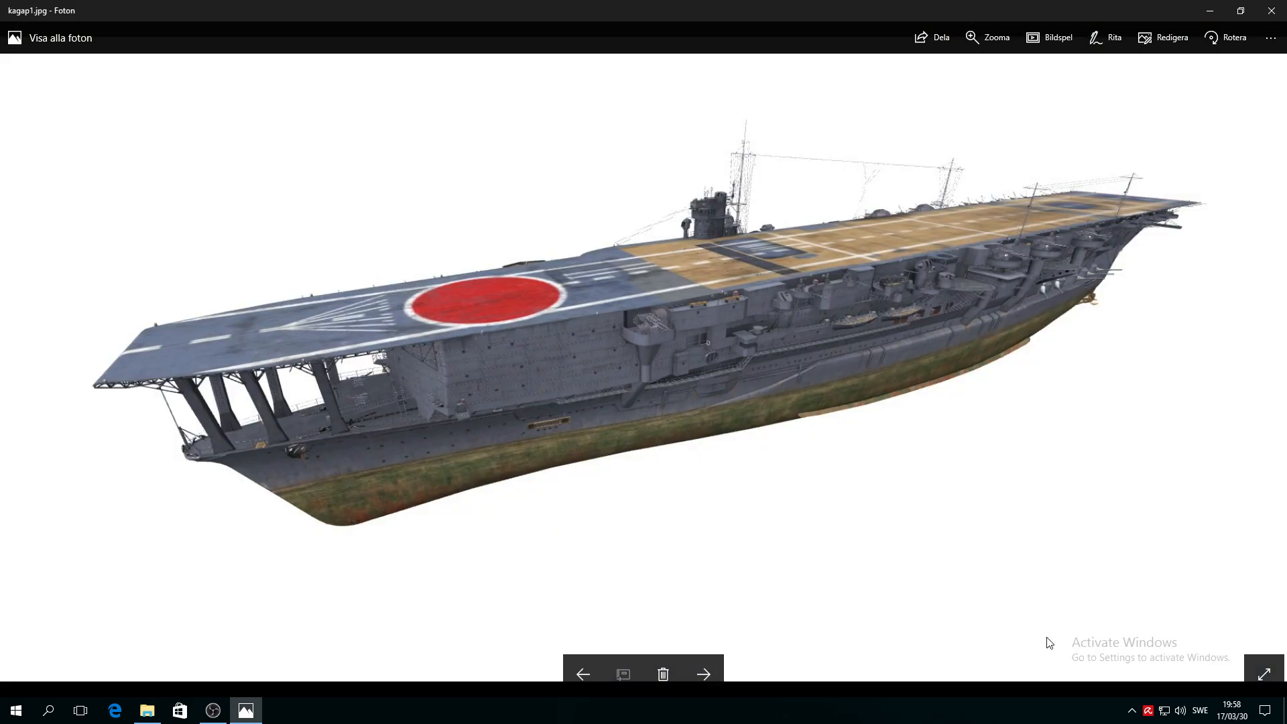
mouse_move(1133, 475)
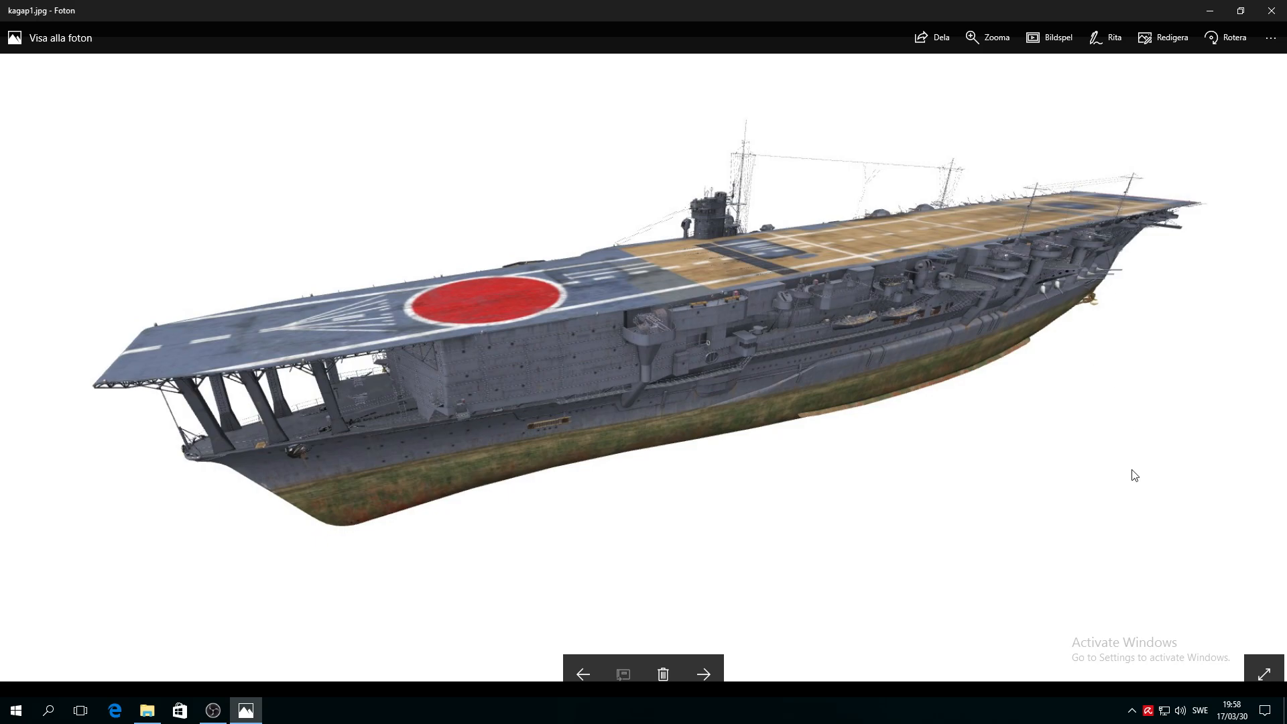
mouse_move(761, 626)
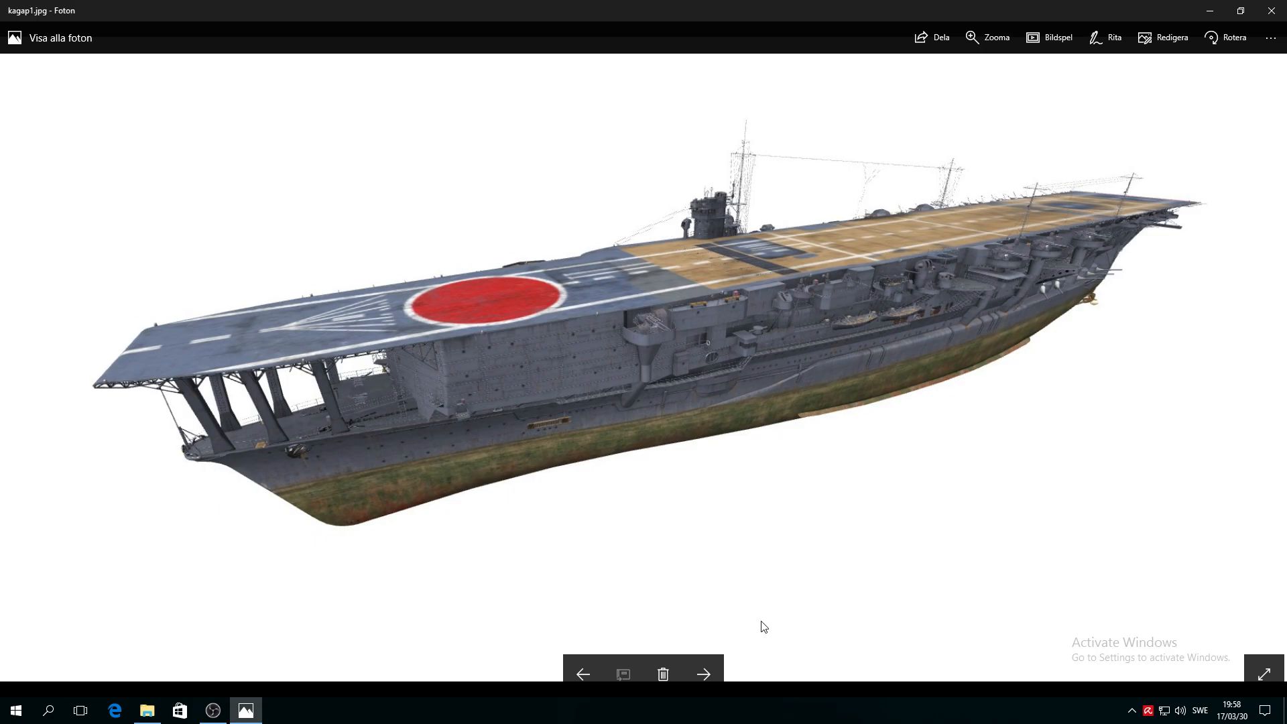
left_click(702, 673)
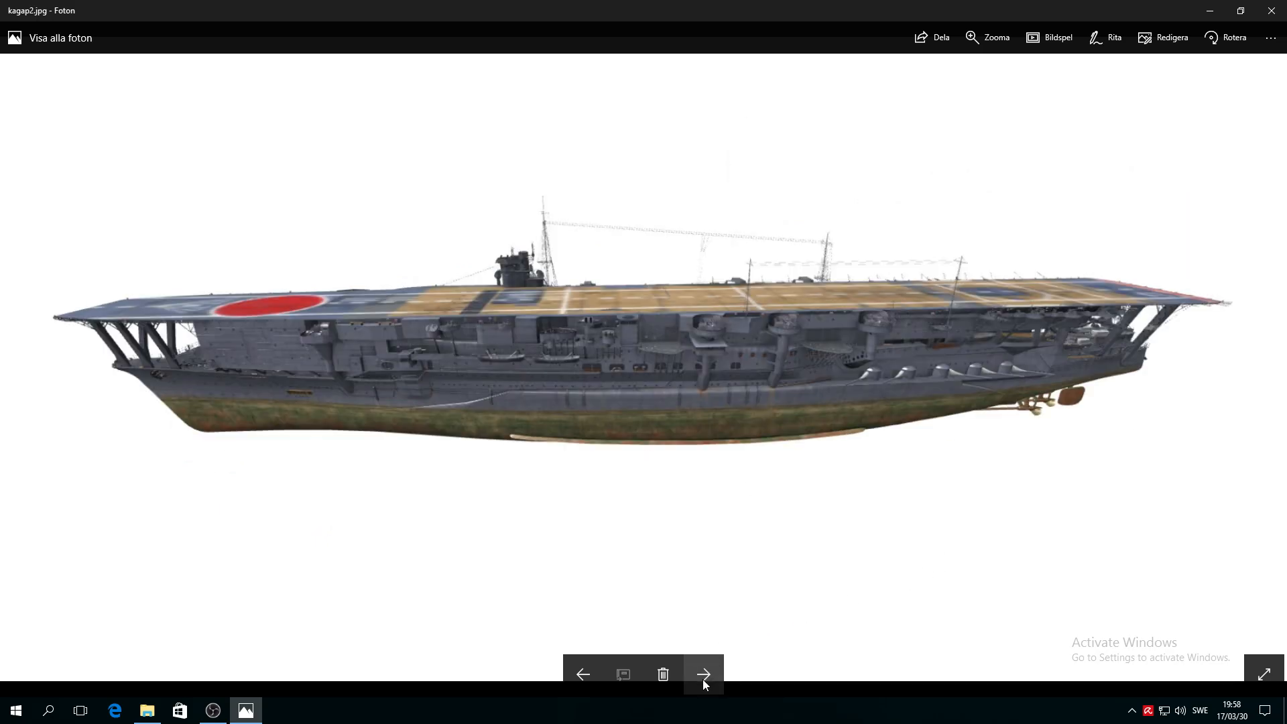
mouse_move(851, 391)
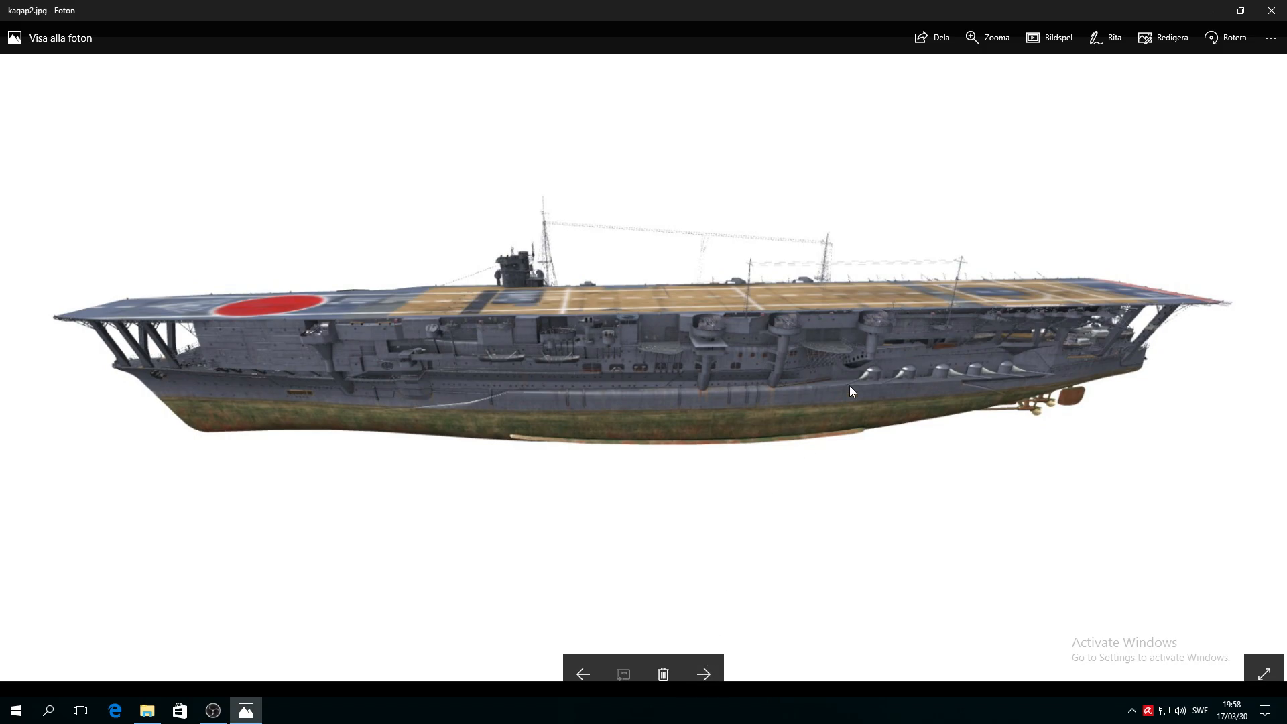
mouse_move(866, 347)
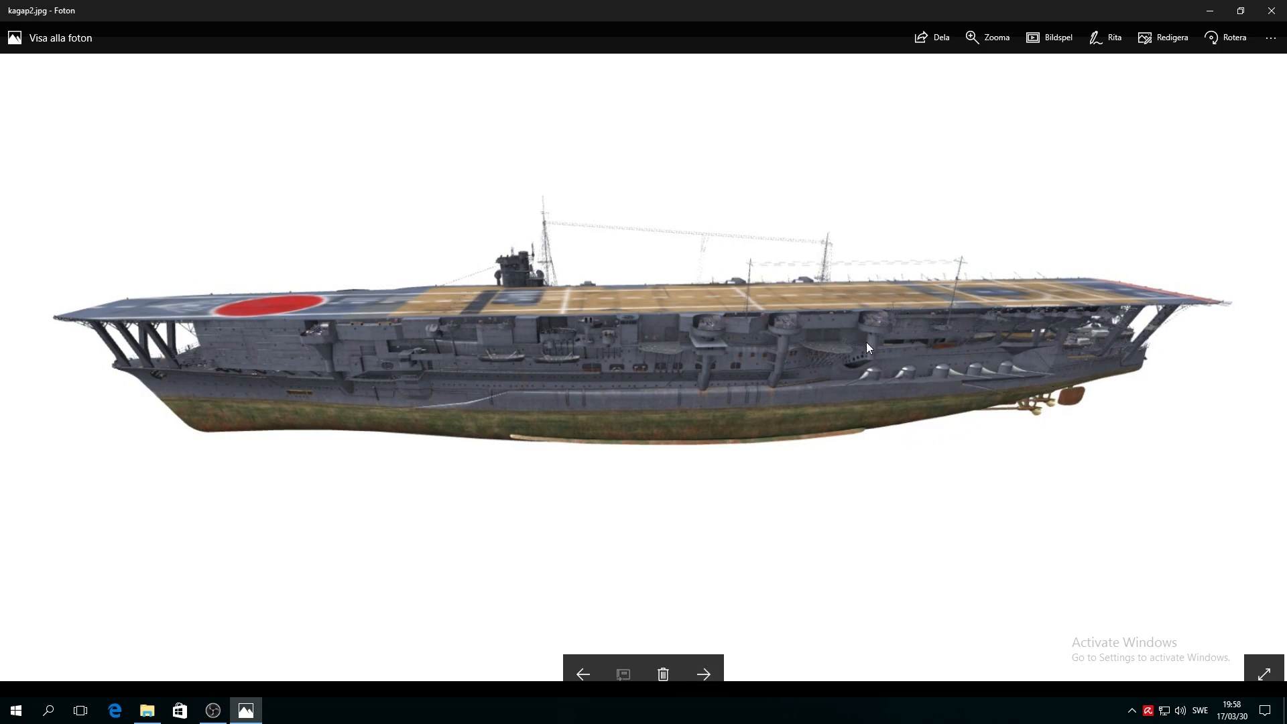
mouse_move(771, 624)
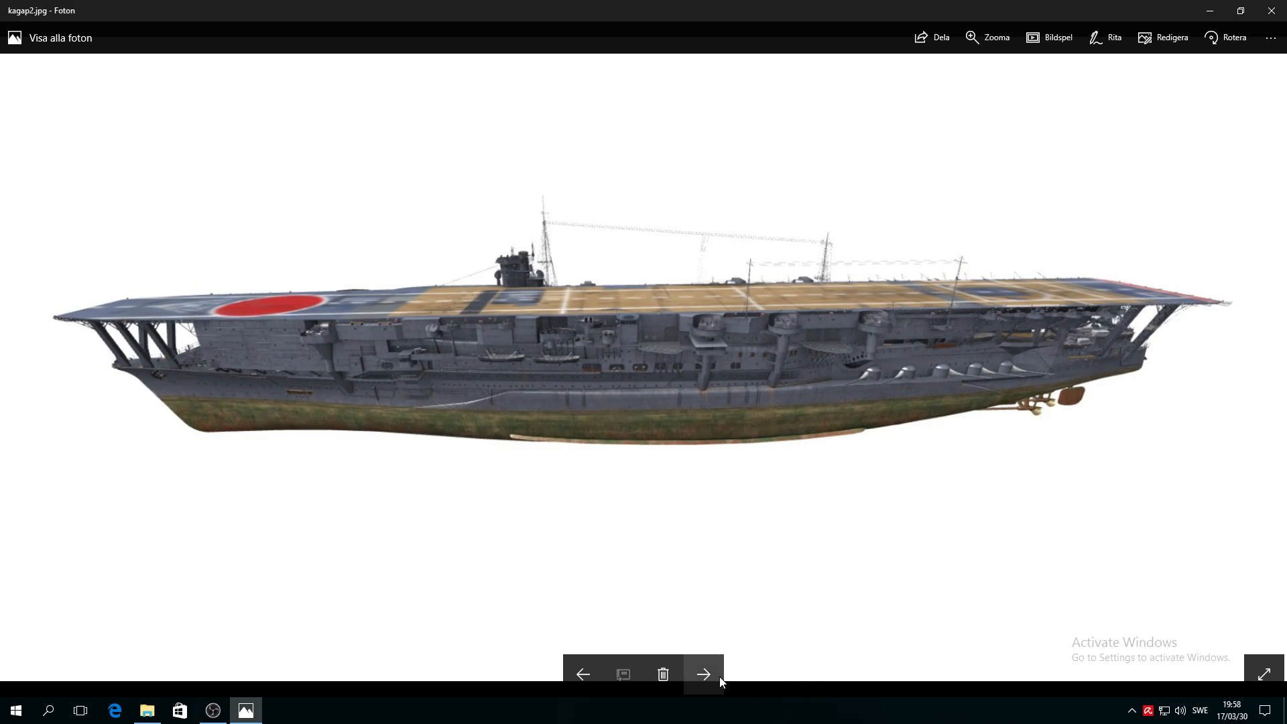
left_click(702, 673)
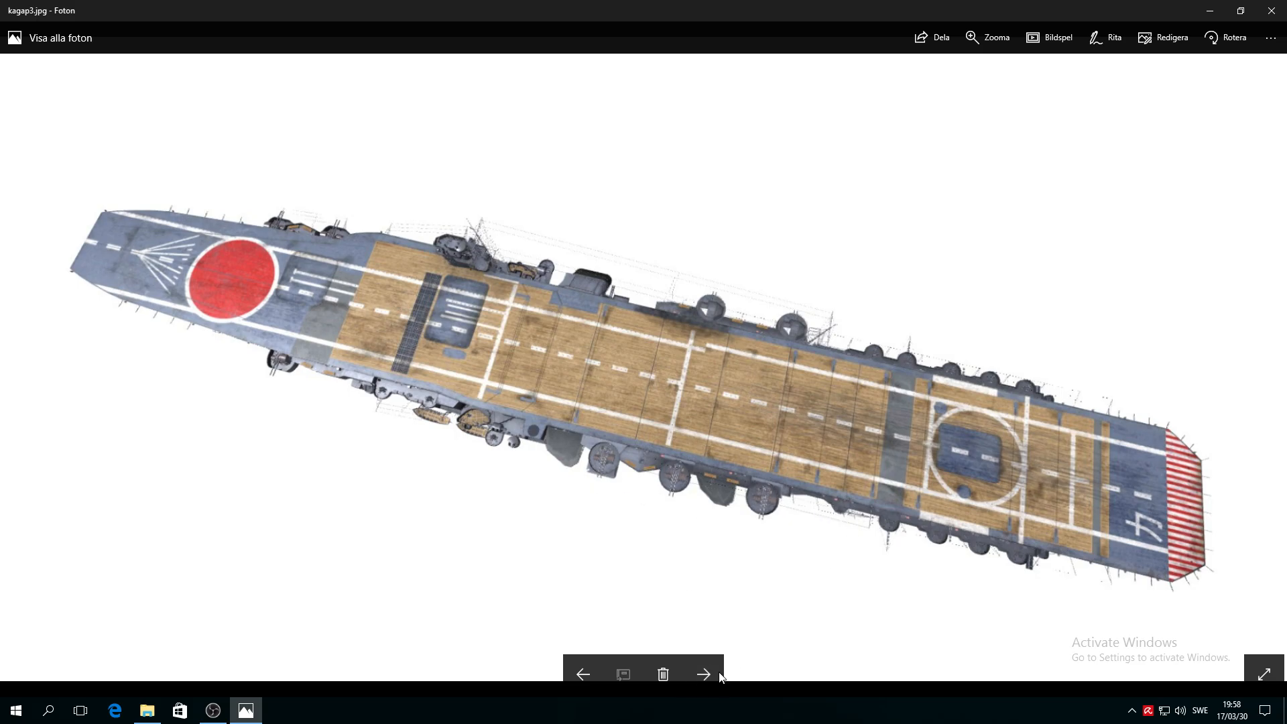
left_click(703, 673)
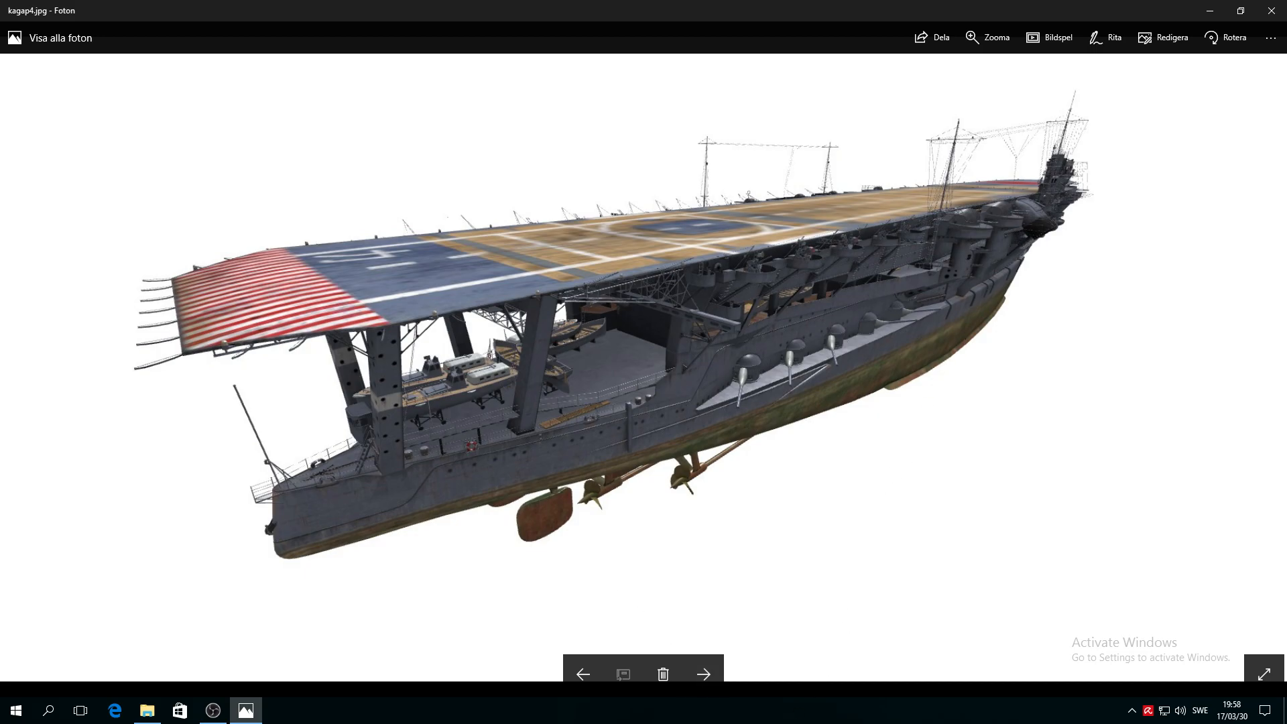
mouse_move(702, 674)
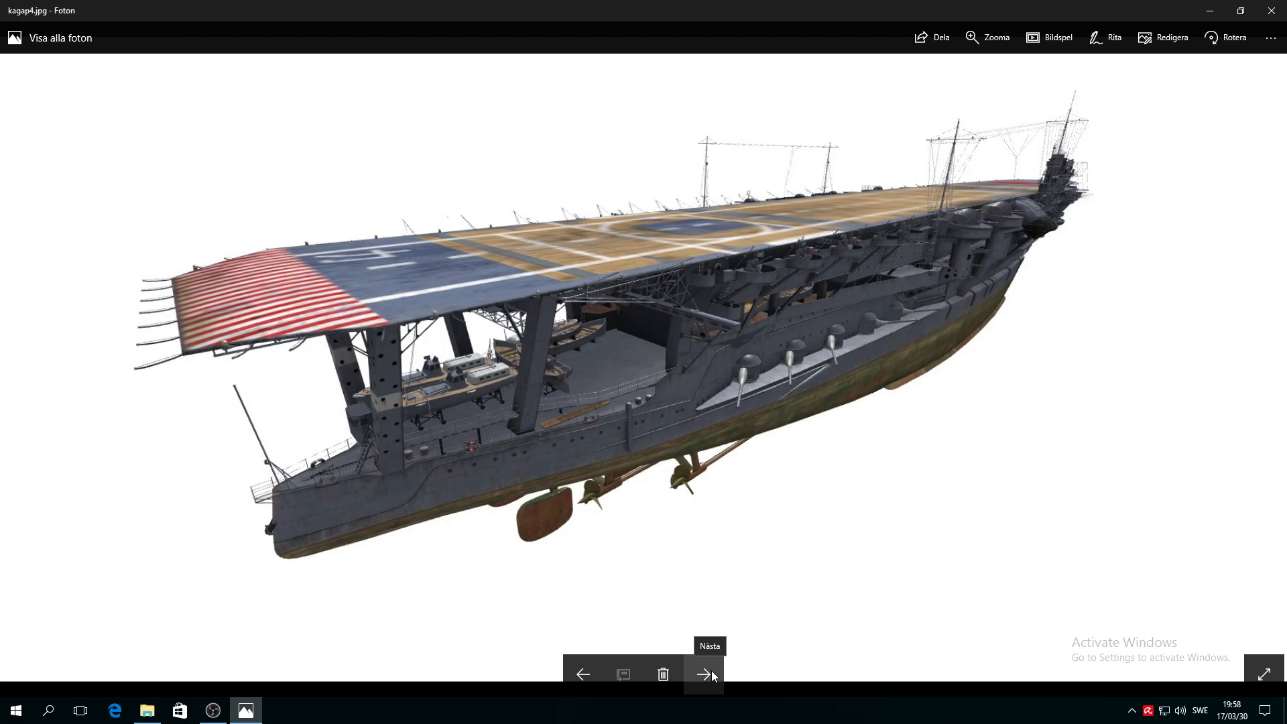
left_click(701, 673)
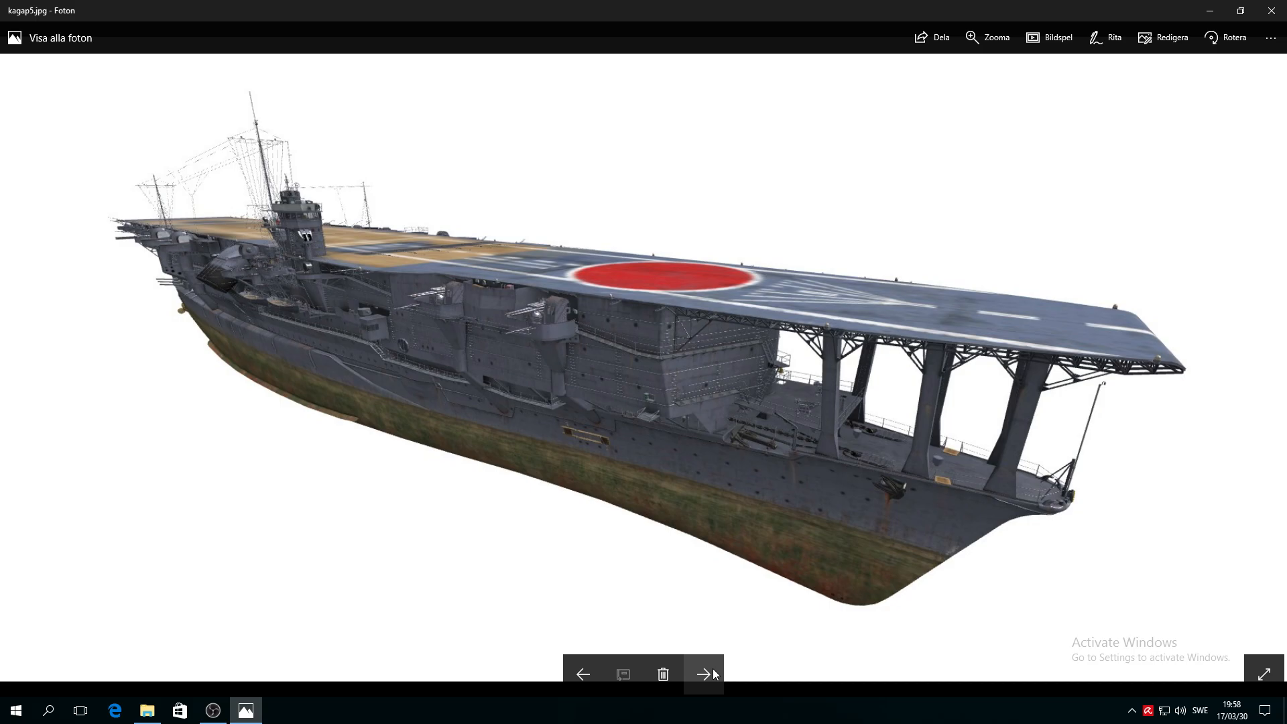
left_click(702, 674)
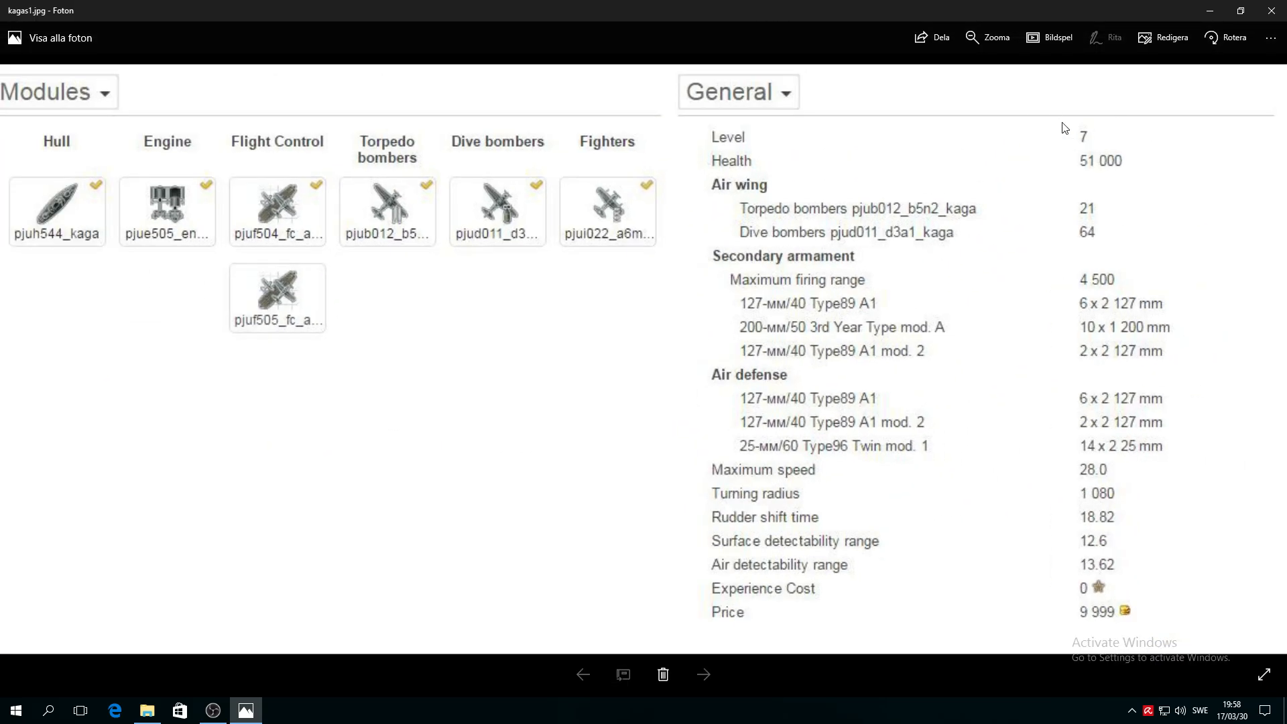
mouse_move(1231, 209)
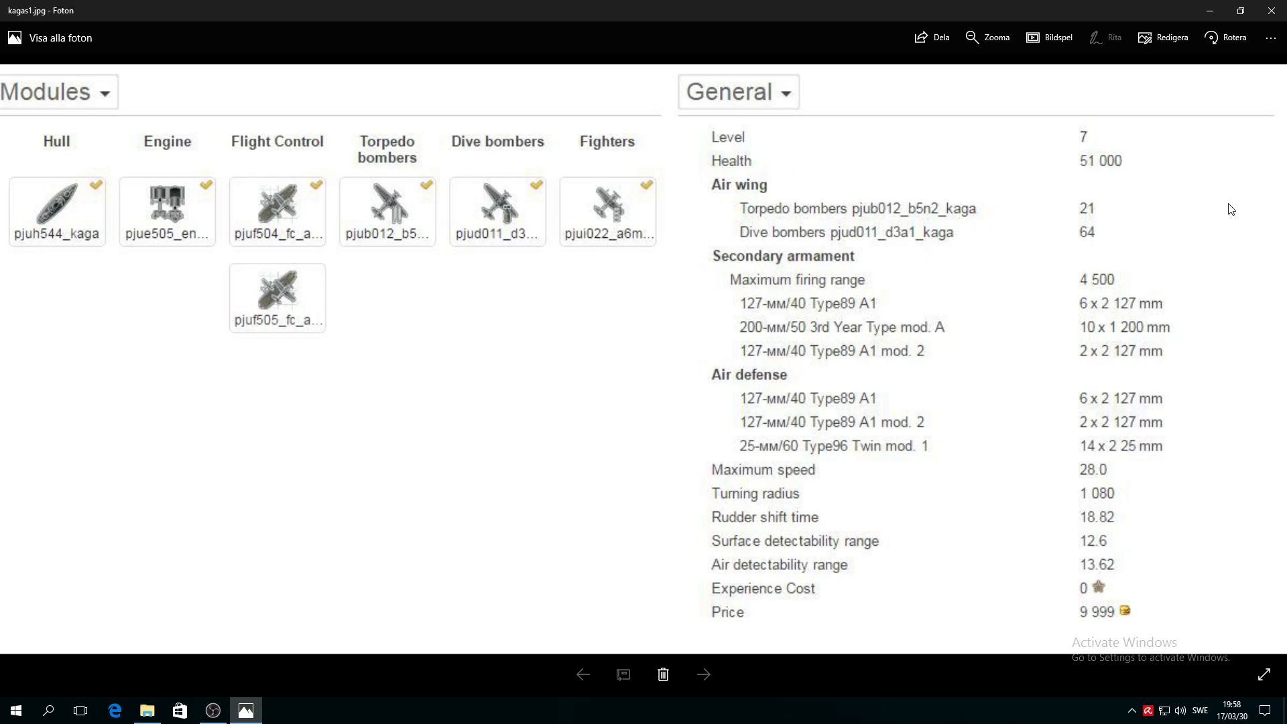
mouse_move(742, 209)
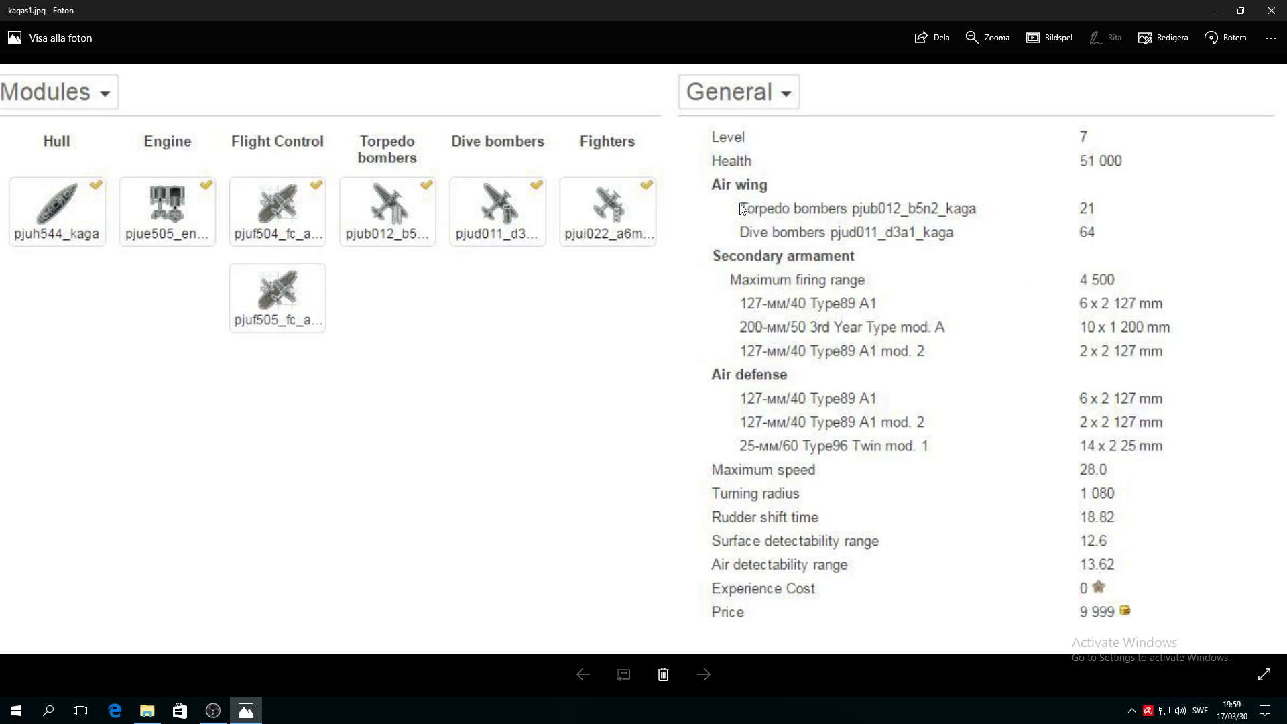
mouse_move(786, 227)
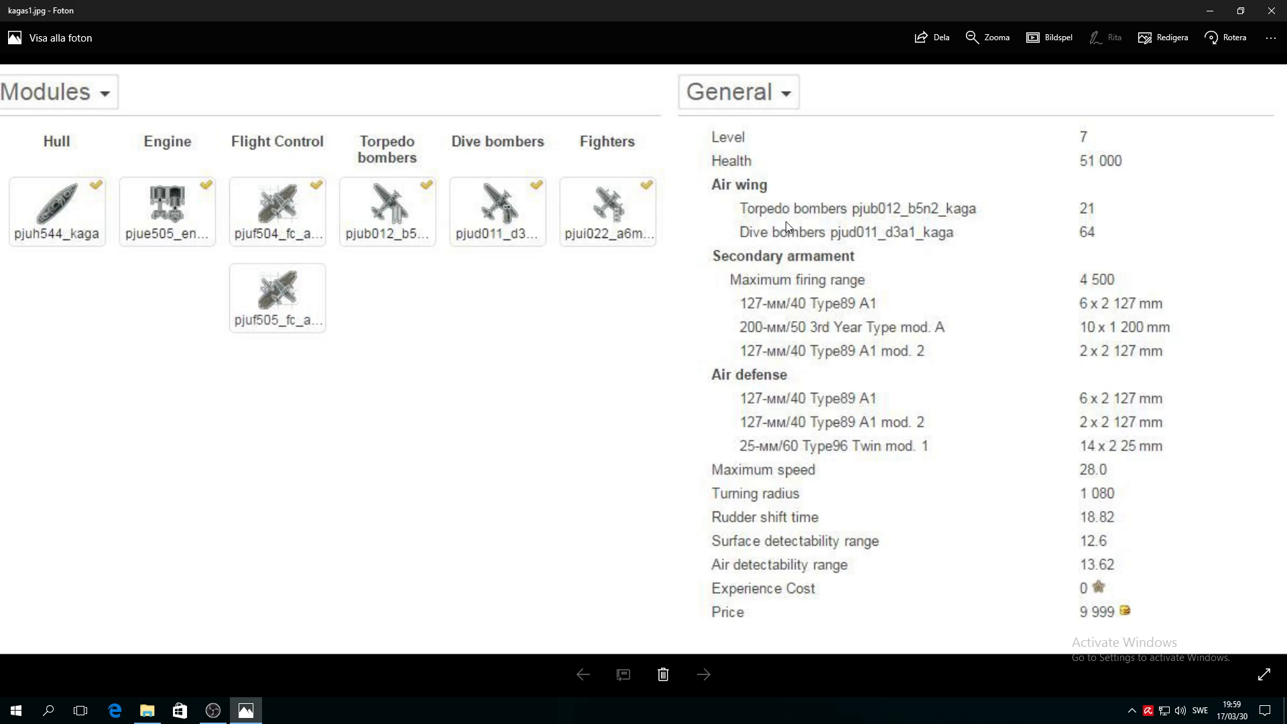
mouse_move(1100, 217)
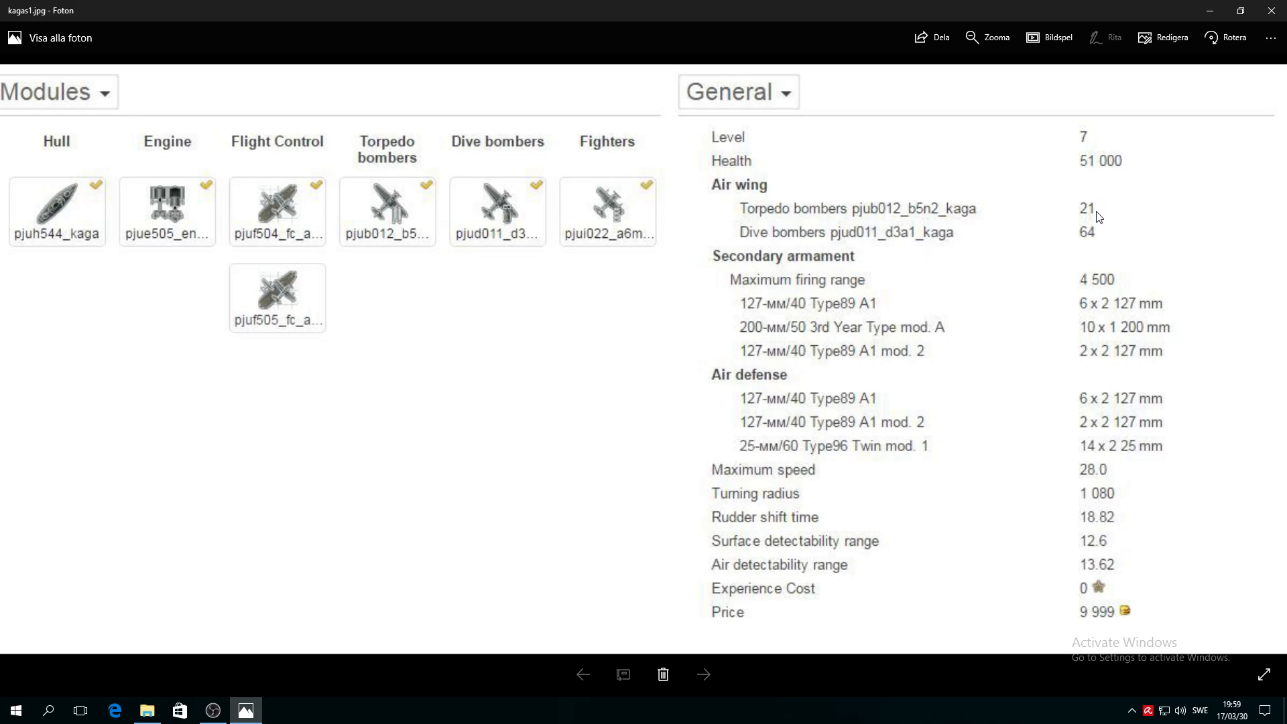
mouse_move(884, 248)
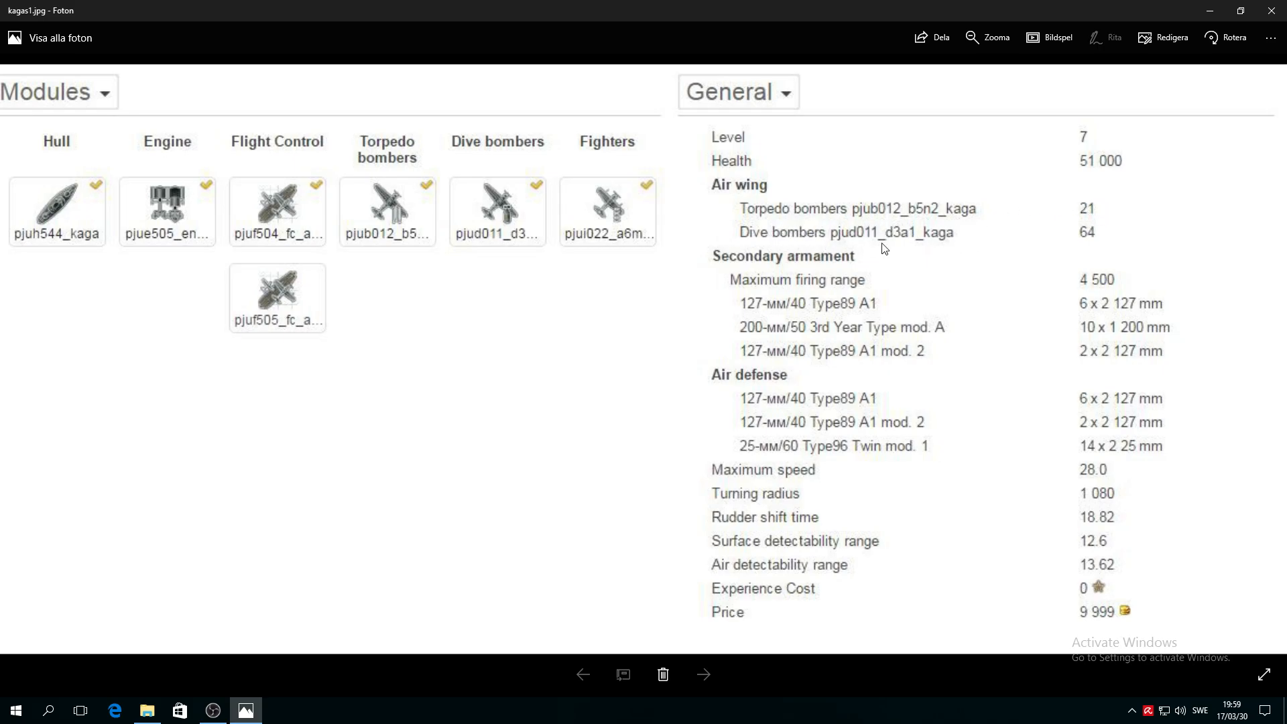
mouse_move(1104, 231)
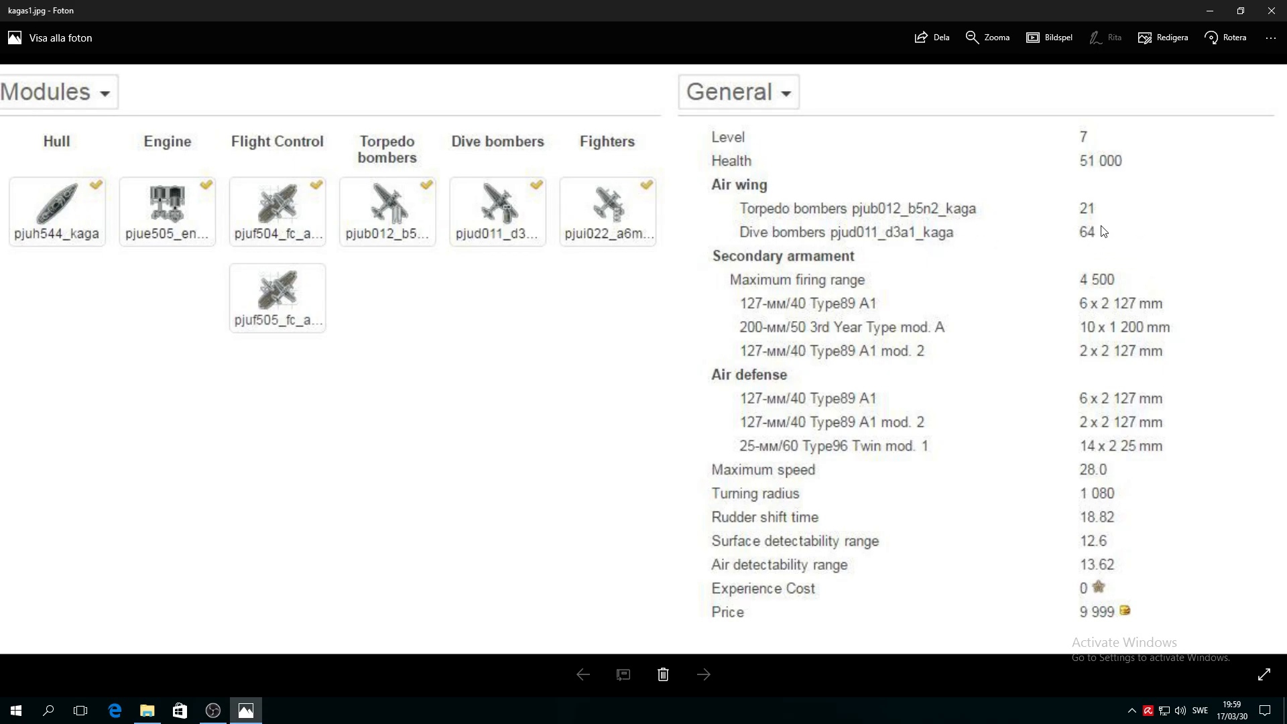
mouse_move(1112, 203)
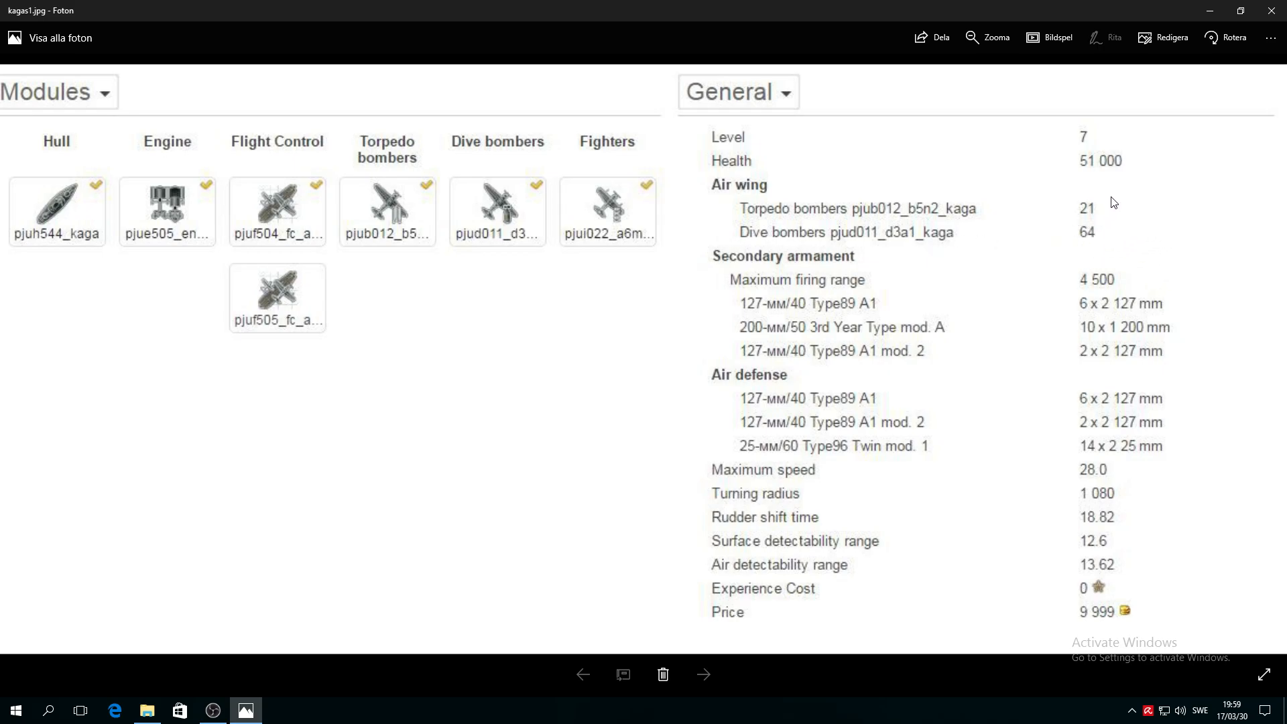
mouse_move(1078, 244)
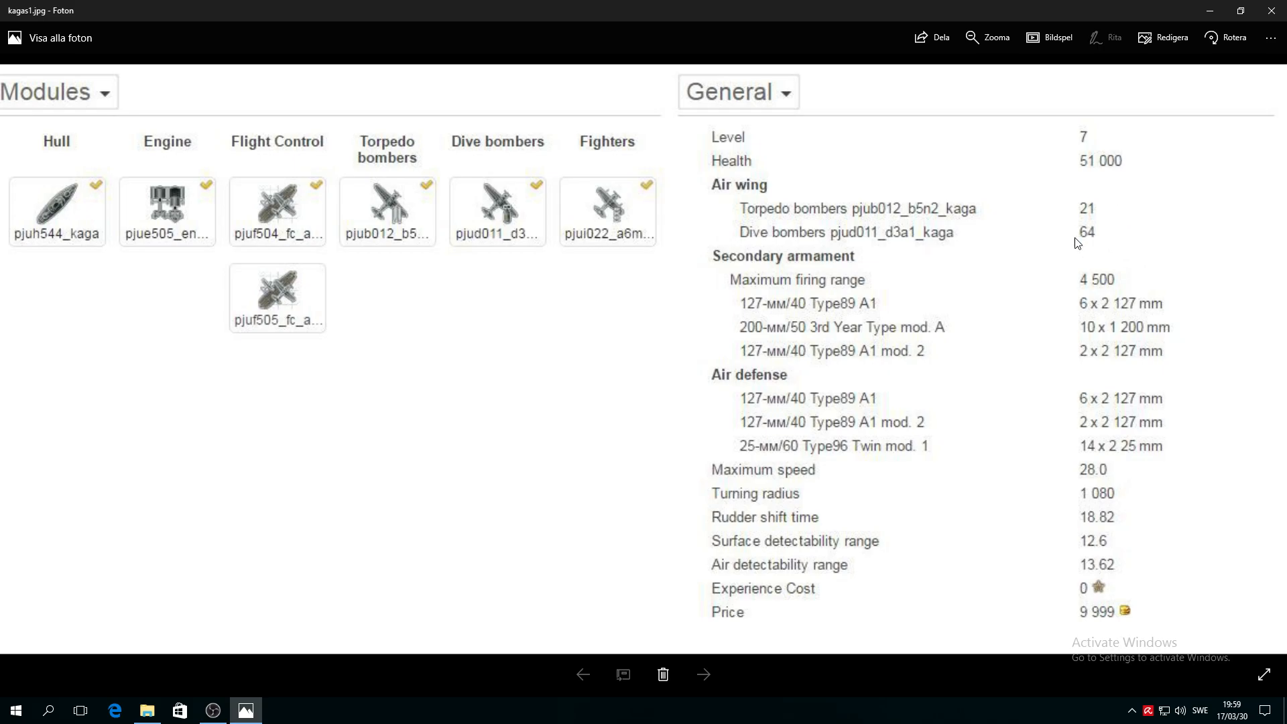
mouse_move(949, 232)
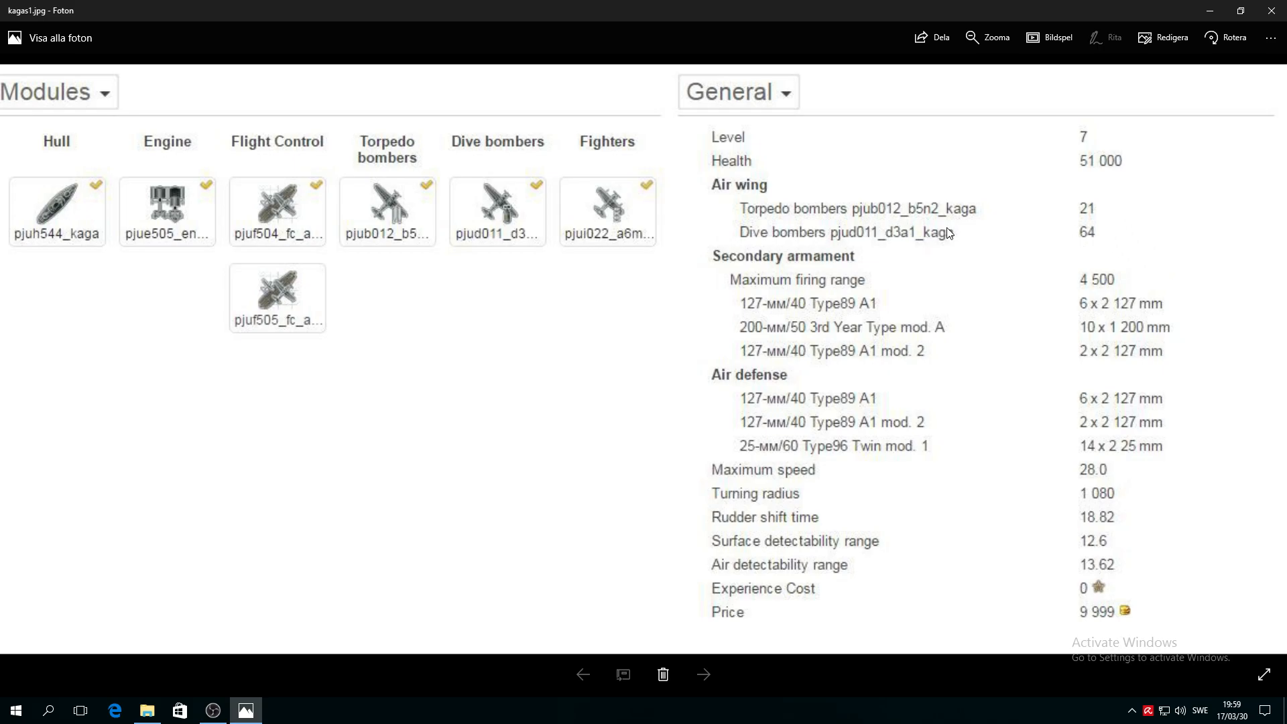
mouse_move(296, 302)
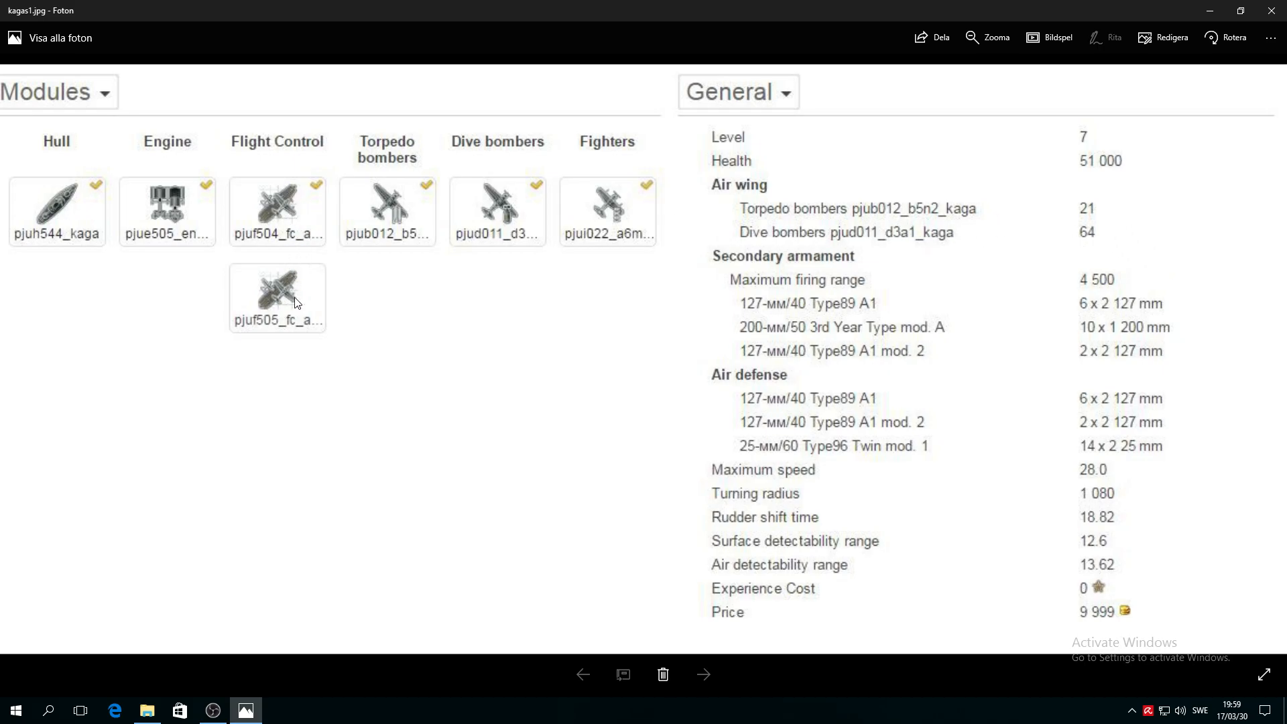
mouse_move(276, 203)
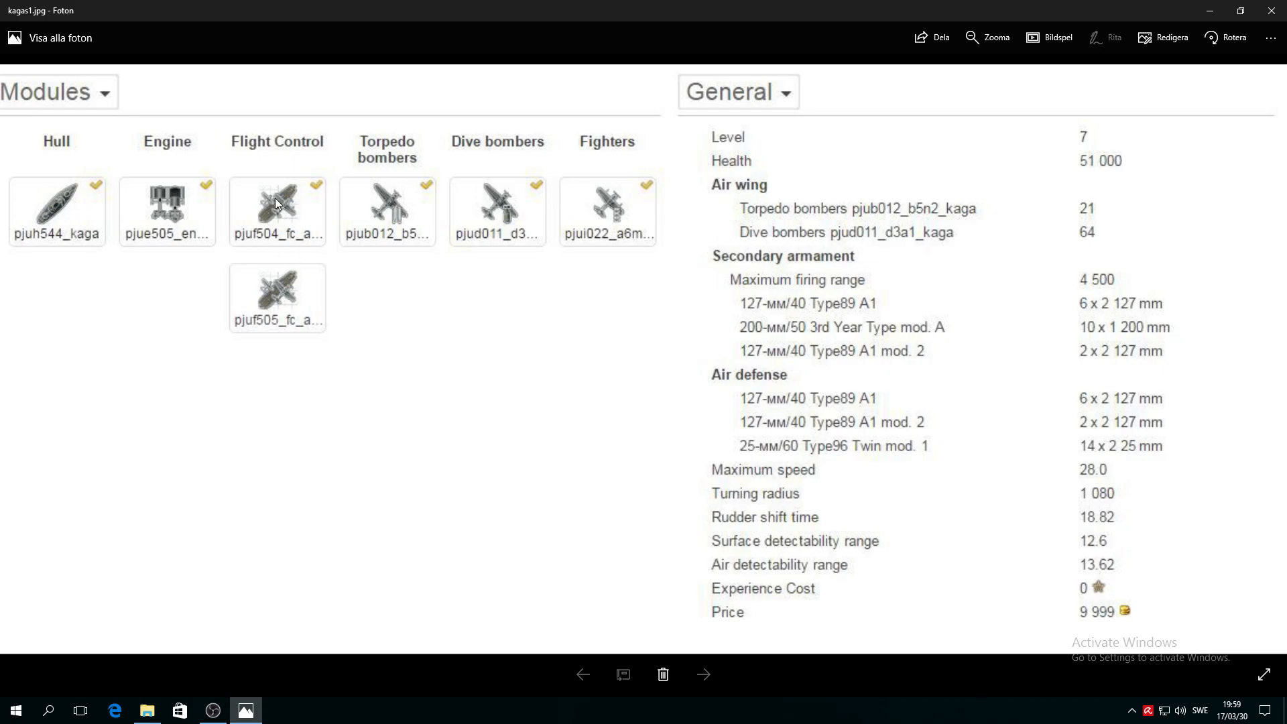
mouse_move(277, 252)
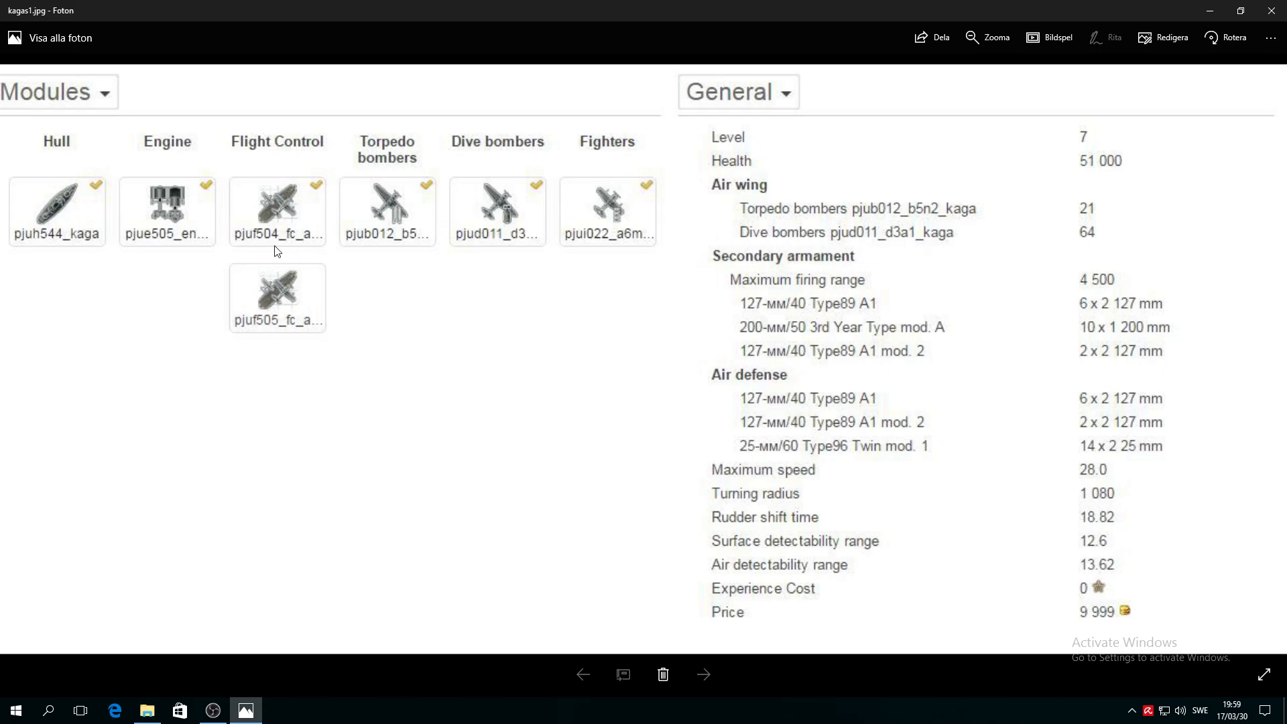
mouse_move(266, 296)
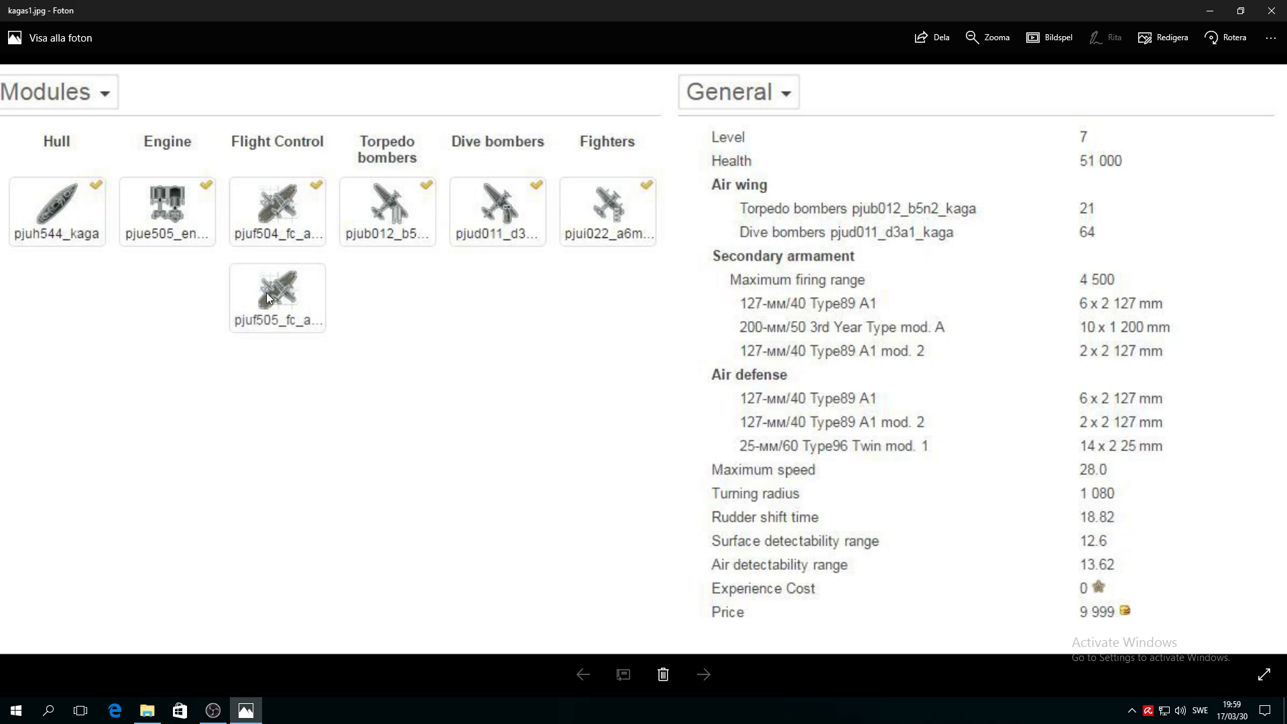
mouse_move(293, 203)
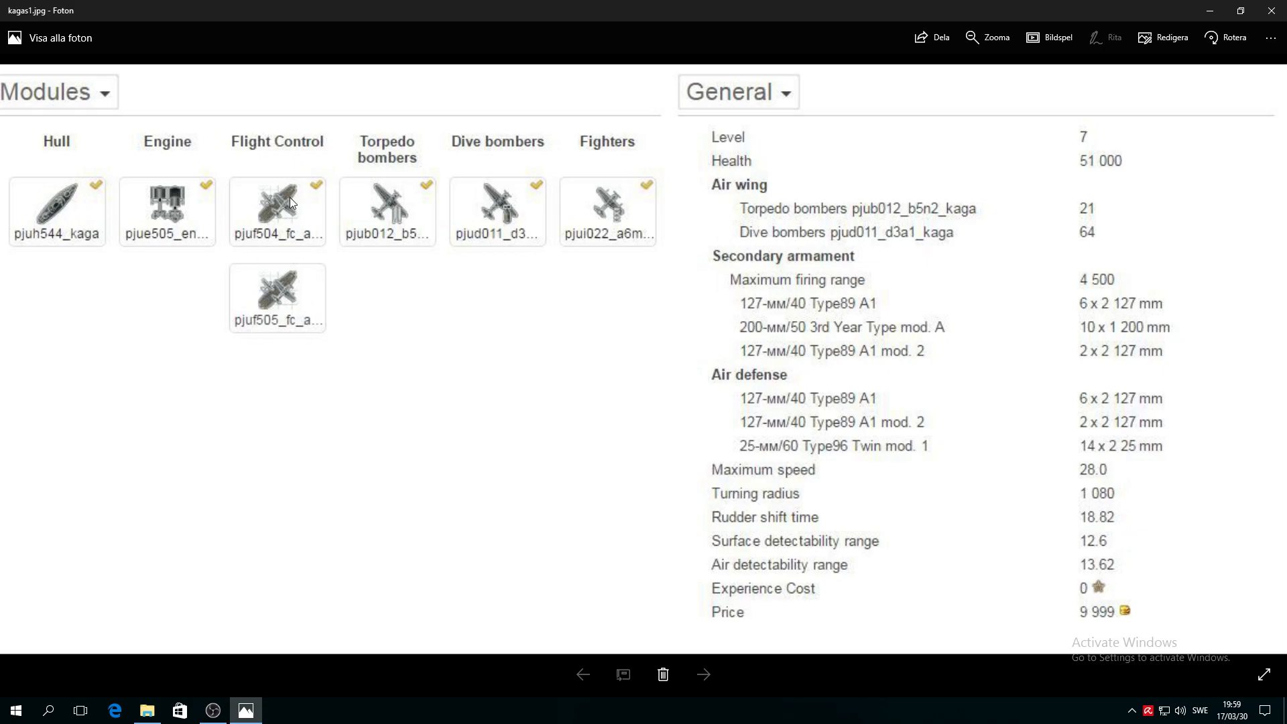
mouse_move(372, 255)
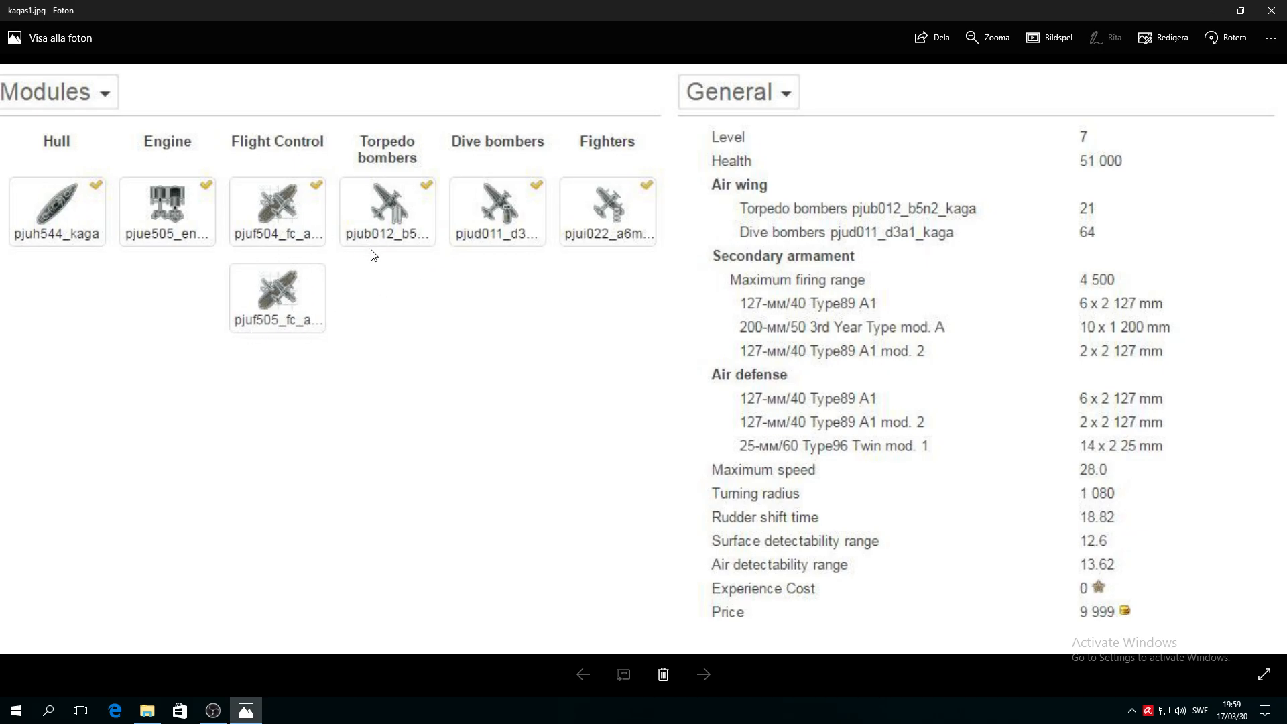
mouse_move(576, 231)
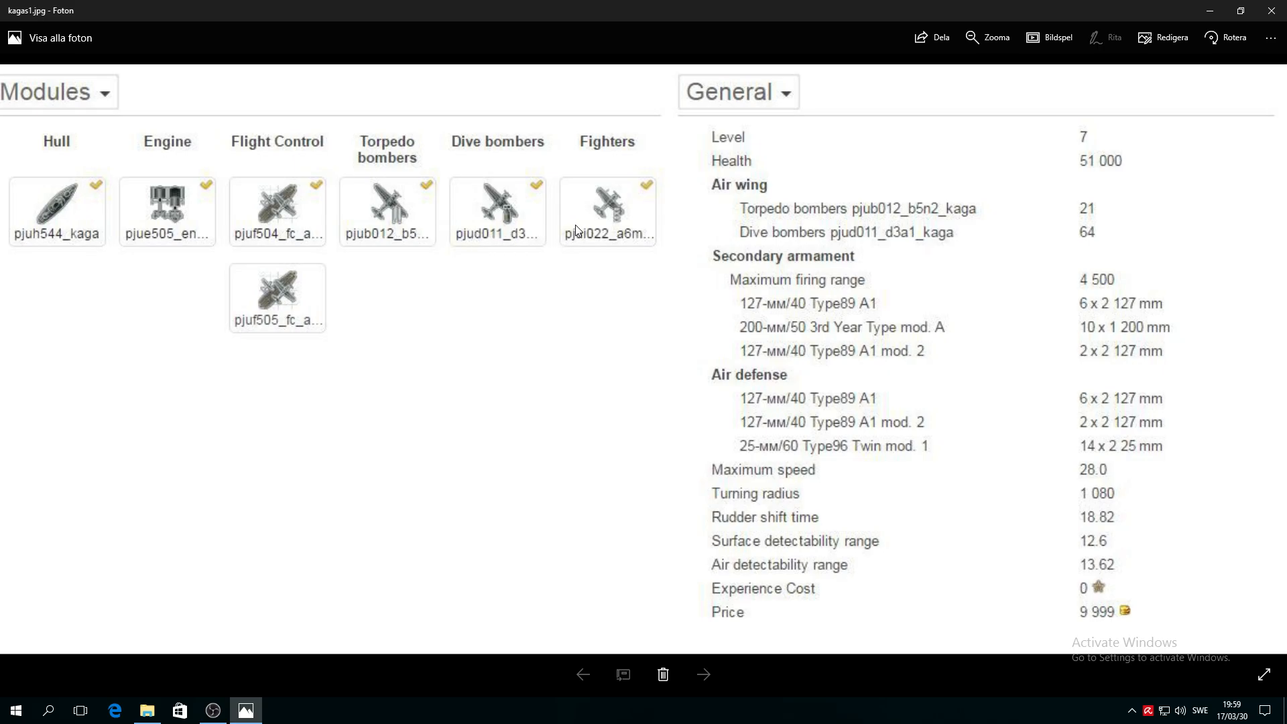
mouse_move(483, 230)
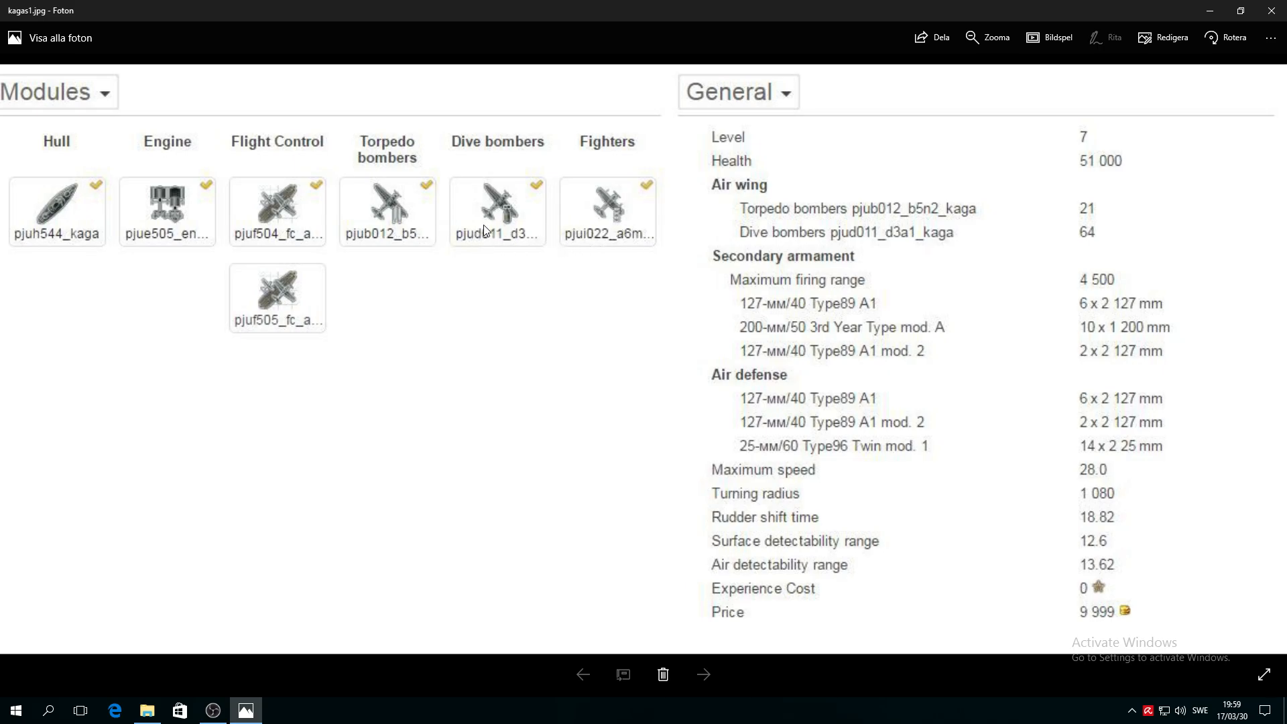
mouse_move(548, 326)
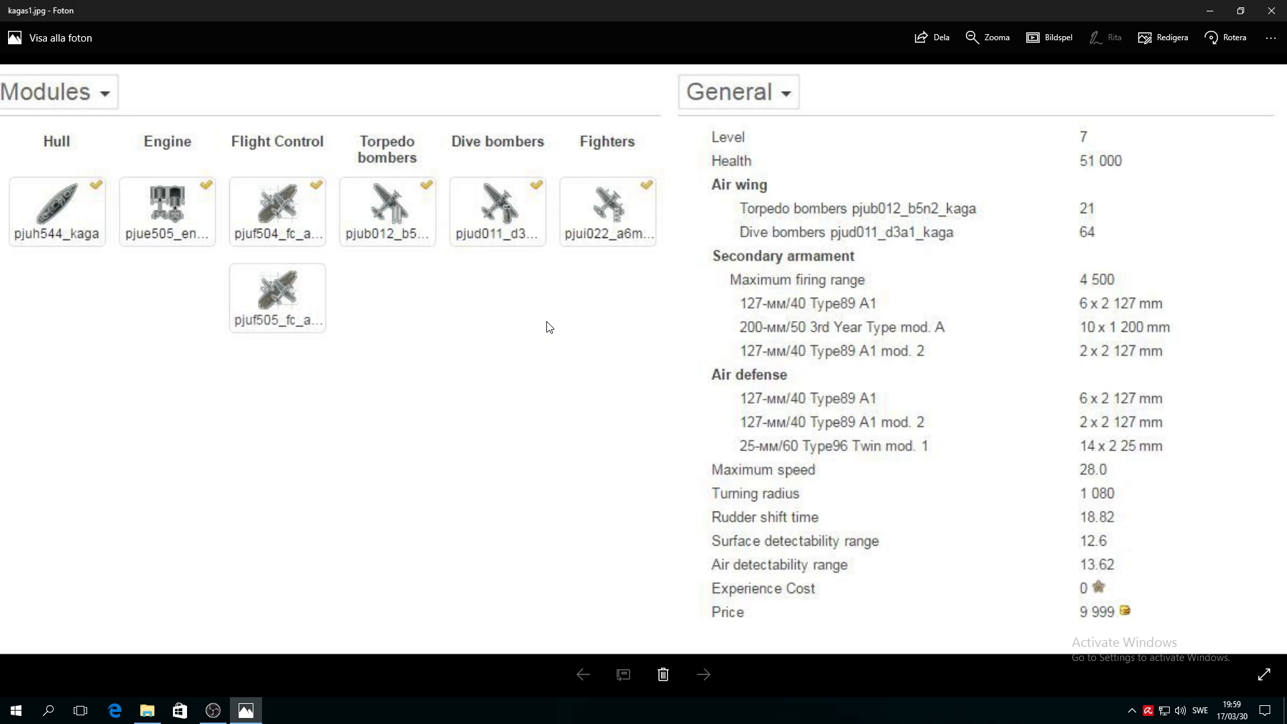
mouse_move(578, 434)
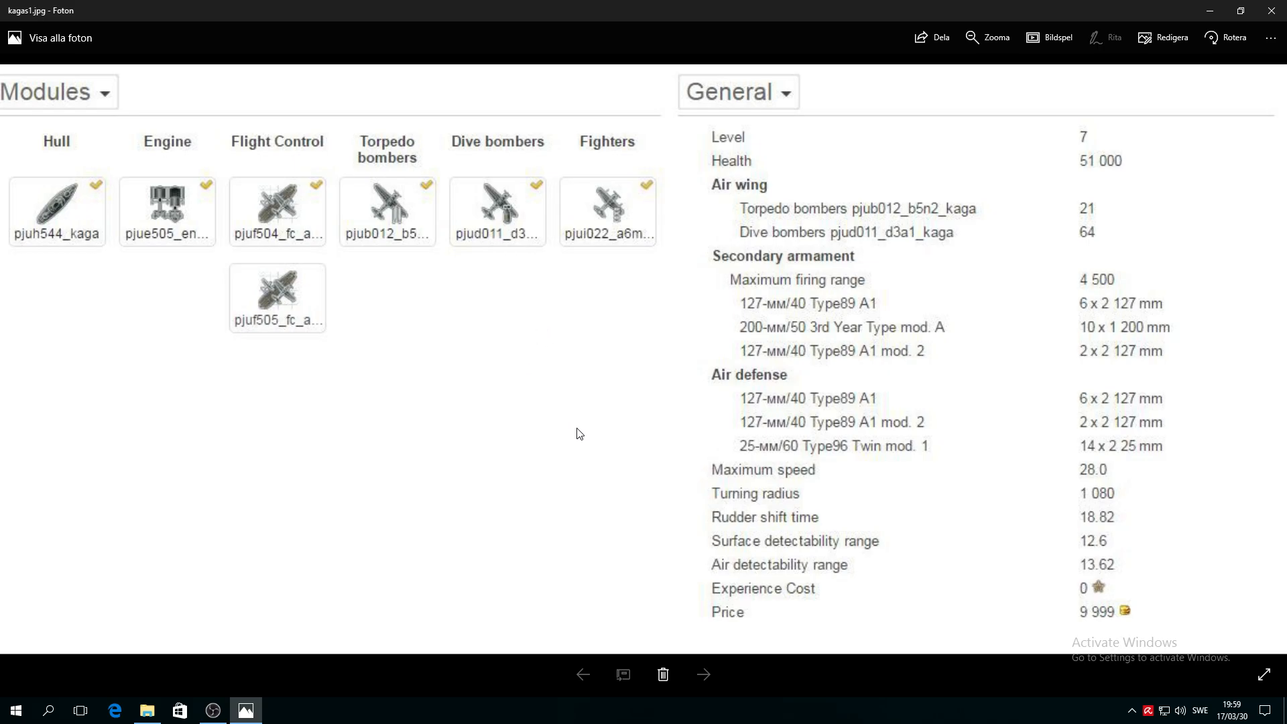
mouse_move(1028, 514)
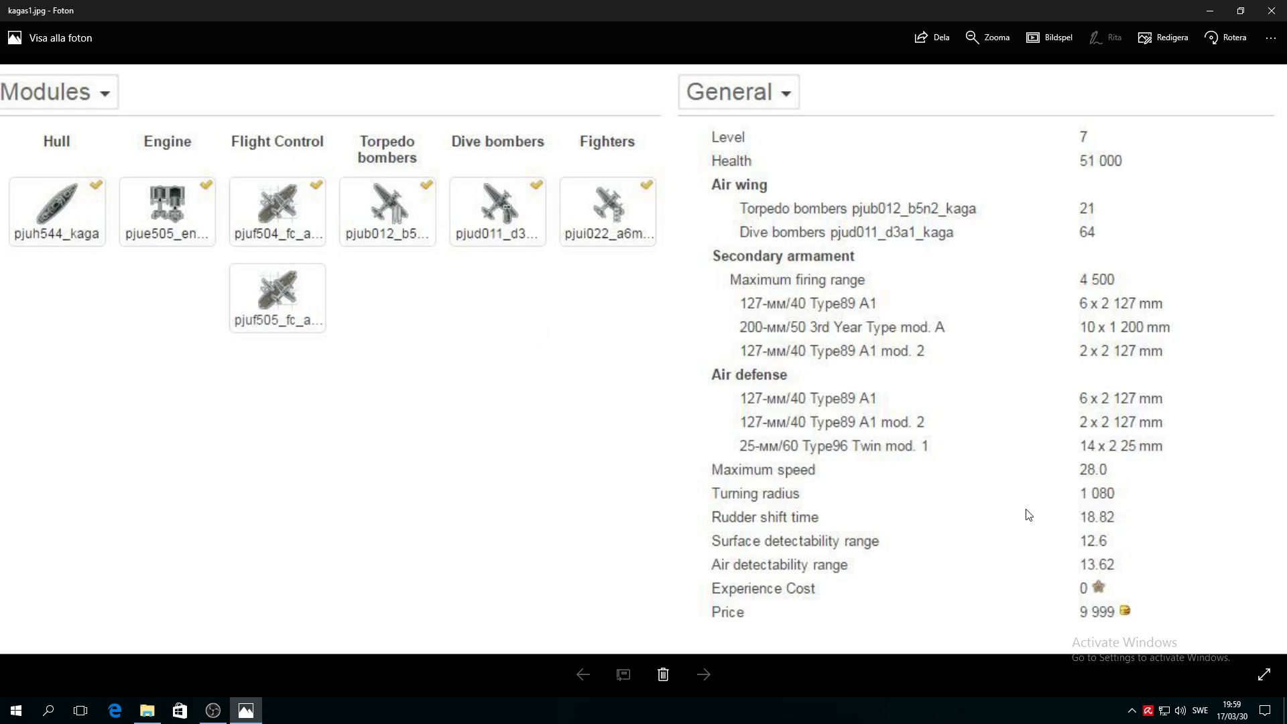
mouse_move(958, 288)
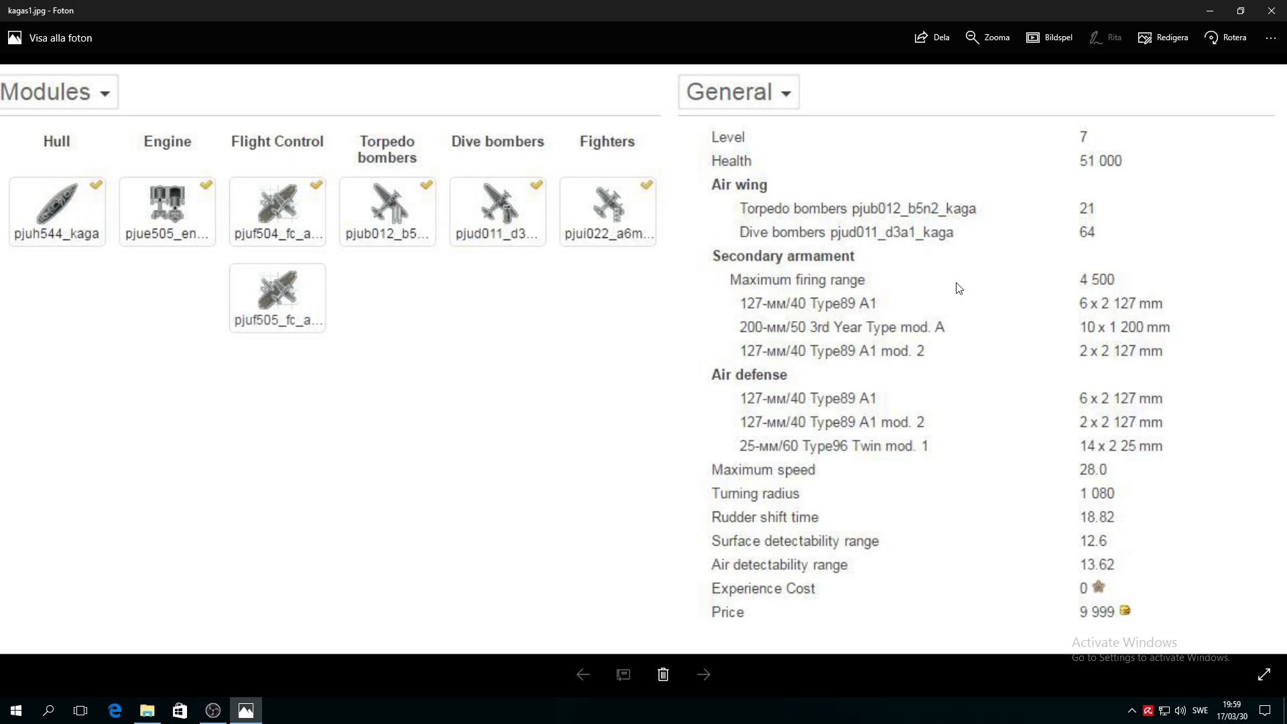
mouse_move(826, 278)
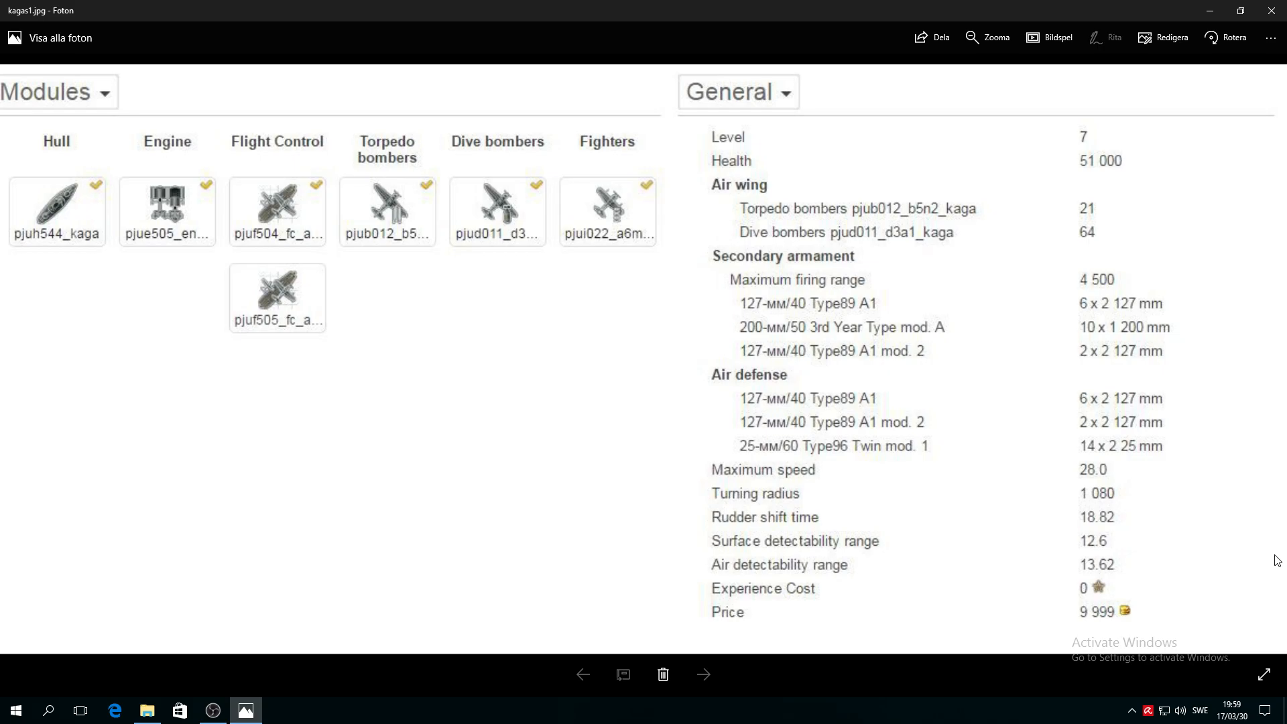
mouse_move(529, 463)
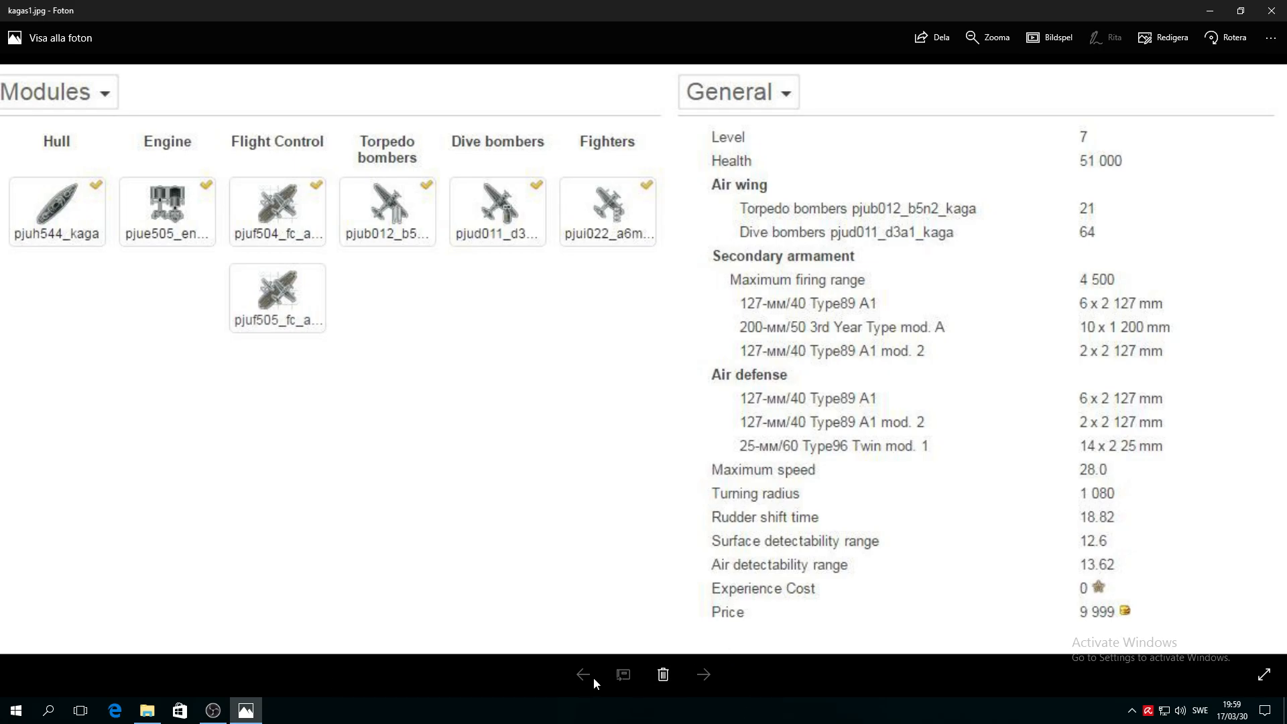
Go back to kagap5.jpg, the angled carrier render with the red deck circle
left_click(582, 674)
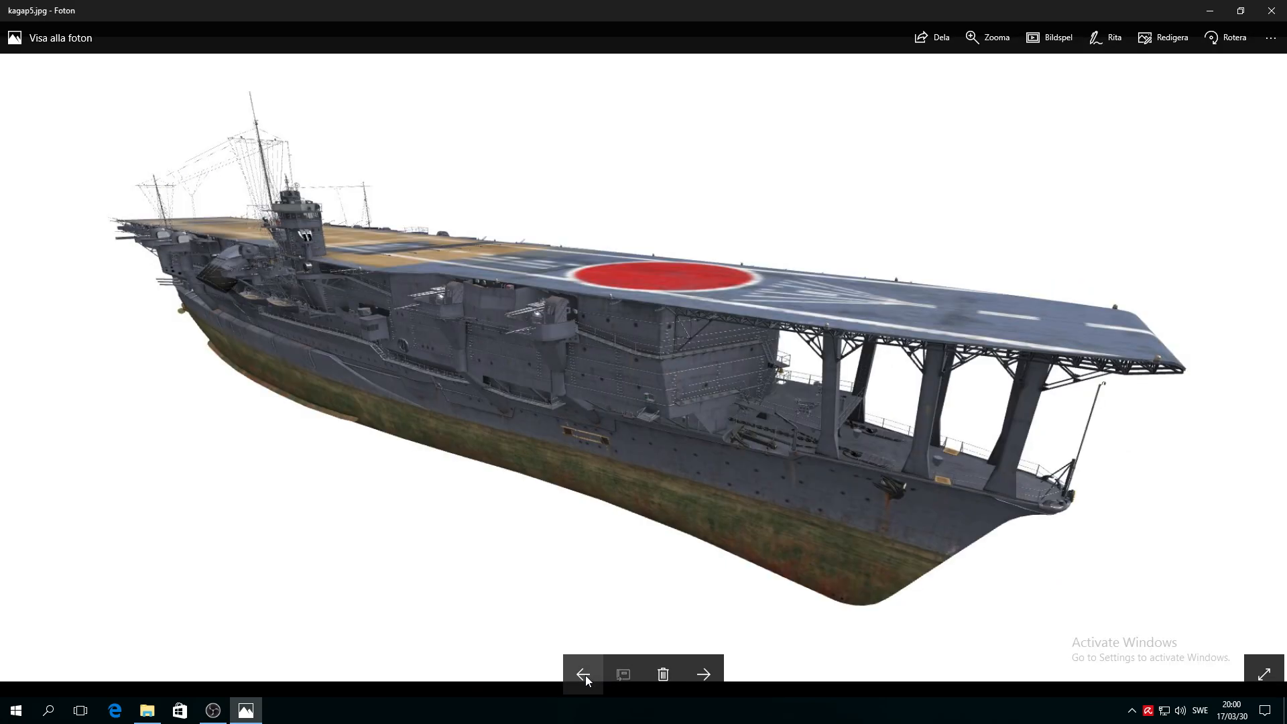
mouse_move(402, 302)
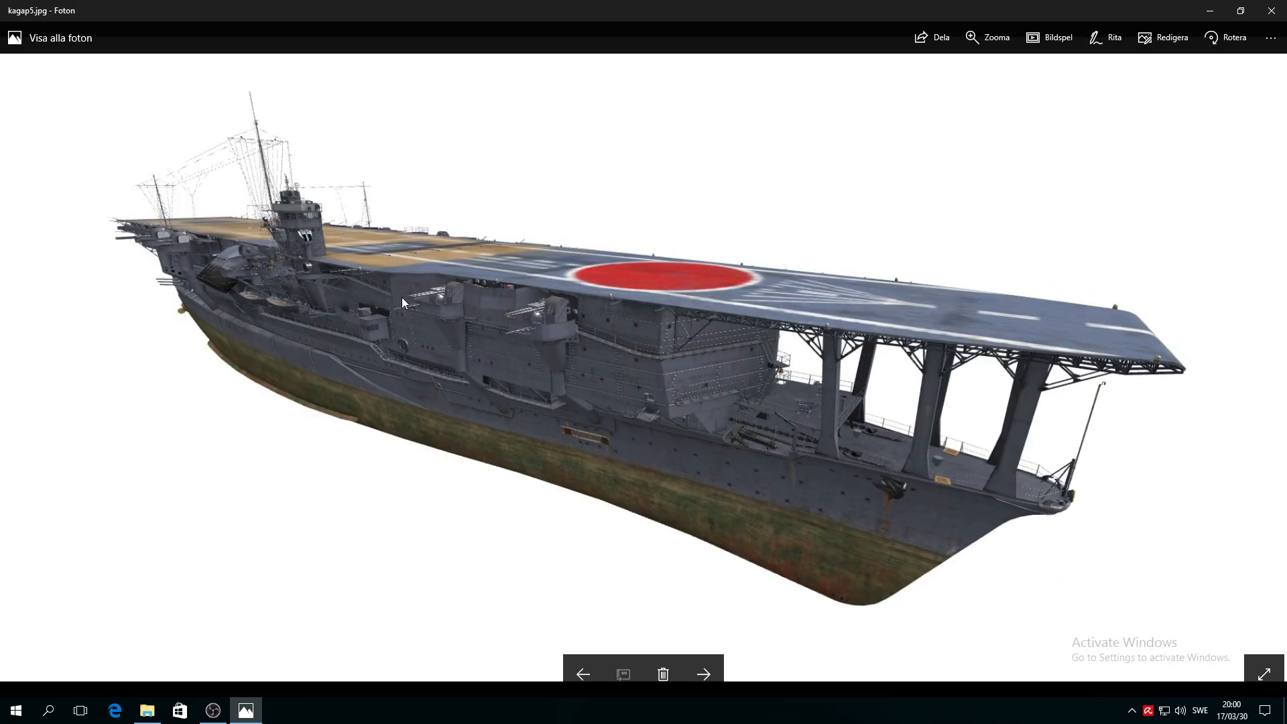
mouse_move(509, 238)
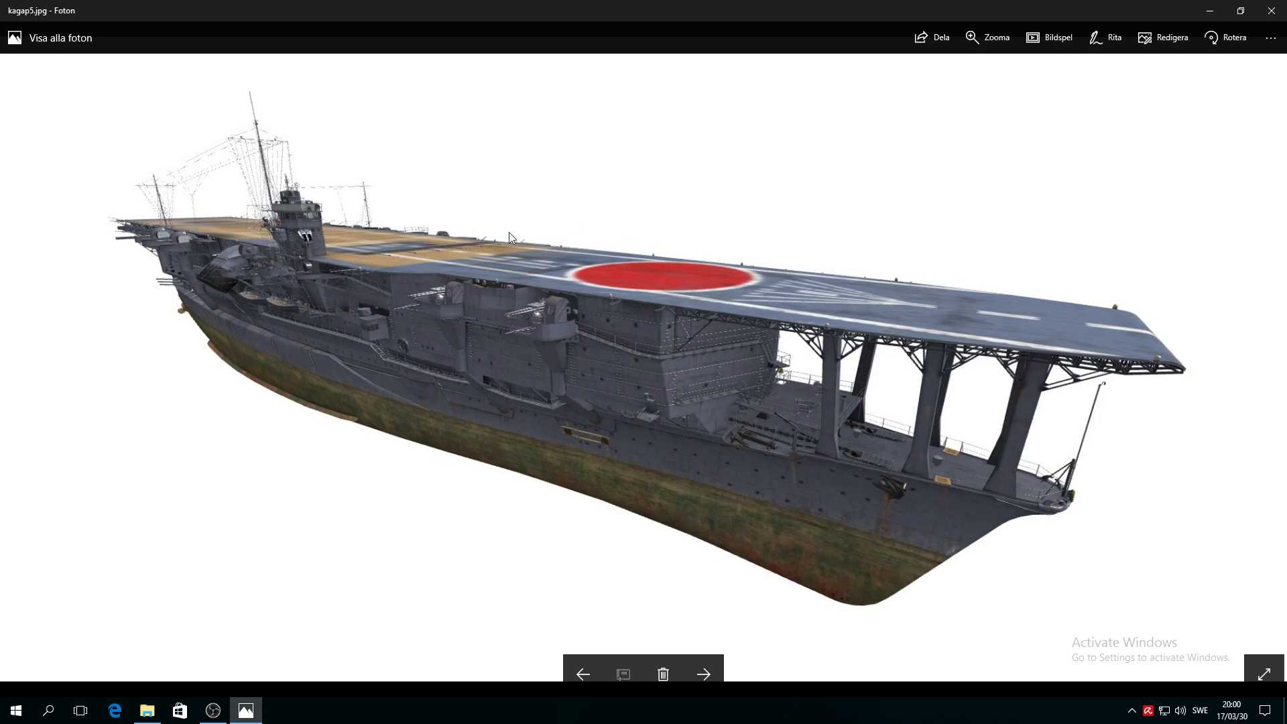
mouse_move(345, 439)
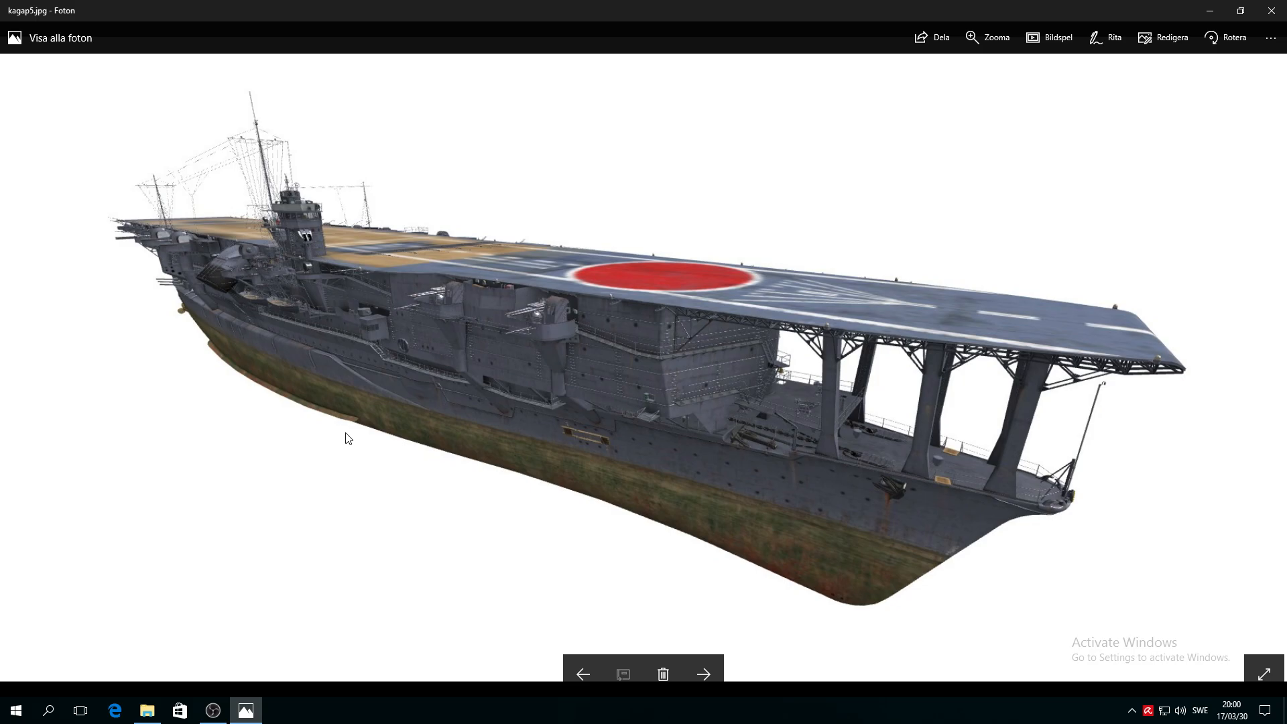
mouse_move(506, 317)
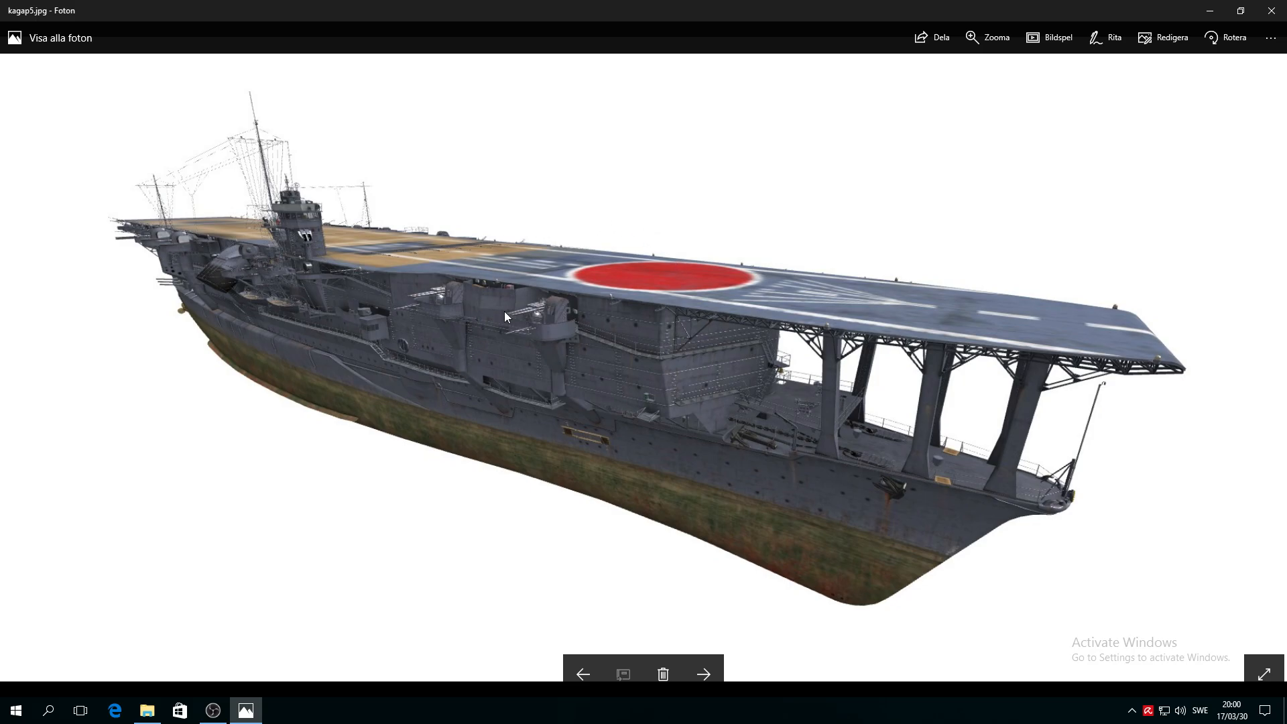
mouse_move(759, 260)
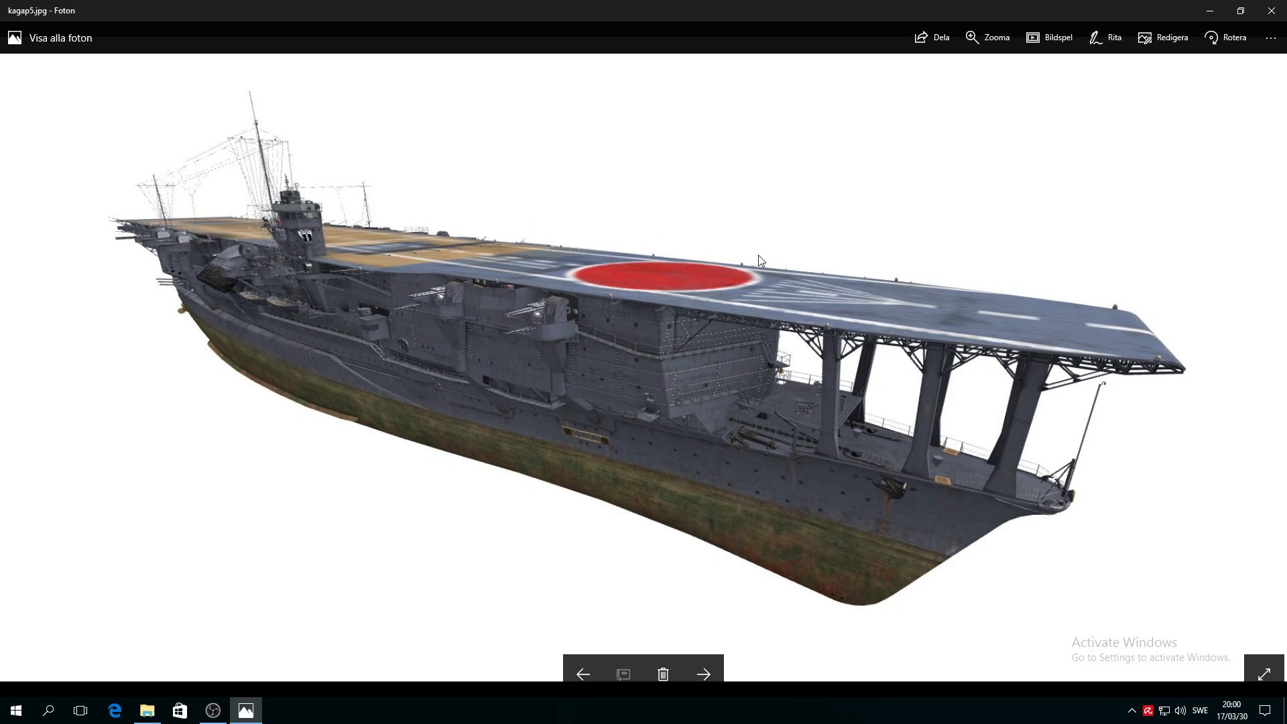
mouse_move(676, 417)
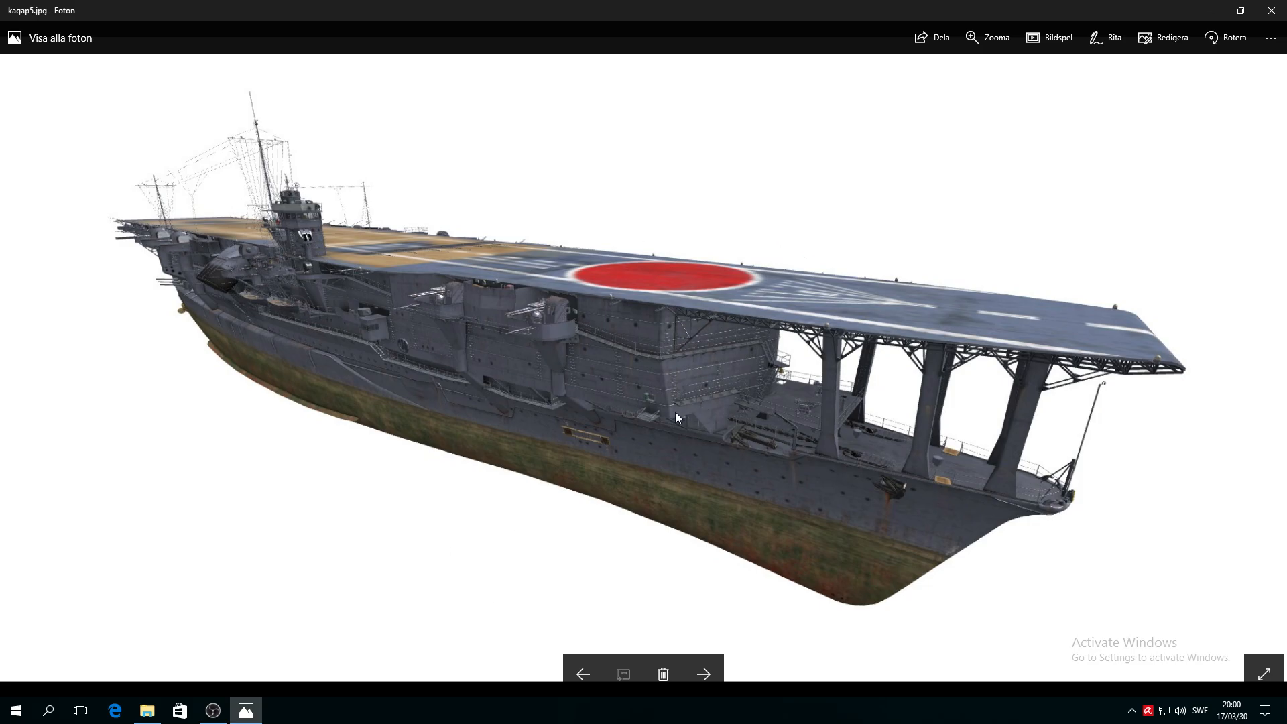
Return to kagas1.jpg to review the Modules and General stats
left_click(702, 674)
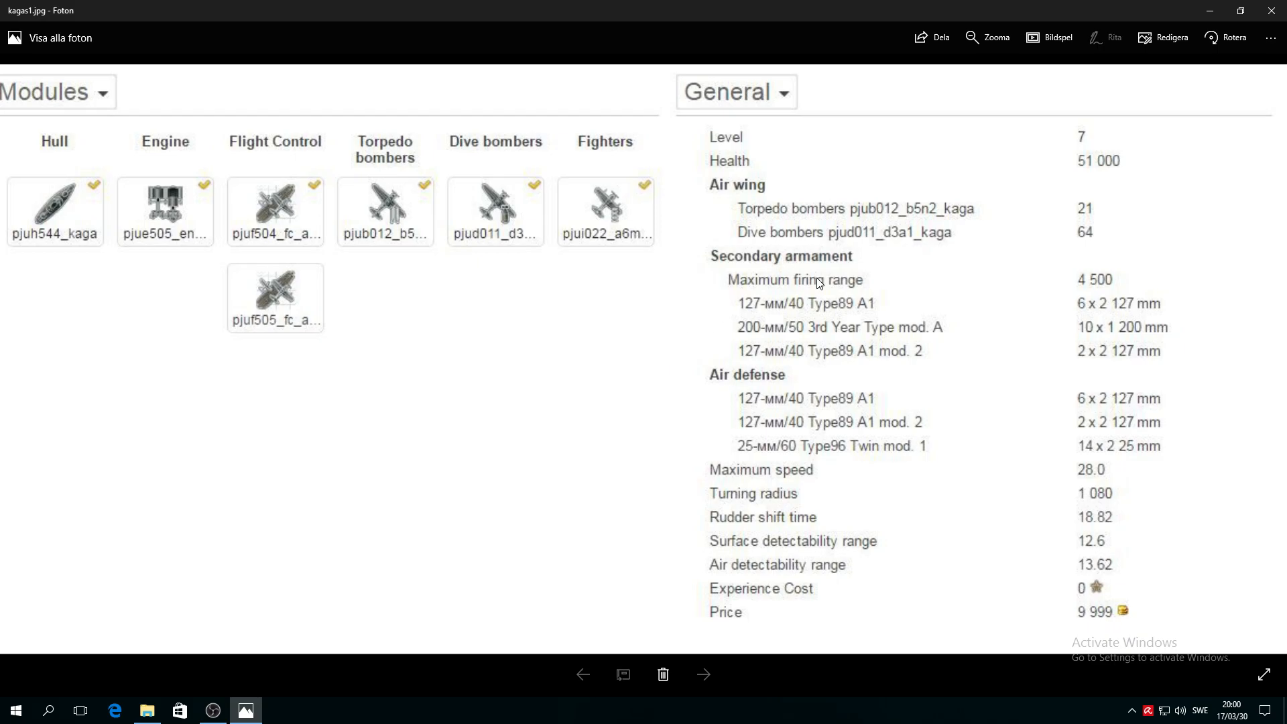
mouse_move(751, 315)
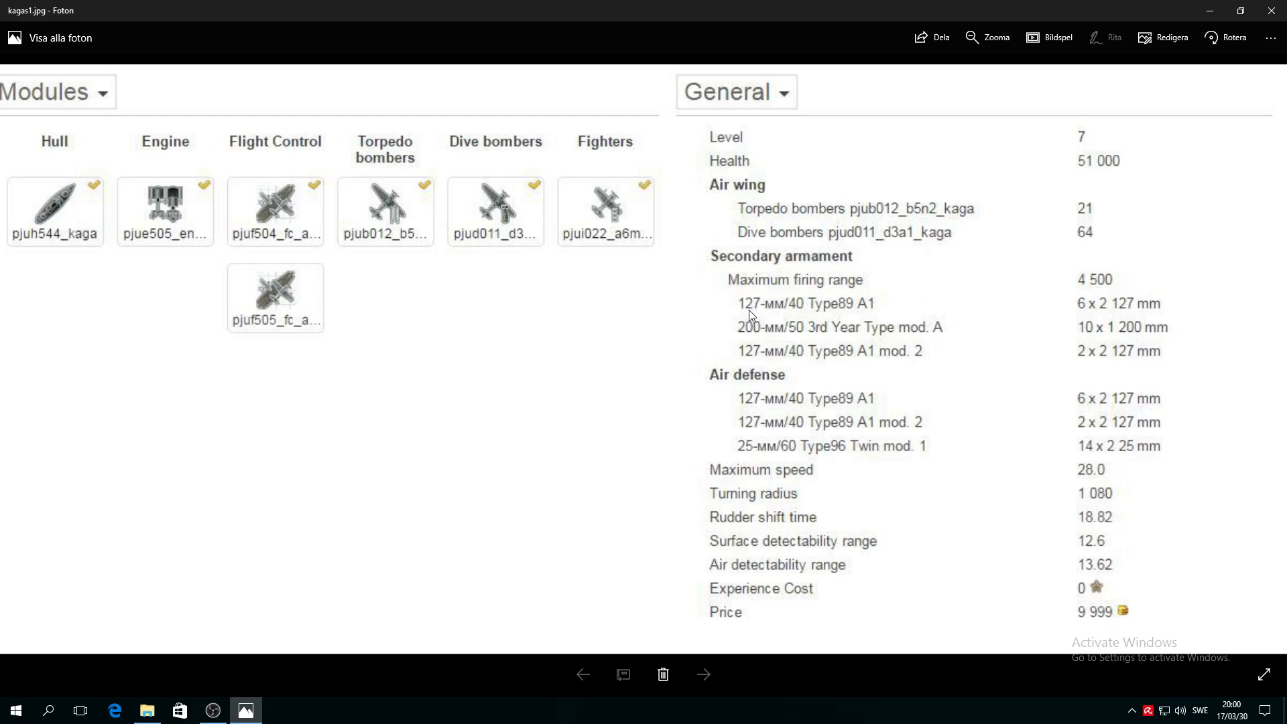
mouse_move(792, 318)
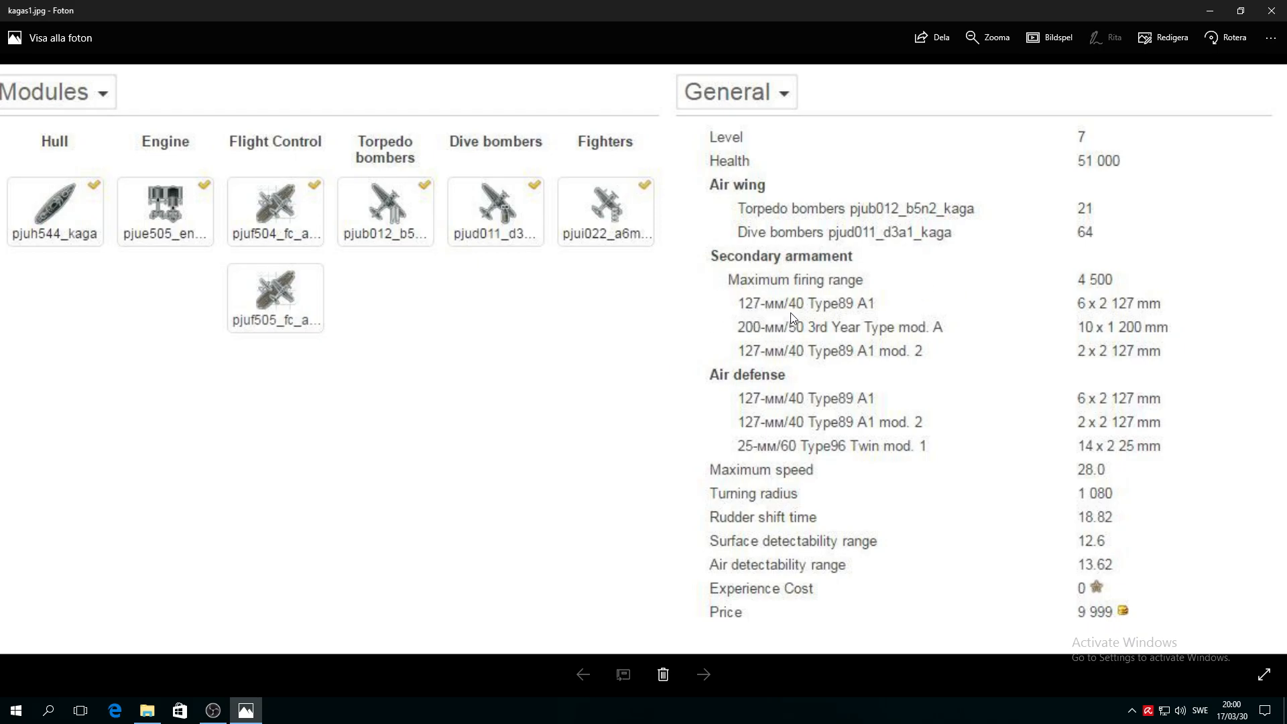
mouse_move(1124, 321)
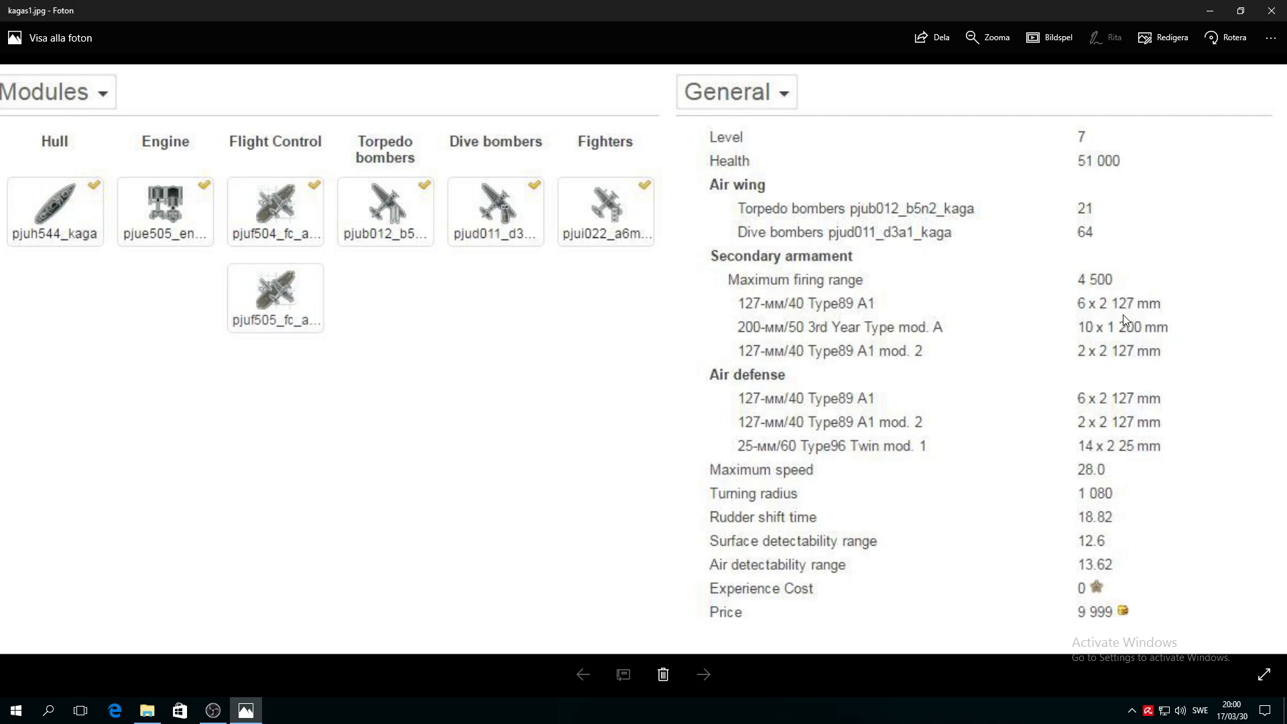
mouse_move(1125, 321)
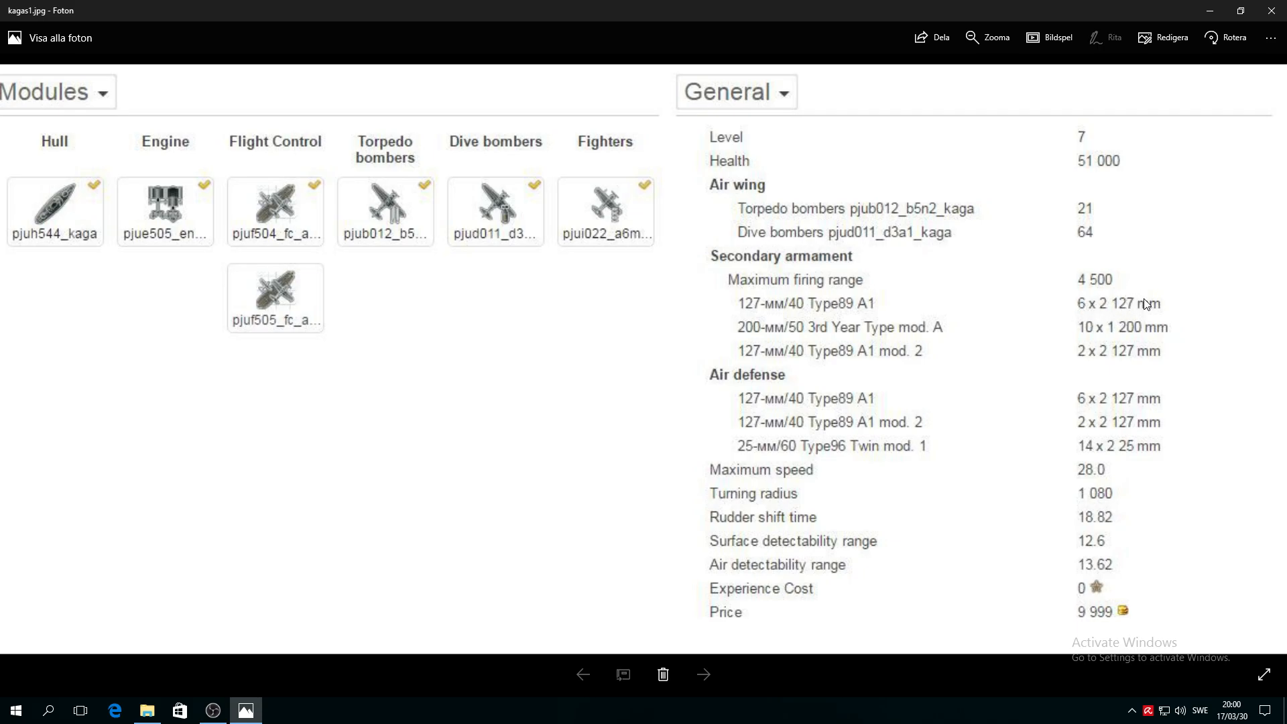
mouse_move(907, 328)
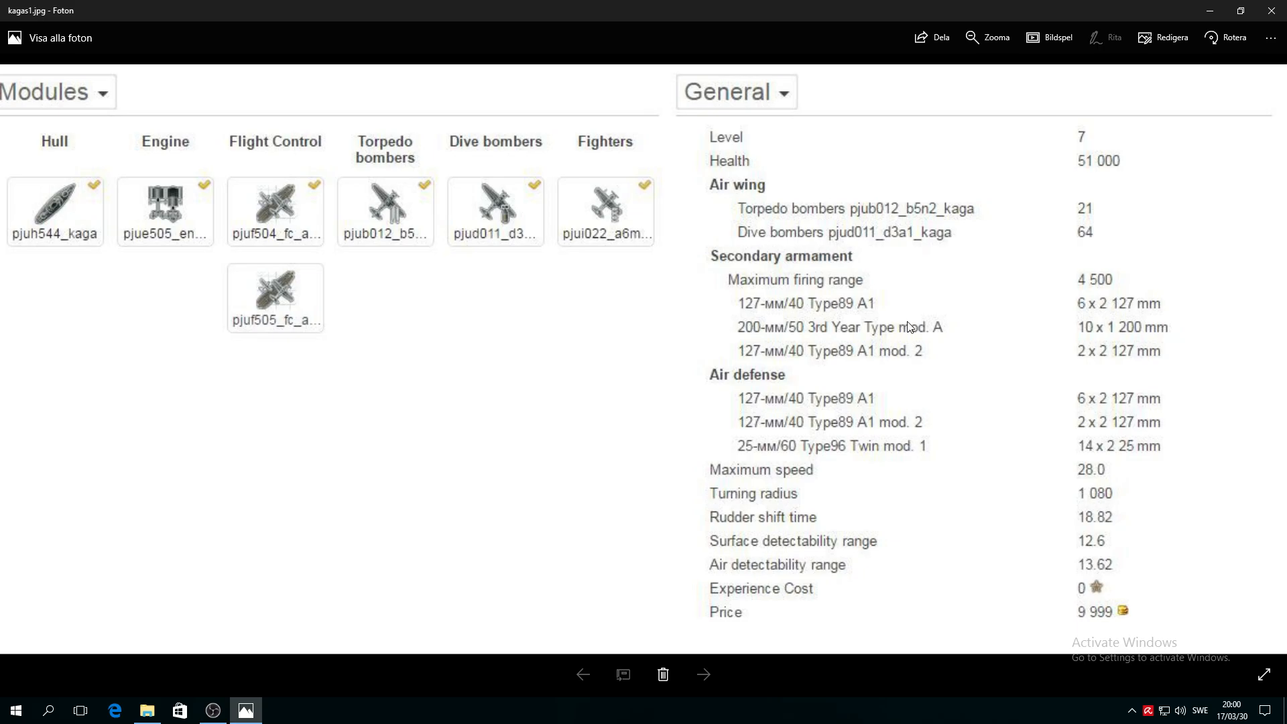
mouse_move(1121, 346)
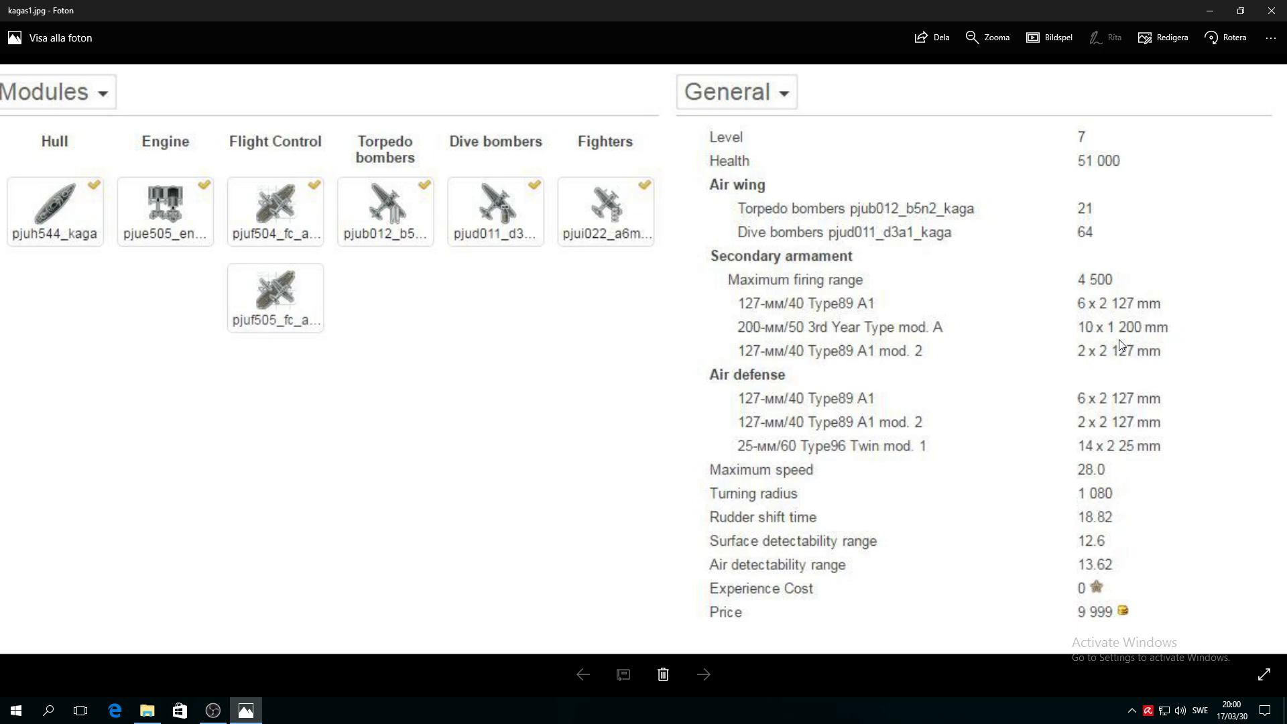
mouse_move(1138, 380)
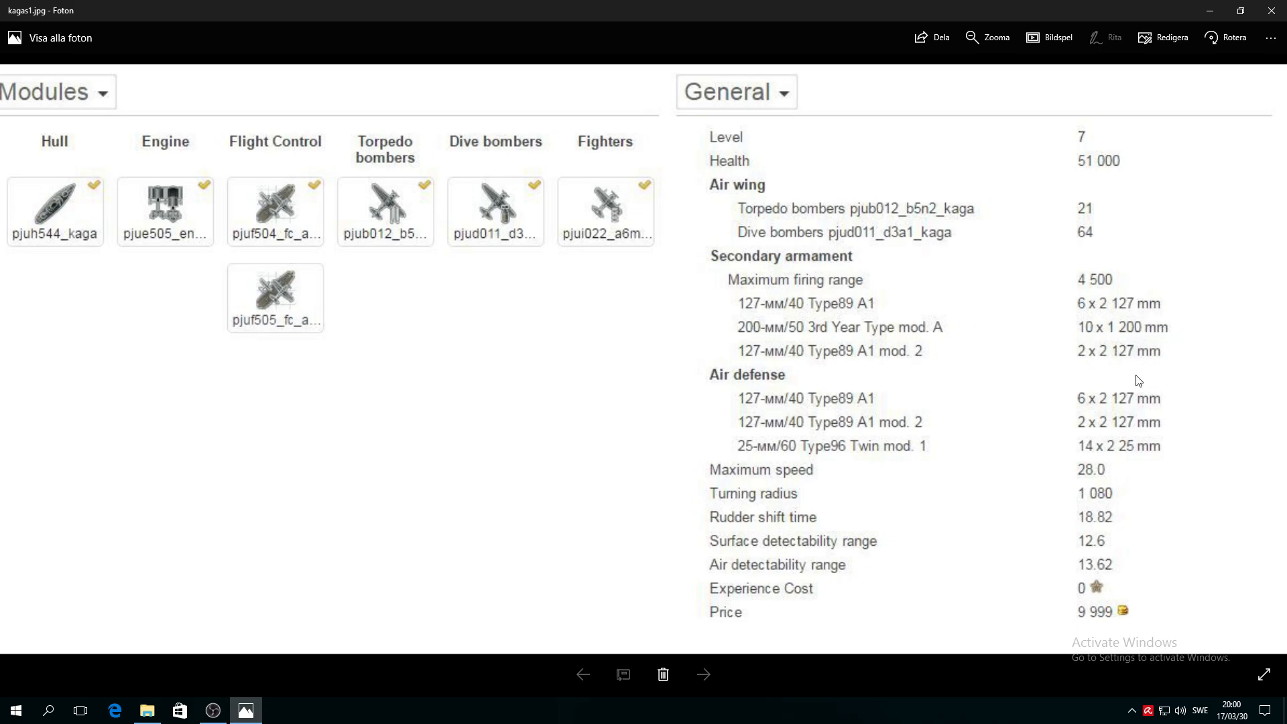
mouse_move(779, 351)
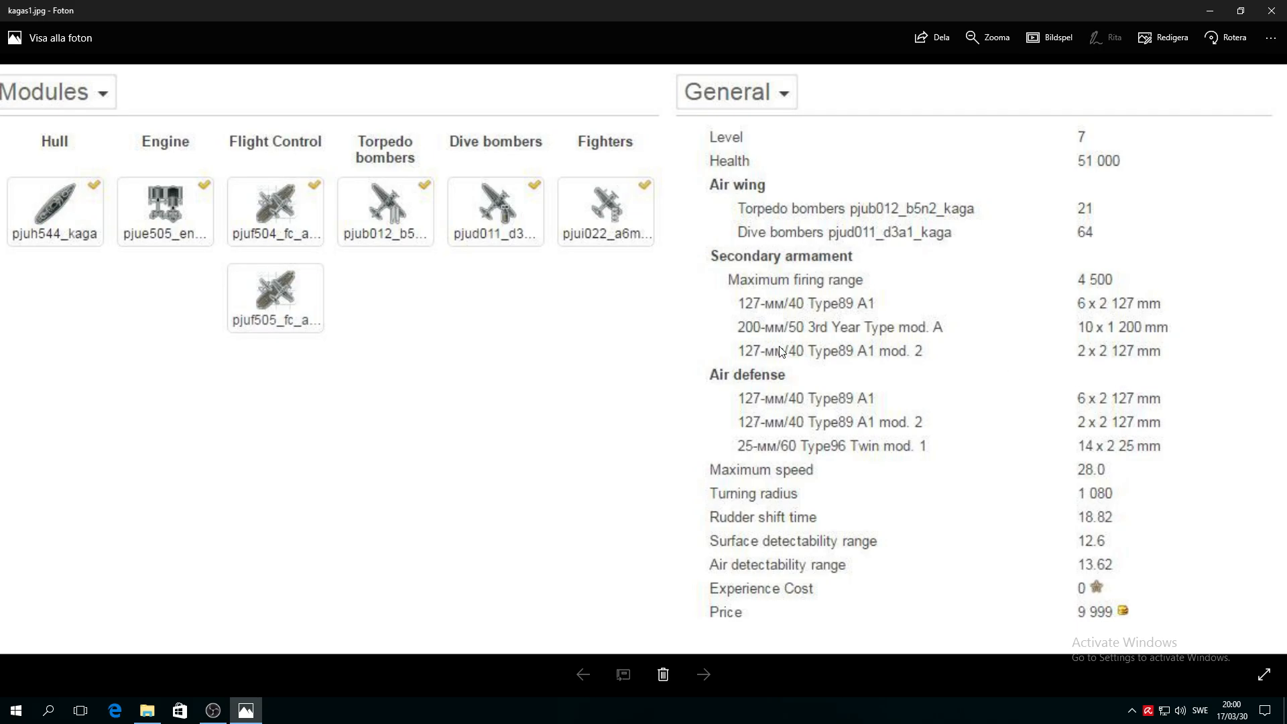
mouse_move(731, 362)
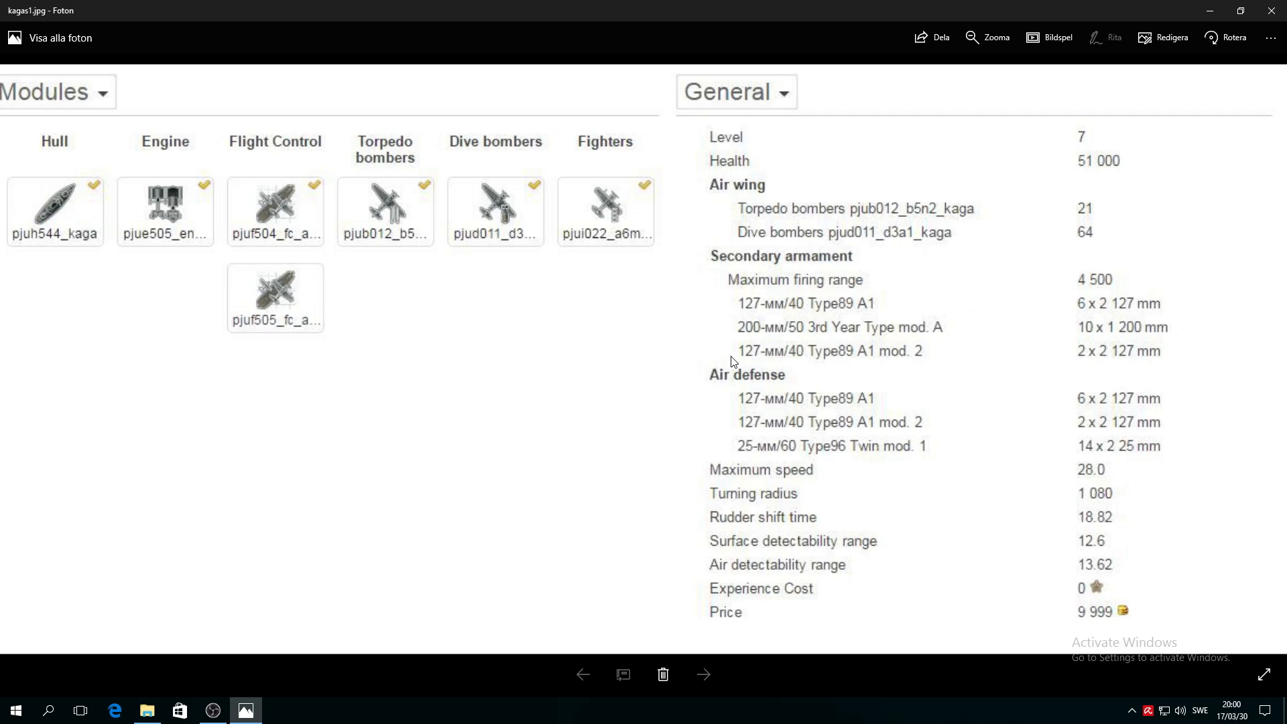
mouse_move(1112, 361)
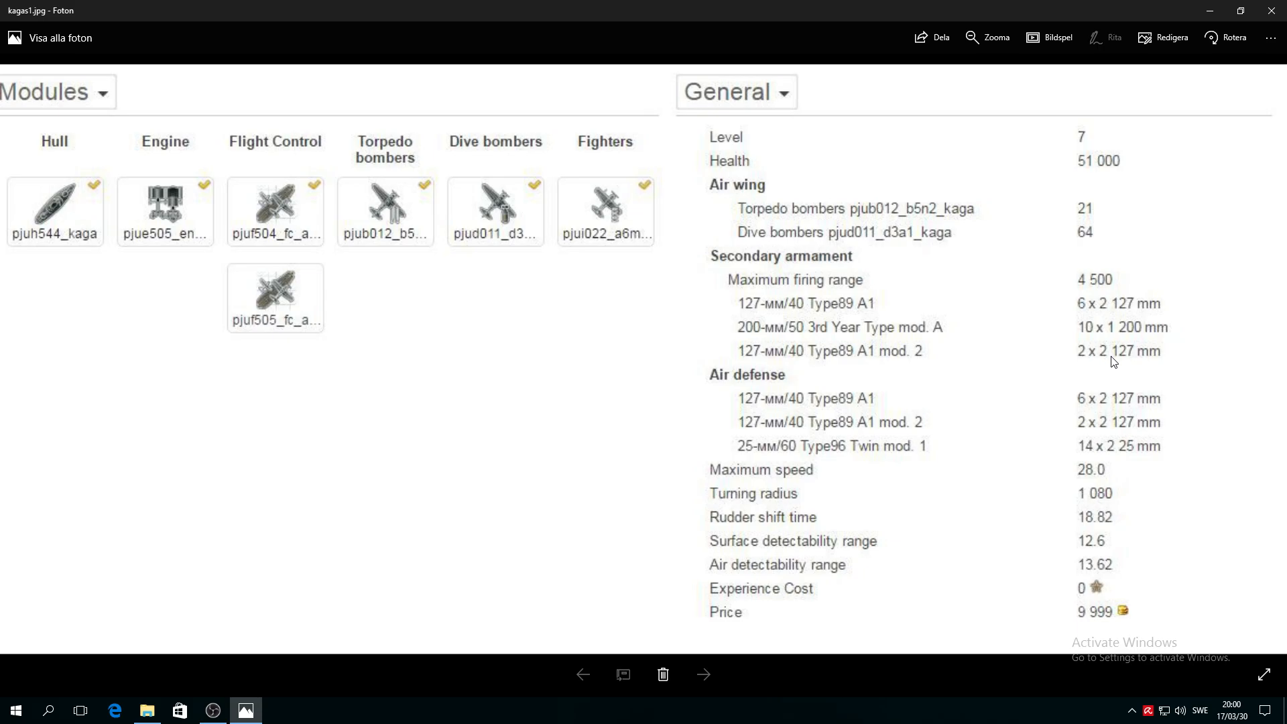
mouse_move(1123, 370)
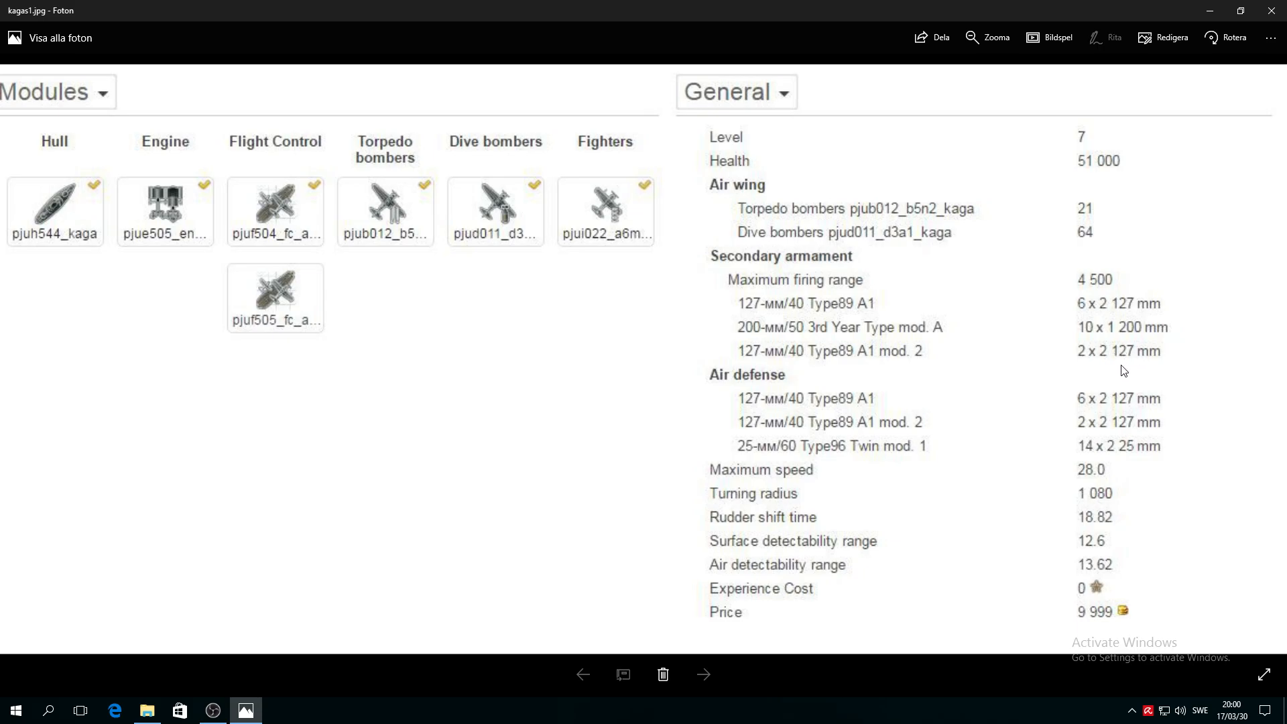
mouse_move(1083, 380)
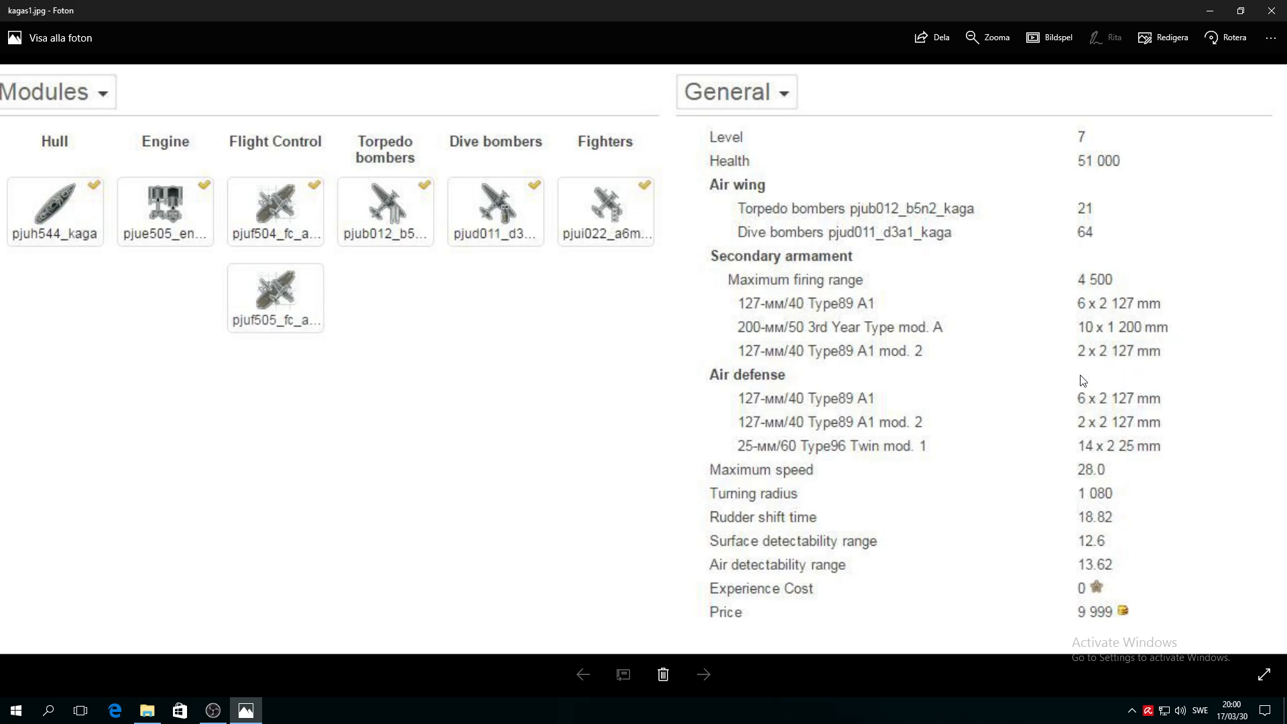
mouse_move(1133, 317)
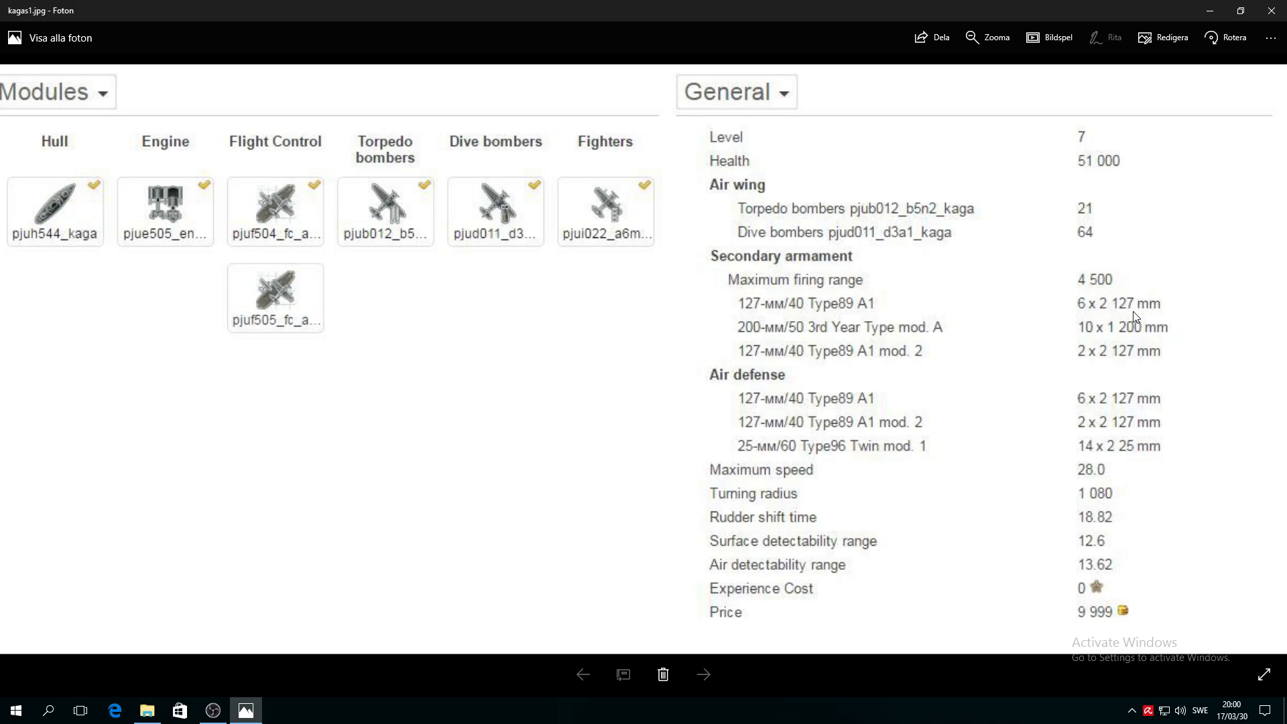
mouse_move(1116, 411)
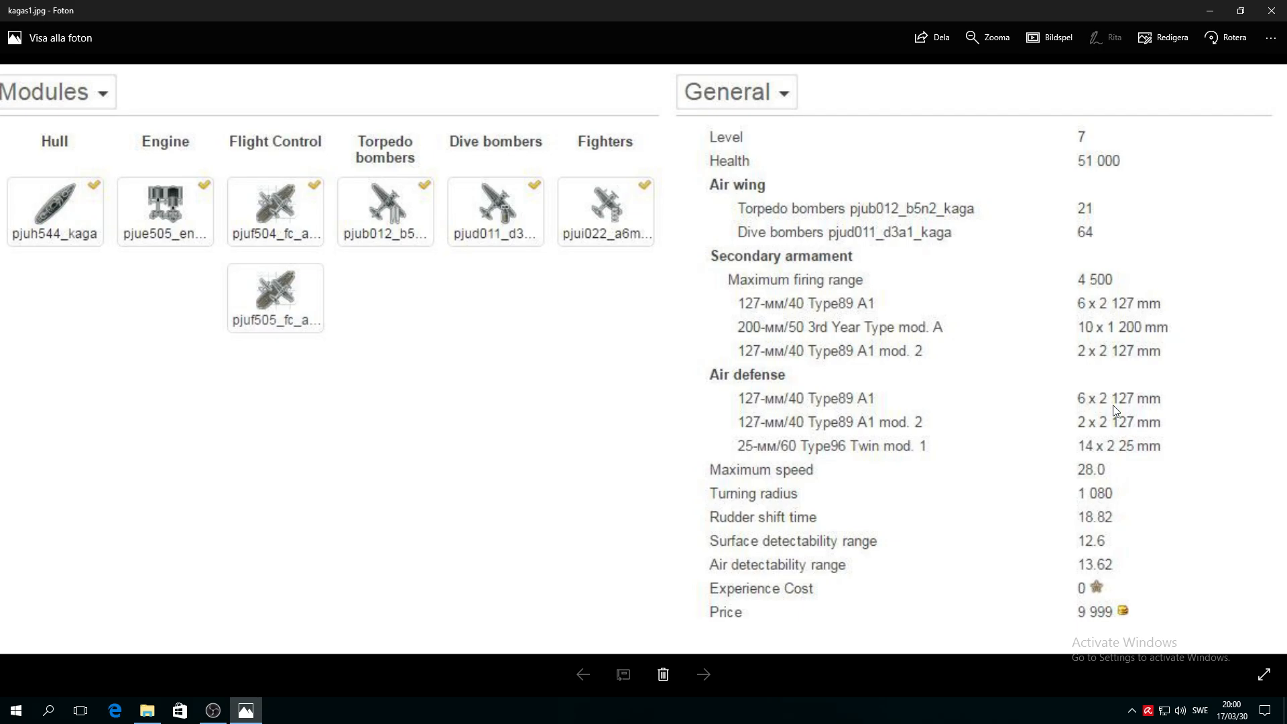
mouse_move(1097, 336)
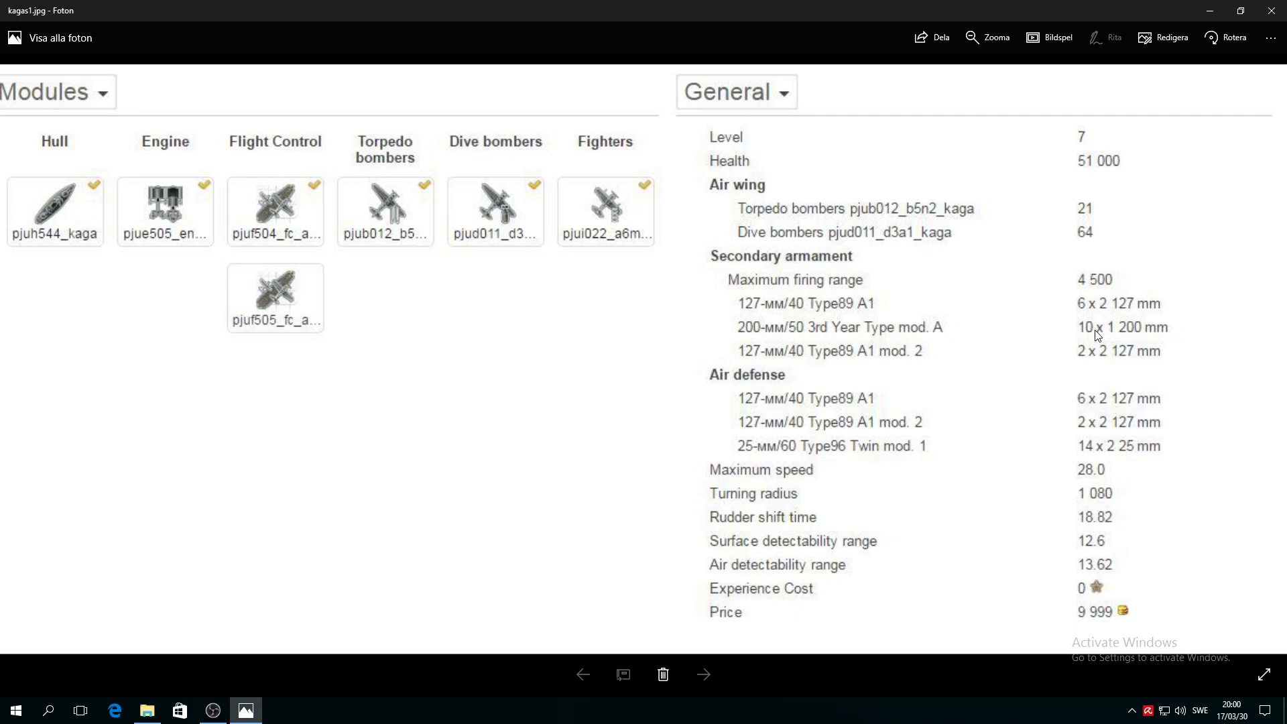
mouse_move(1143, 335)
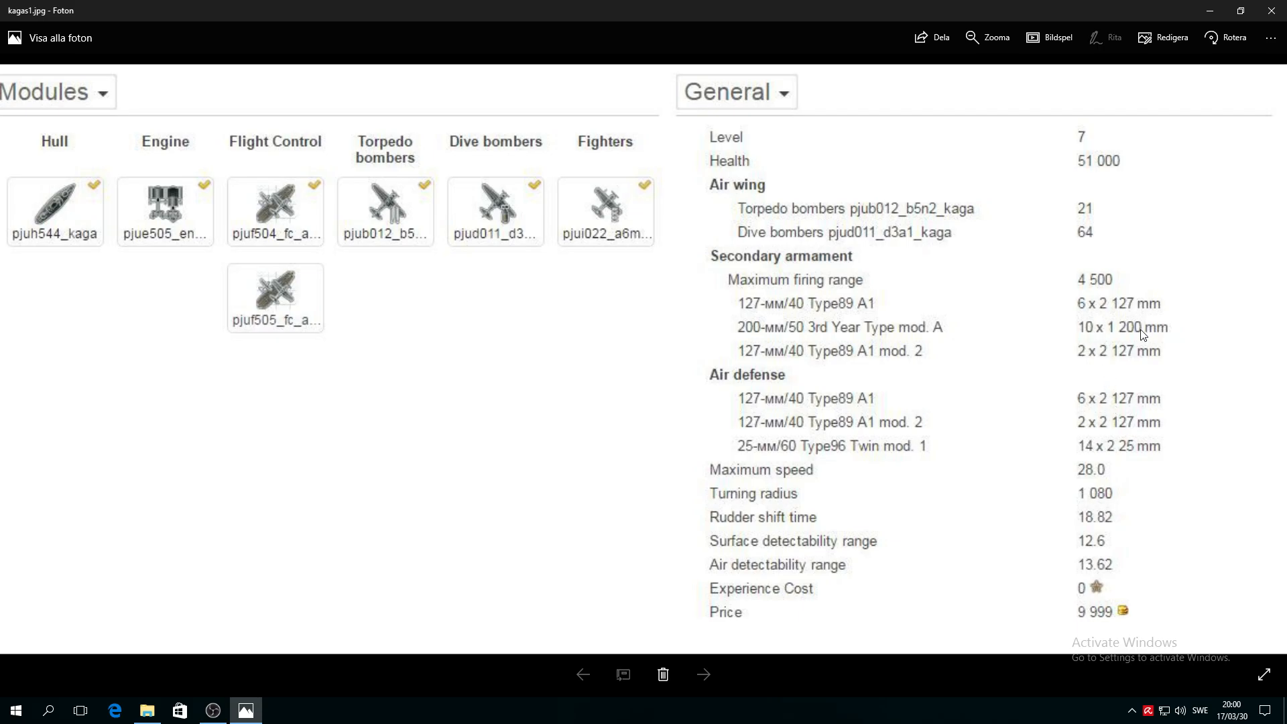
mouse_move(1077, 350)
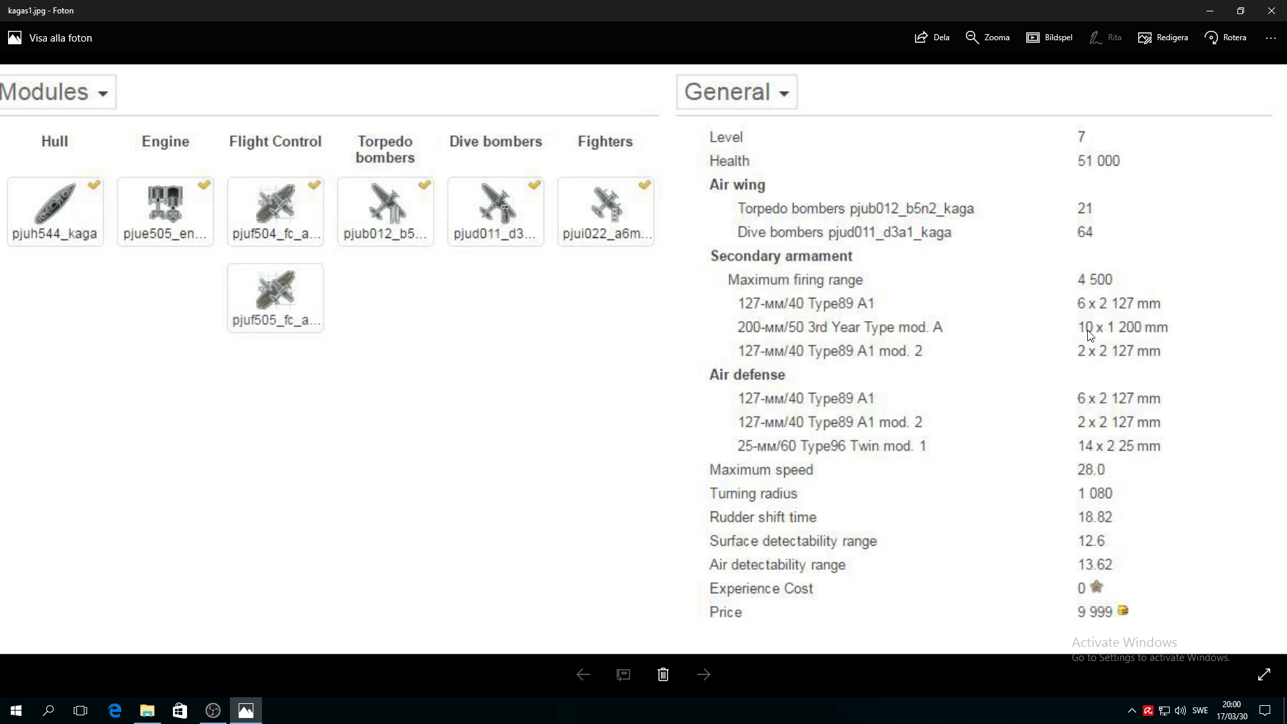
mouse_move(1105, 326)
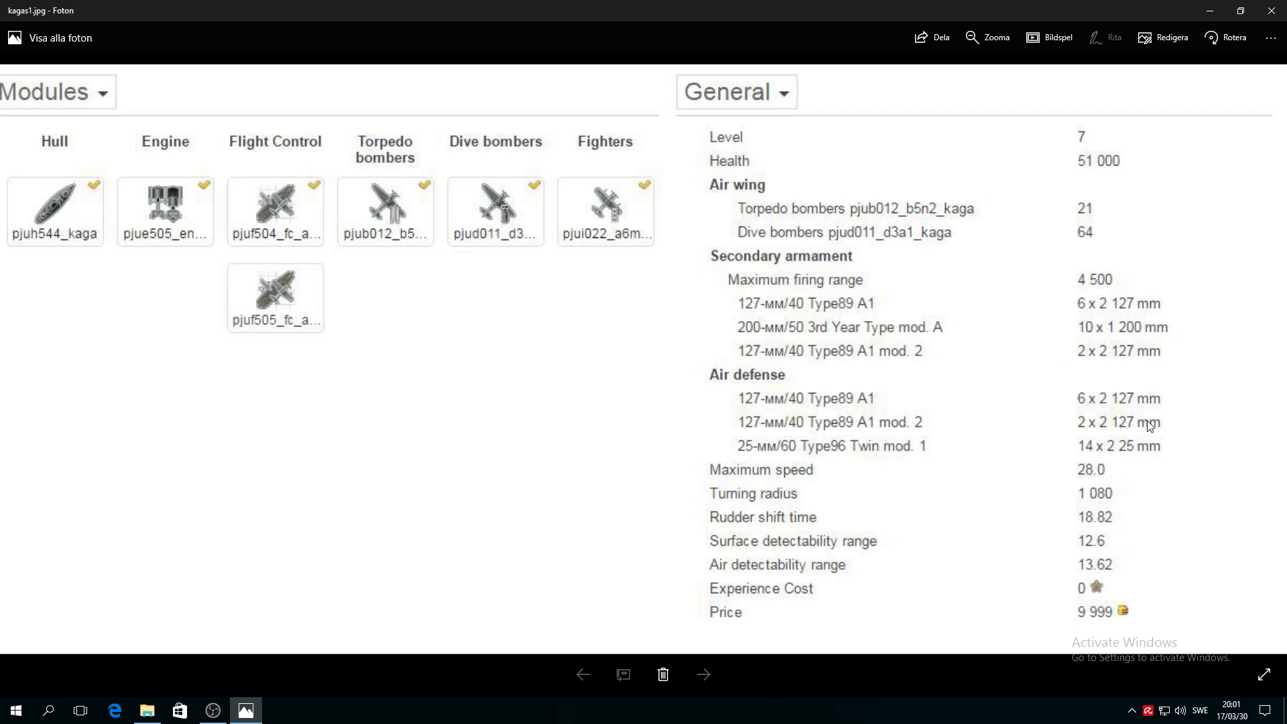
mouse_move(1099, 376)
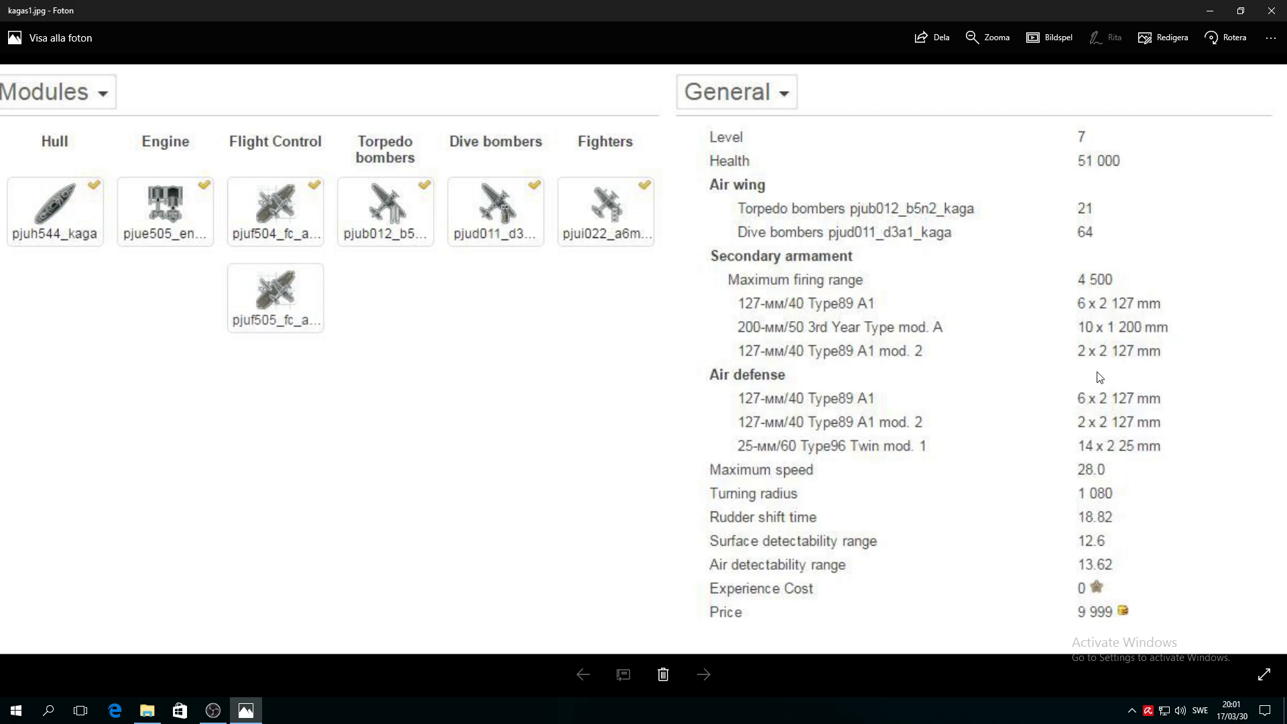
mouse_move(1093, 465)
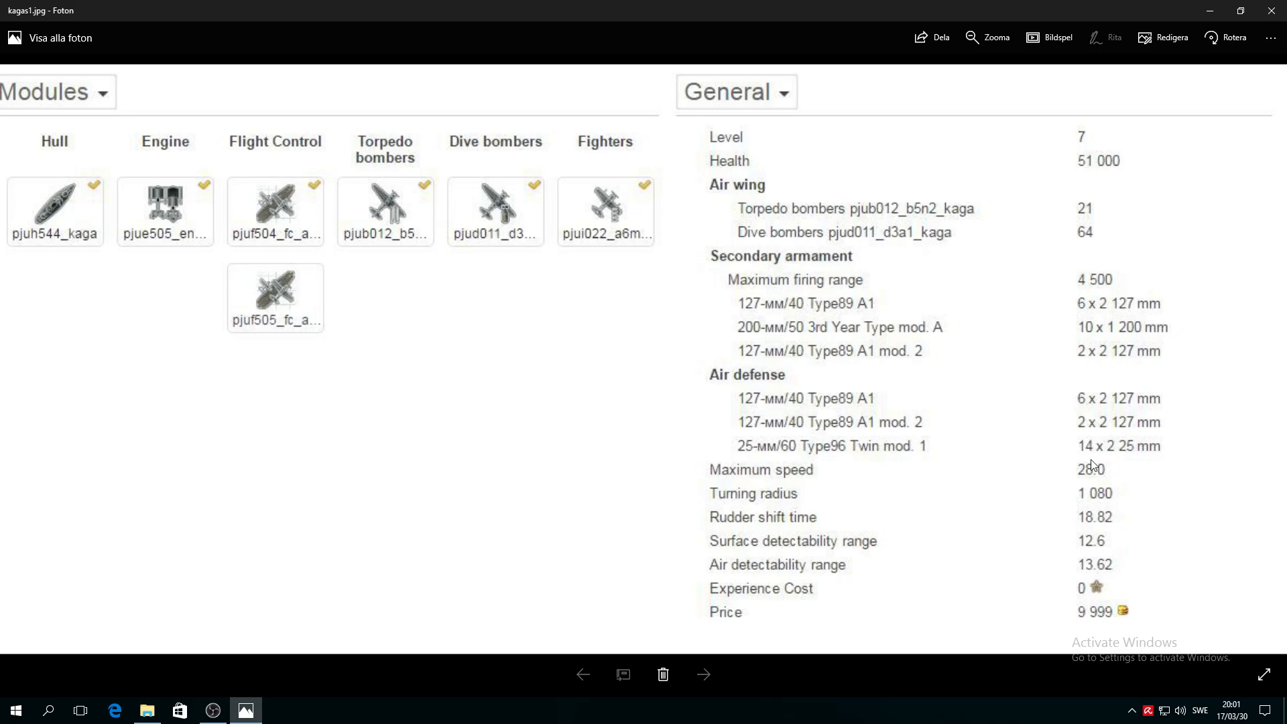
mouse_move(1031, 359)
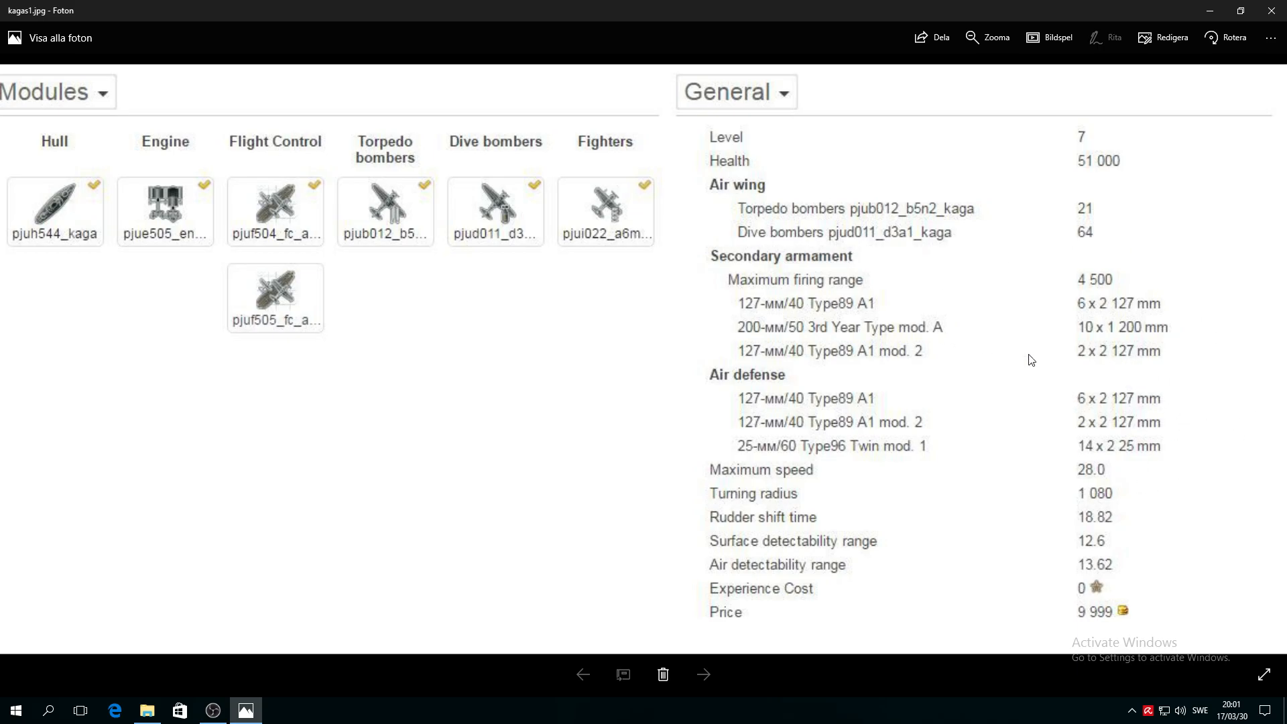
mouse_move(1188, 394)
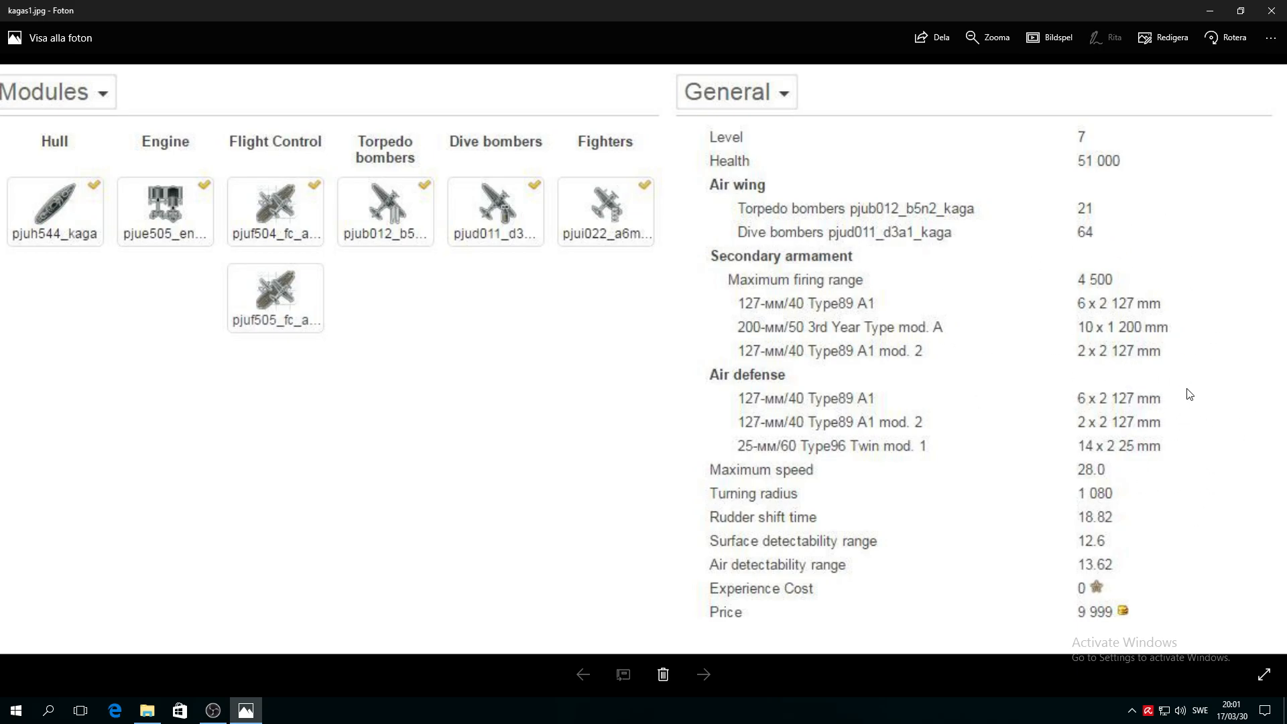
mouse_move(1072, 500)
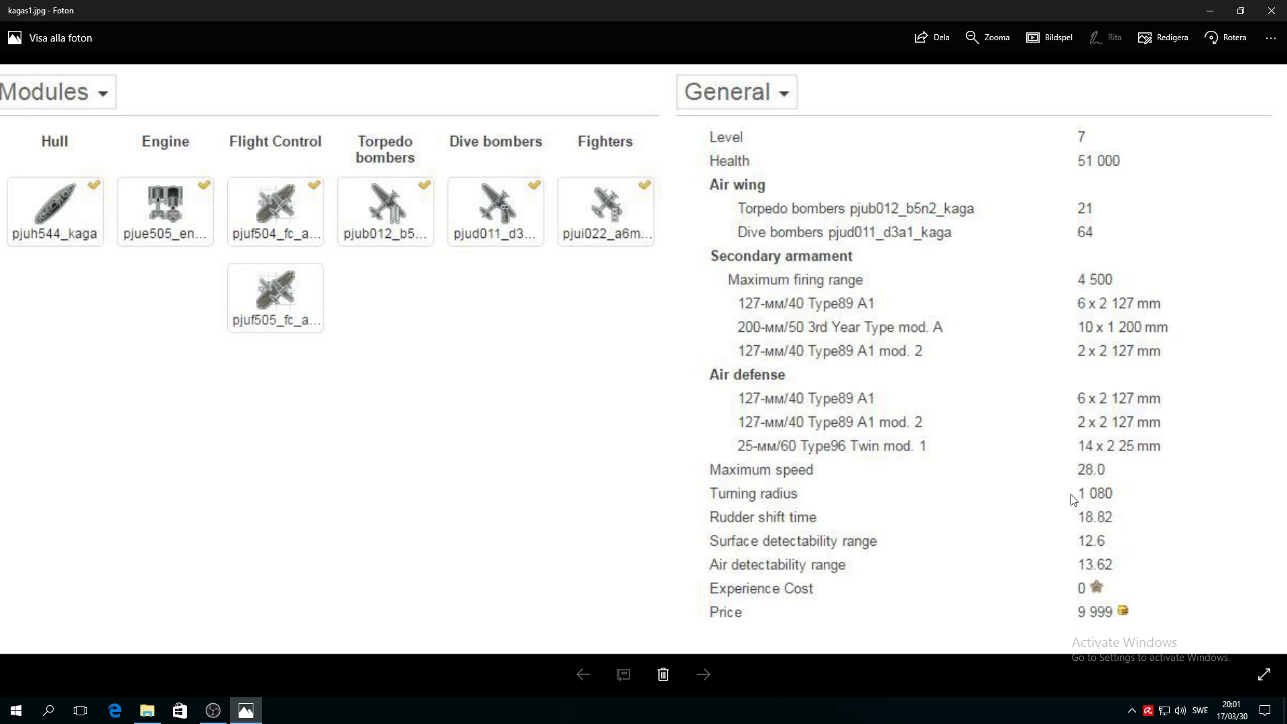
mouse_move(1100, 488)
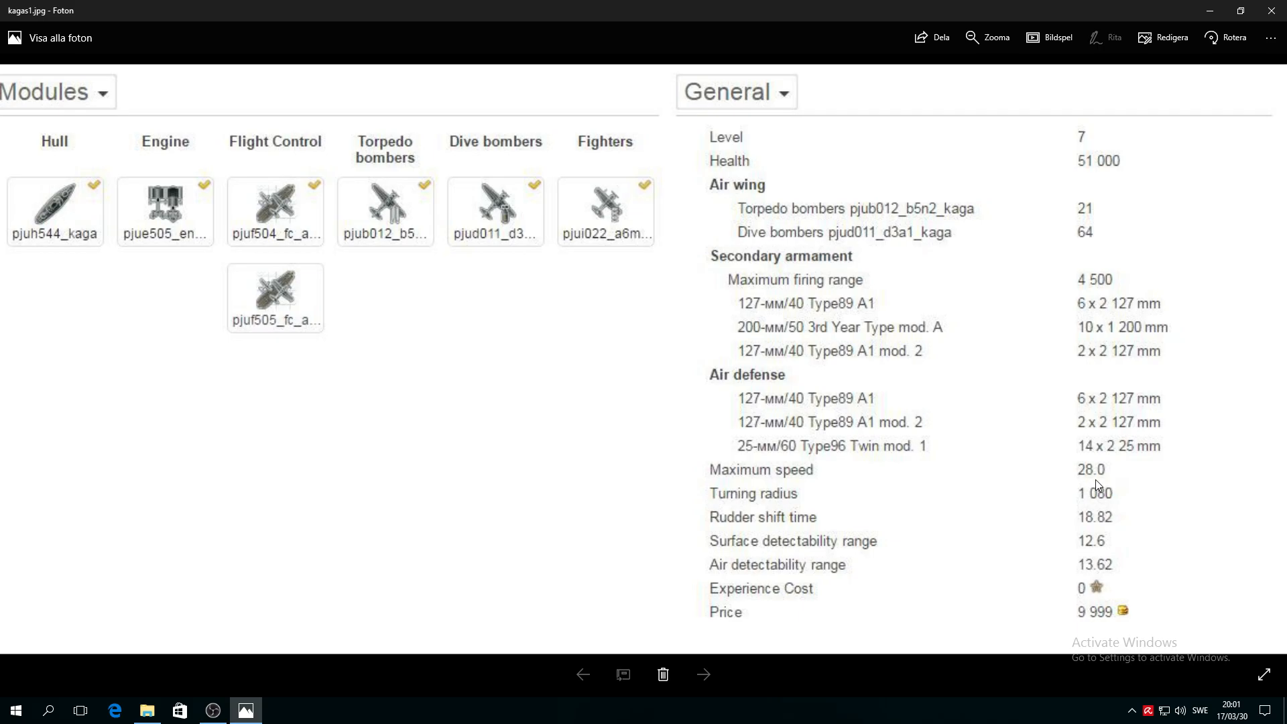
mouse_move(937, 537)
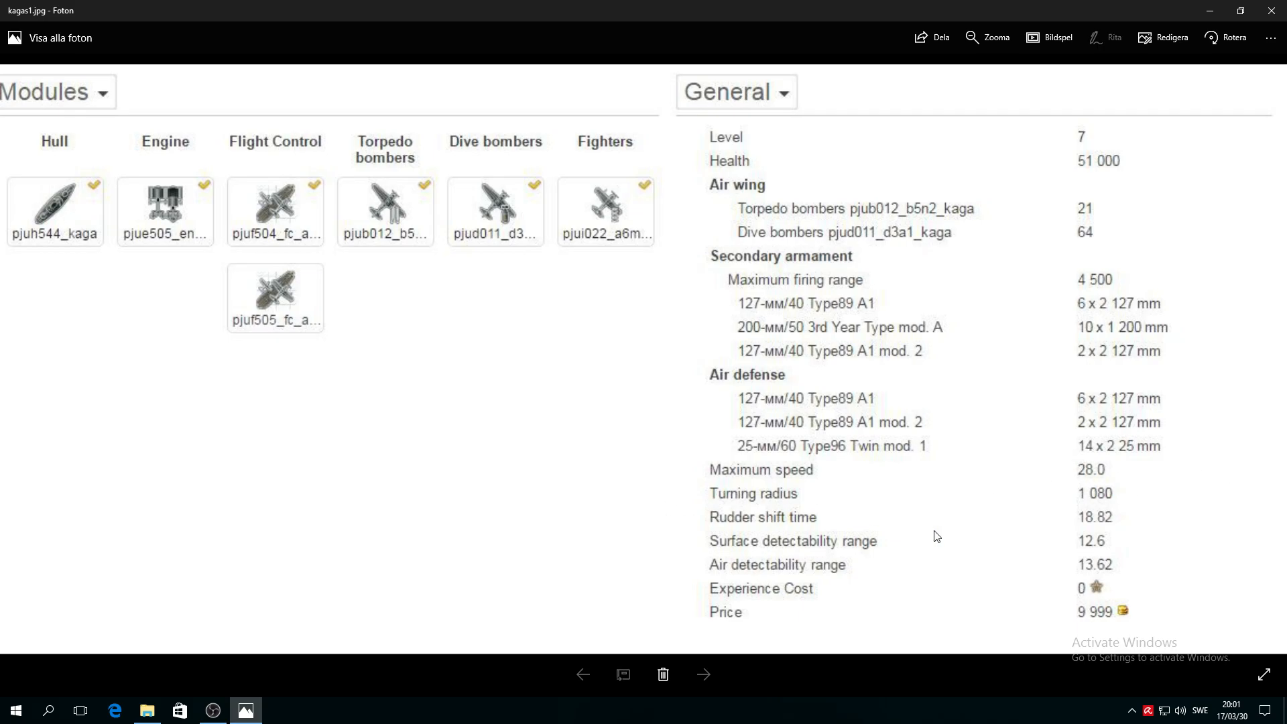
mouse_move(1091, 508)
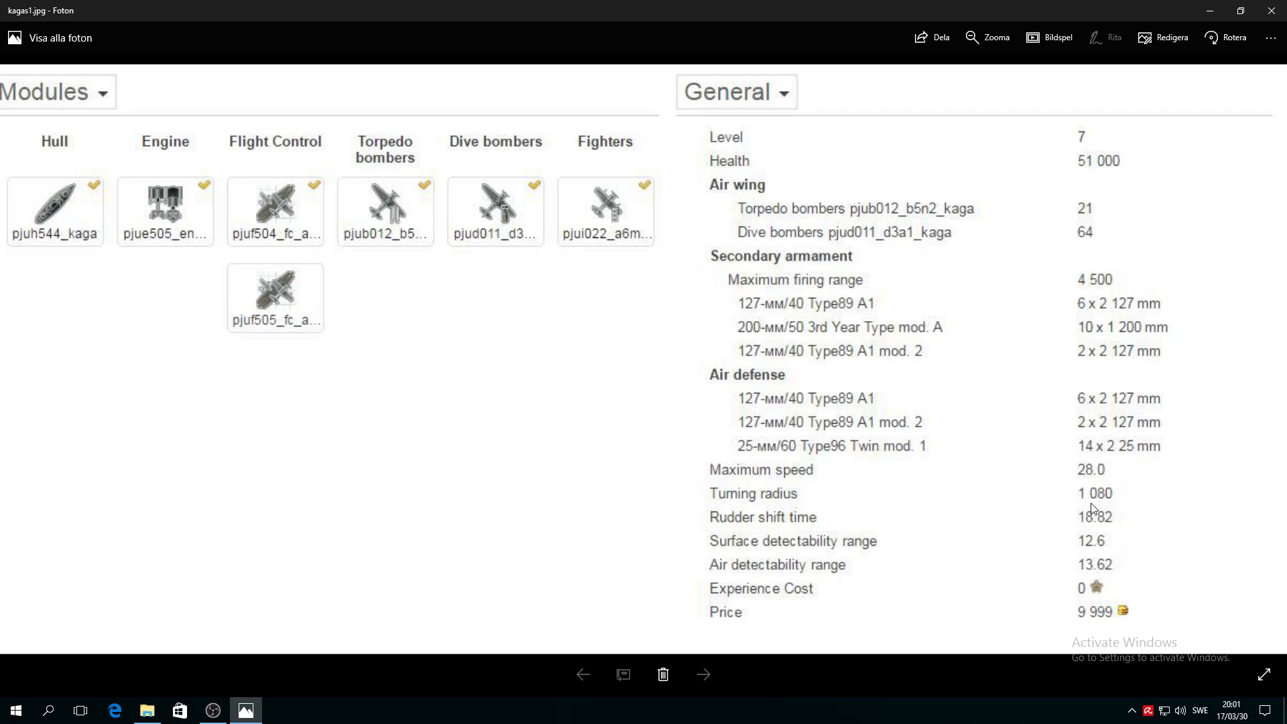
mouse_move(1090, 530)
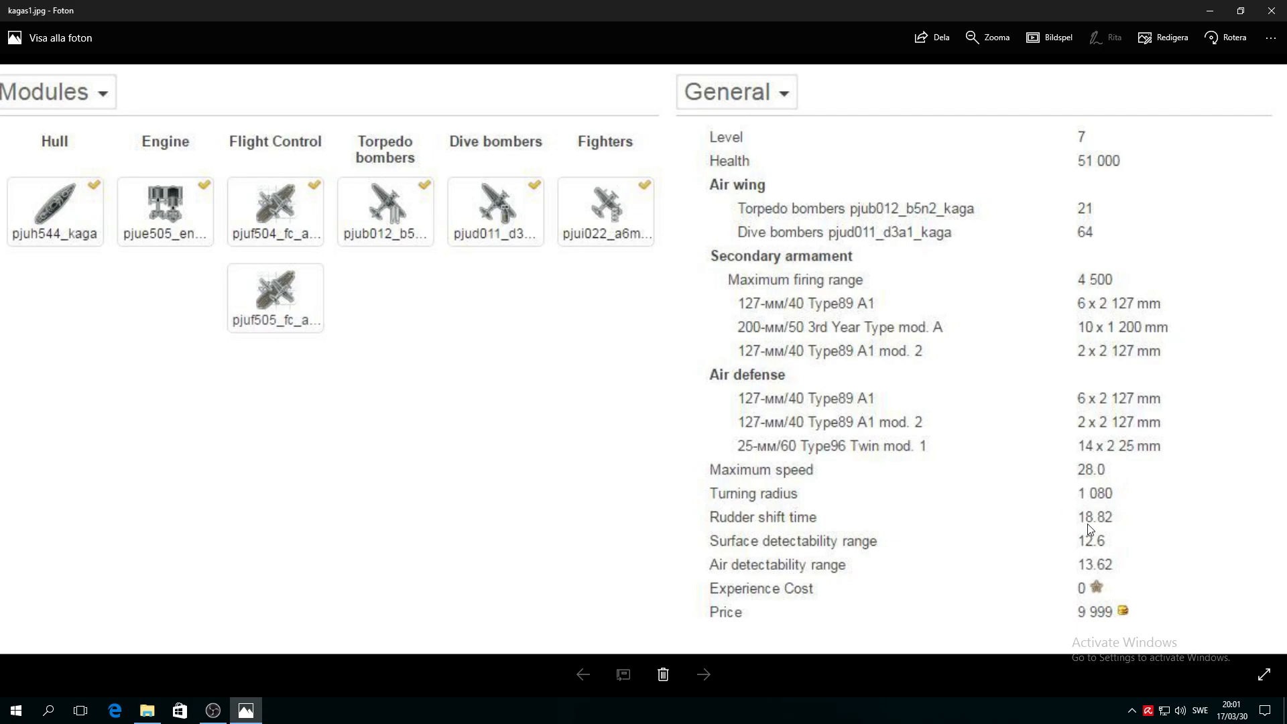
mouse_move(1105, 536)
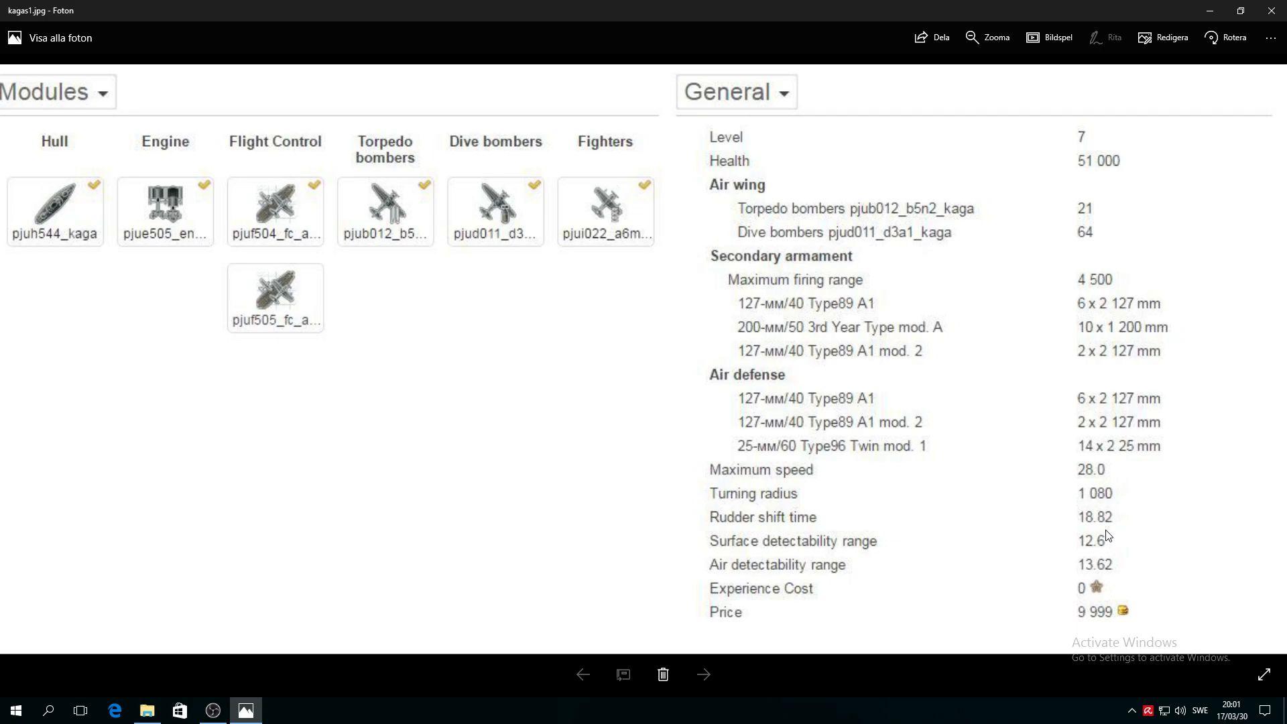
mouse_move(1073, 553)
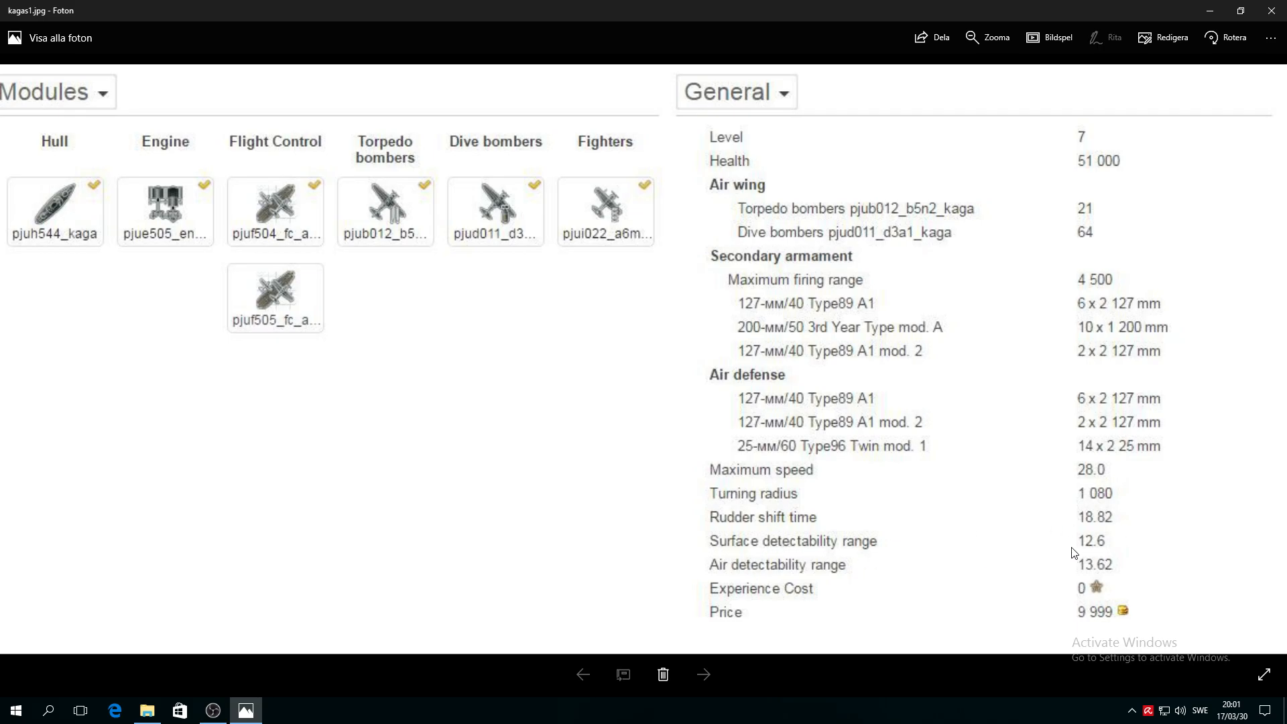
mouse_move(1120, 545)
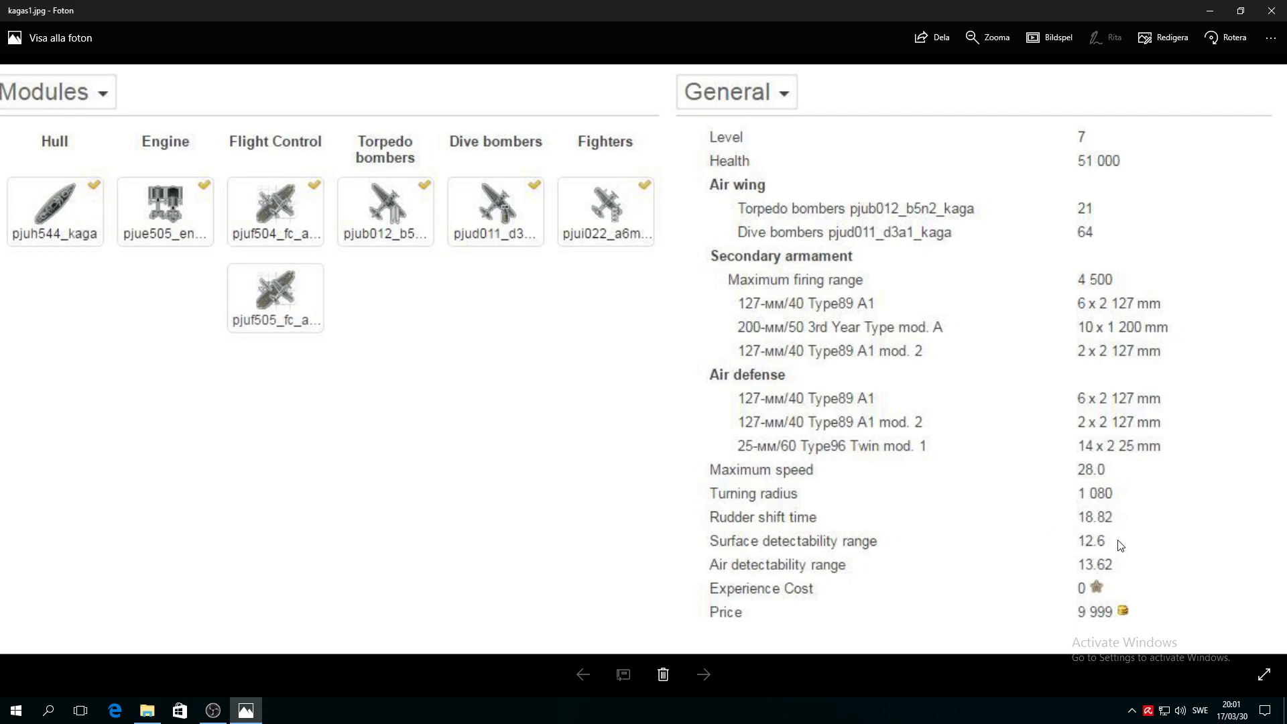
mouse_move(1109, 533)
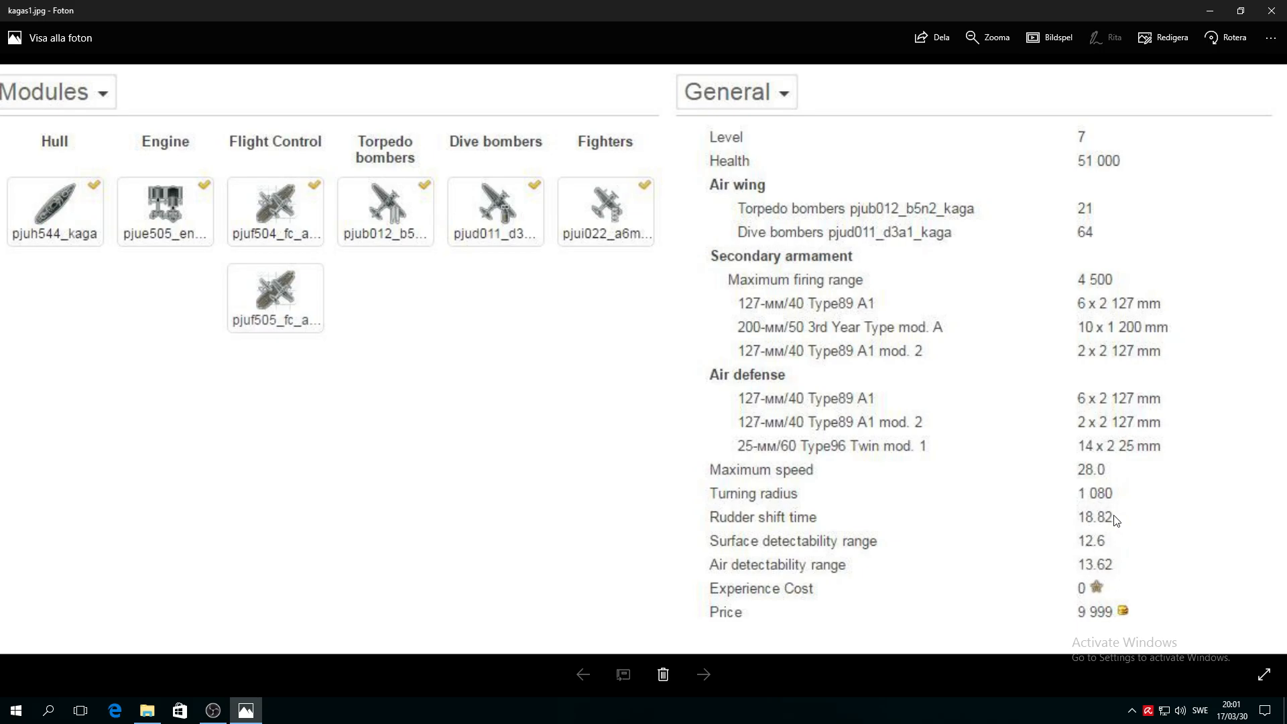
mouse_move(1120, 539)
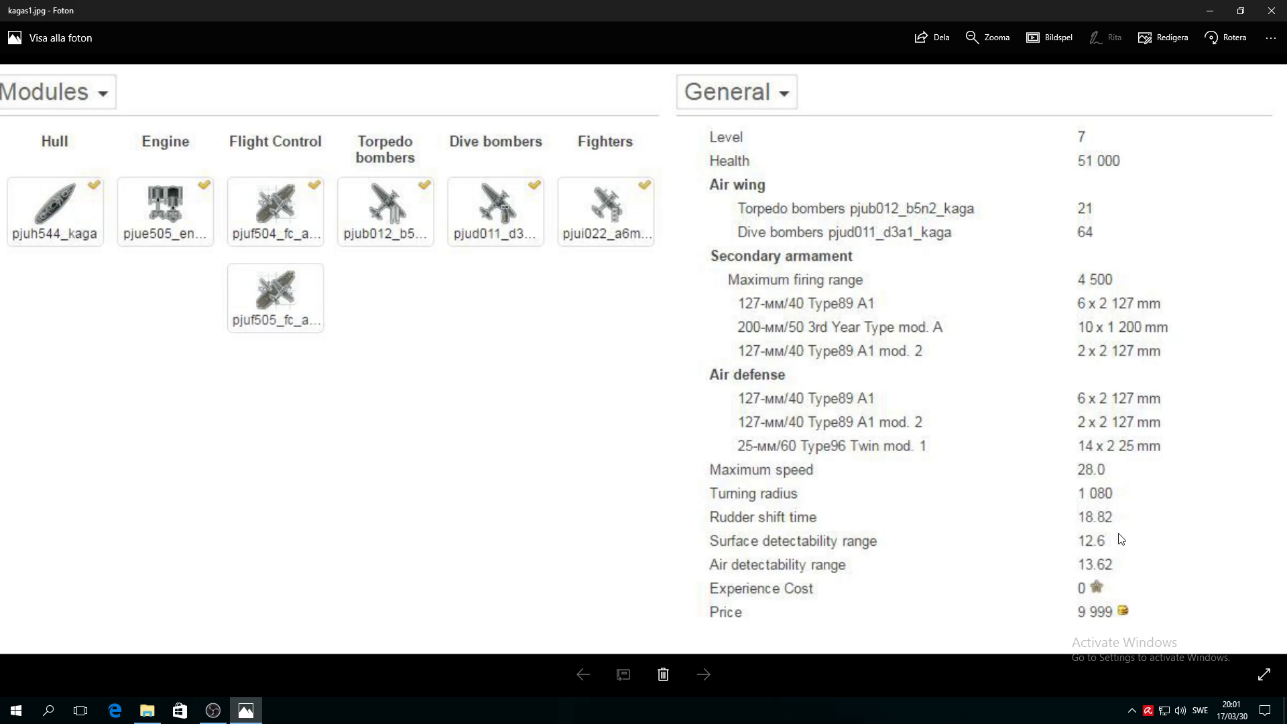
mouse_move(808, 573)
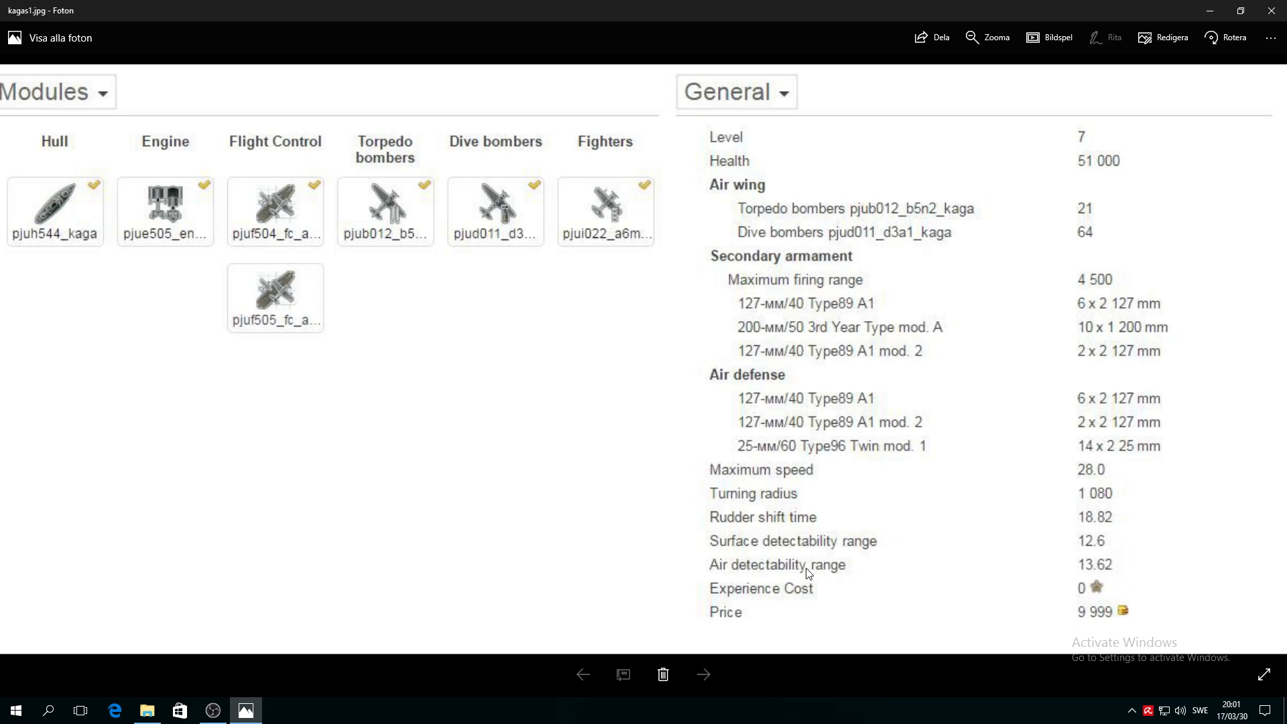
mouse_move(838, 579)
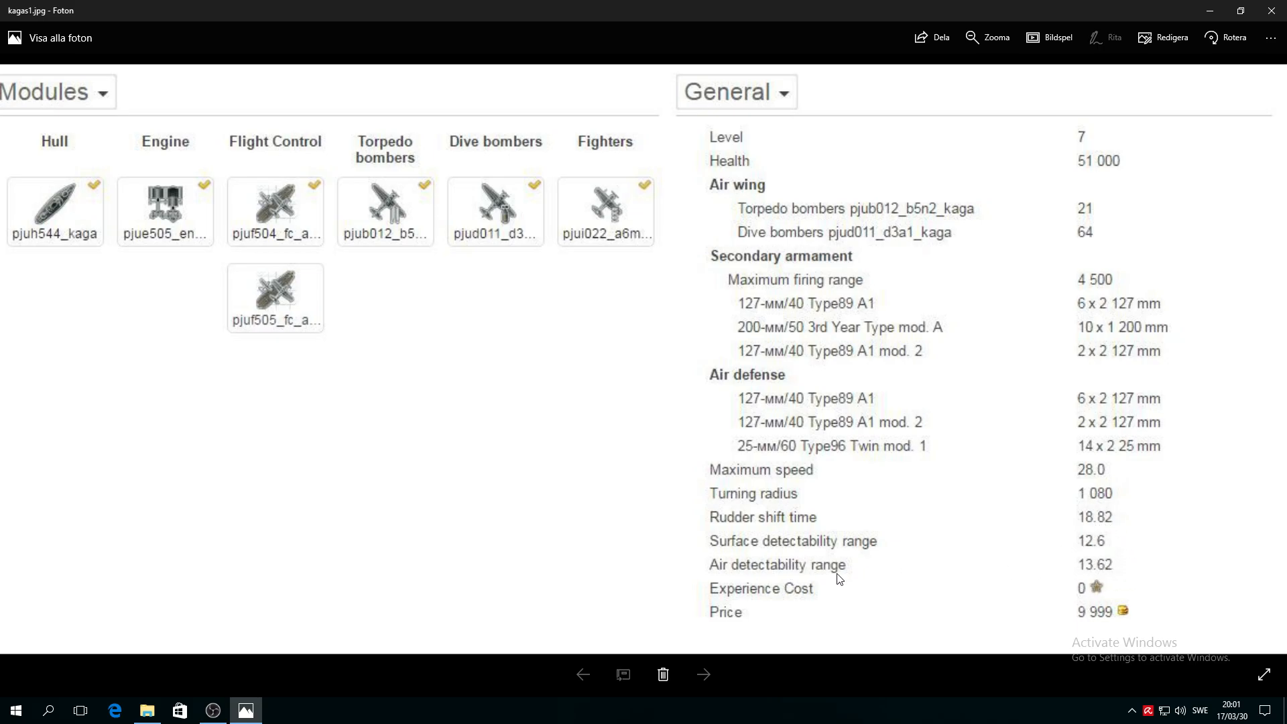
mouse_move(1112, 580)
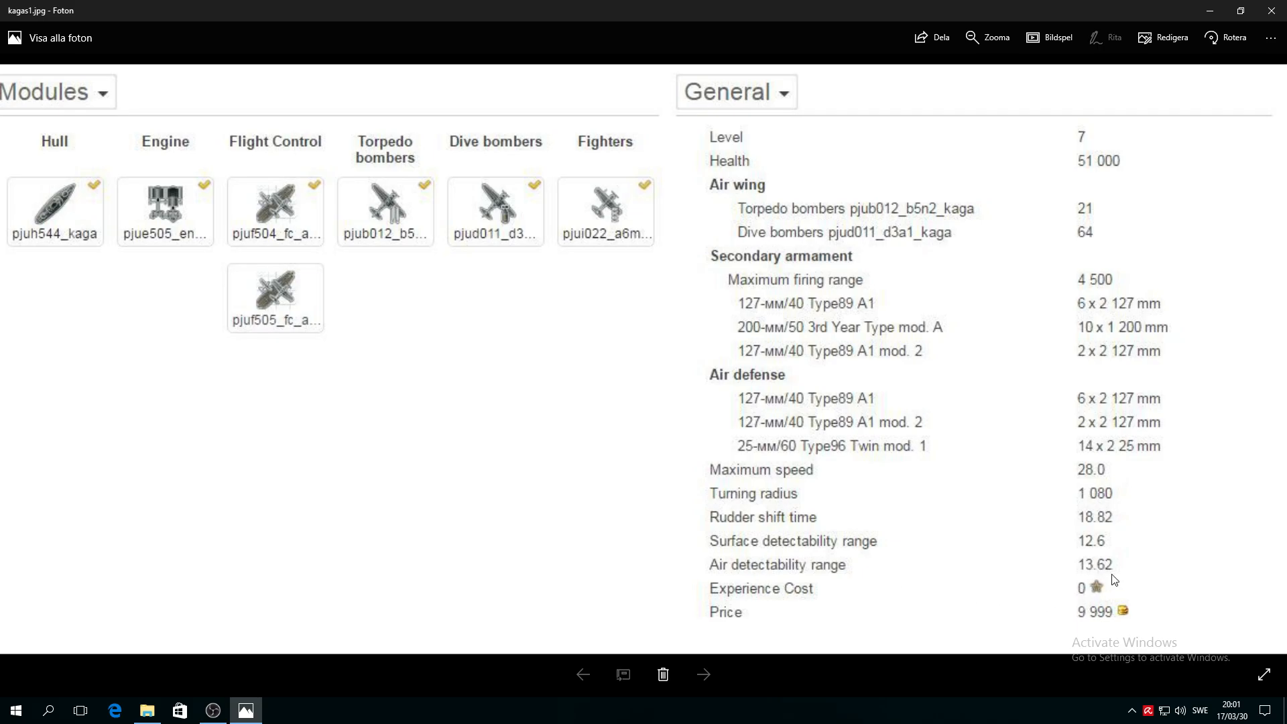
mouse_move(822, 582)
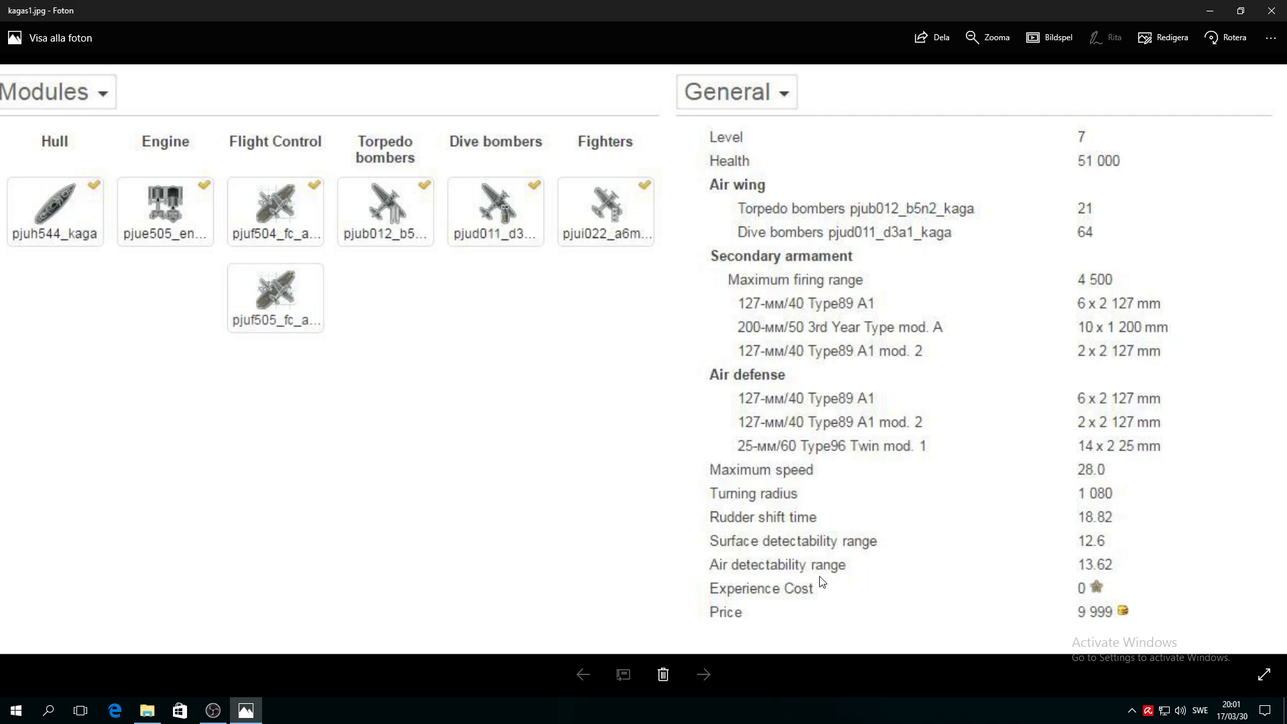
mouse_move(1061, 553)
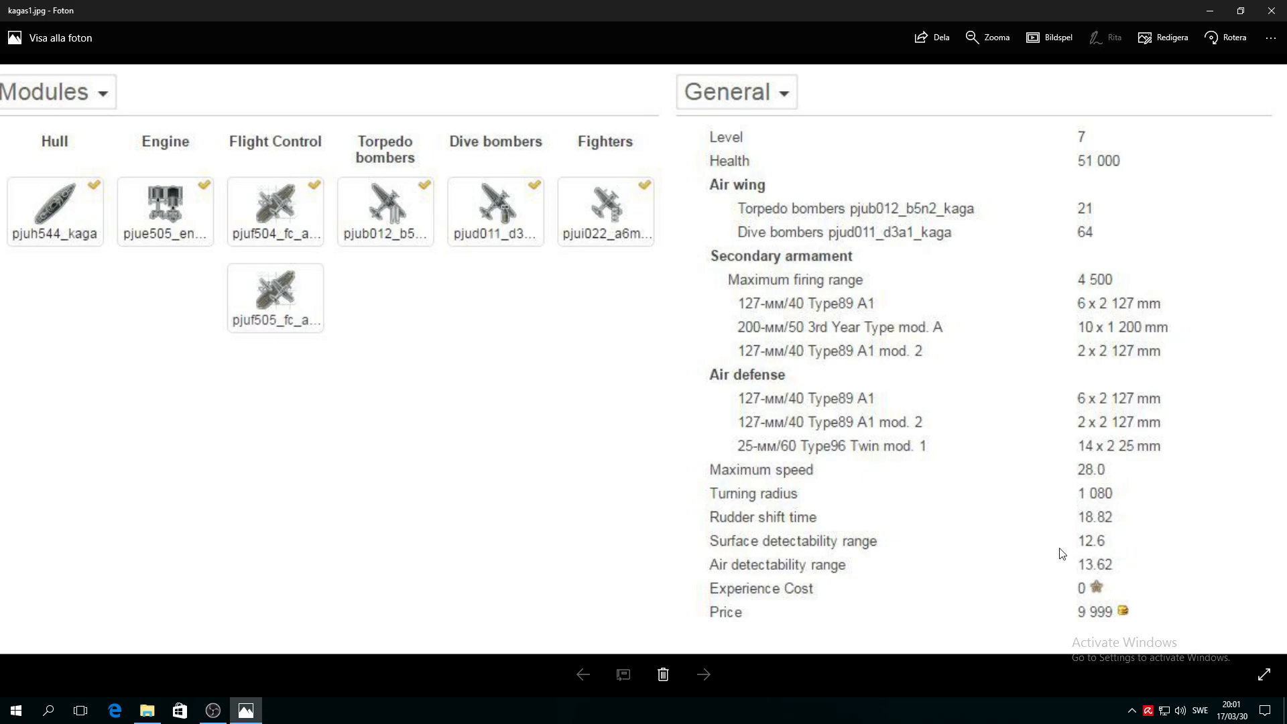
mouse_move(643, 612)
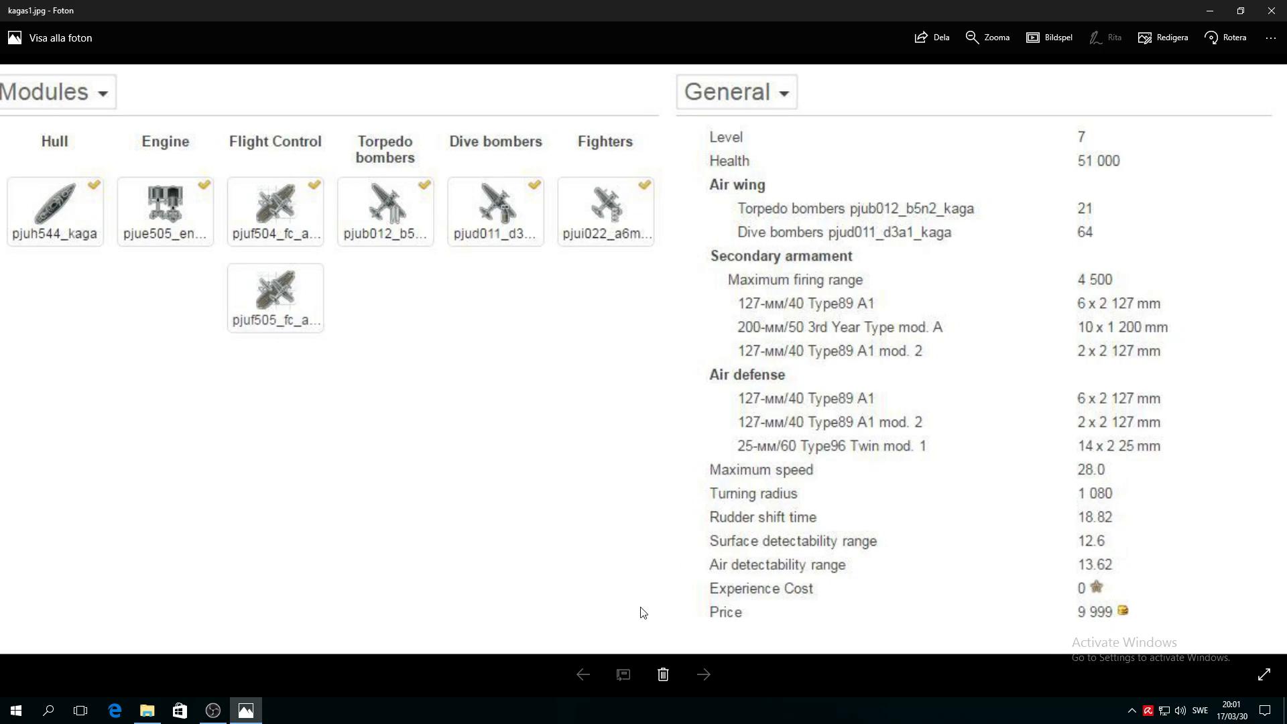
mouse_move(1085, 652)
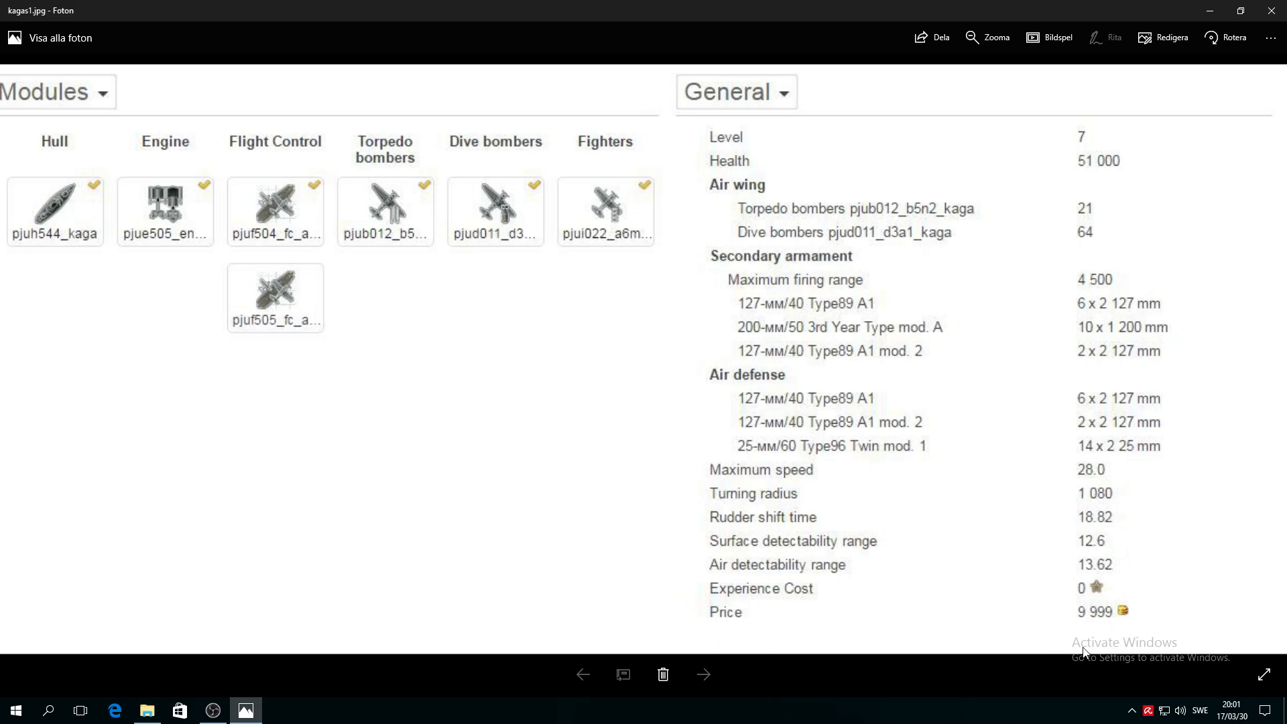
mouse_move(880, 637)
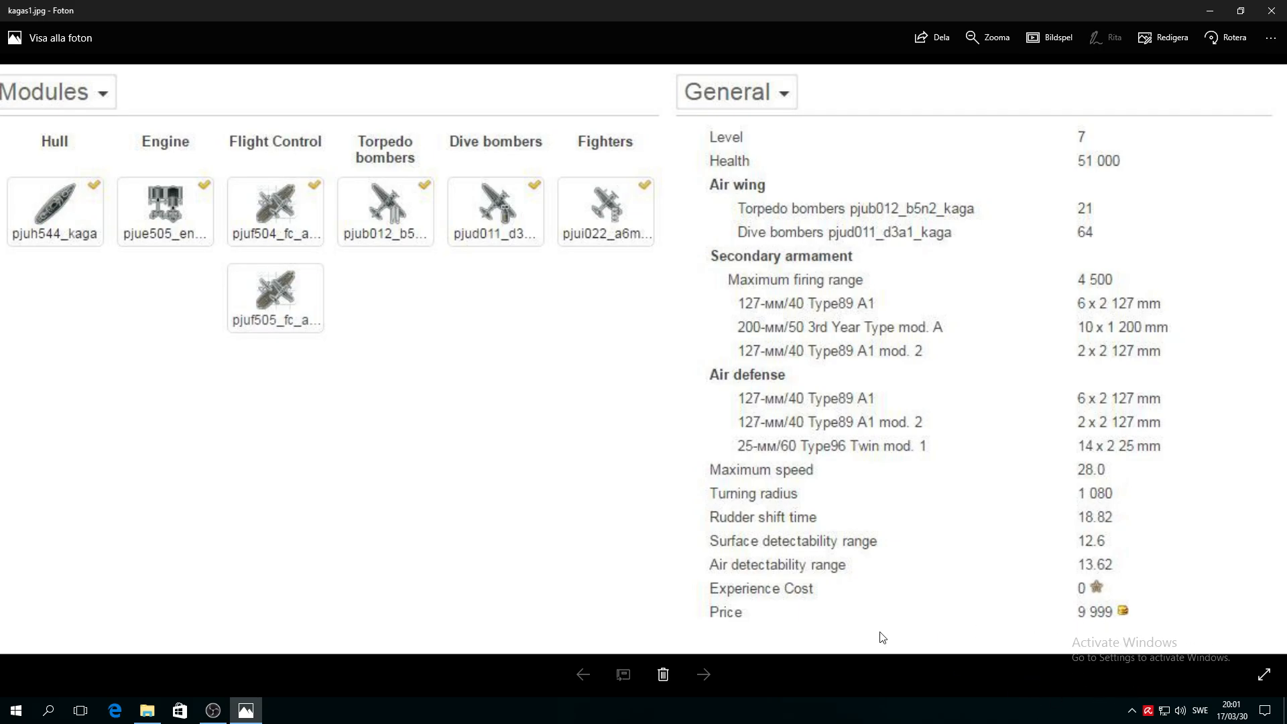
mouse_move(720, 523)
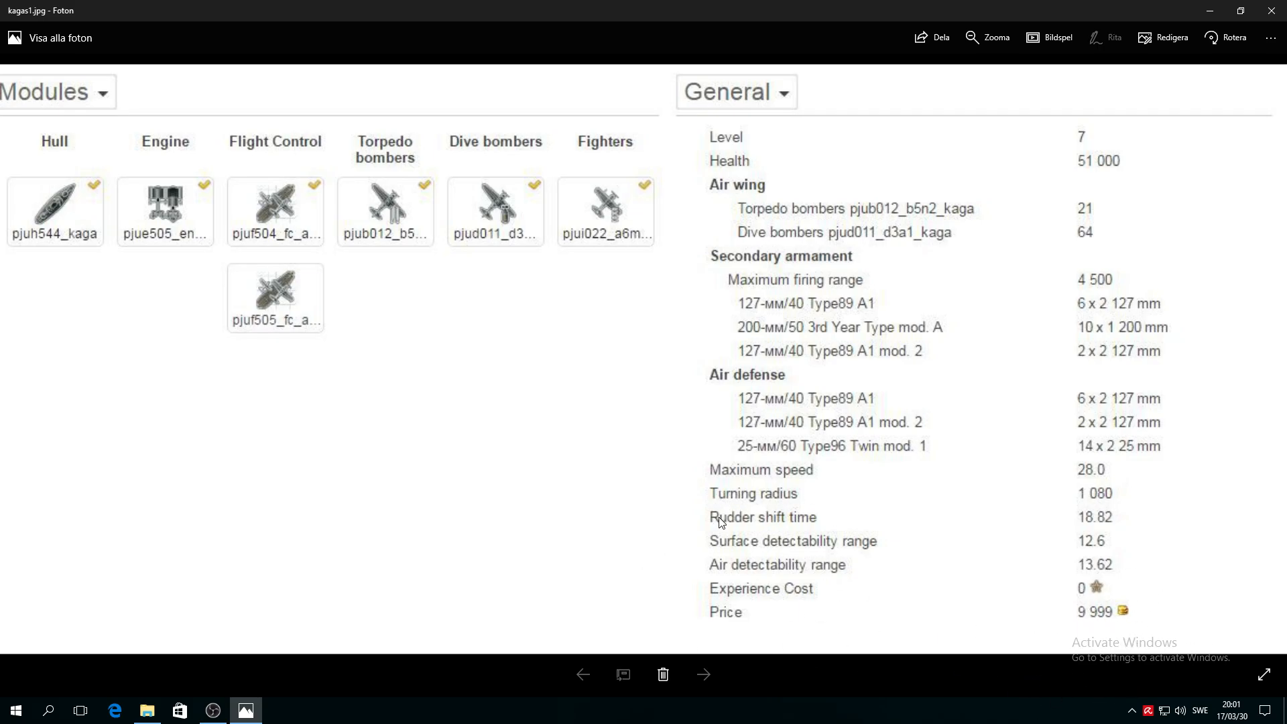
mouse_move(841, 516)
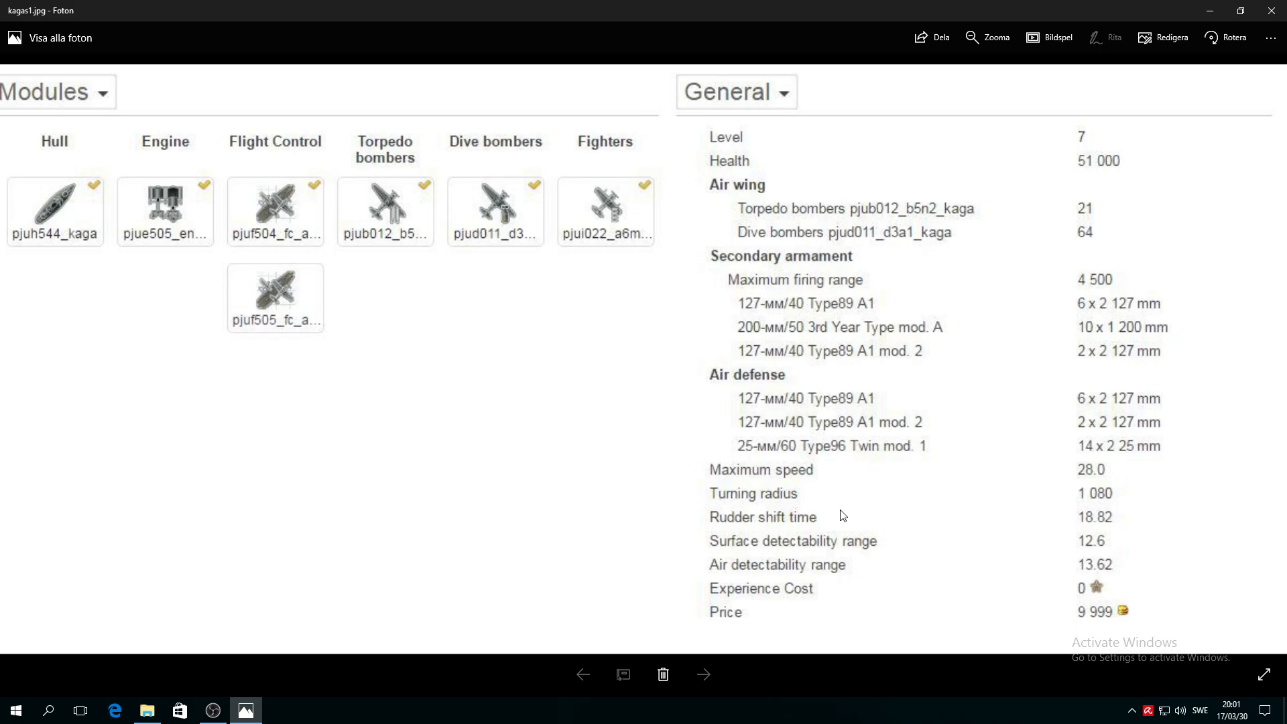
mouse_move(705, 674)
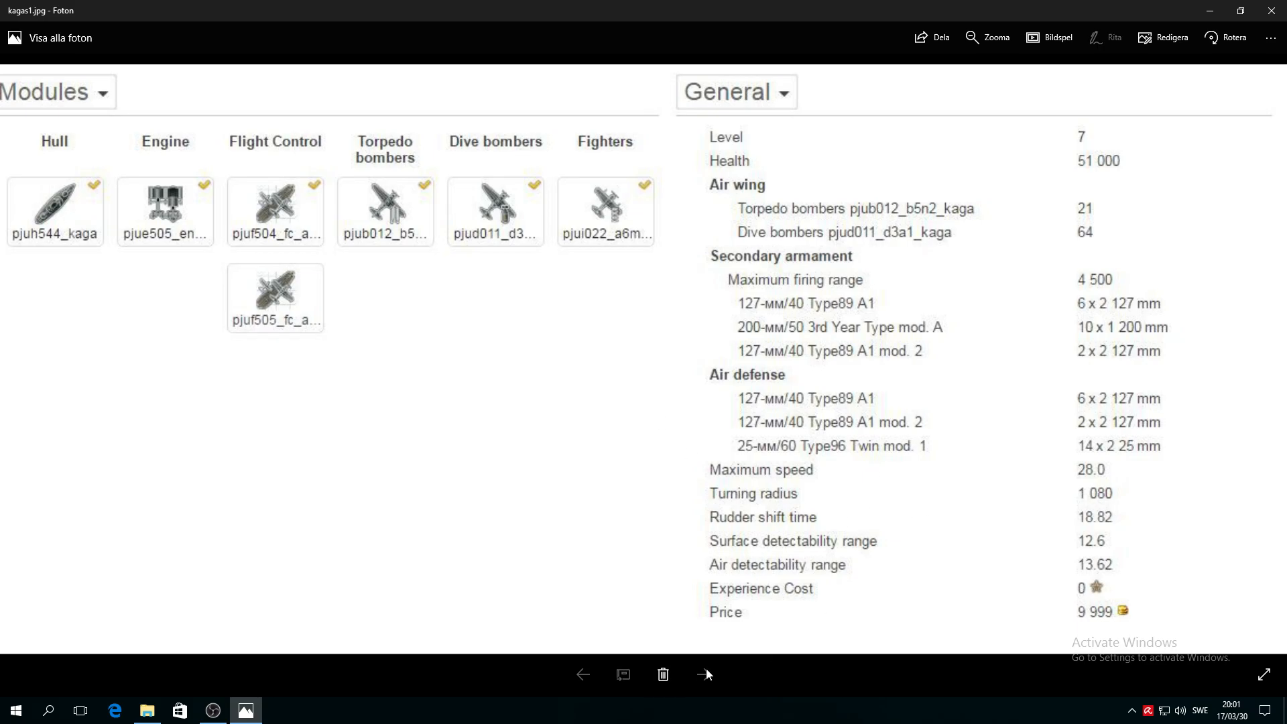
mouse_move(663, 486)
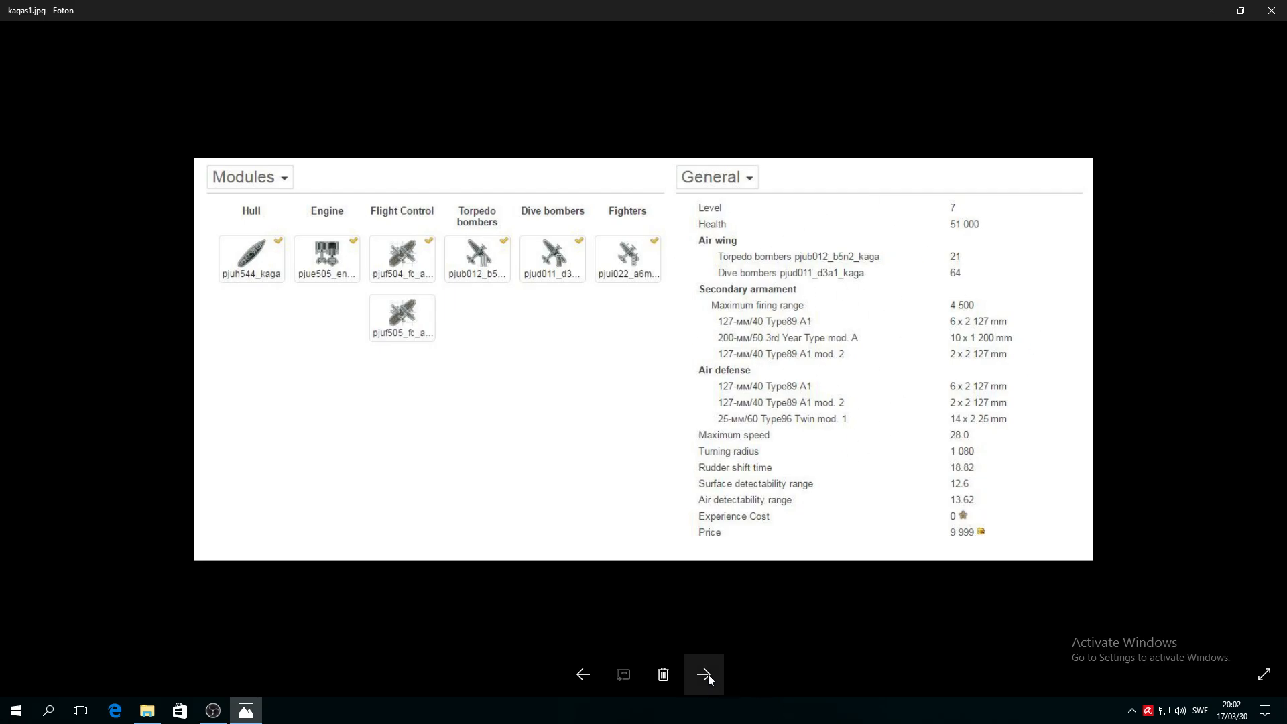
Advance to kagas2.jpg, showing an air wing of 43 torpedo bombers and 43 fighters
left_click(701, 674)
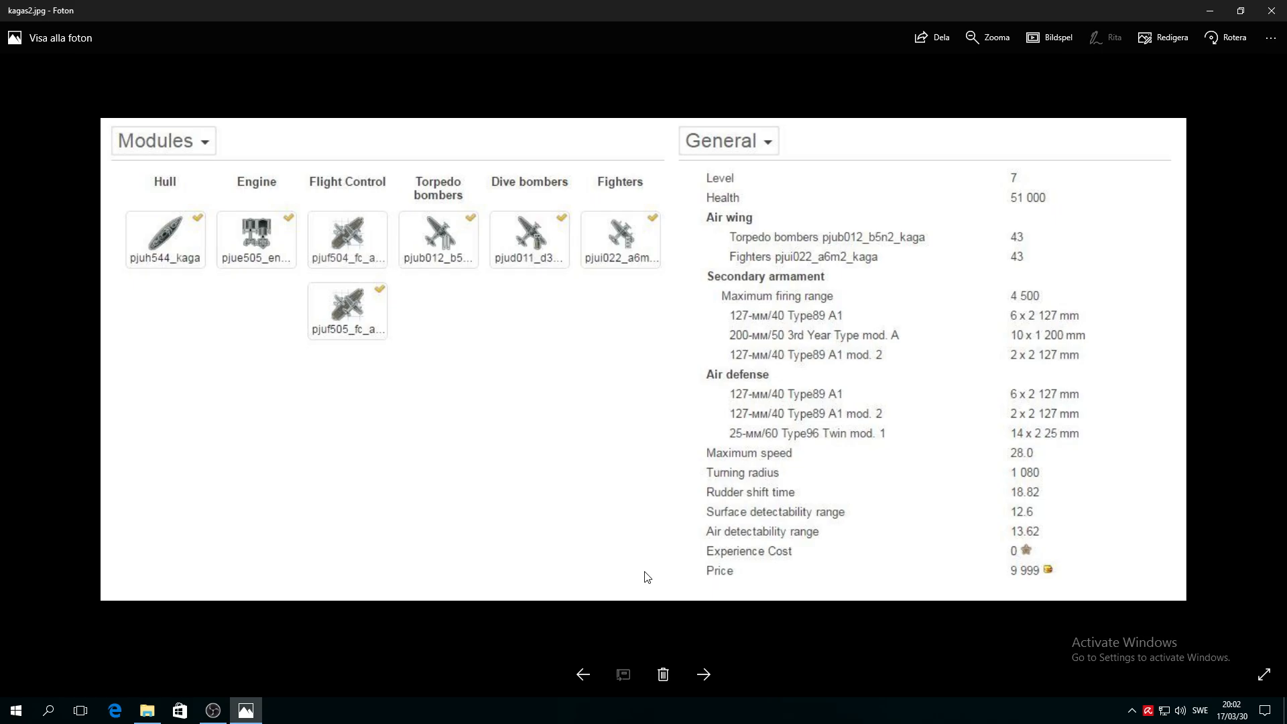
mouse_move(697, 412)
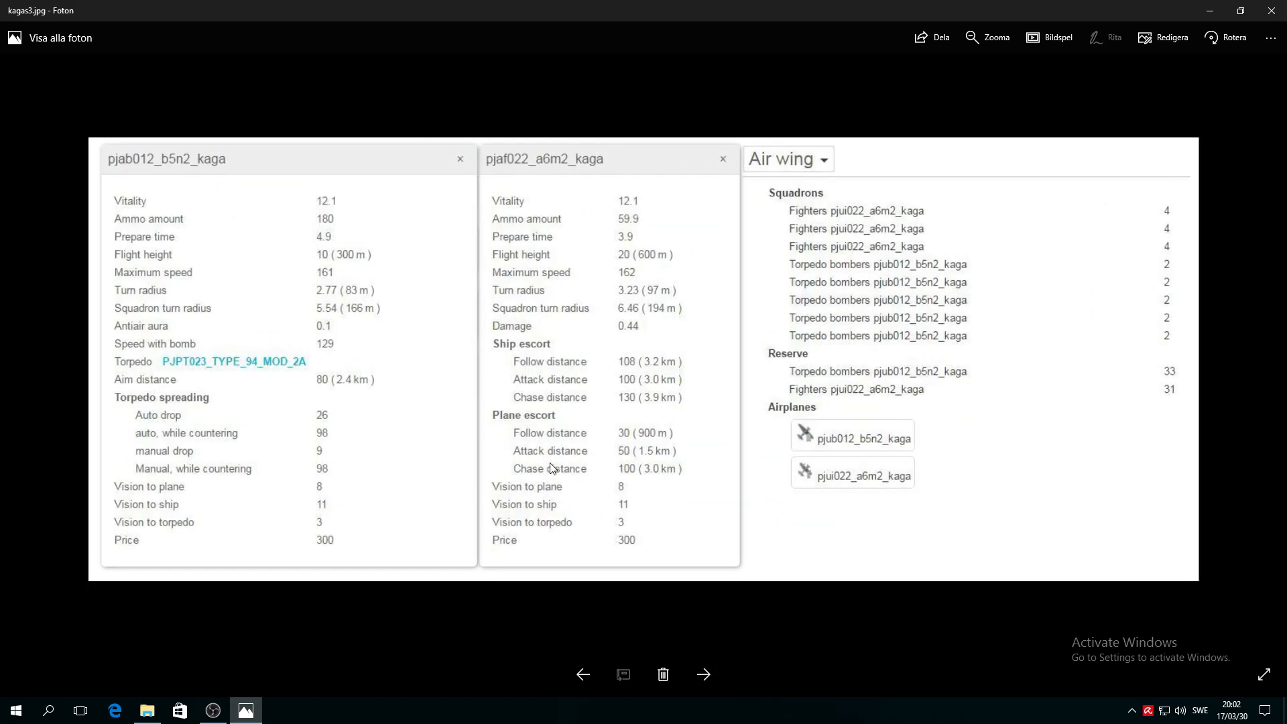
mouse_move(203, 492)
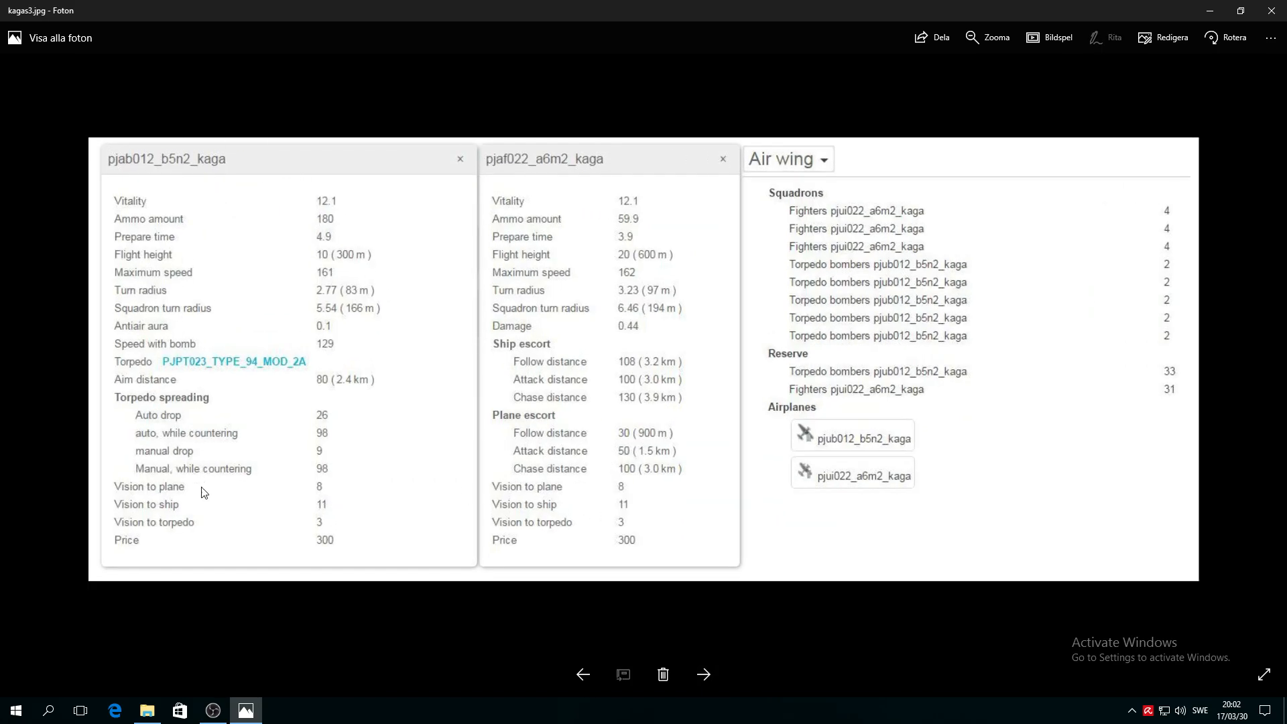
mouse_move(808, 223)
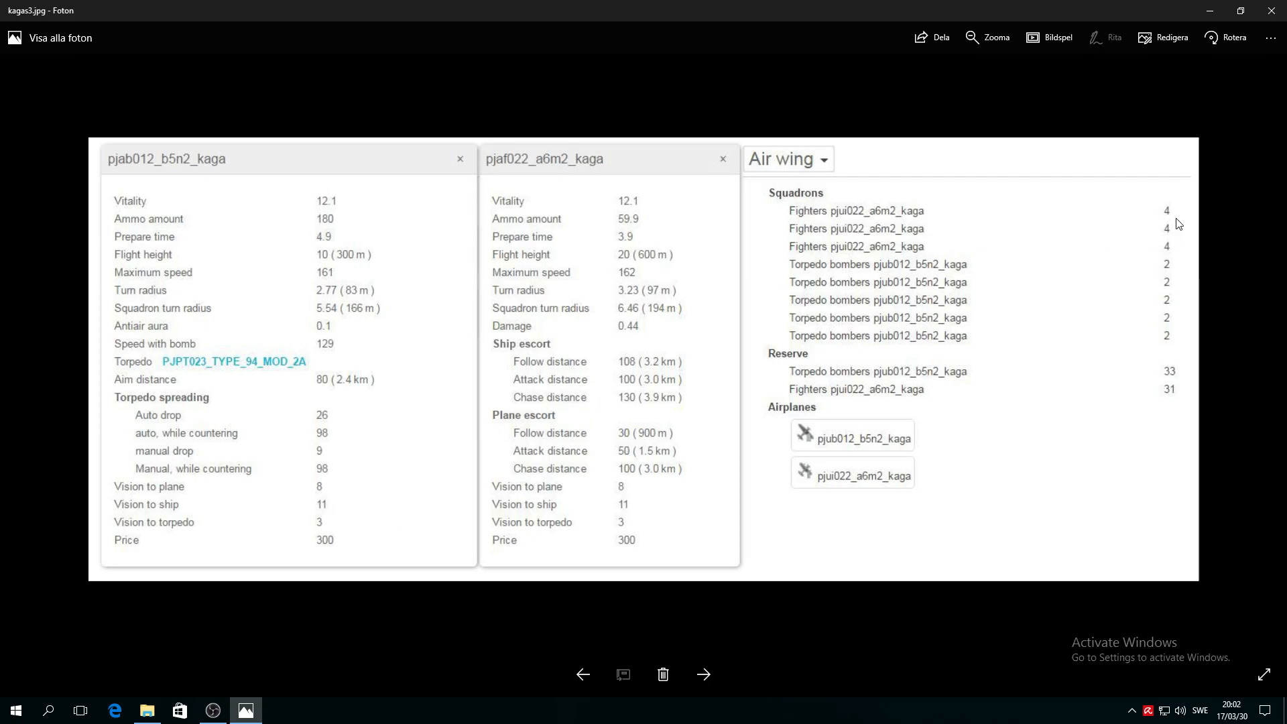
mouse_move(877, 238)
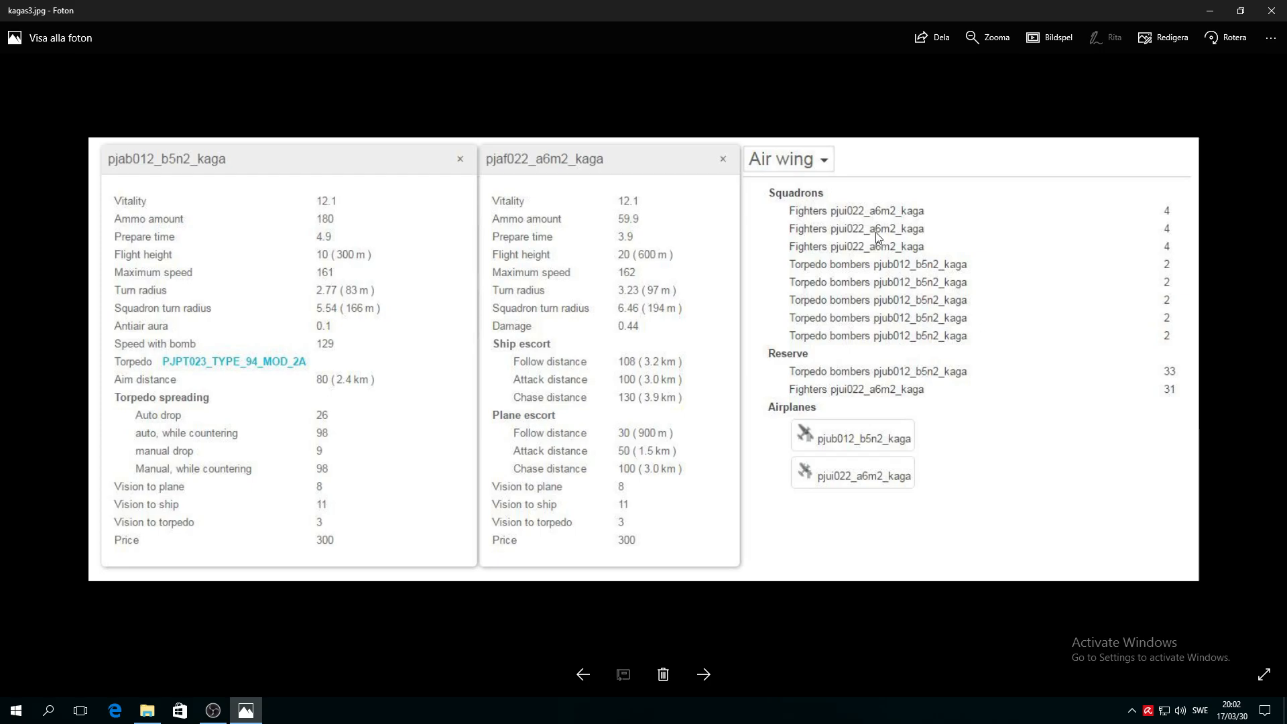
mouse_move(1106, 271)
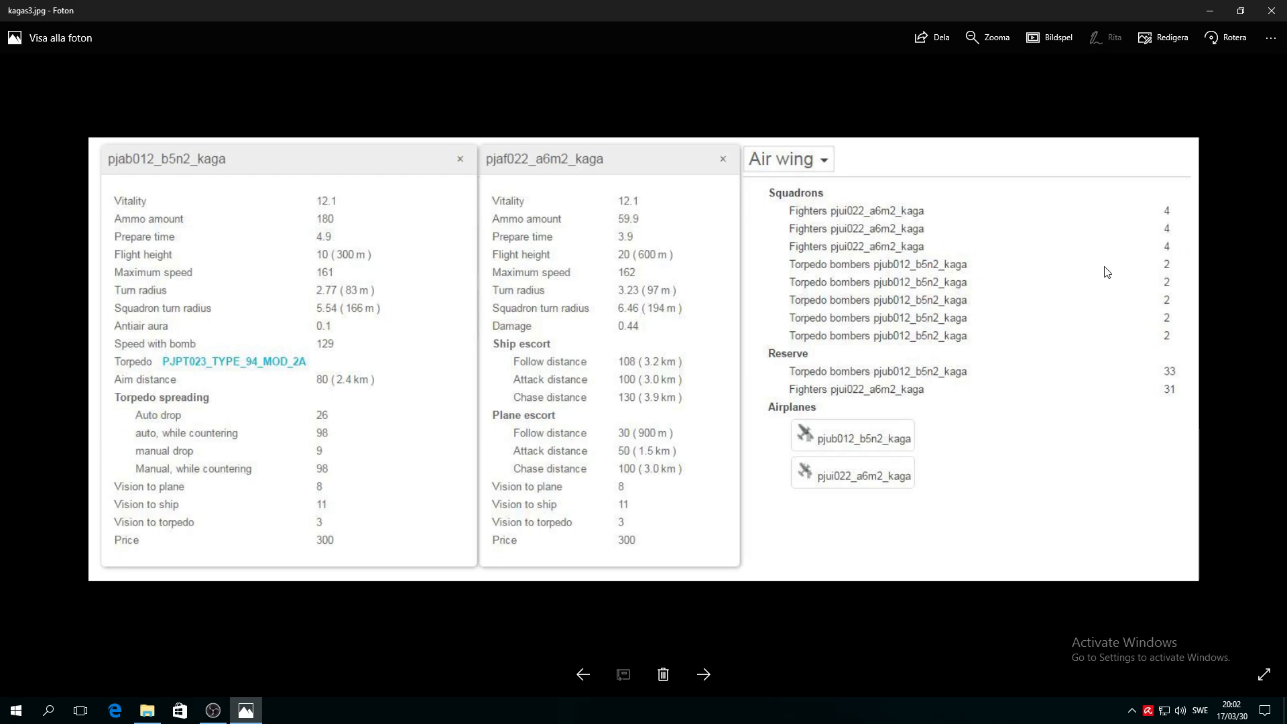
mouse_move(904, 282)
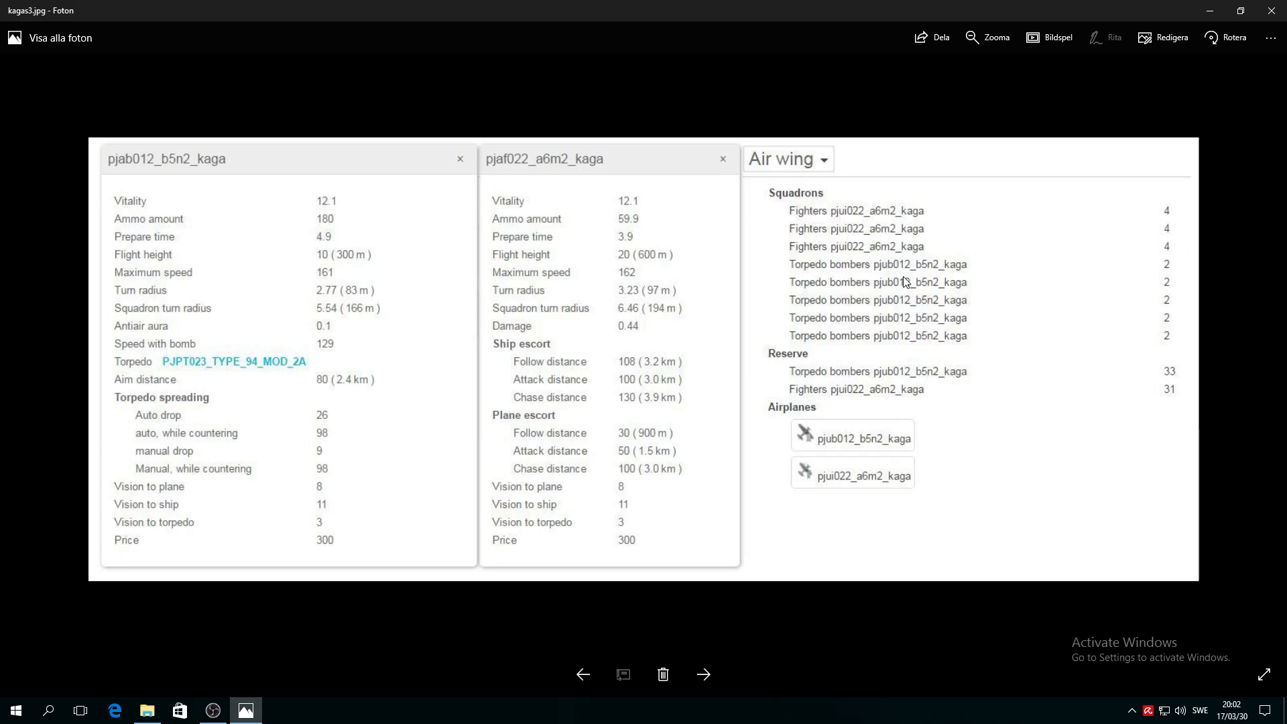
mouse_move(861, 277)
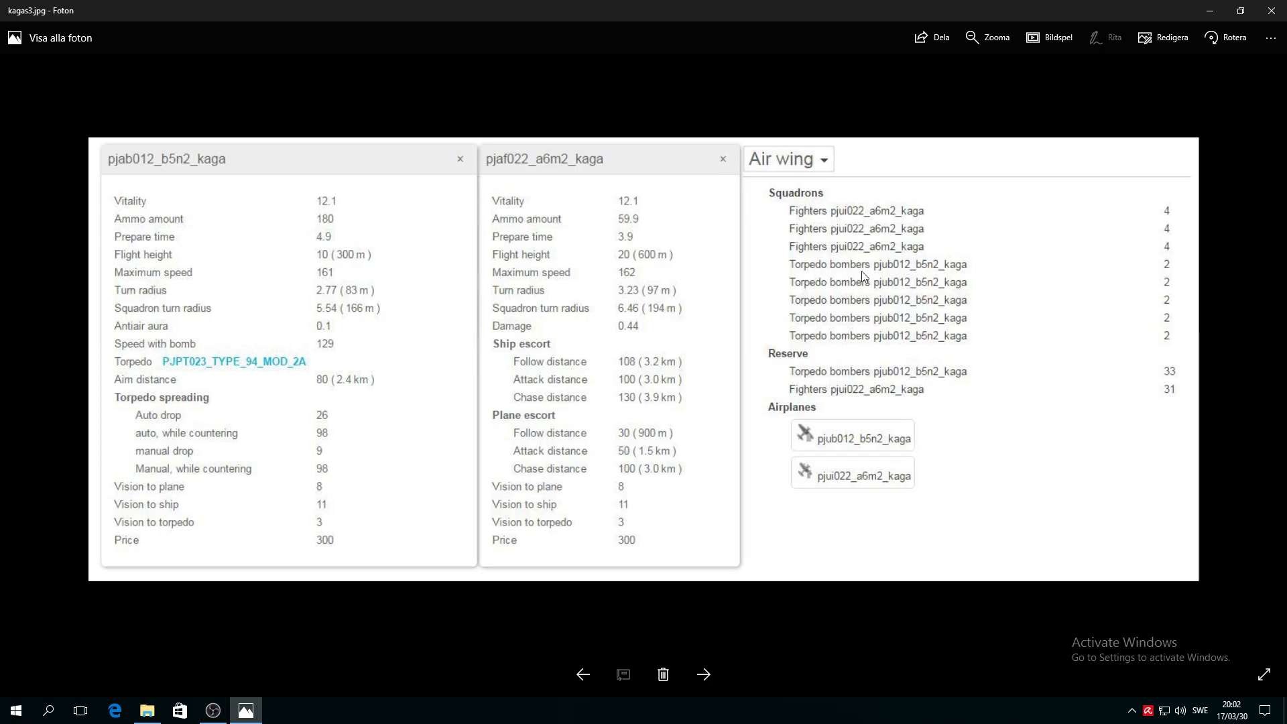
mouse_move(1166, 292)
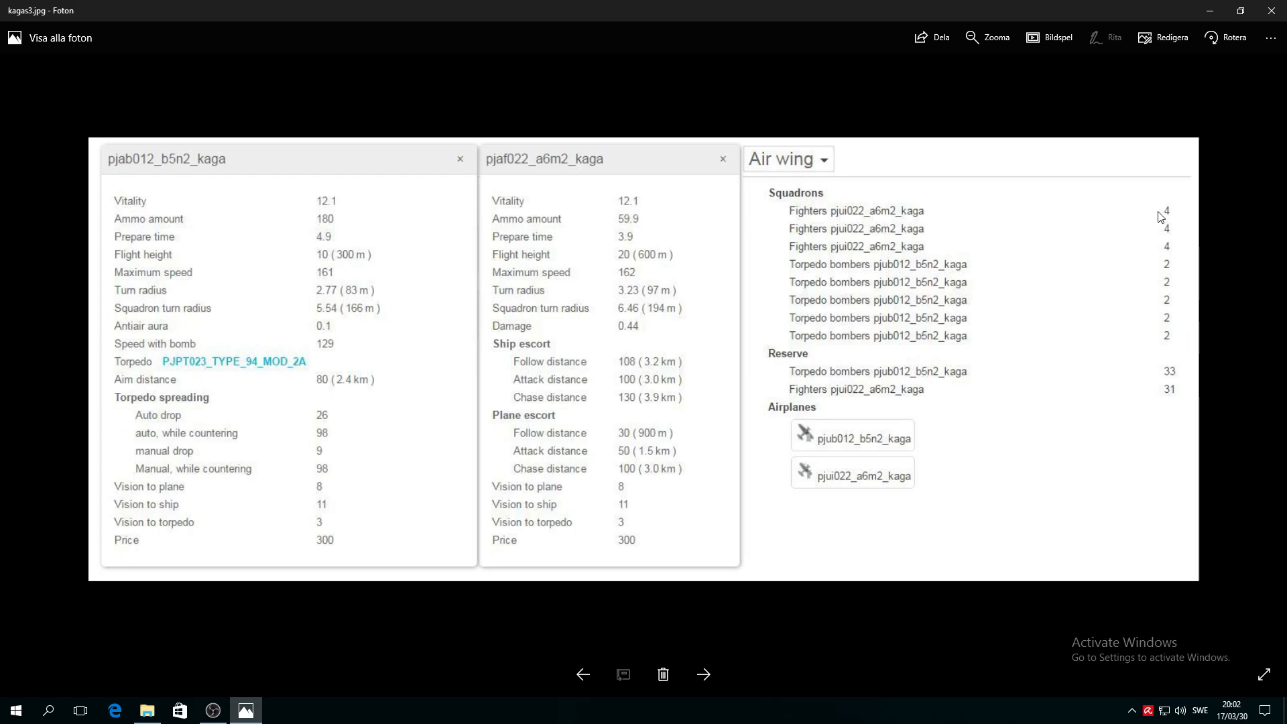
mouse_move(1166, 256)
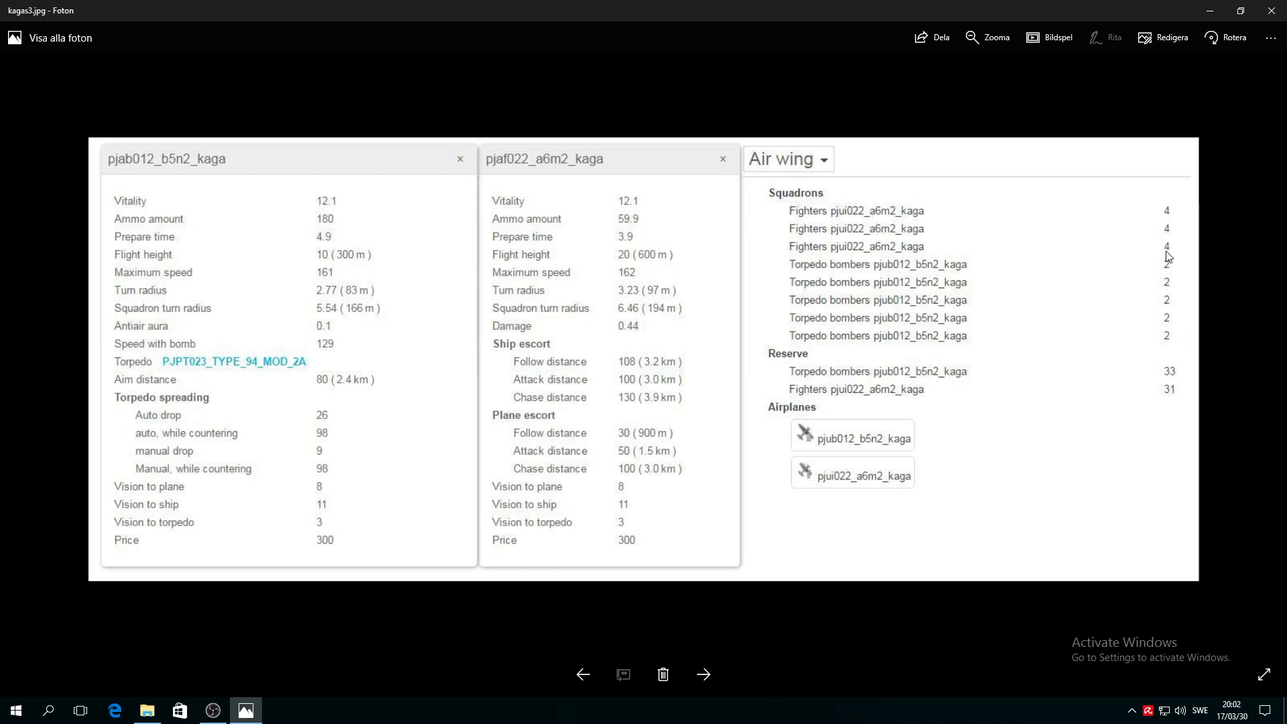
mouse_move(1182, 354)
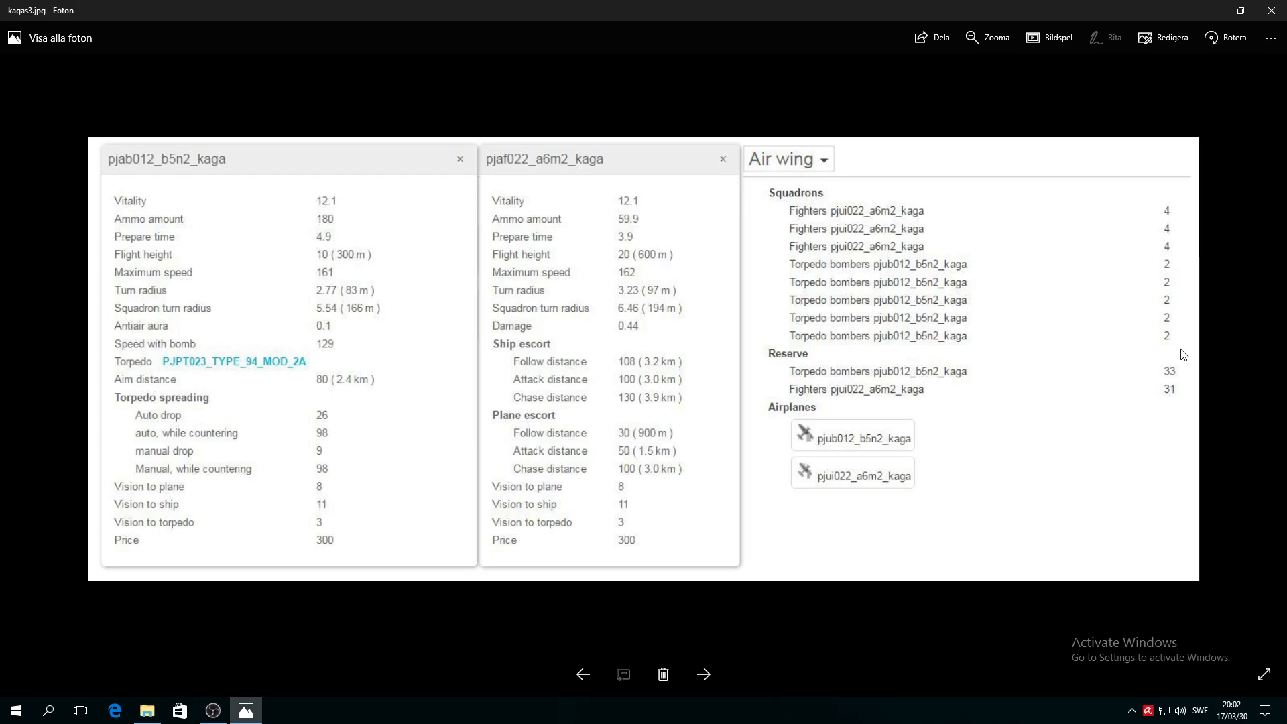
mouse_move(951, 380)
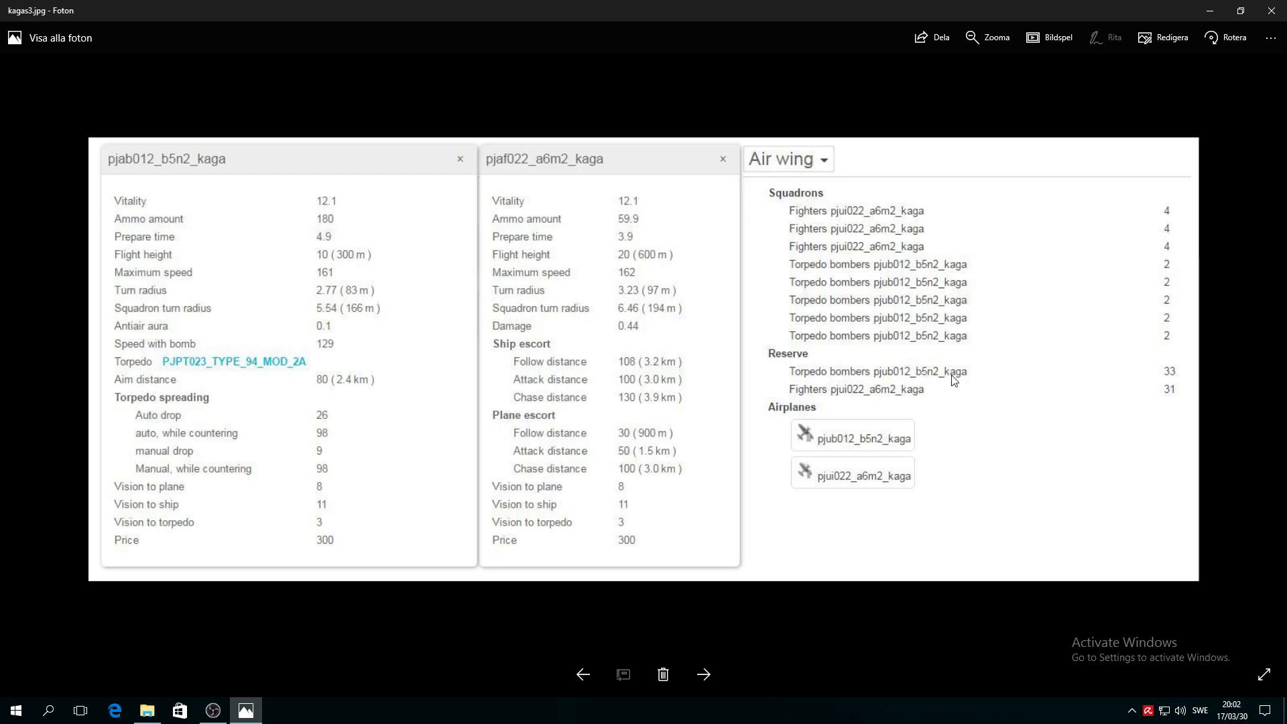
mouse_move(802, 373)
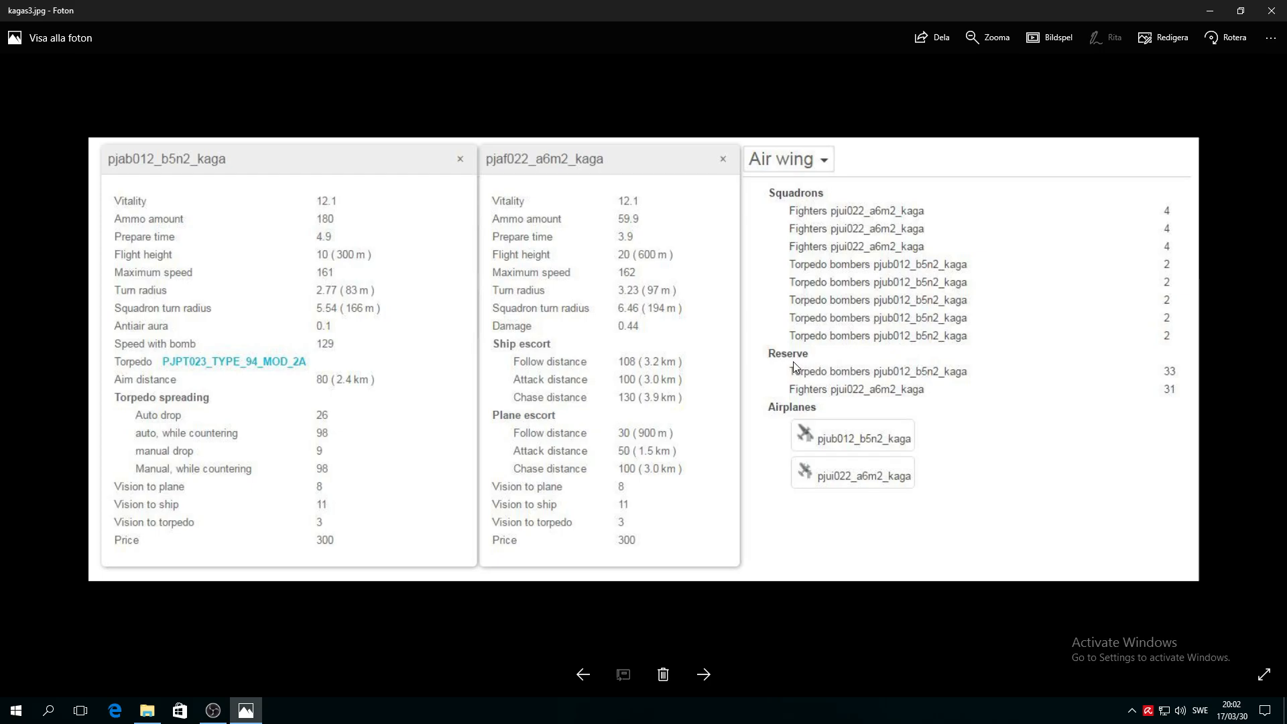
mouse_move(1188, 400)
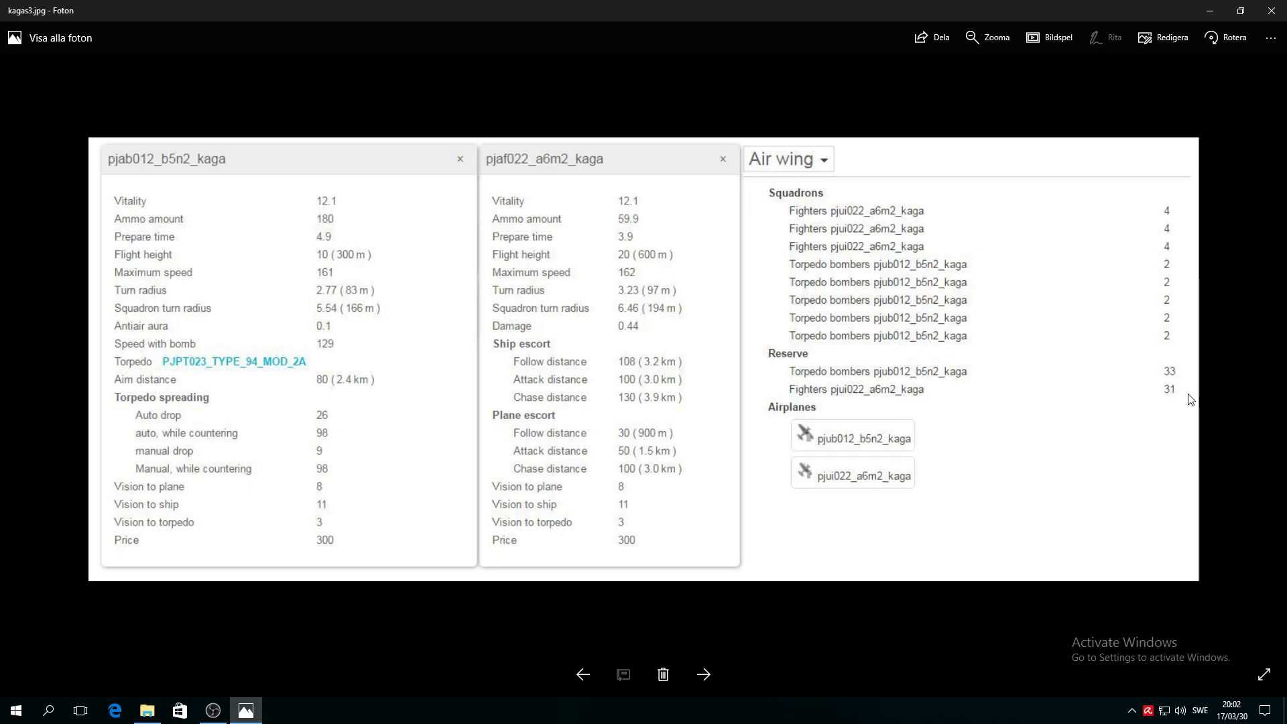
mouse_move(874, 381)
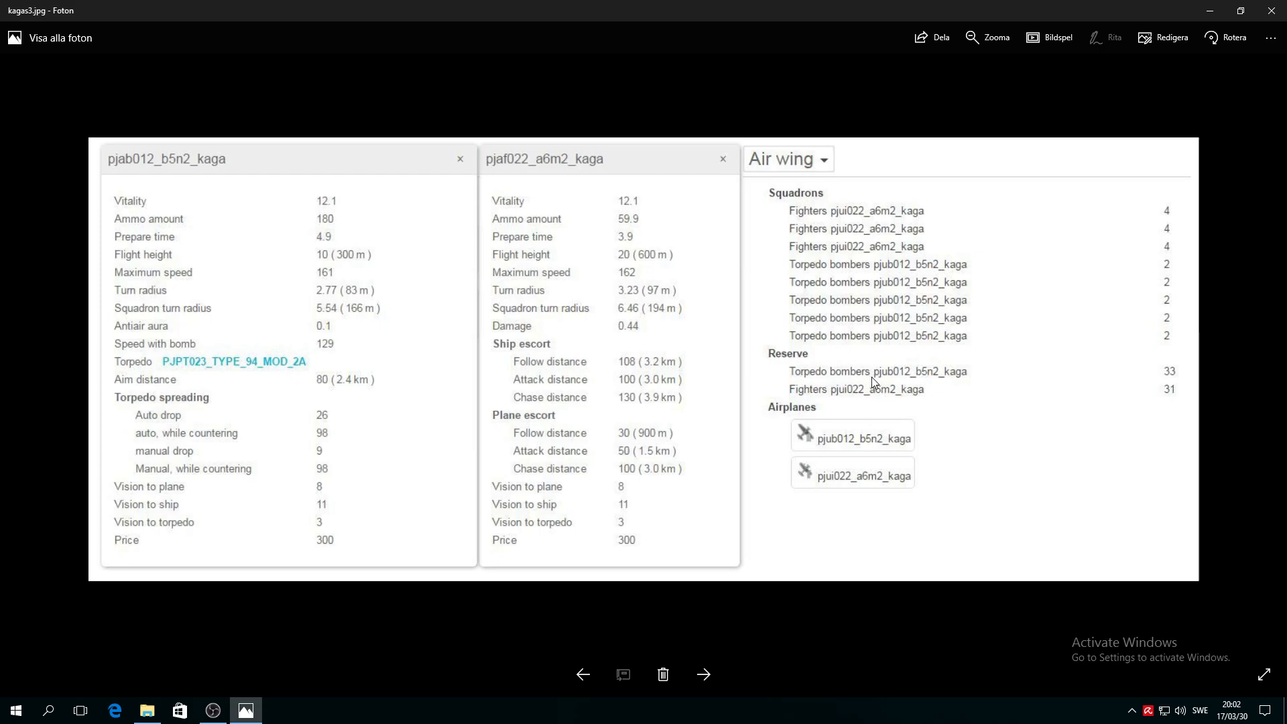
mouse_move(990, 418)
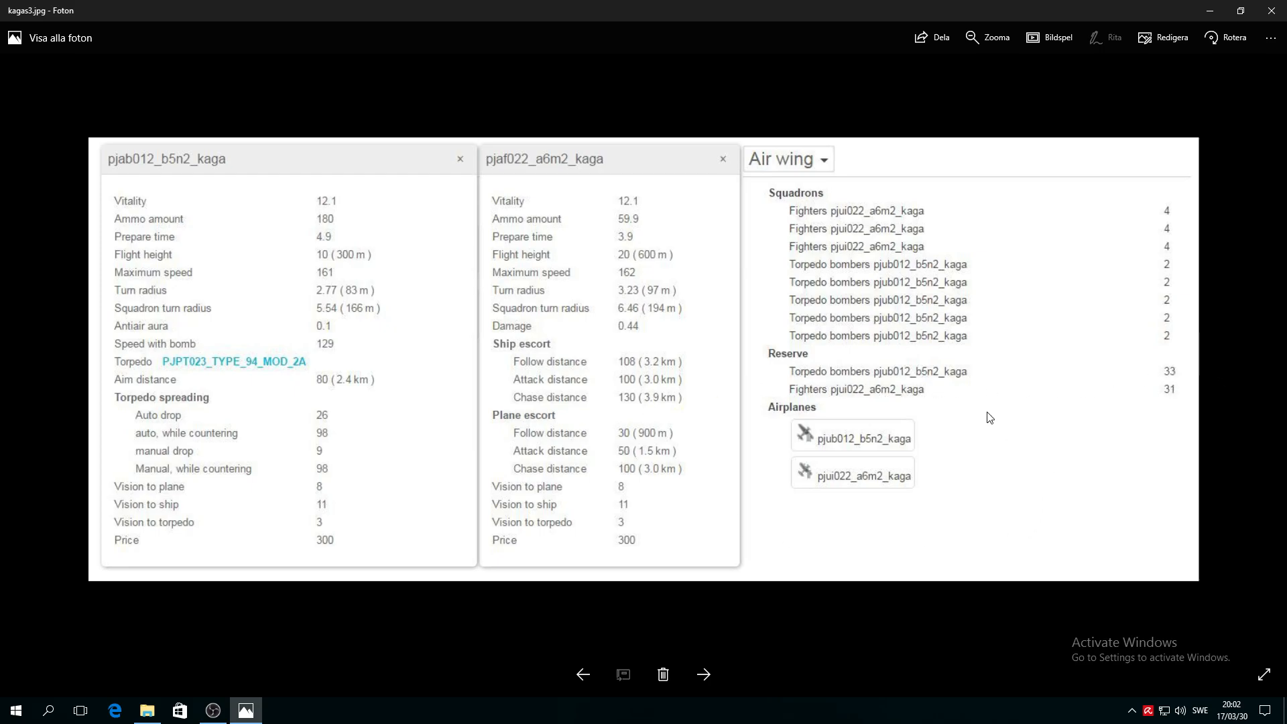
mouse_move(864, 432)
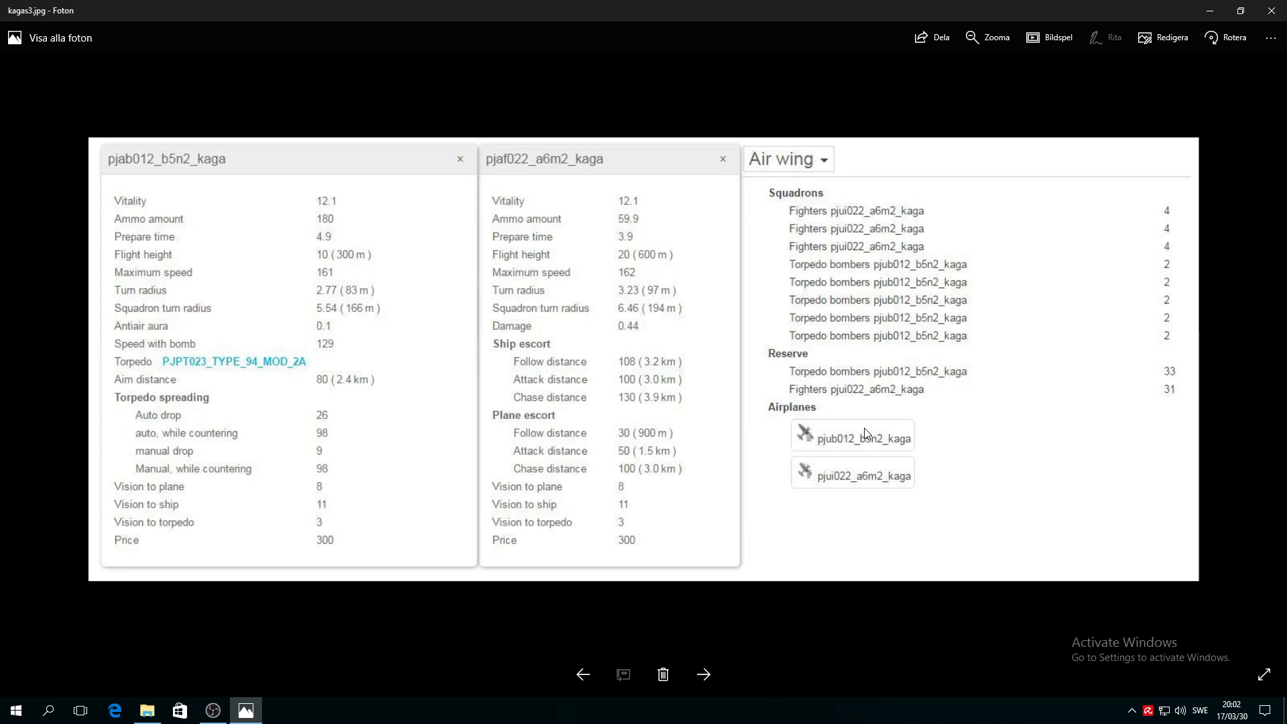
mouse_move(335, 328)
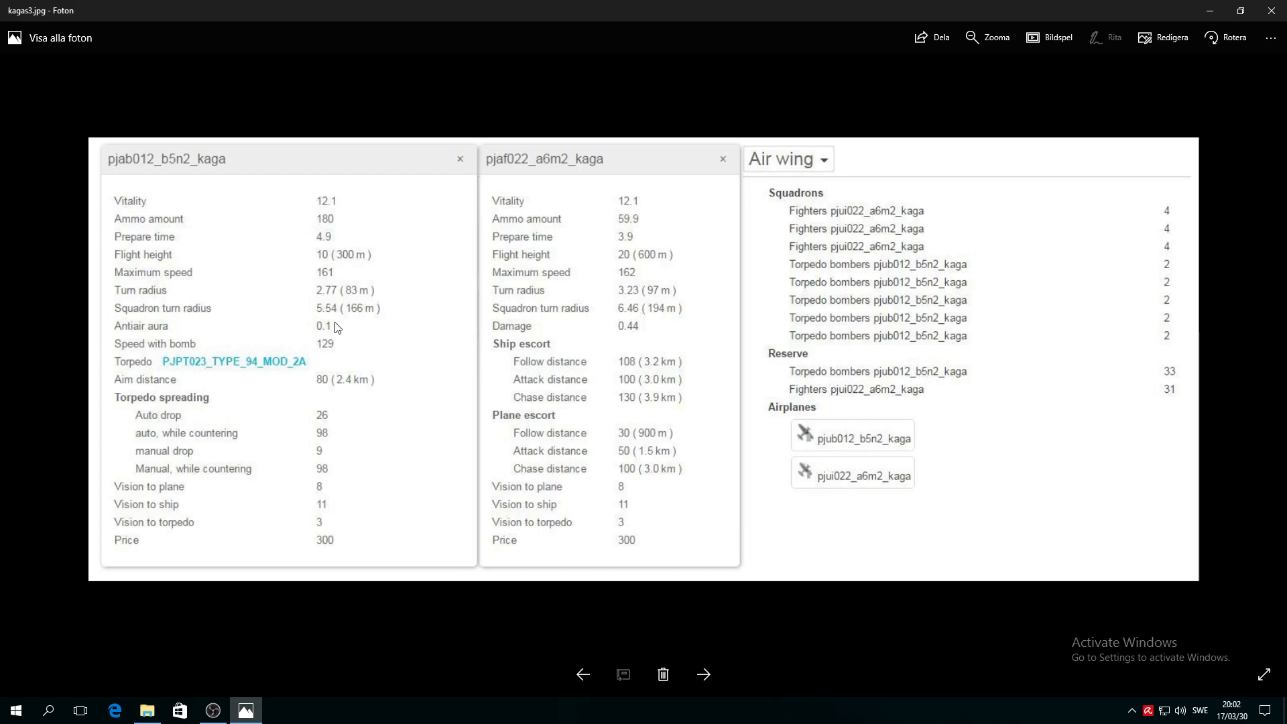
mouse_move(318, 279)
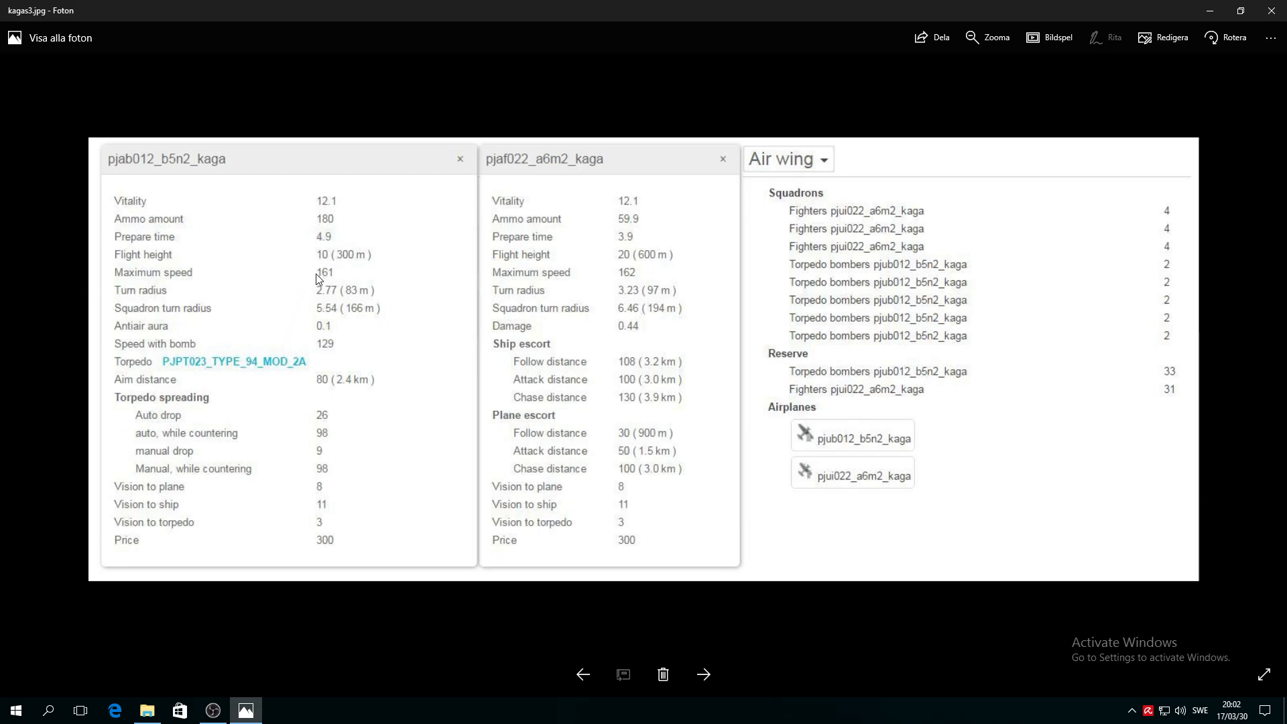
mouse_move(168, 358)
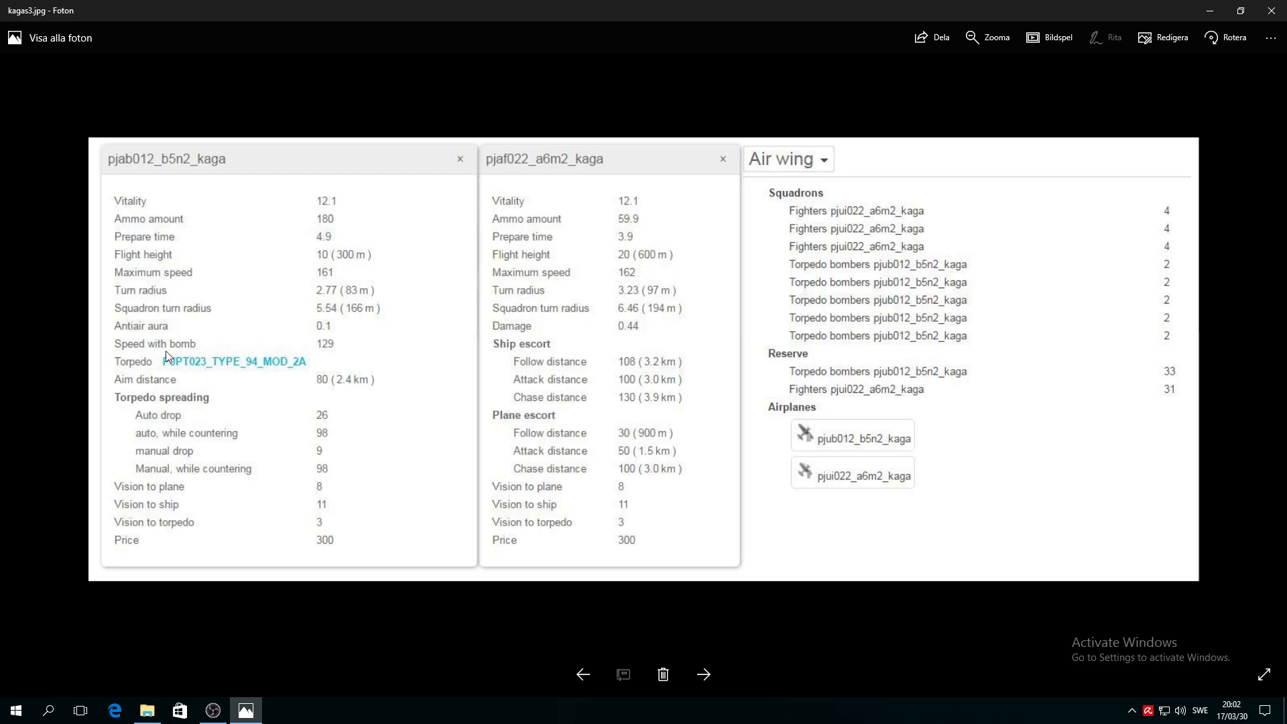
mouse_move(335, 285)
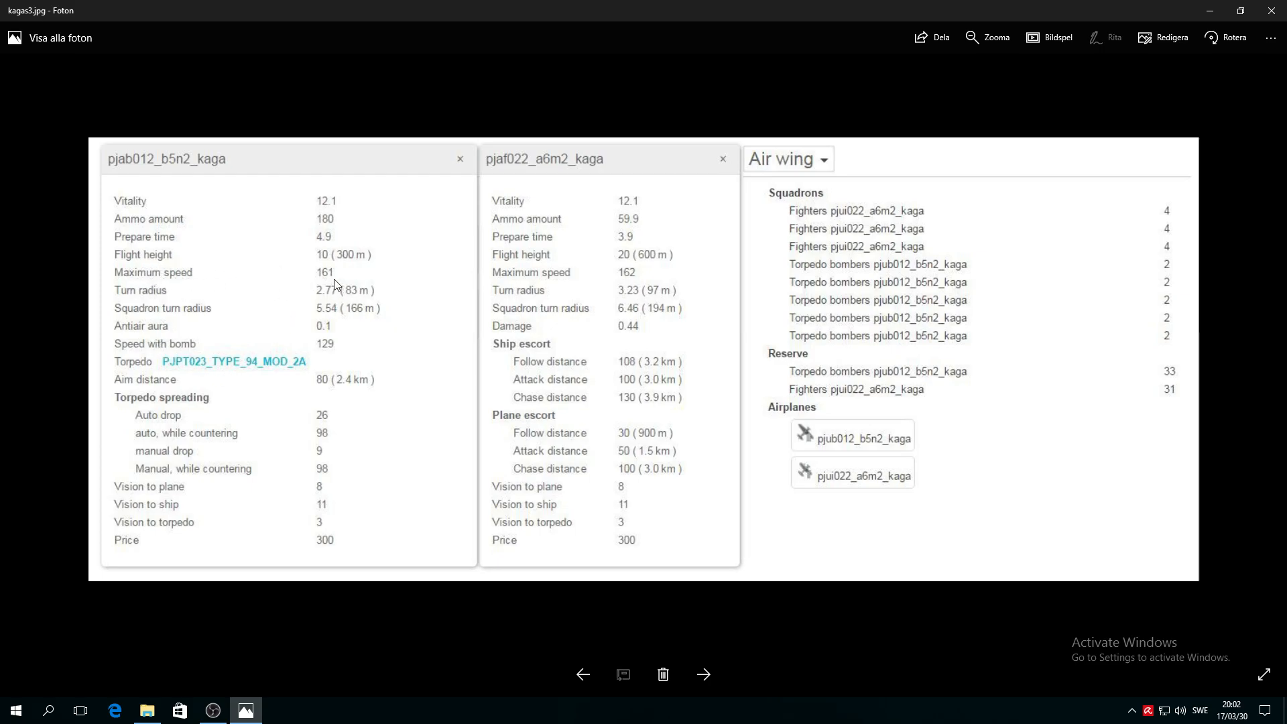
mouse_move(388, 436)
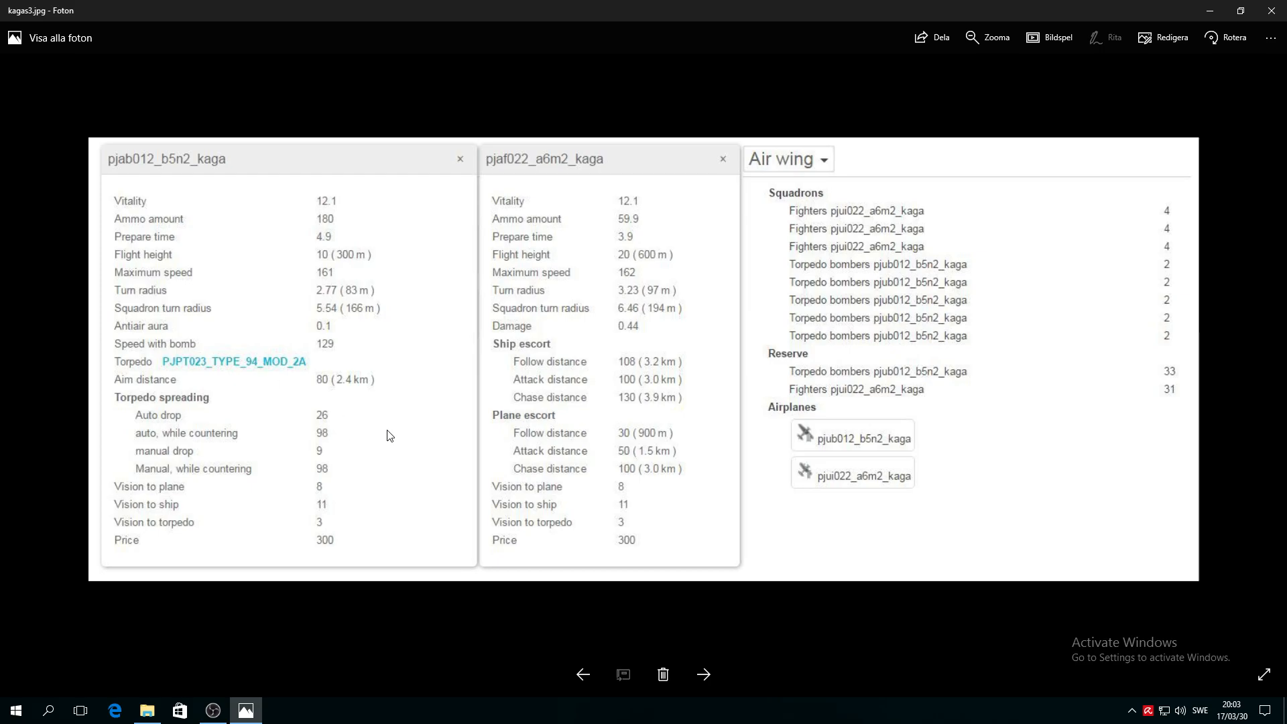
mouse_move(230, 362)
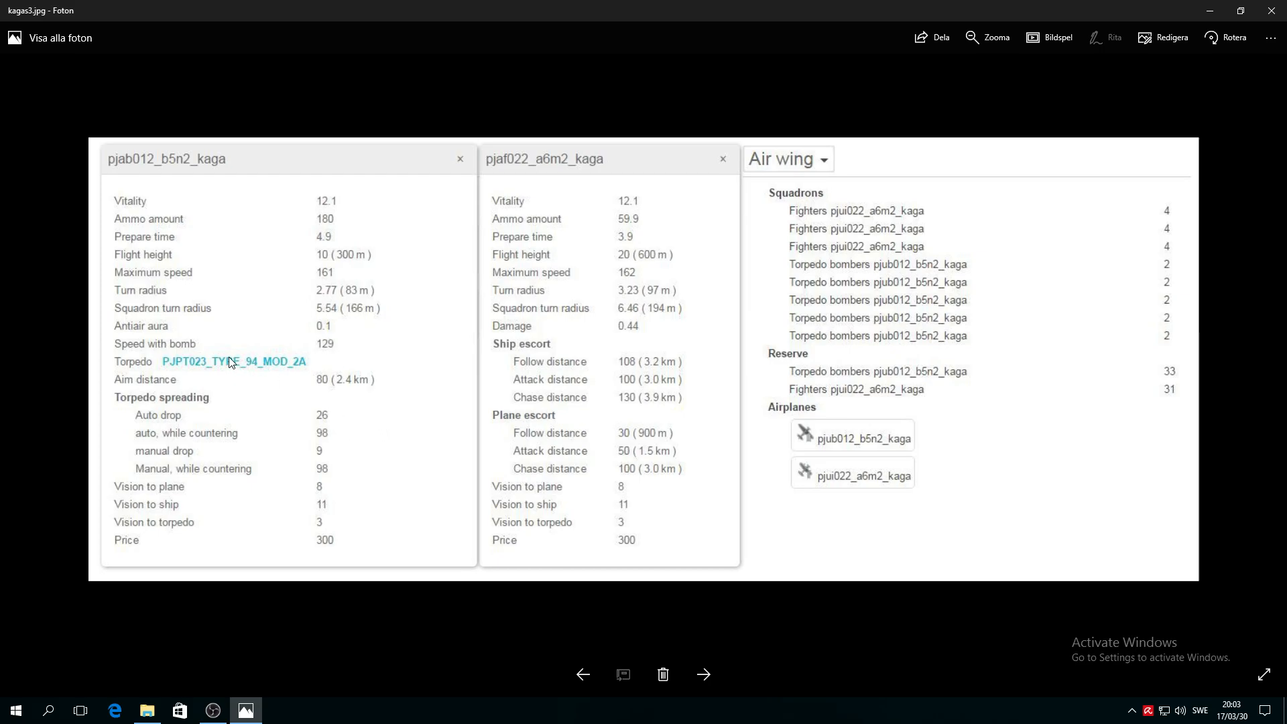
mouse_move(164, 392)
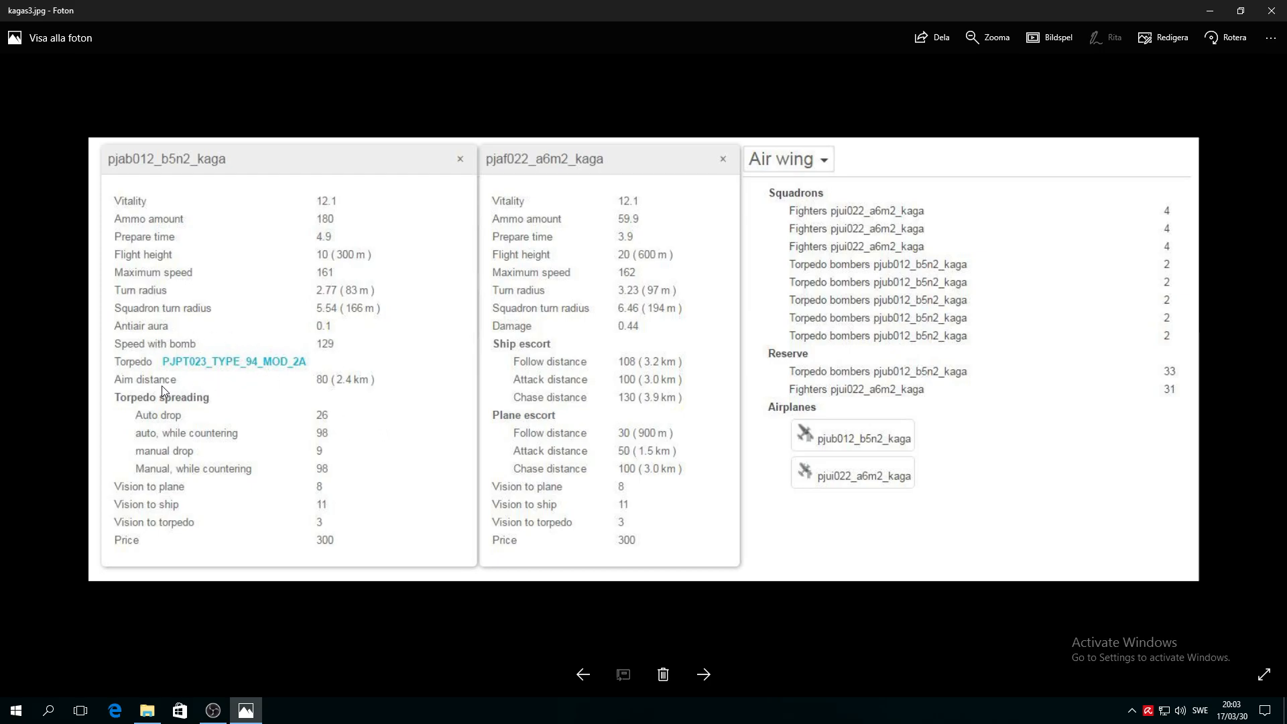
mouse_move(336, 454)
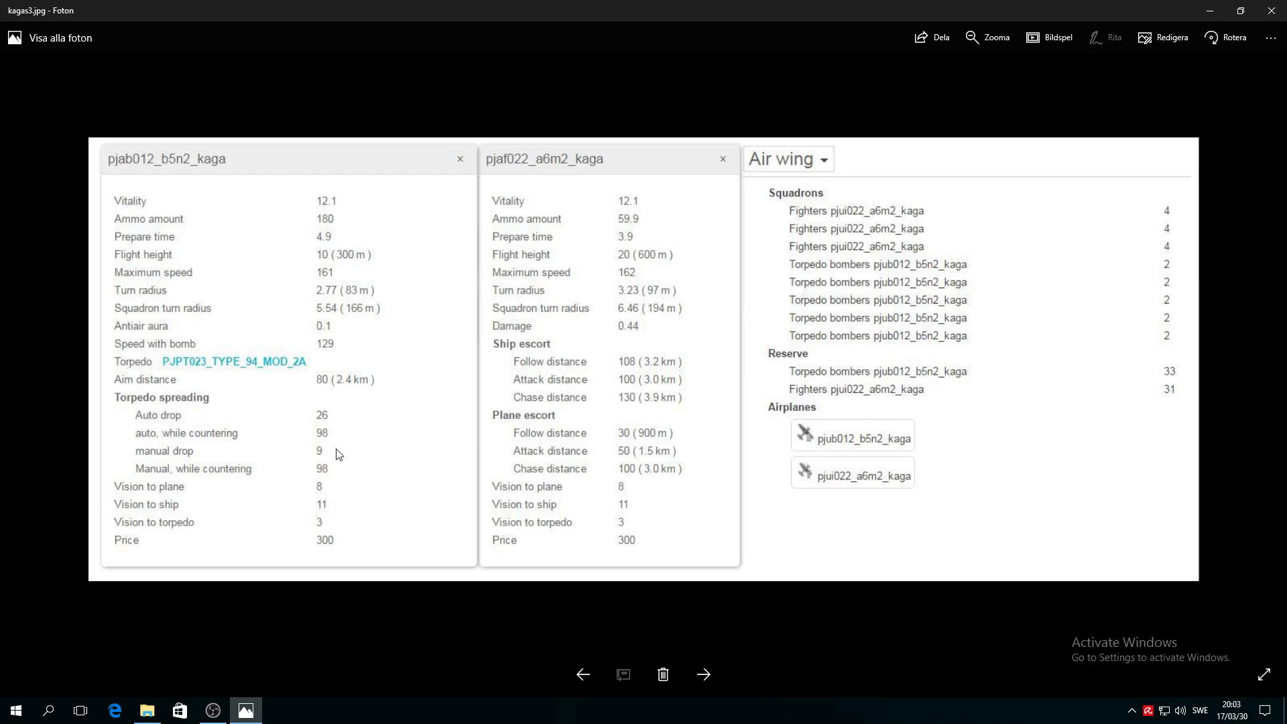
mouse_move(125, 410)
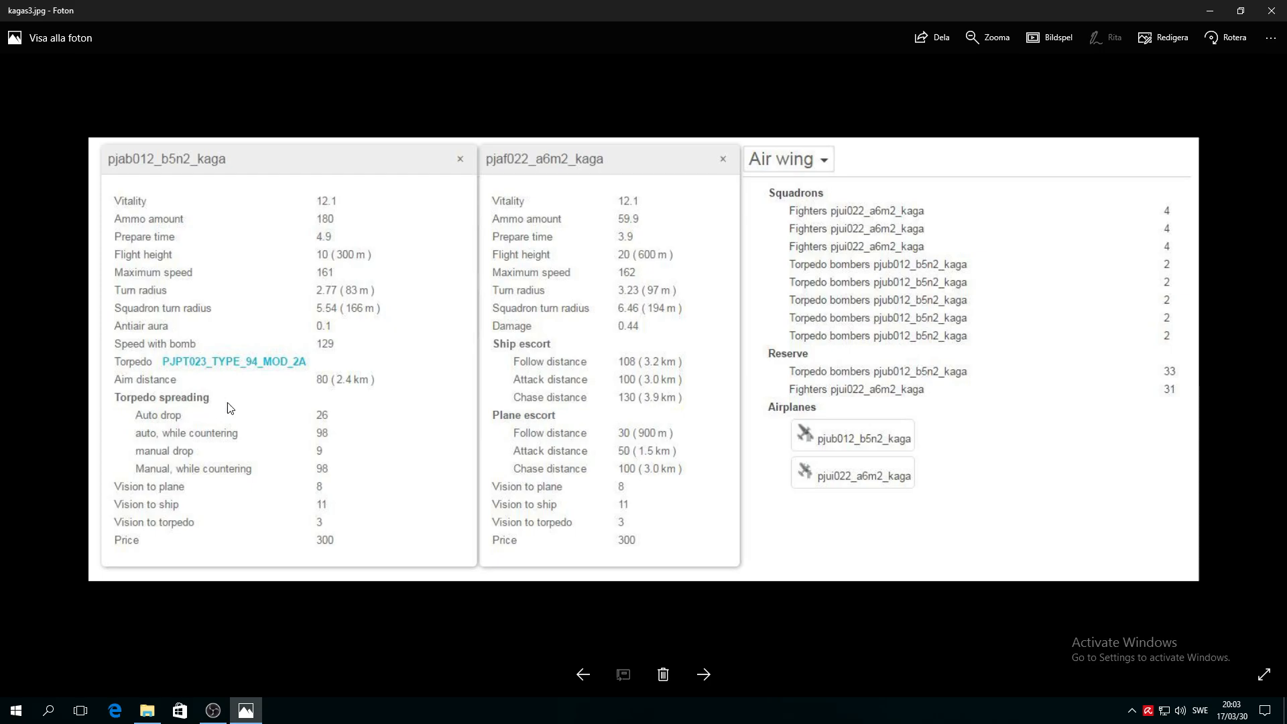
mouse_move(204, 442)
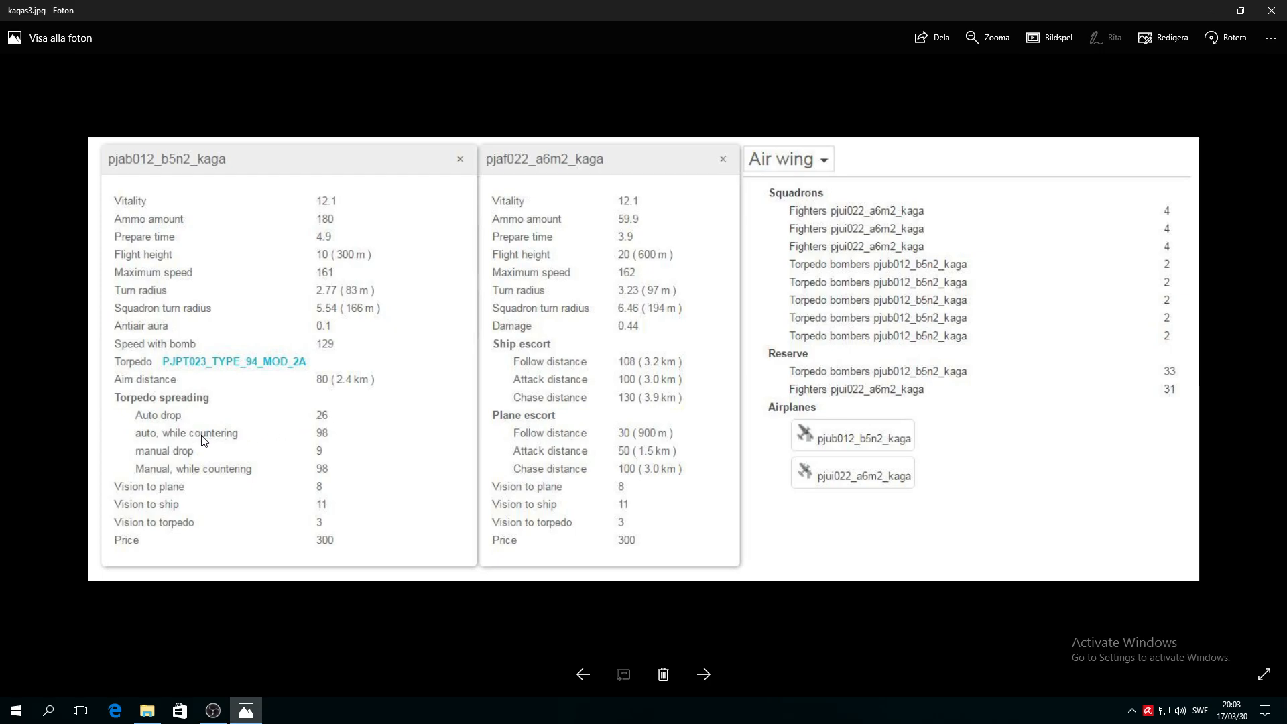
mouse_move(326, 451)
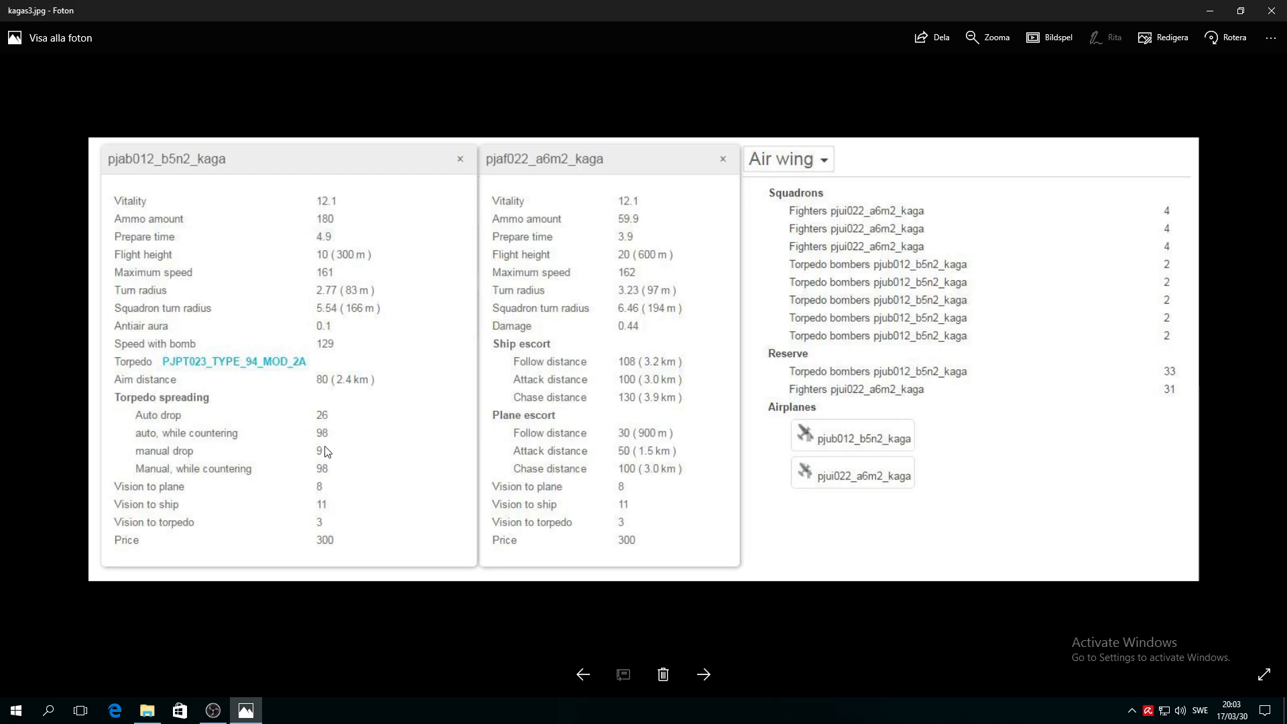
mouse_move(319, 434)
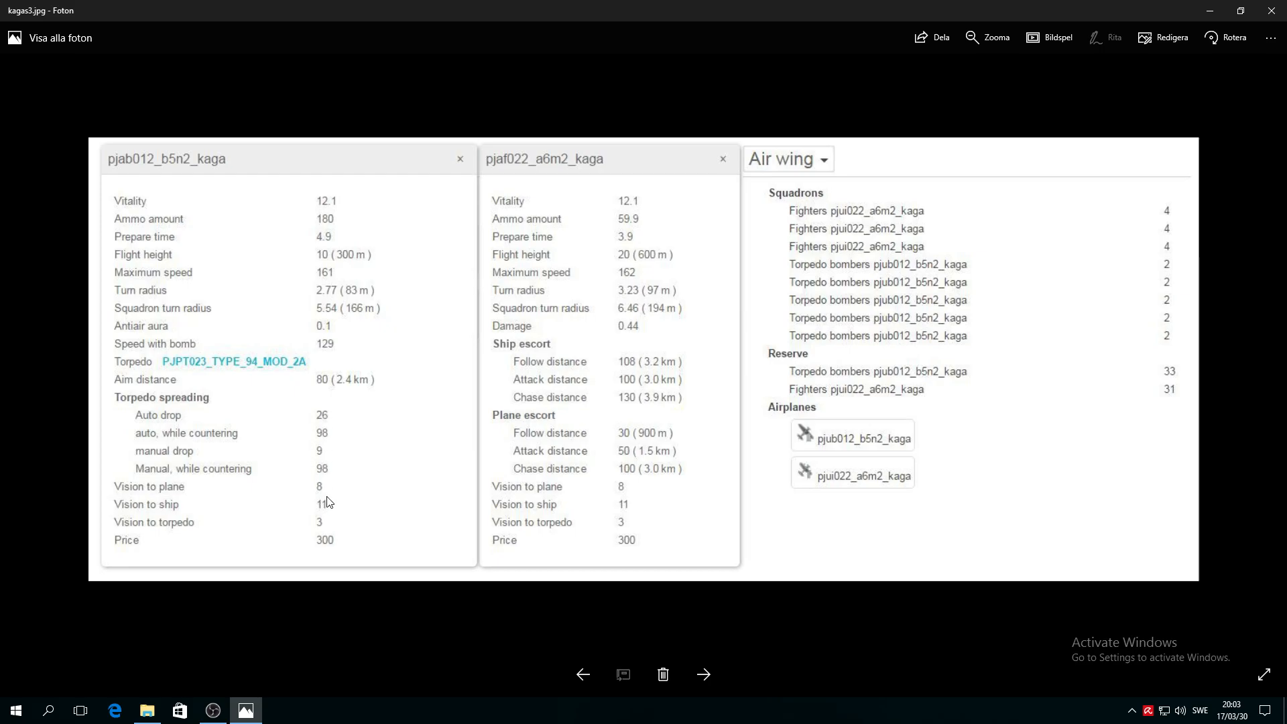
mouse_move(334, 507)
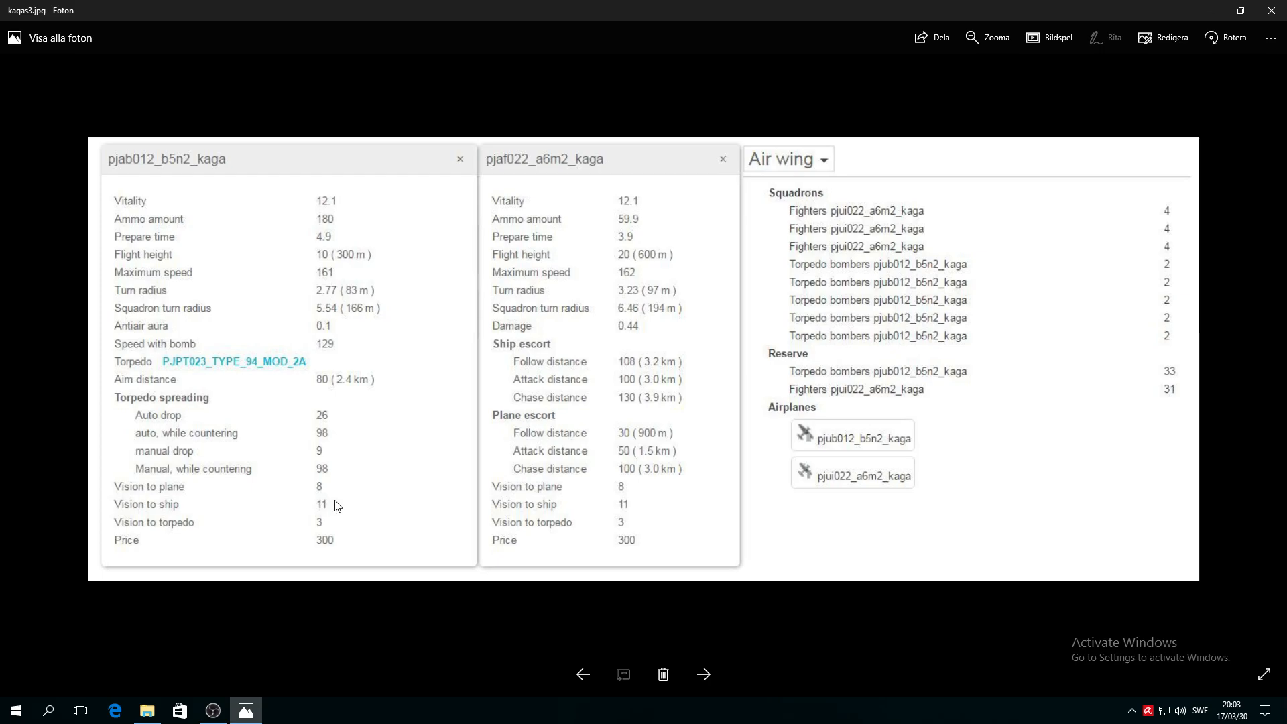
mouse_move(254, 531)
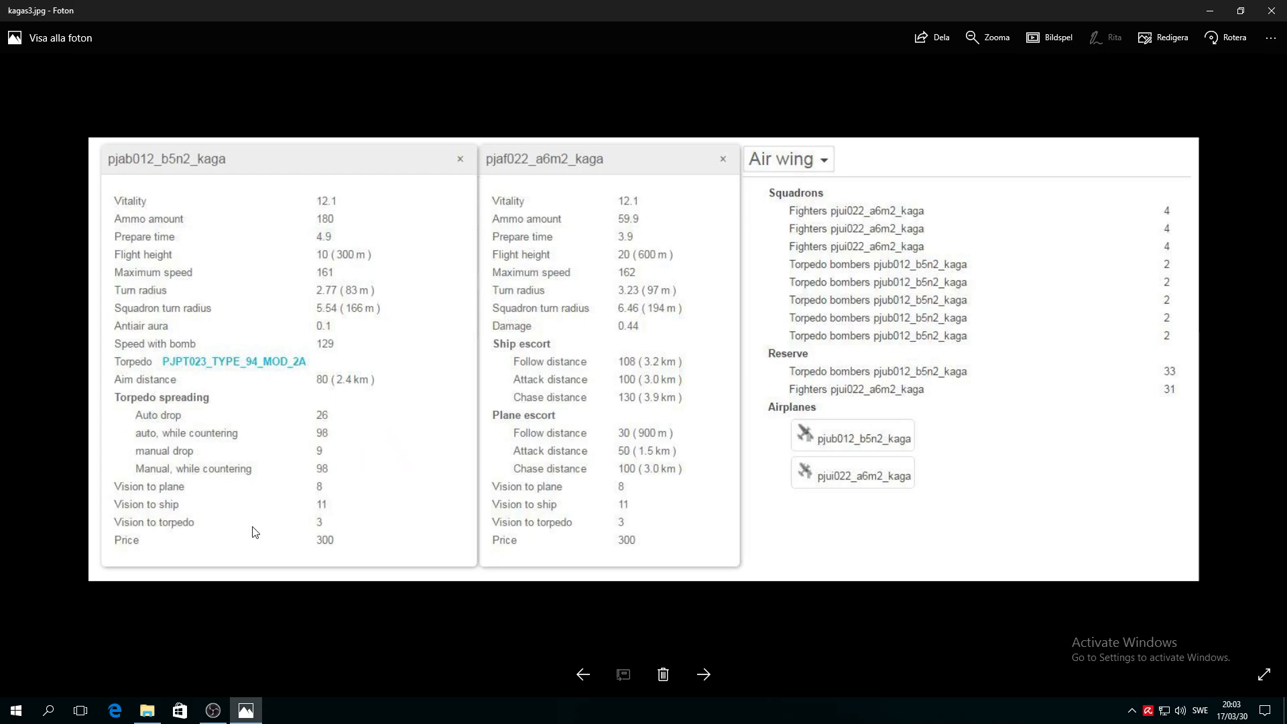
mouse_move(343, 475)
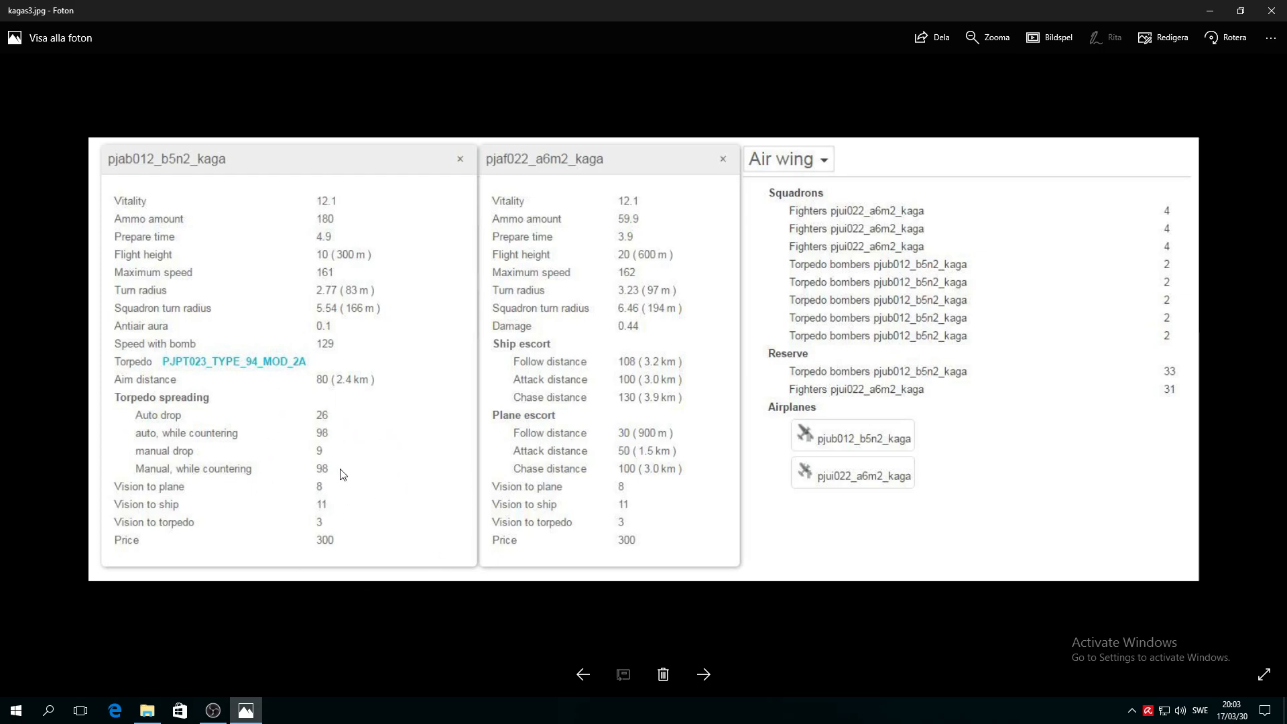
mouse_move(318, 422)
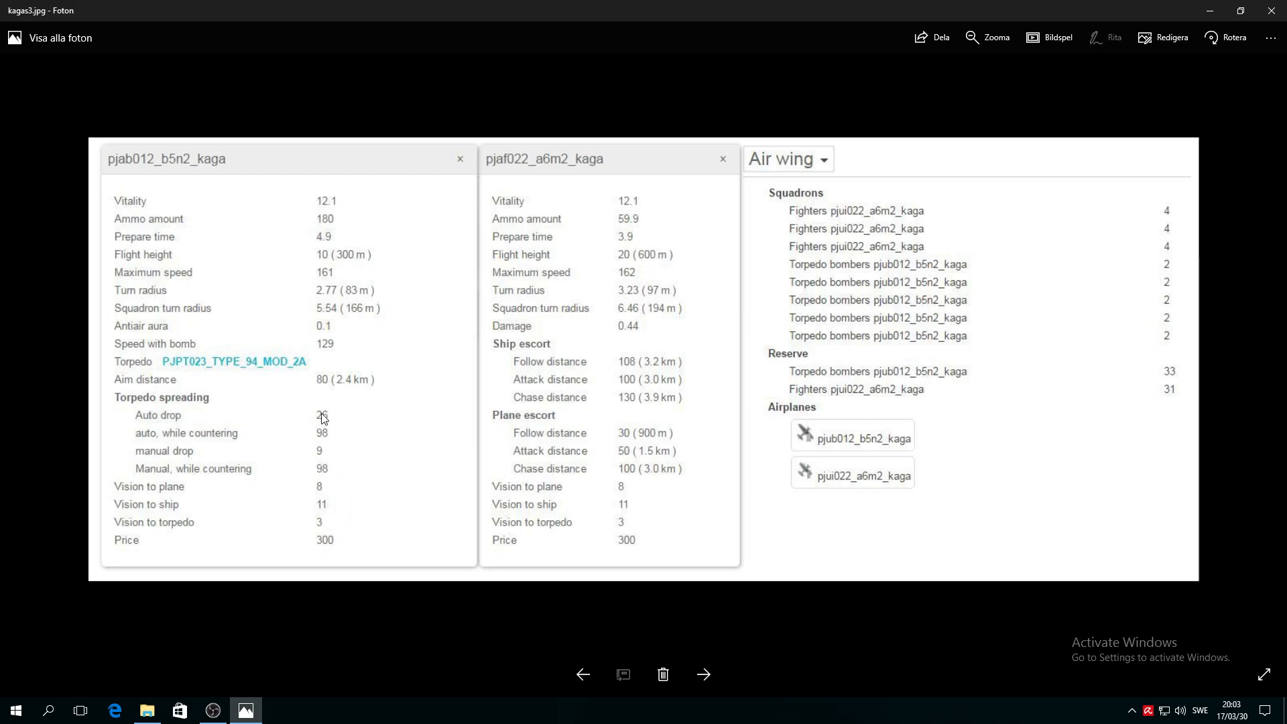
mouse_move(635, 597)
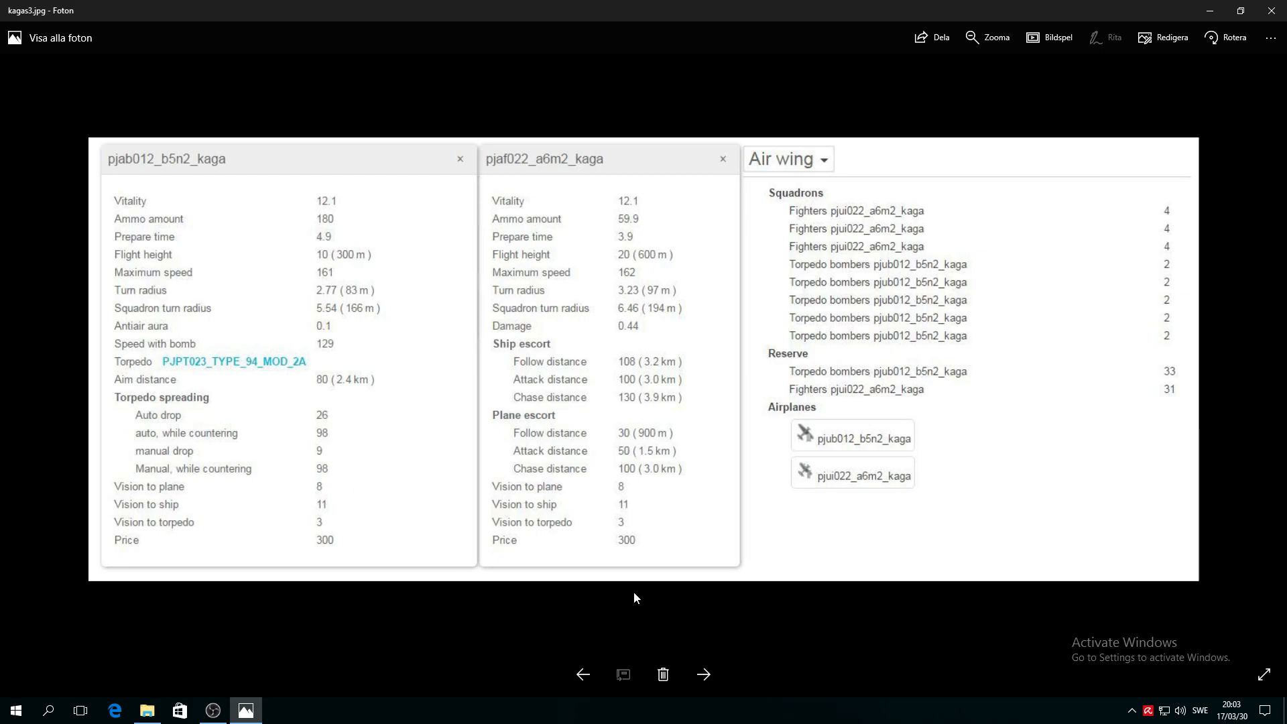
mouse_move(624, 255)
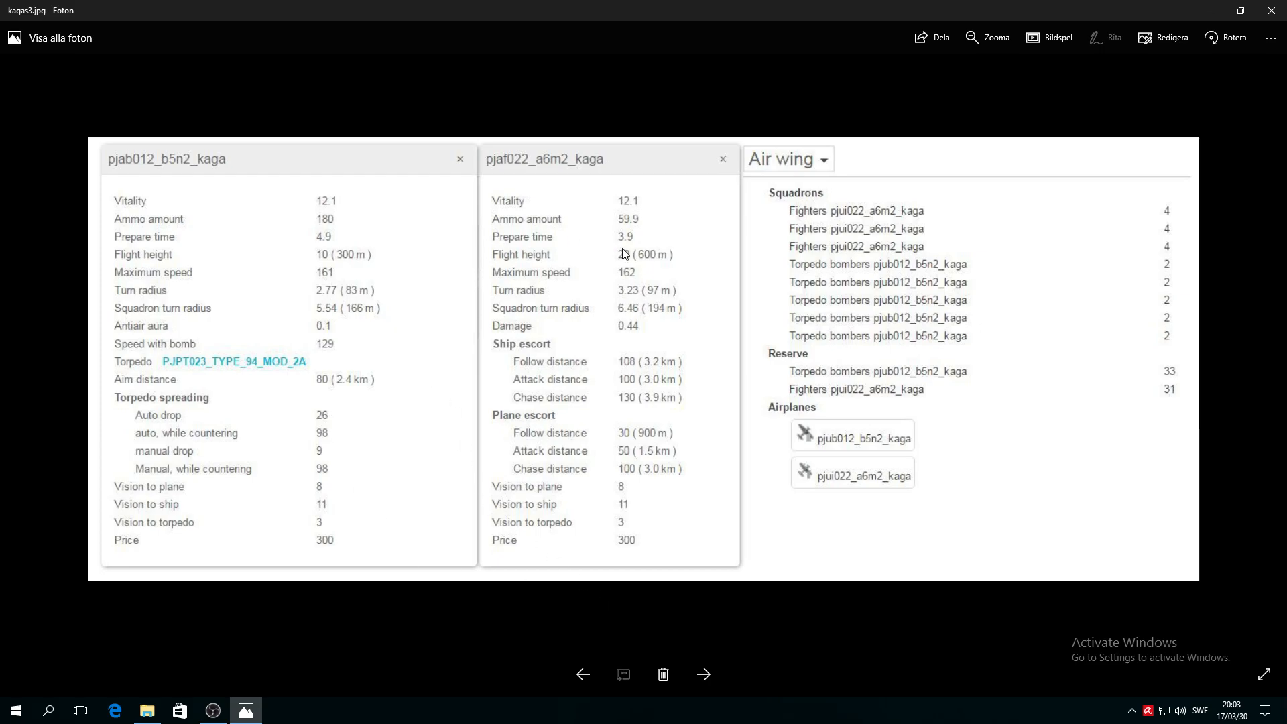
mouse_move(572, 364)
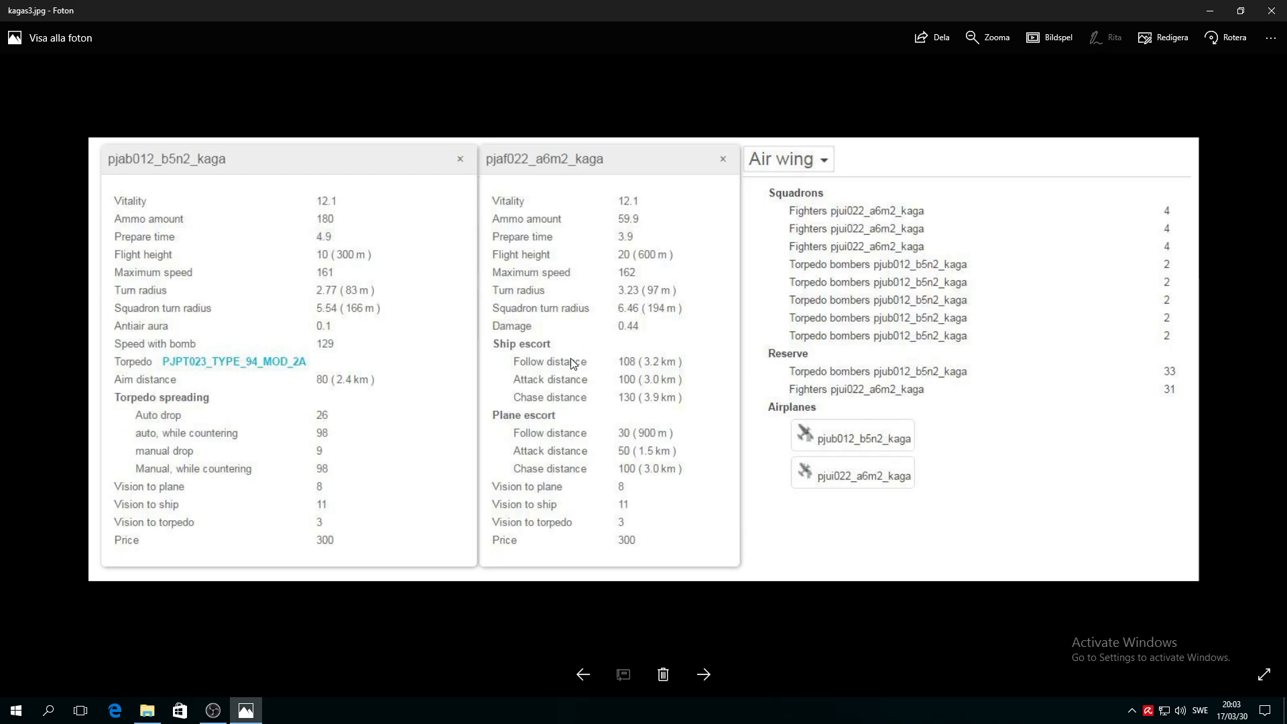
mouse_move(622, 237)
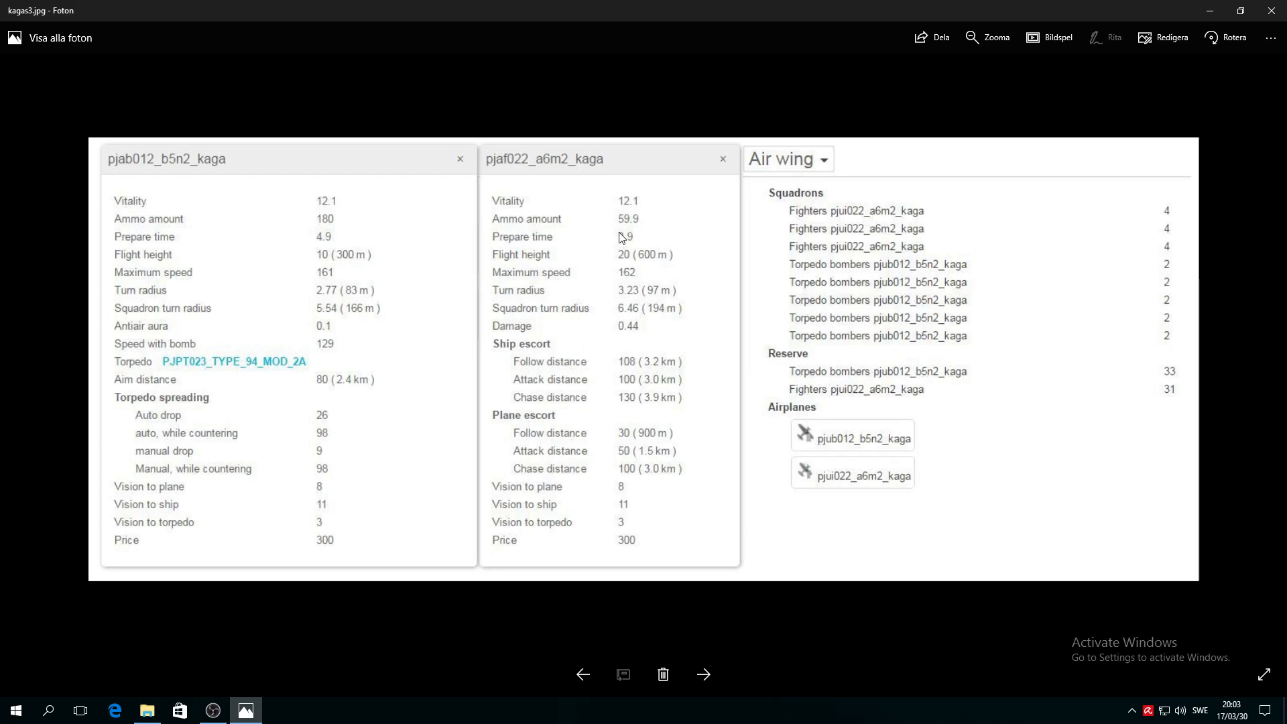
mouse_move(648, 371)
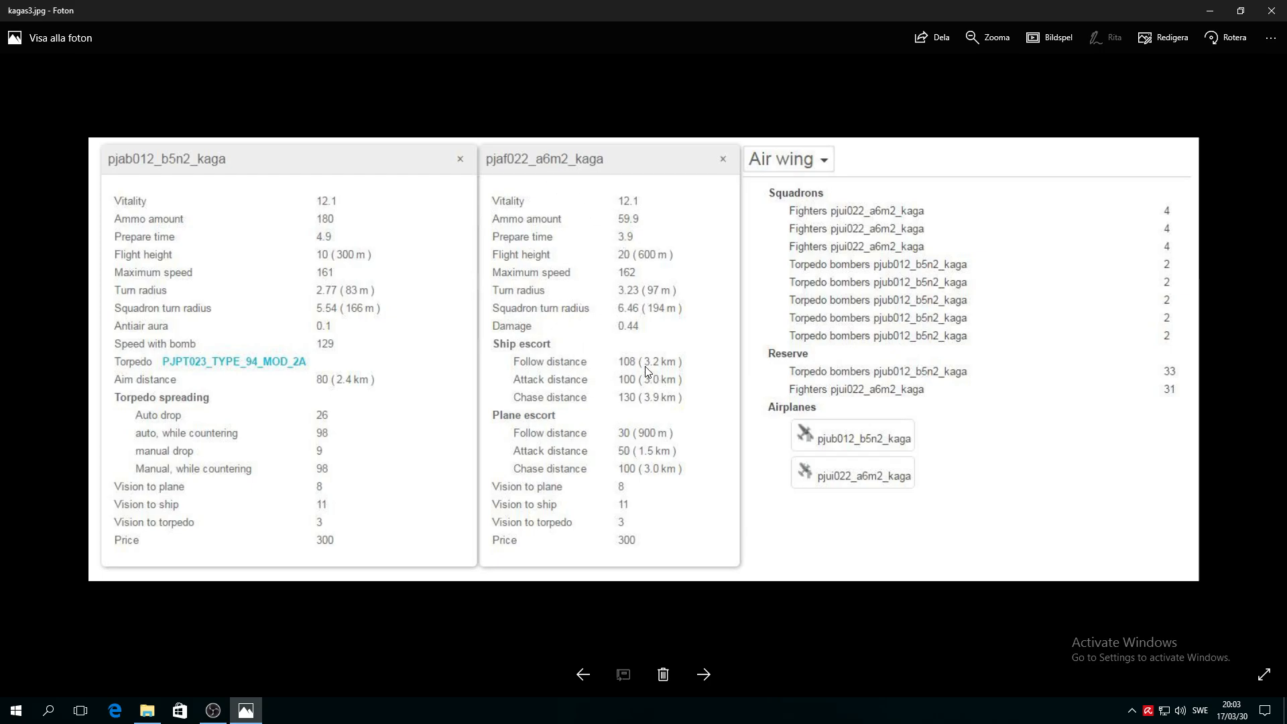
mouse_move(597, 338)
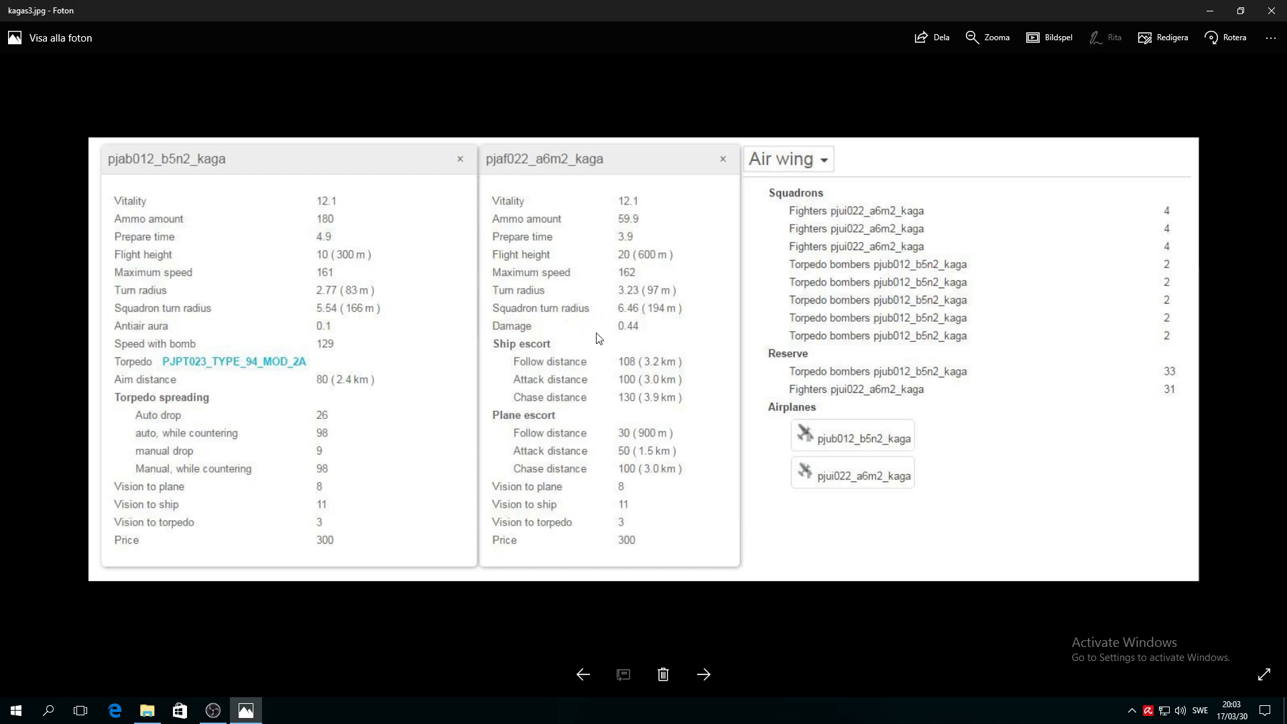
mouse_move(616, 283)
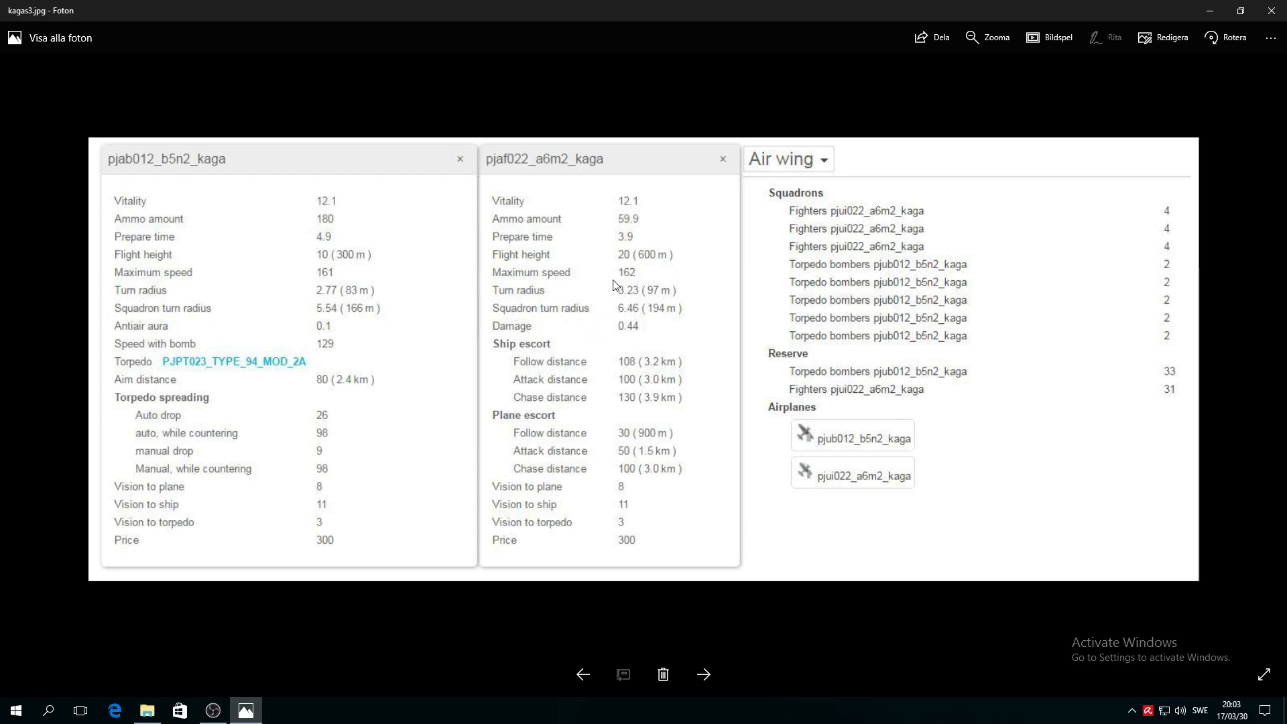
mouse_move(563, 285)
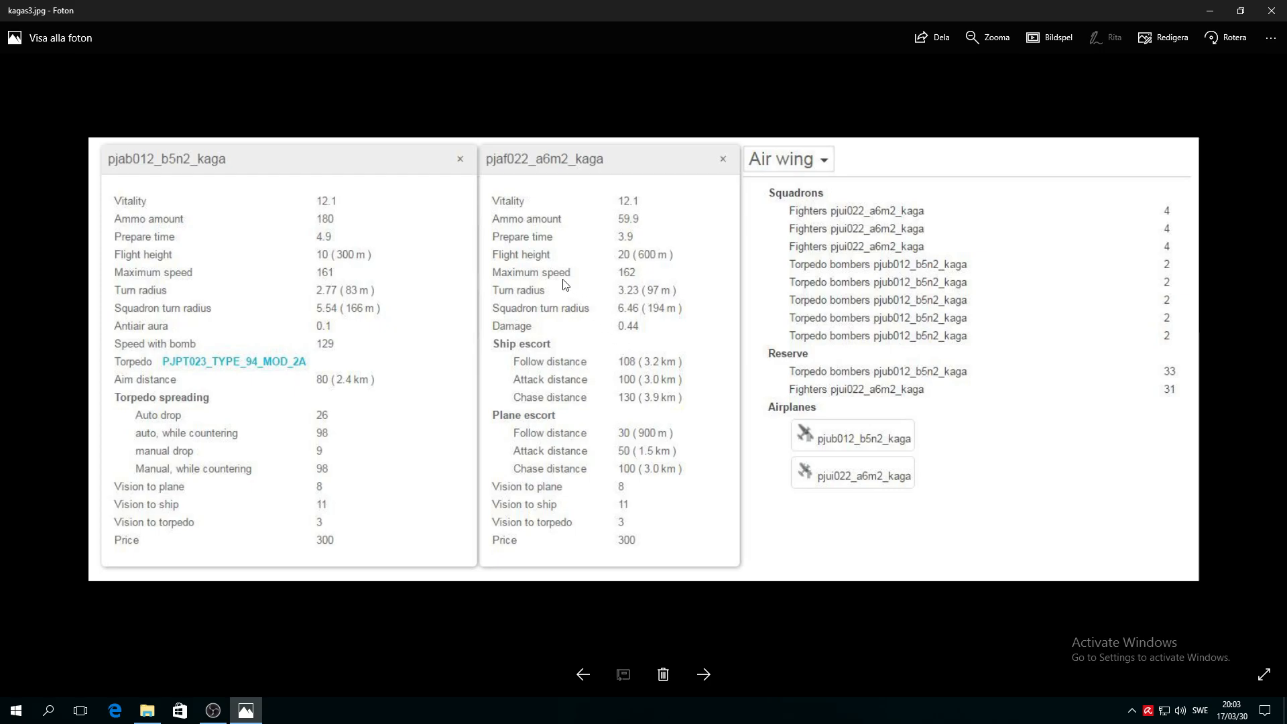
mouse_move(636, 271)
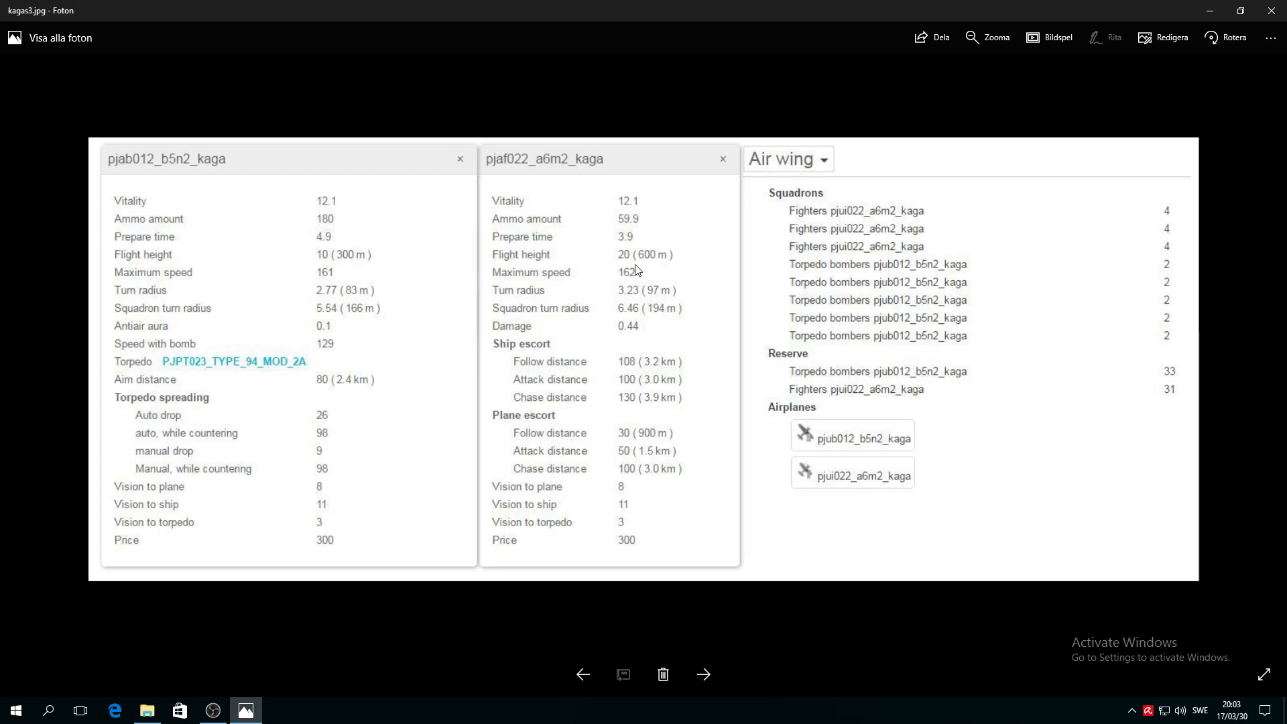
mouse_move(711, 505)
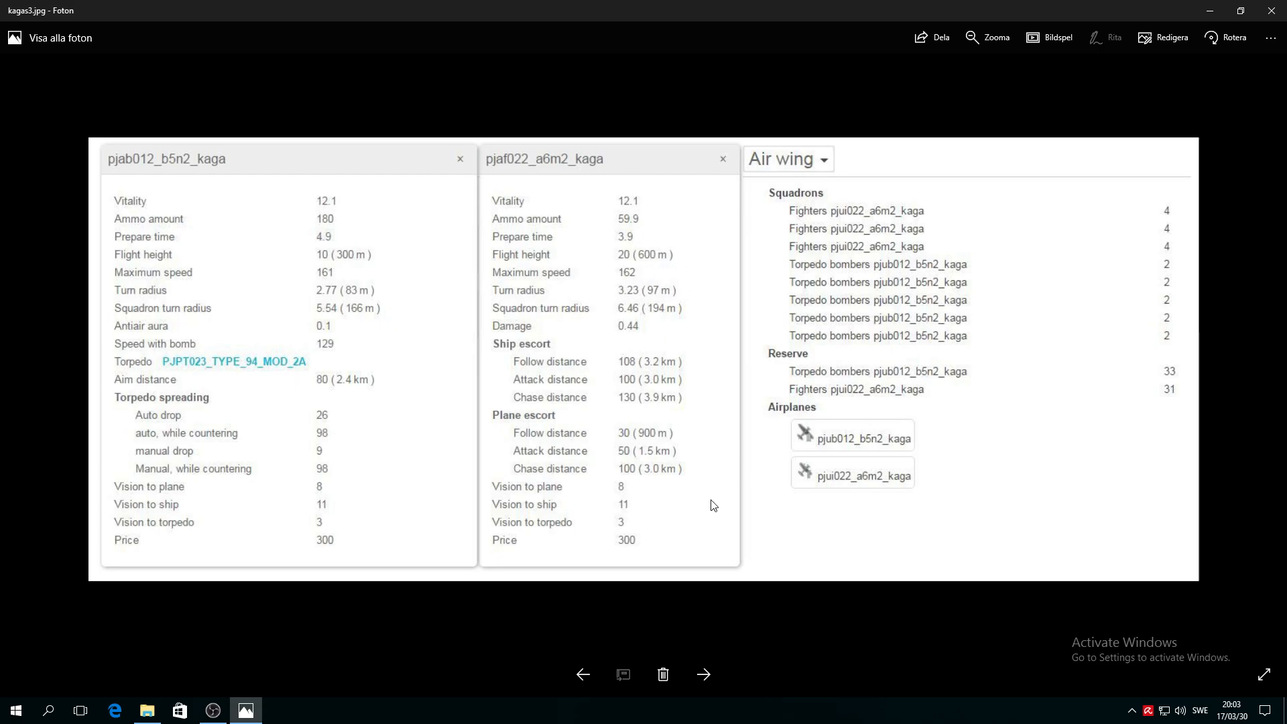
mouse_move(542, 445)
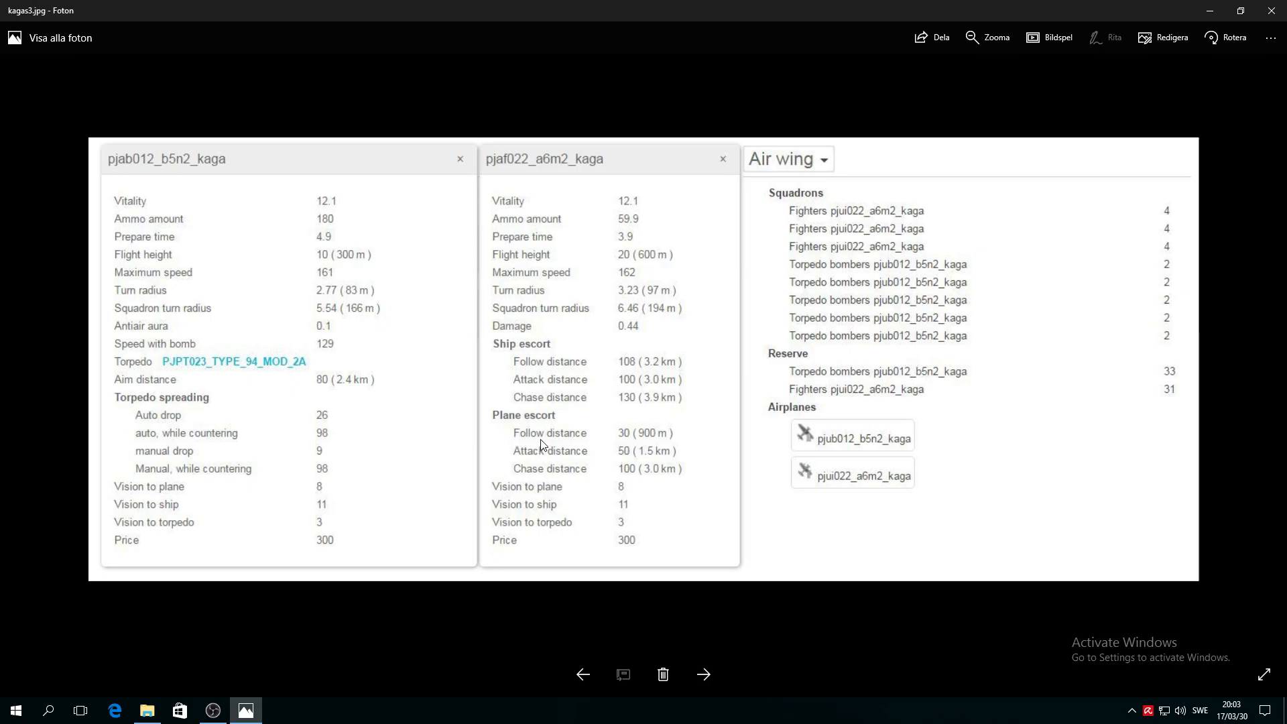
mouse_move(693, 536)
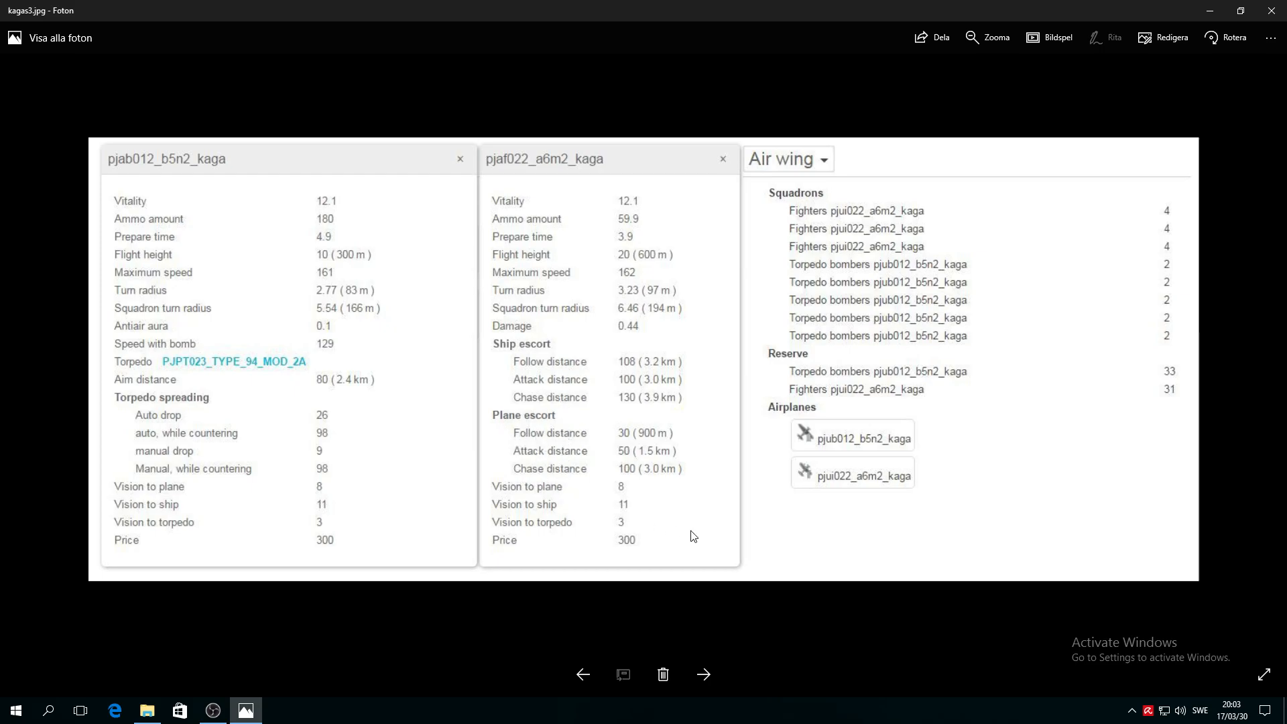
mouse_move(683, 396)
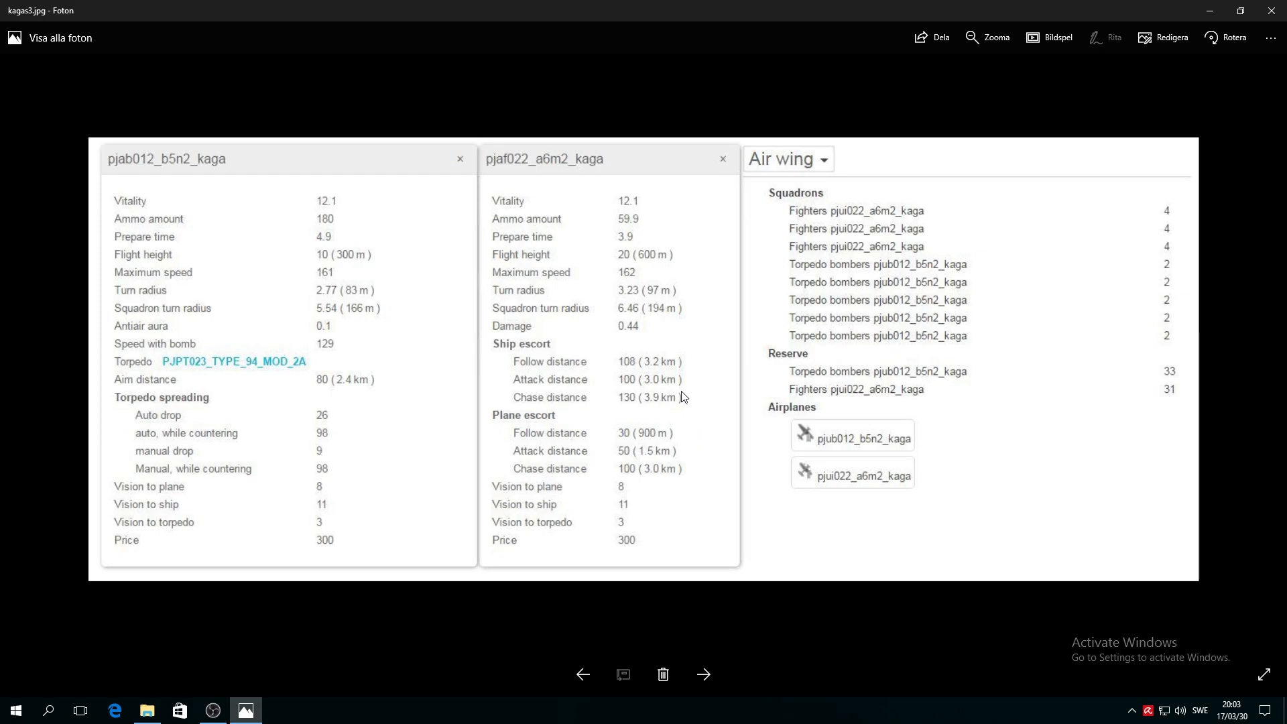
mouse_move(591, 325)
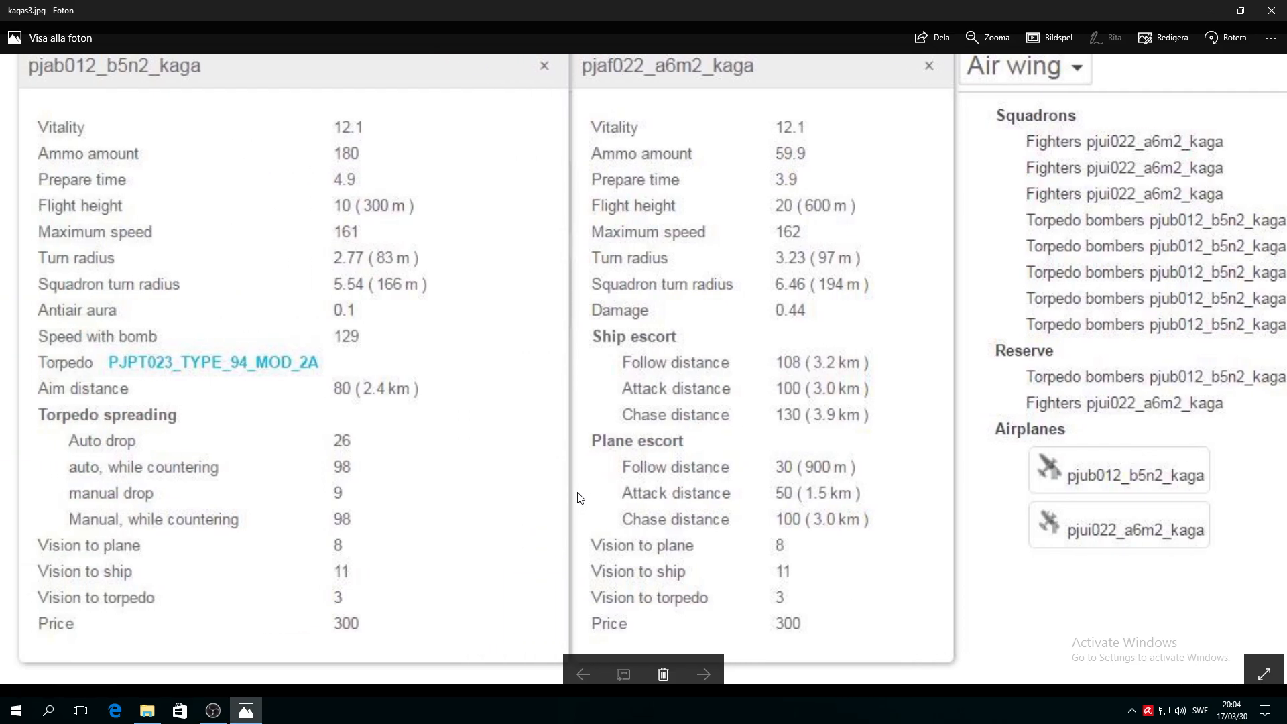
mouse_move(911, 544)
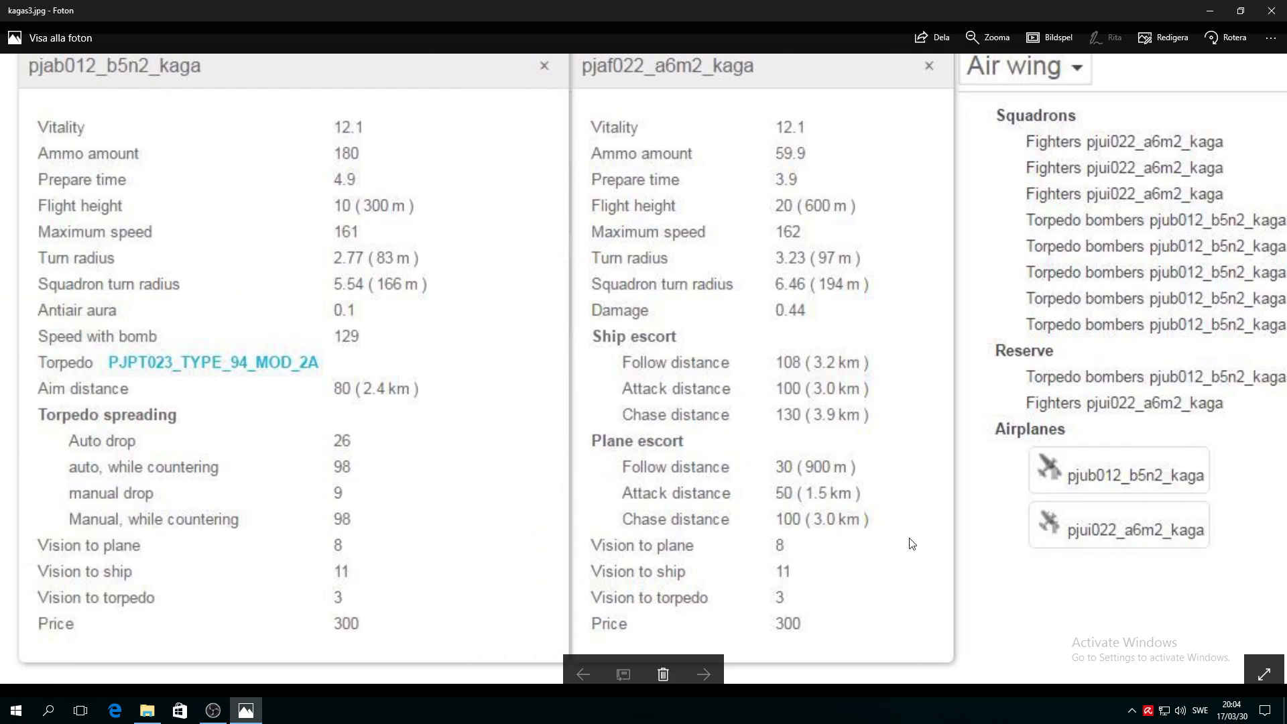
mouse_move(796, 621)
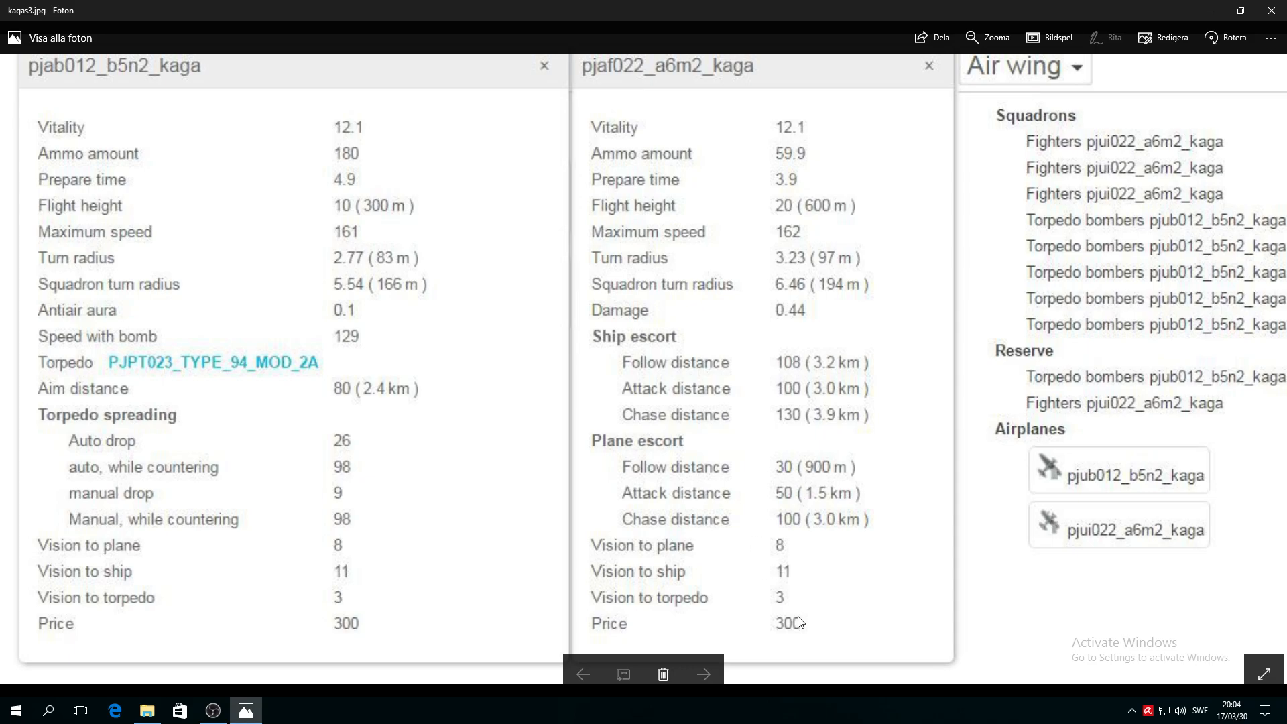
mouse_move(748, 588)
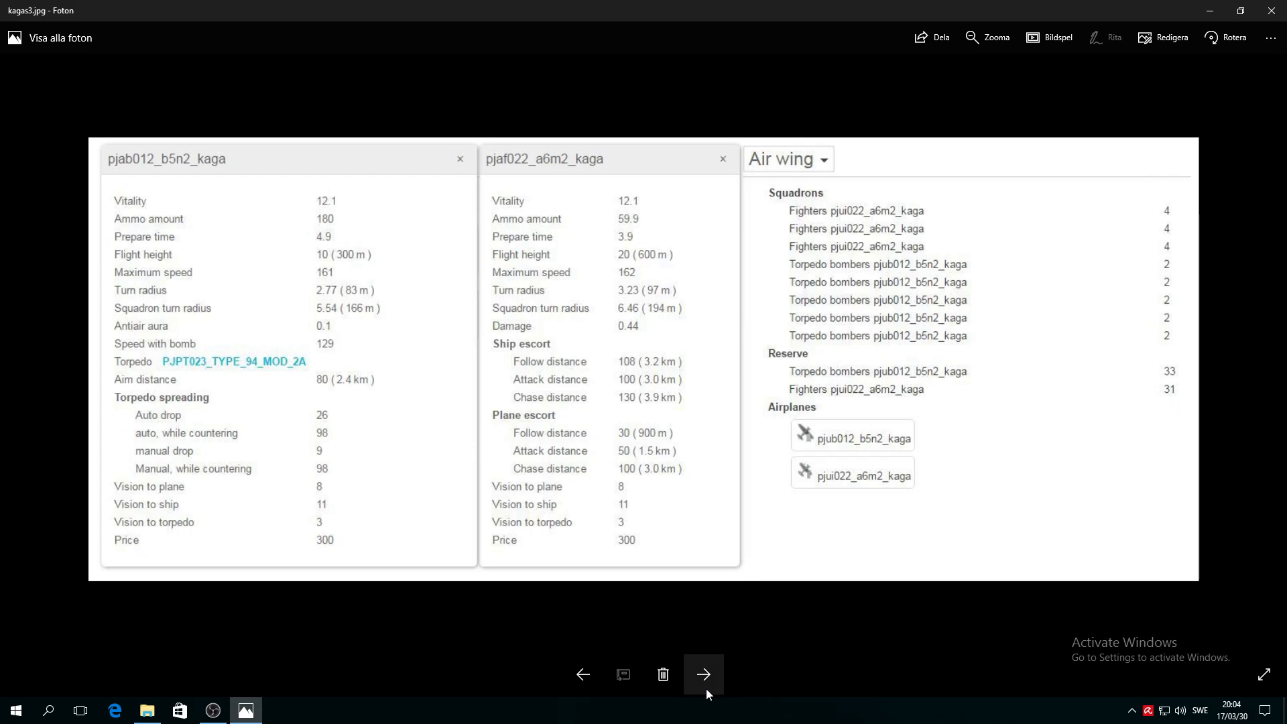
left_click(703, 673)
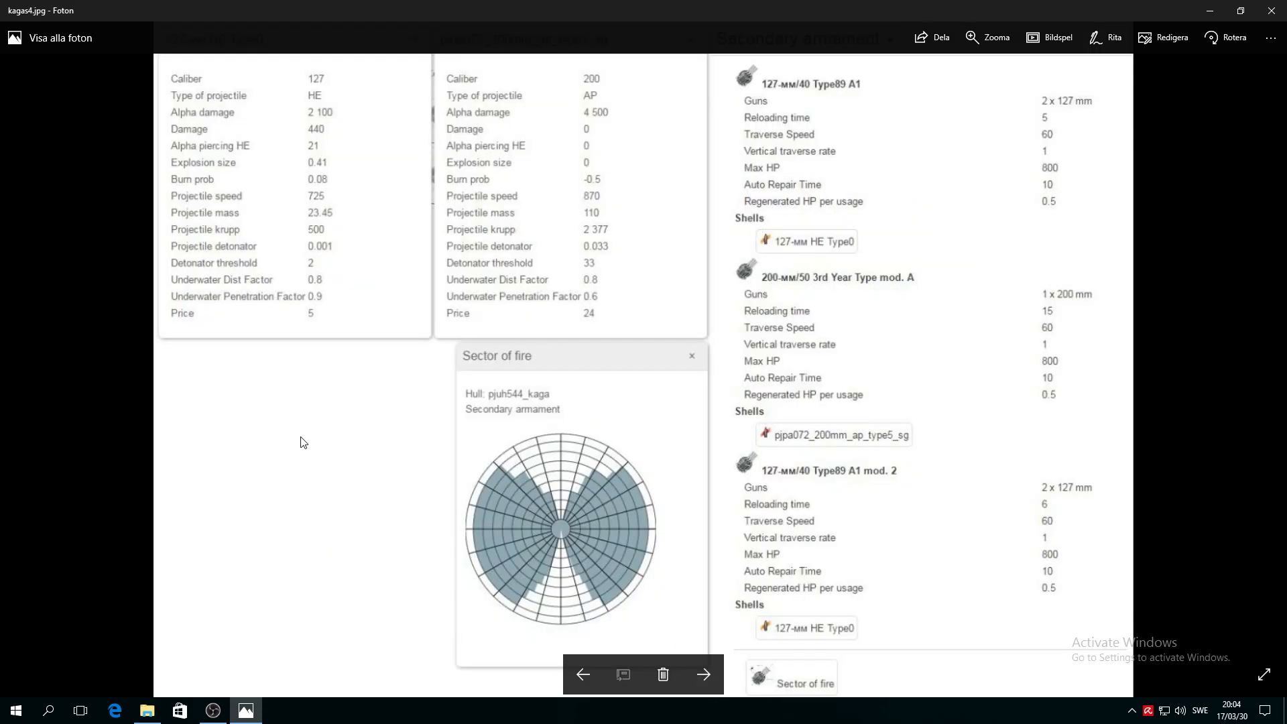
mouse_move(686, 665)
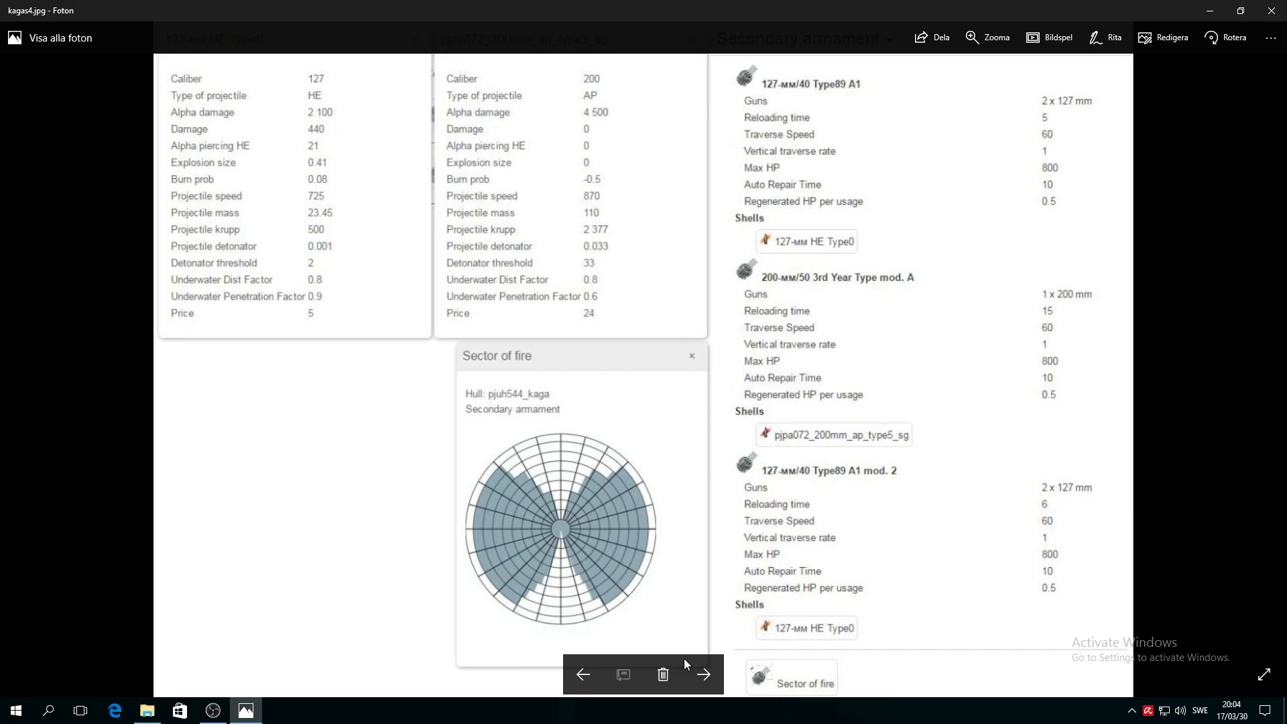
mouse_move(480, 519)
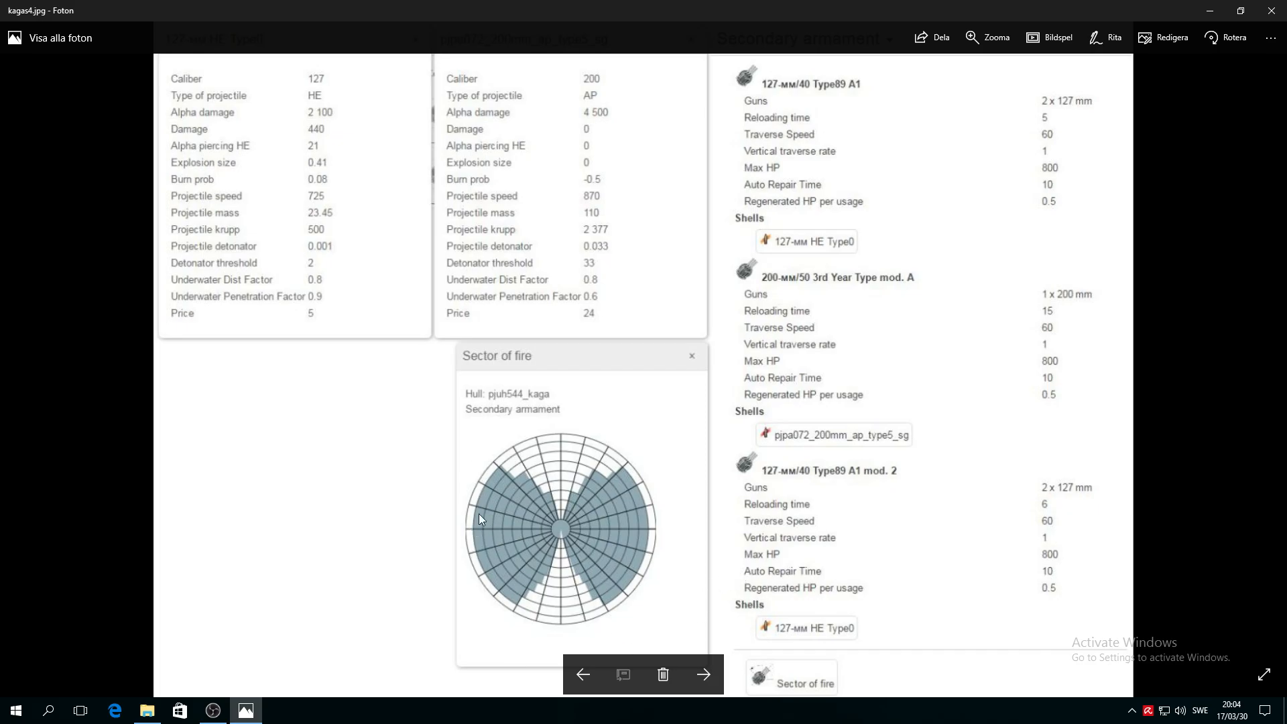
mouse_move(527, 439)
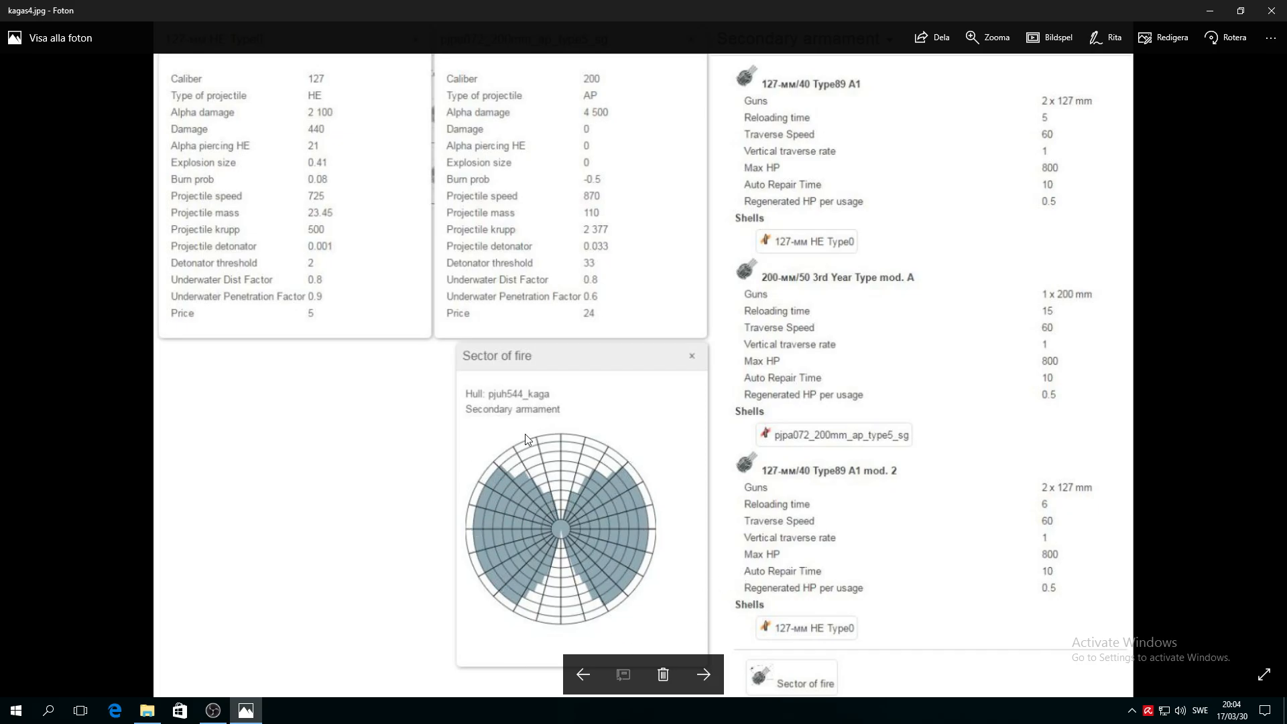
mouse_move(186, 152)
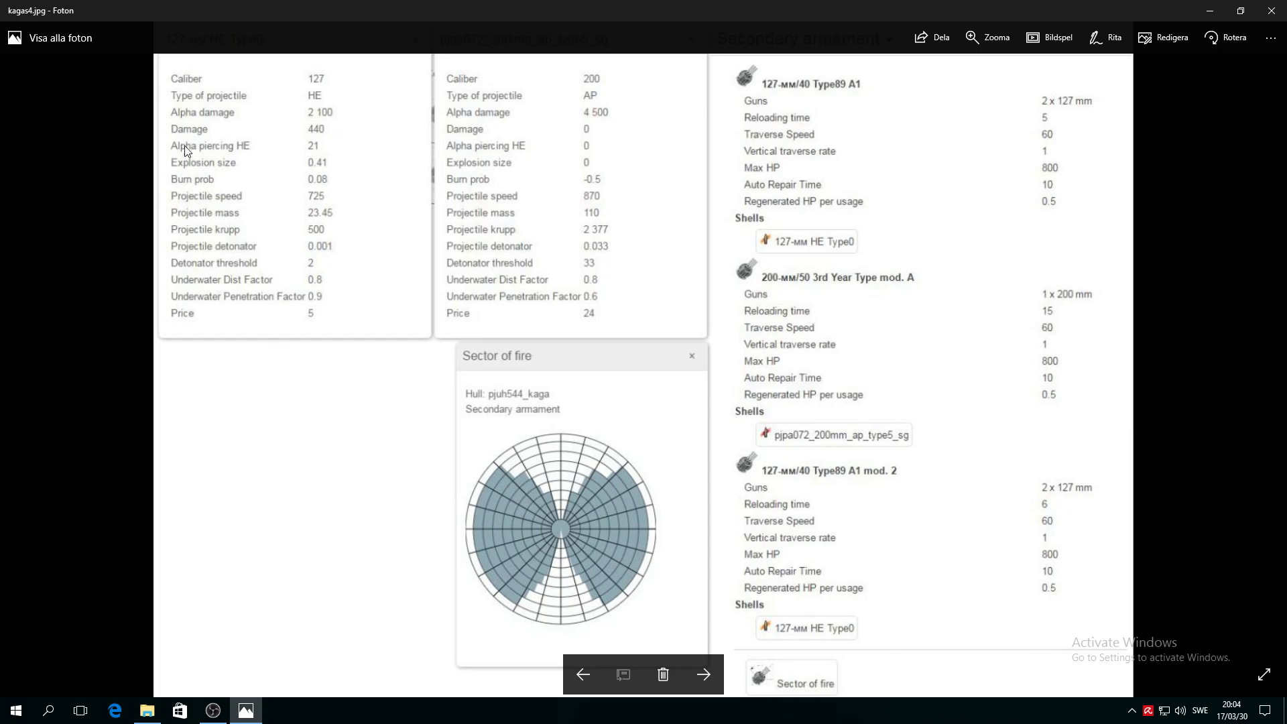
mouse_move(374, 146)
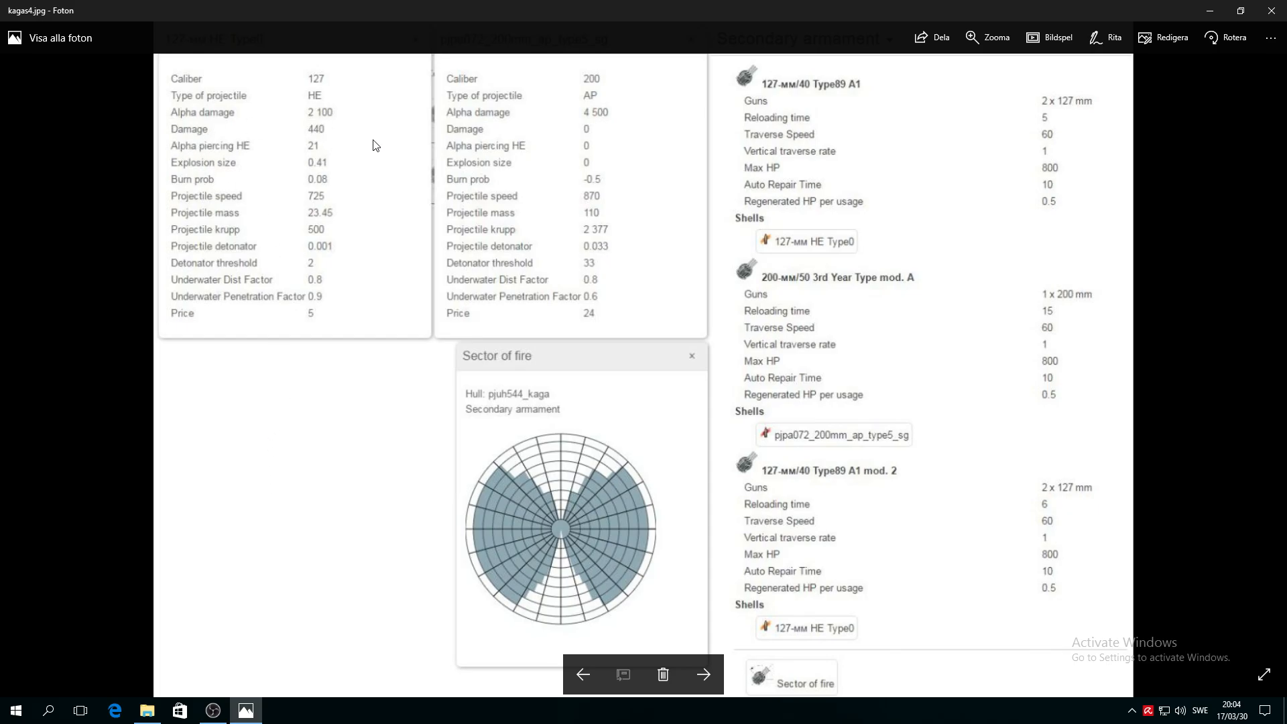
mouse_move(607, 85)
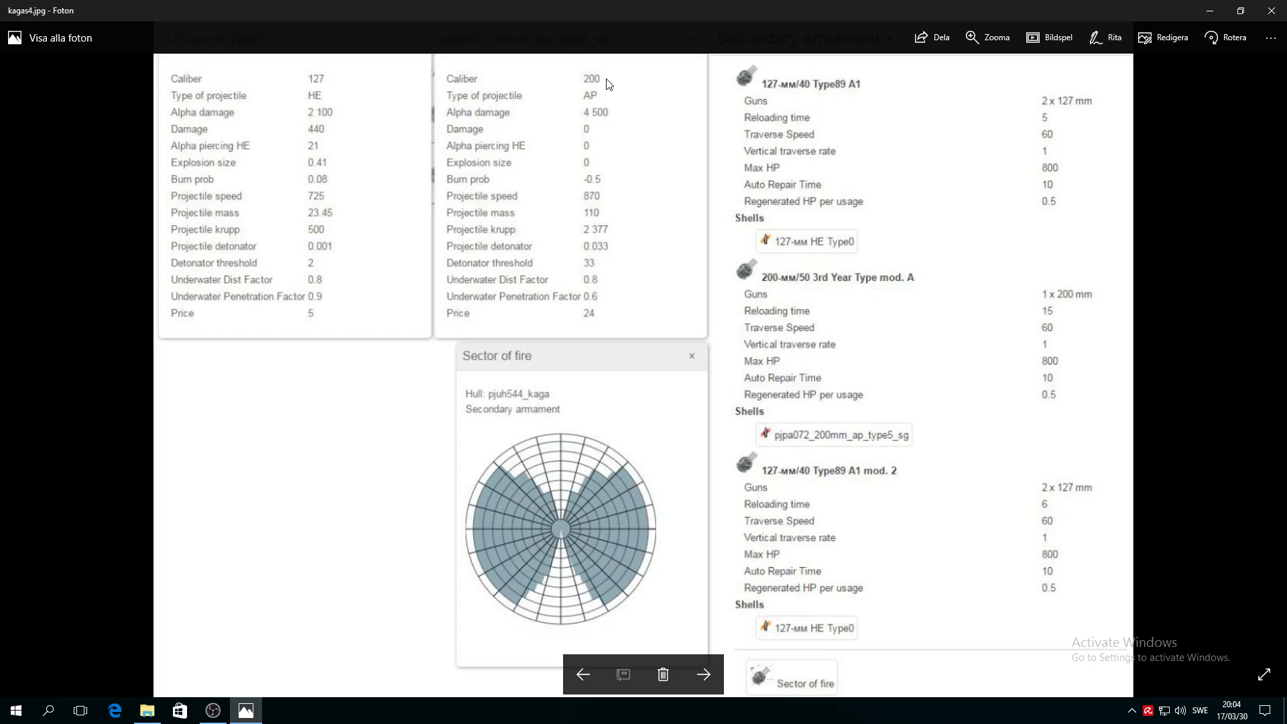
mouse_move(596, 65)
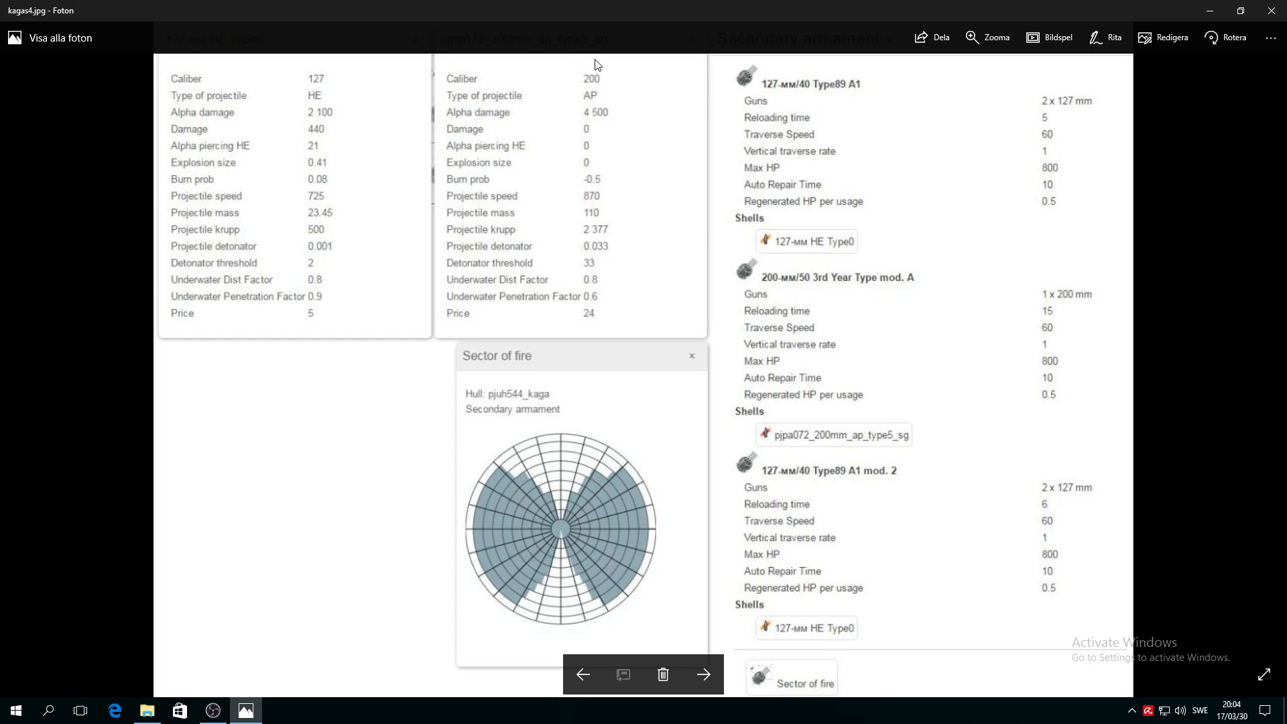
mouse_move(488, 124)
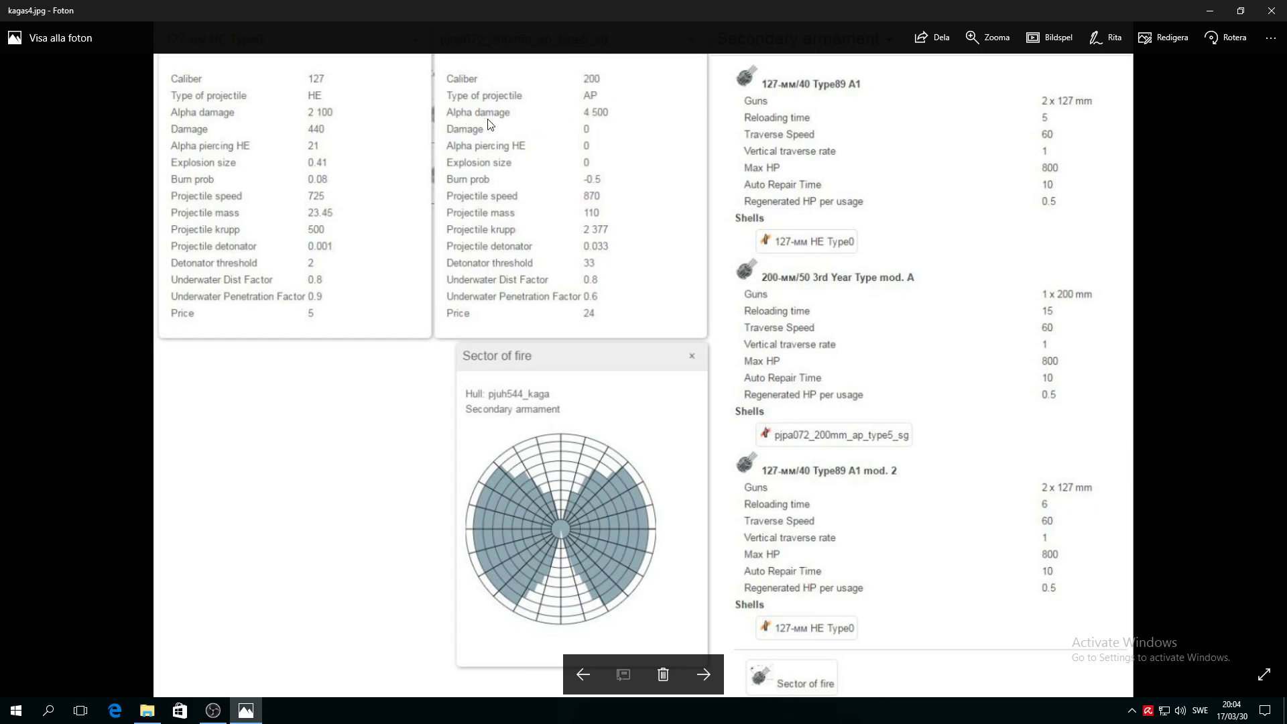
mouse_move(605, 128)
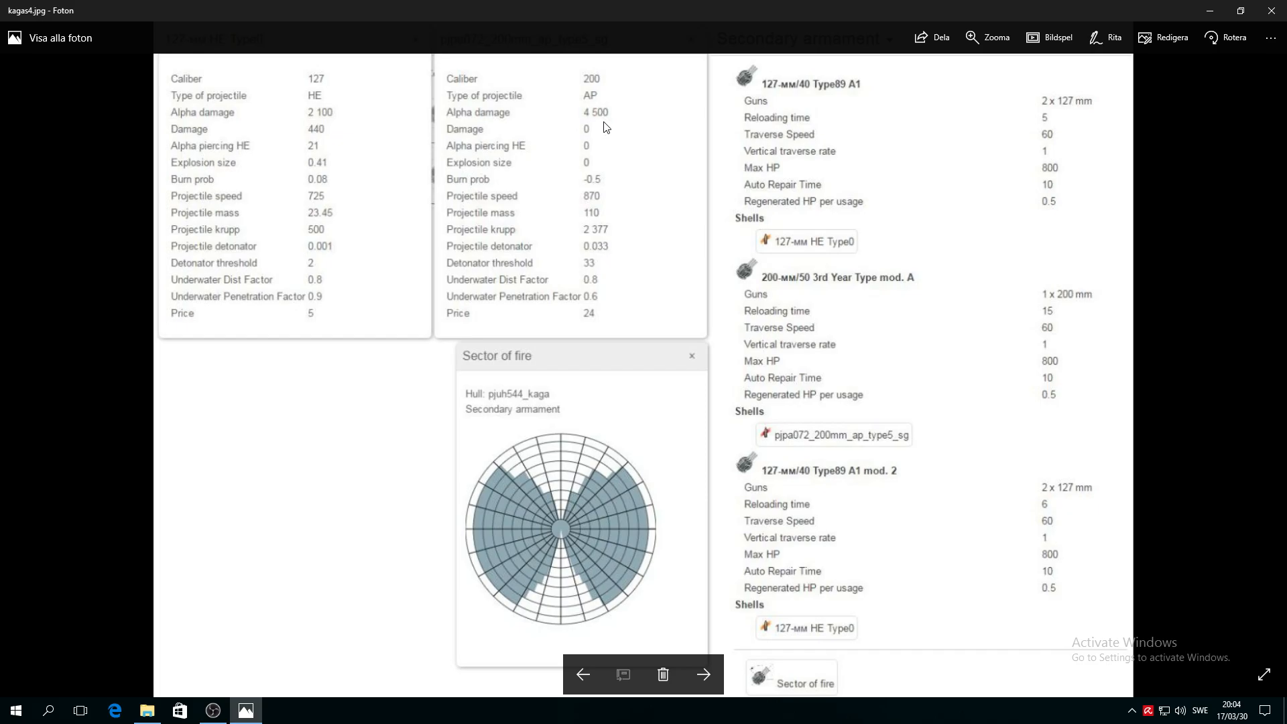
mouse_move(338, 100)
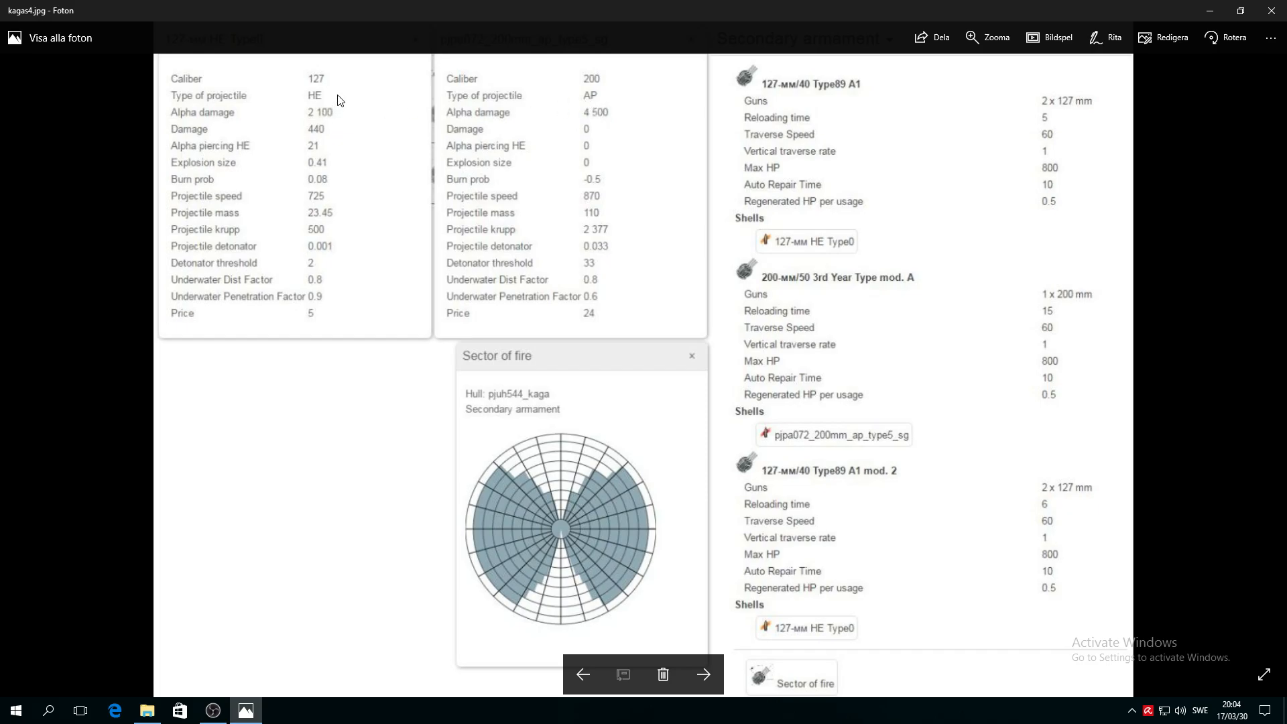
mouse_move(591, 93)
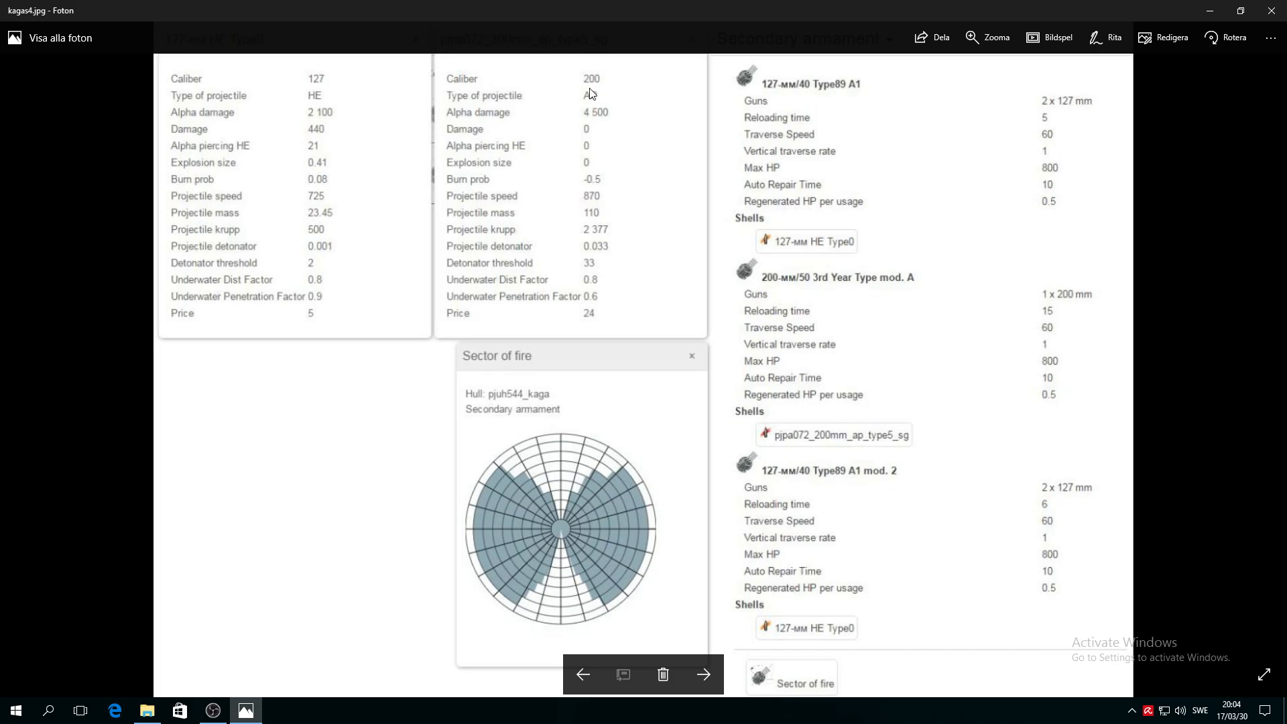
mouse_move(605, 96)
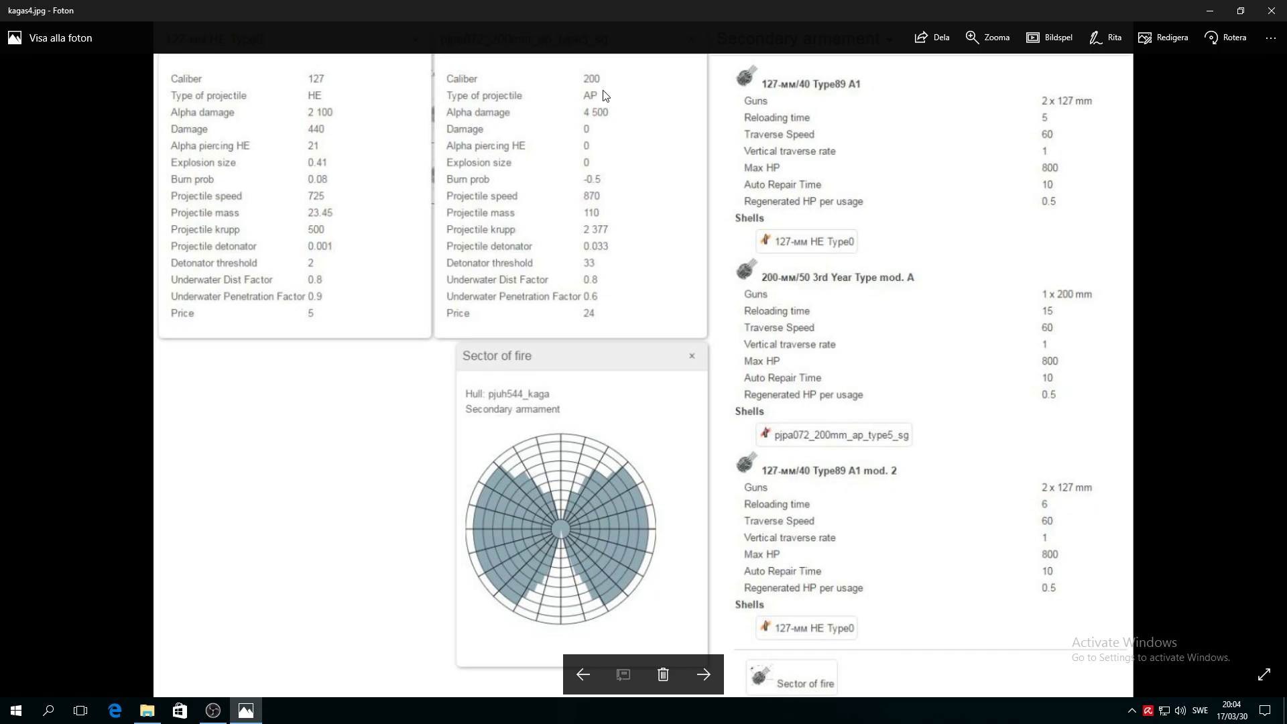
mouse_move(588, 124)
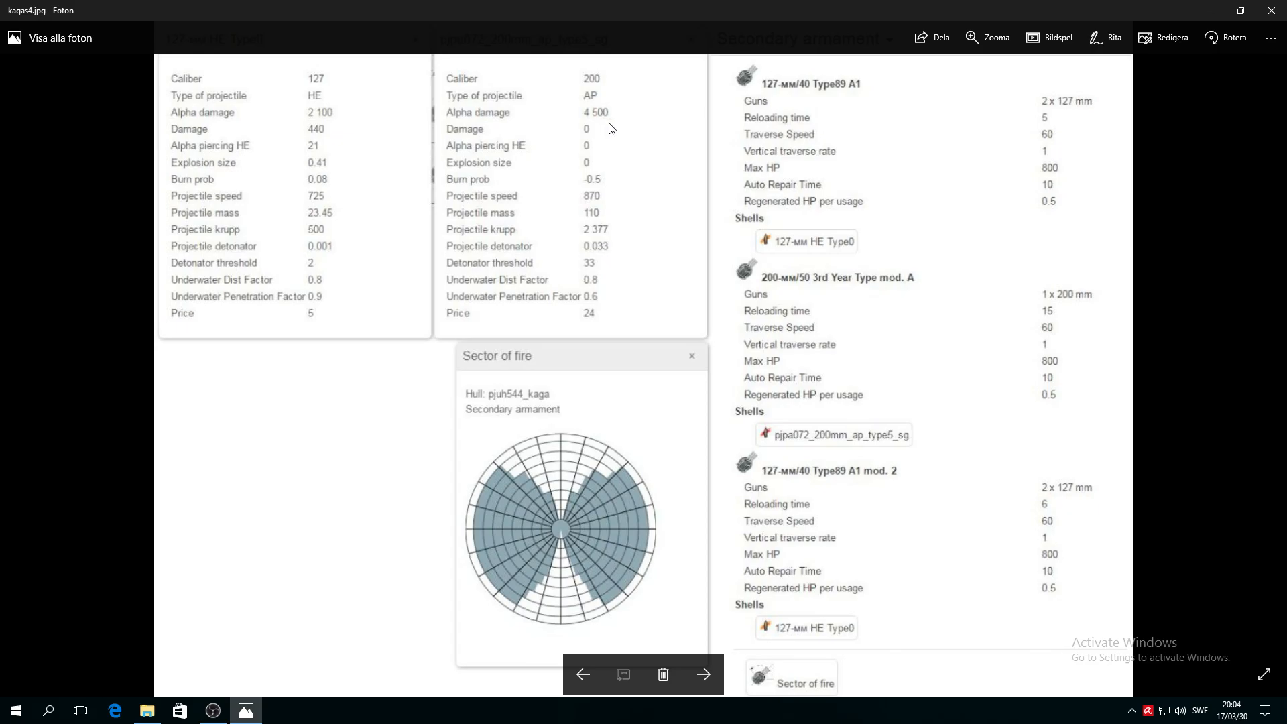
mouse_move(589, 139)
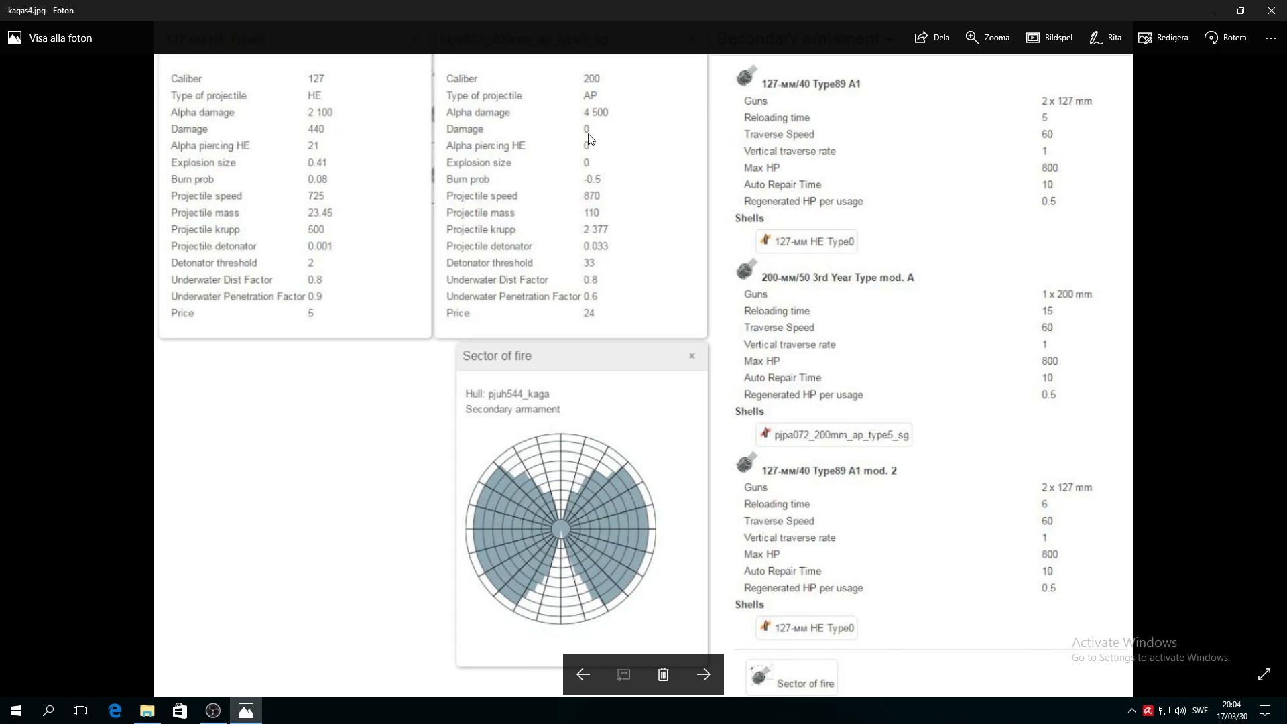
mouse_move(593, 132)
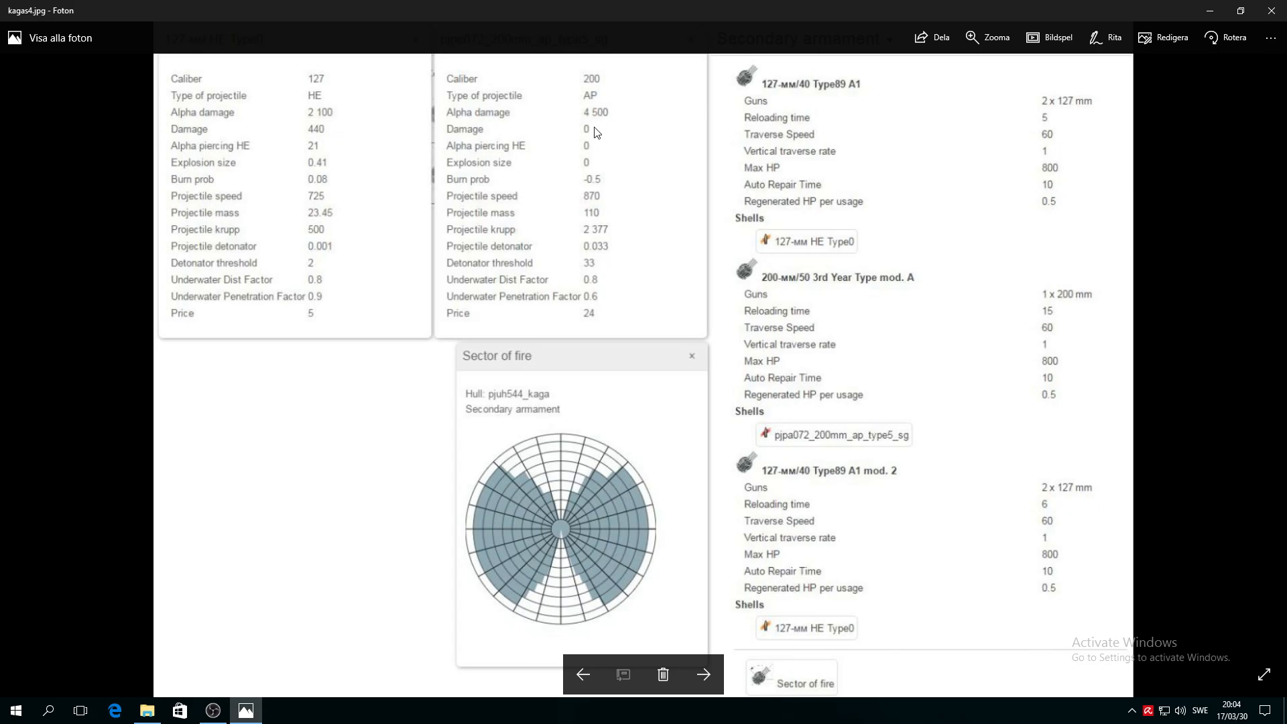
mouse_move(672, 117)
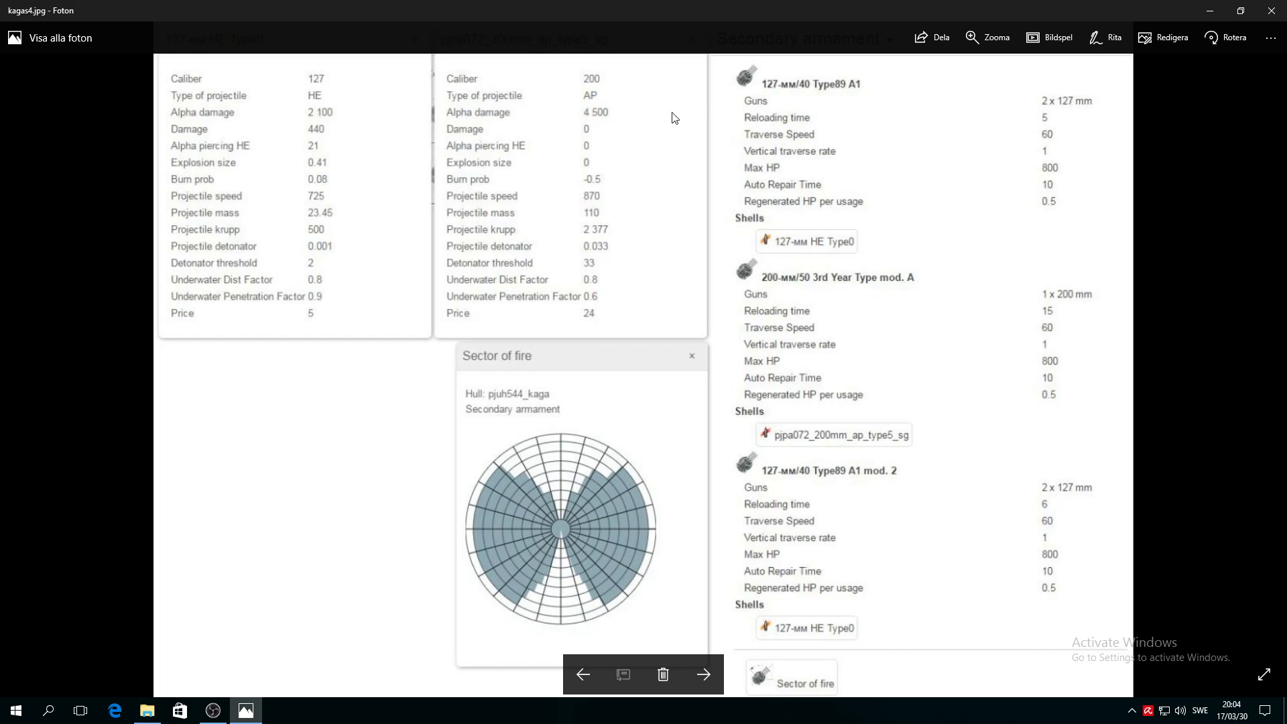
mouse_move(598, 109)
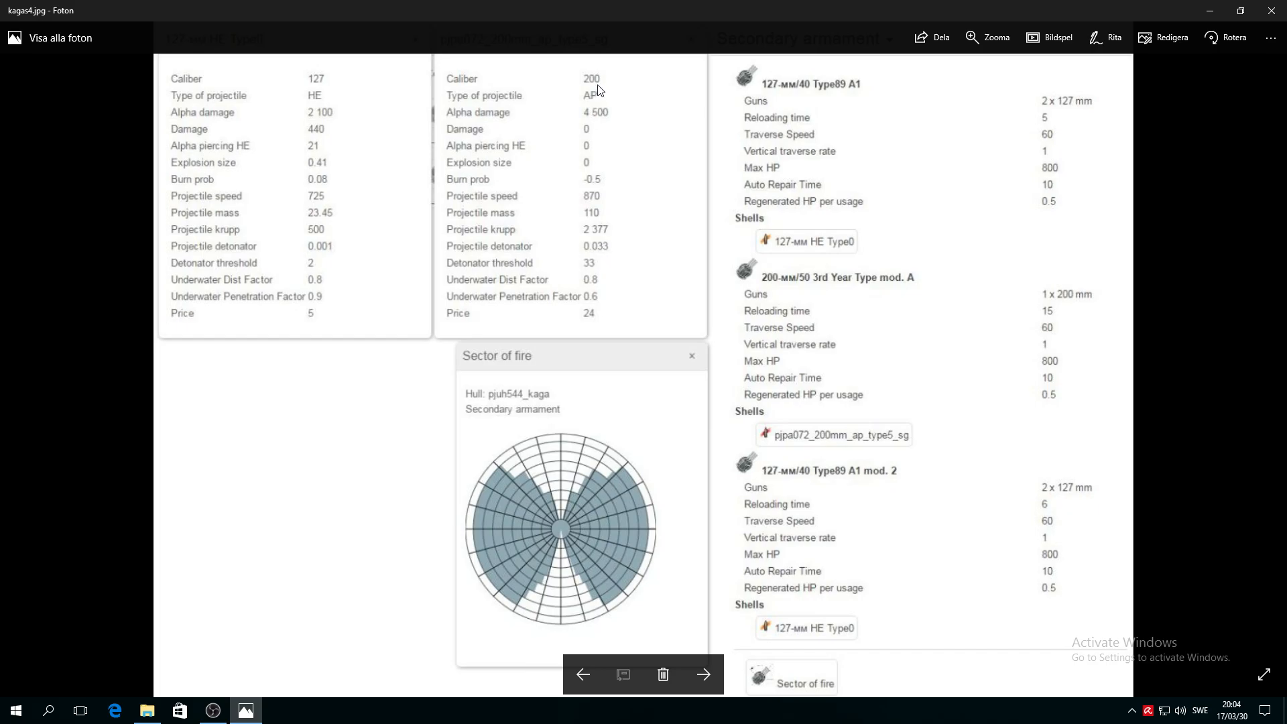
mouse_move(603, 162)
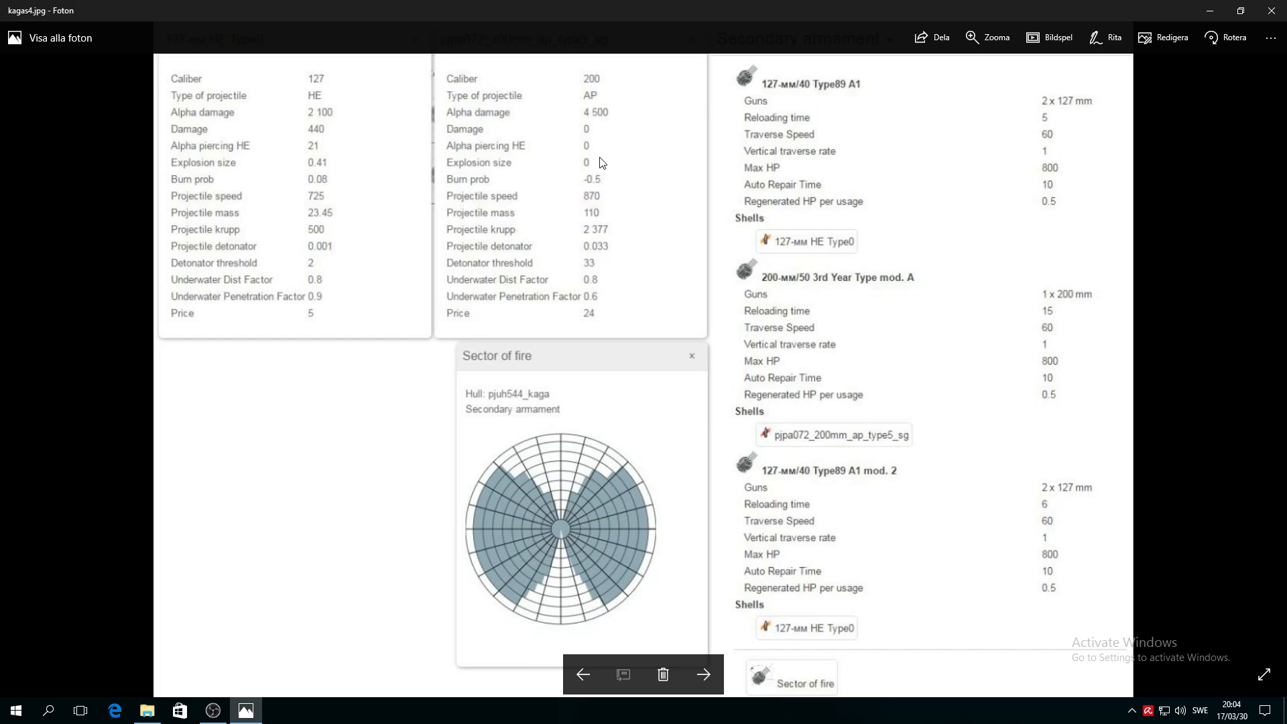
mouse_move(586, 194)
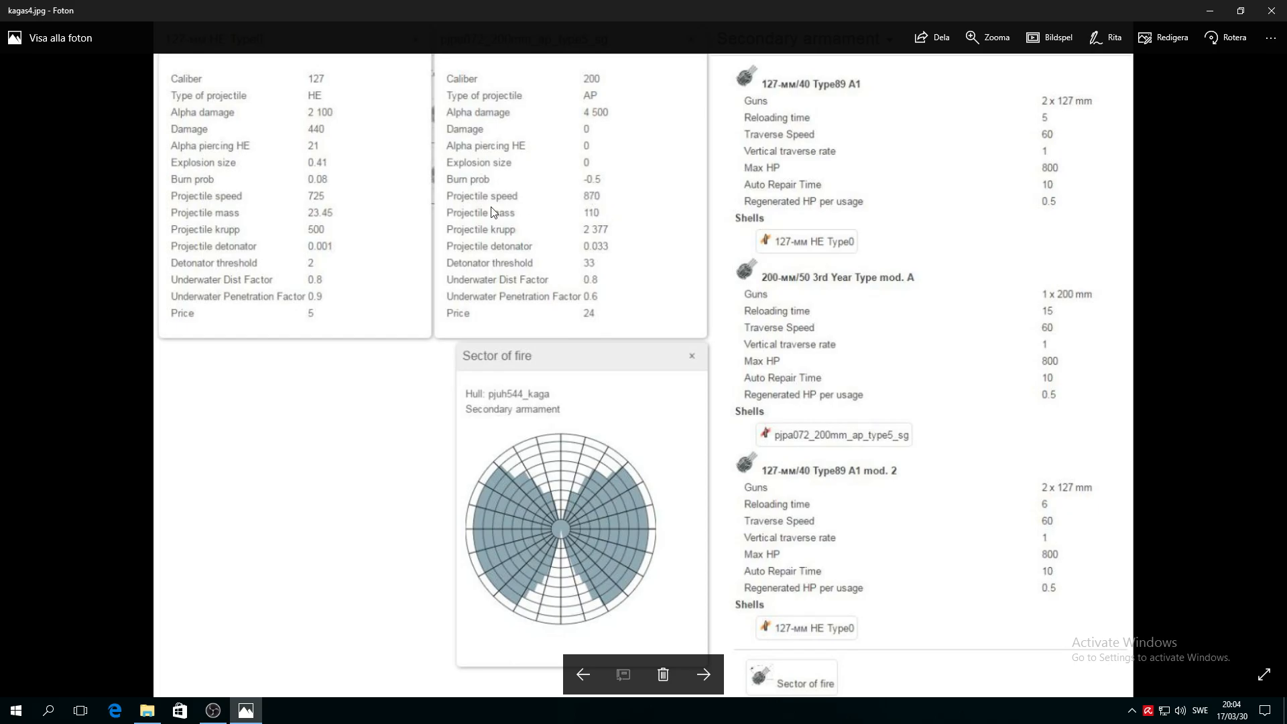
mouse_move(316, 210)
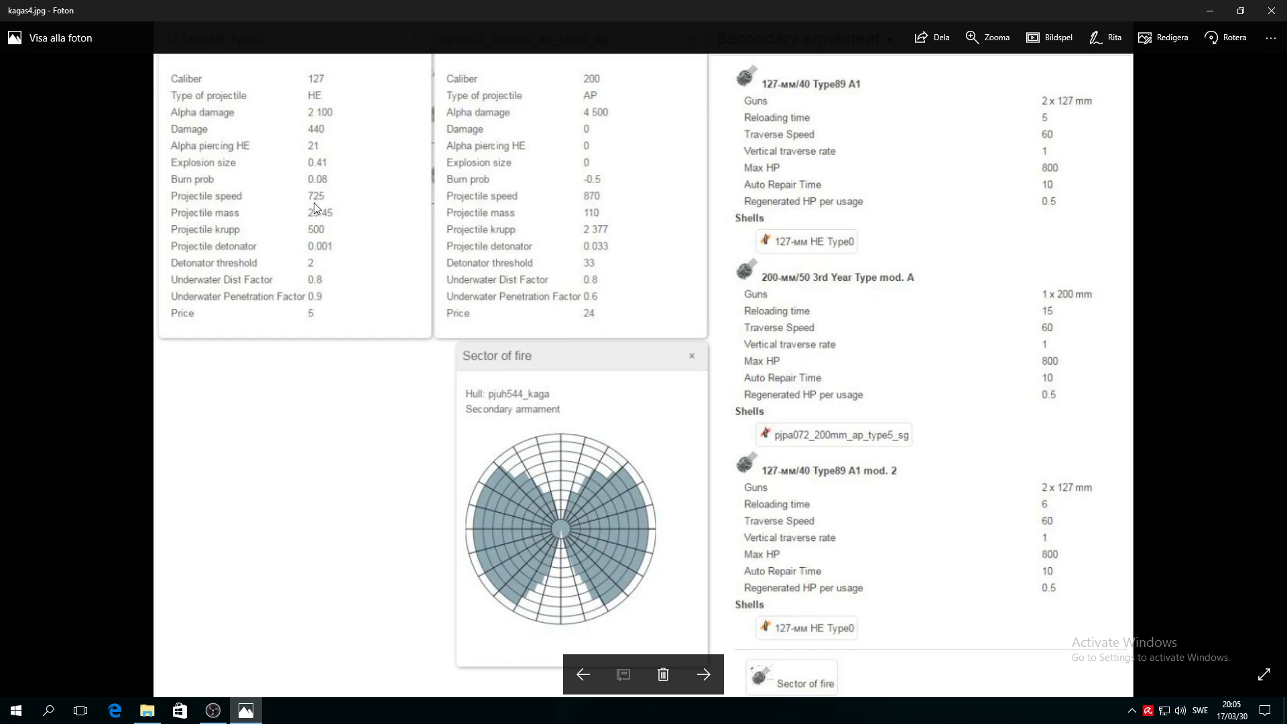
mouse_move(305, 205)
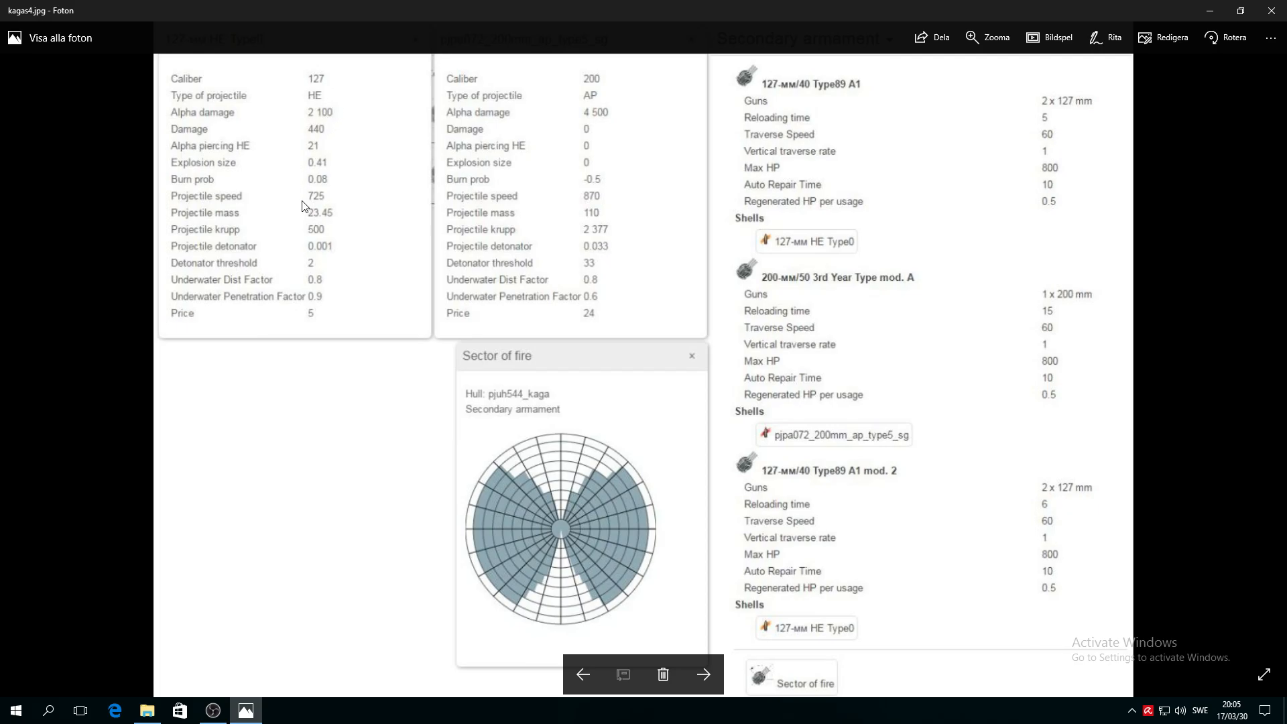
mouse_move(511, 259)
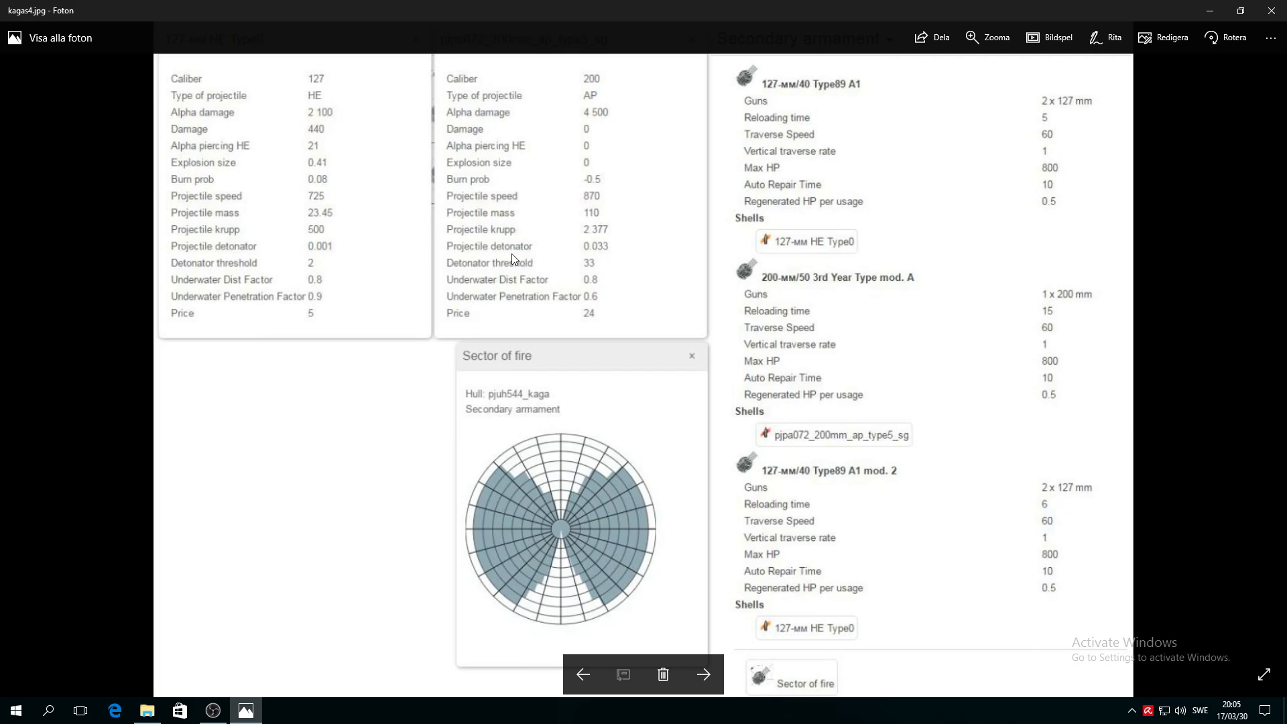
mouse_move(549, 275)
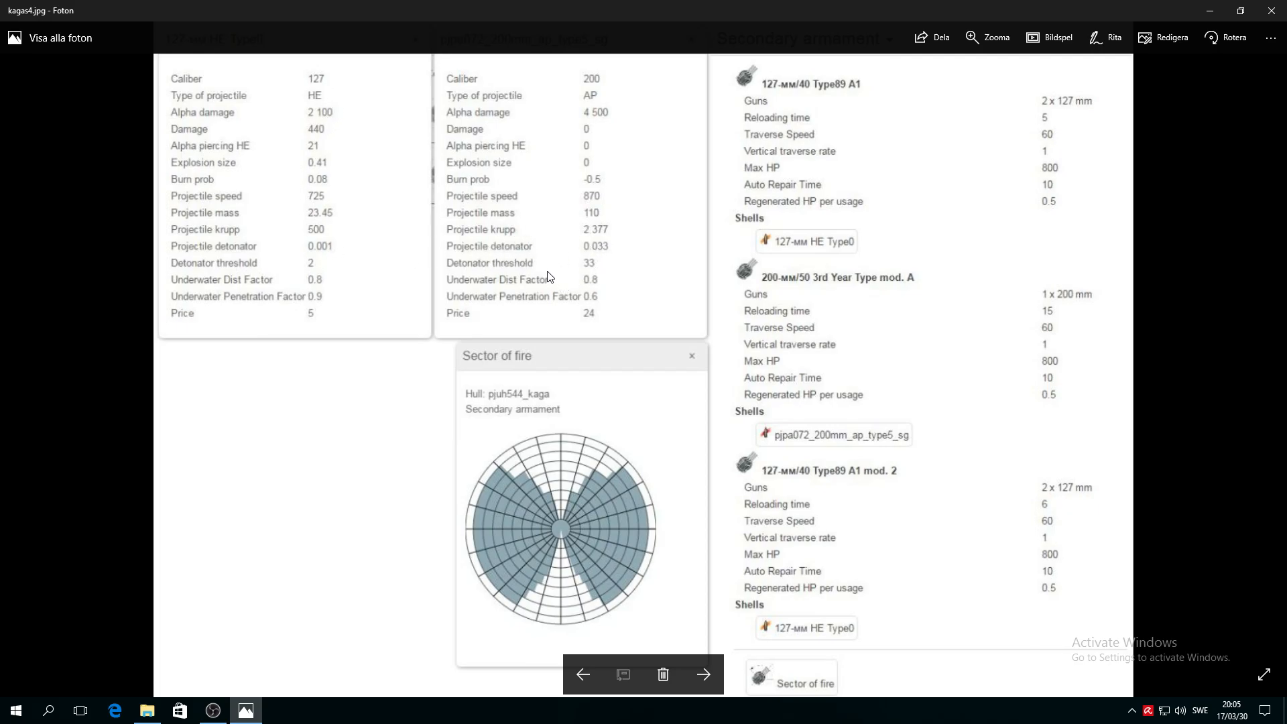
mouse_move(697, 289)
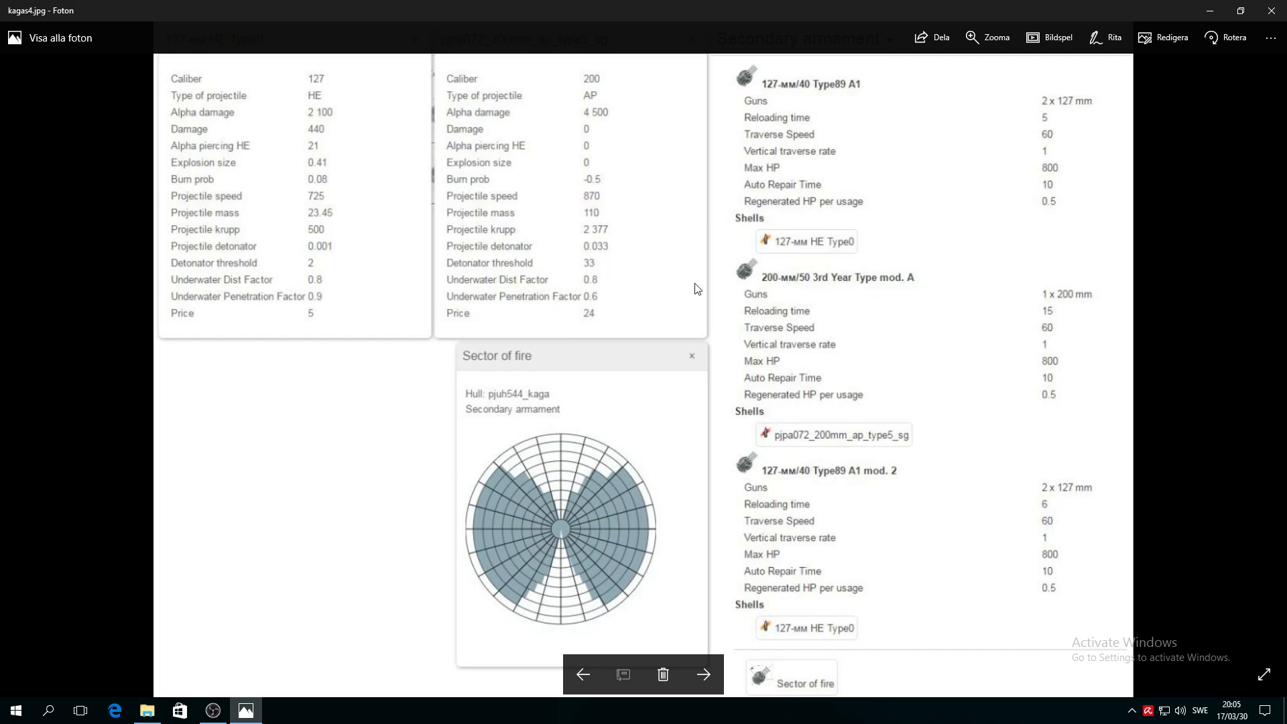
mouse_move(849, 314)
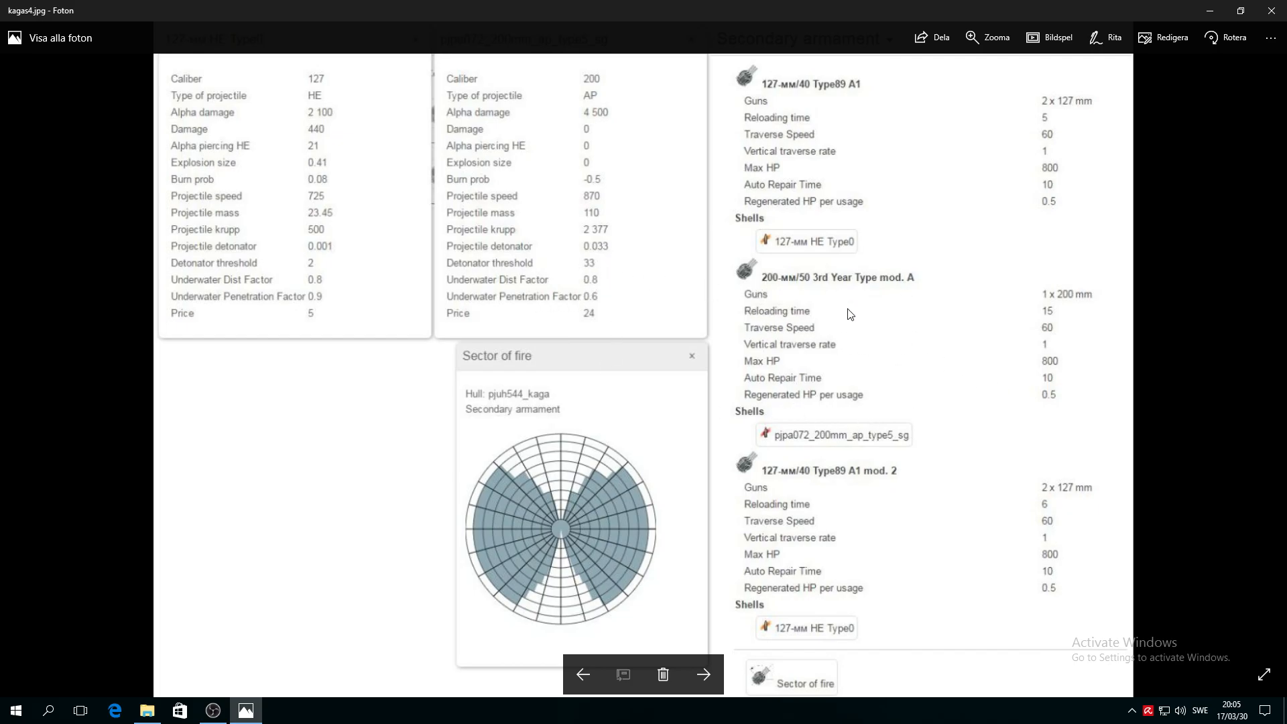
mouse_move(855, 124)
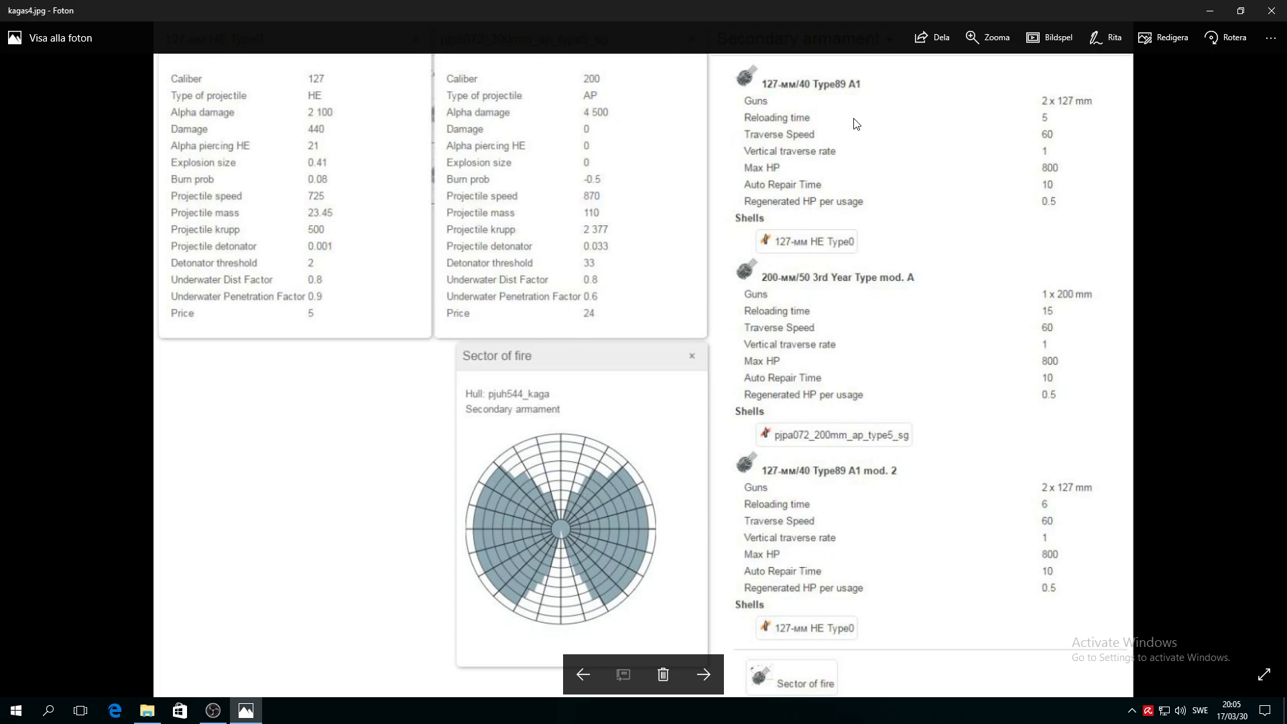
mouse_move(731, 120)
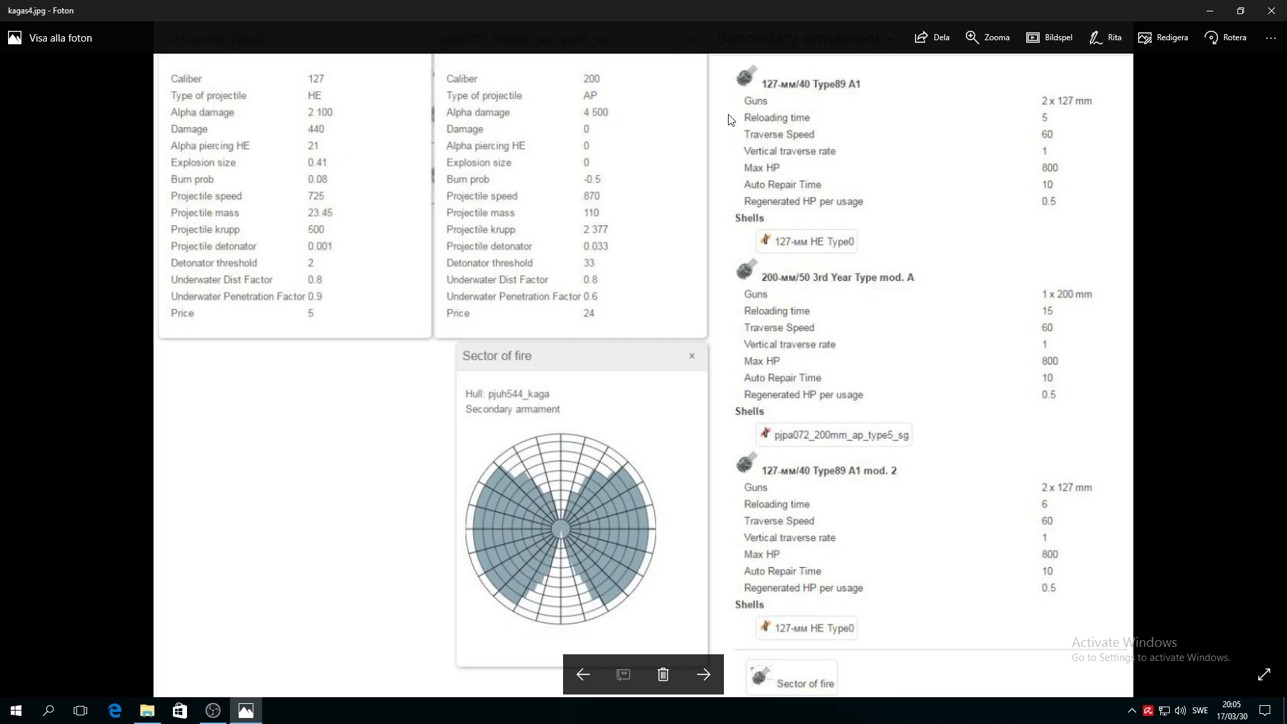
mouse_move(1053, 113)
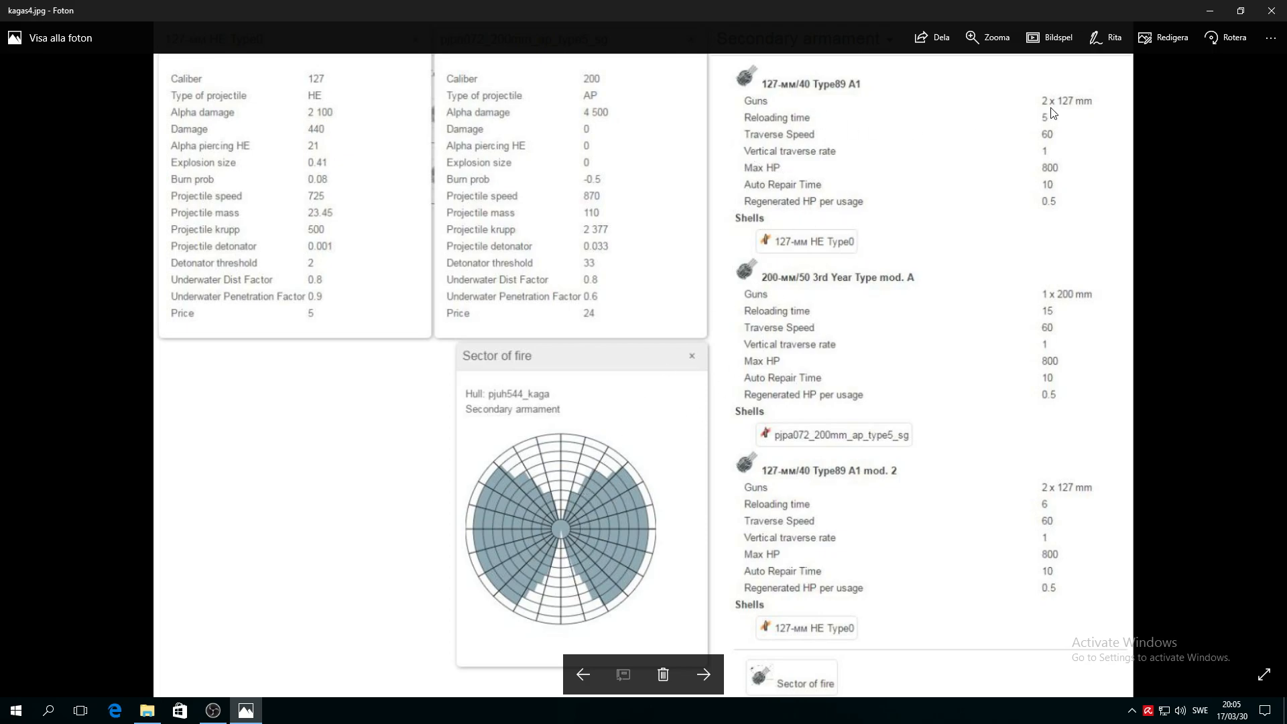
mouse_move(794, 345)
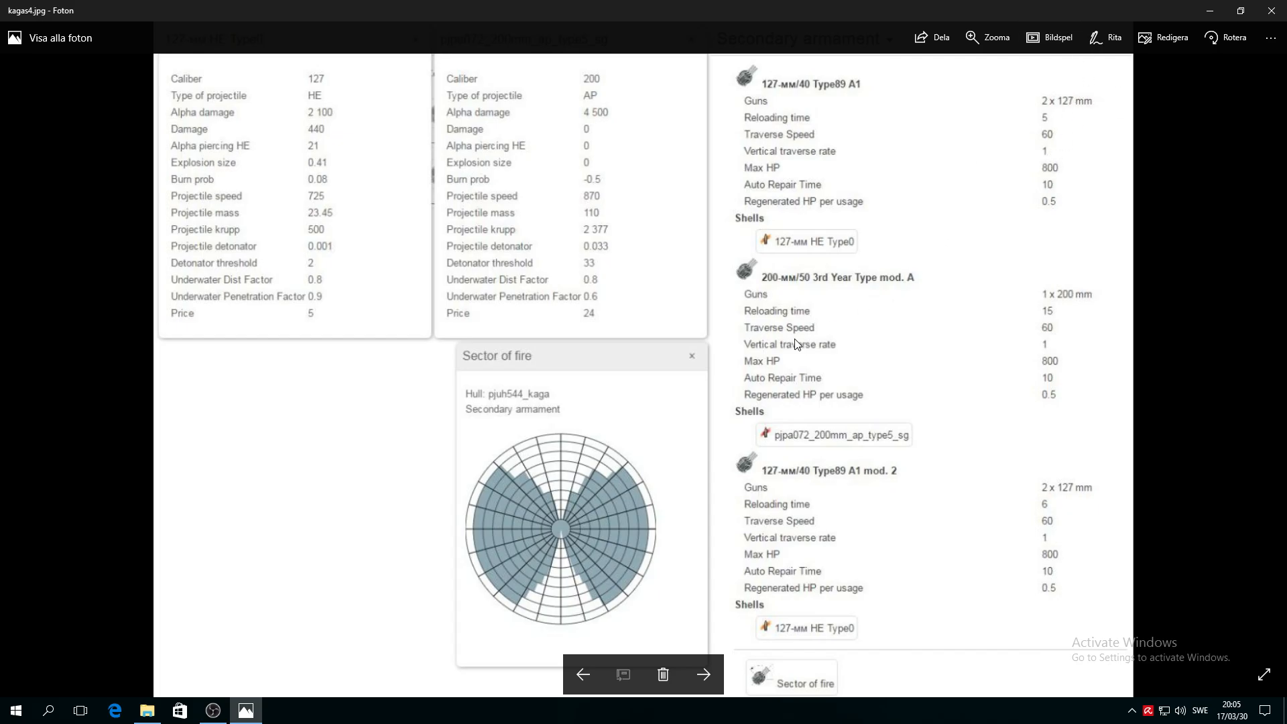
mouse_move(897, 445)
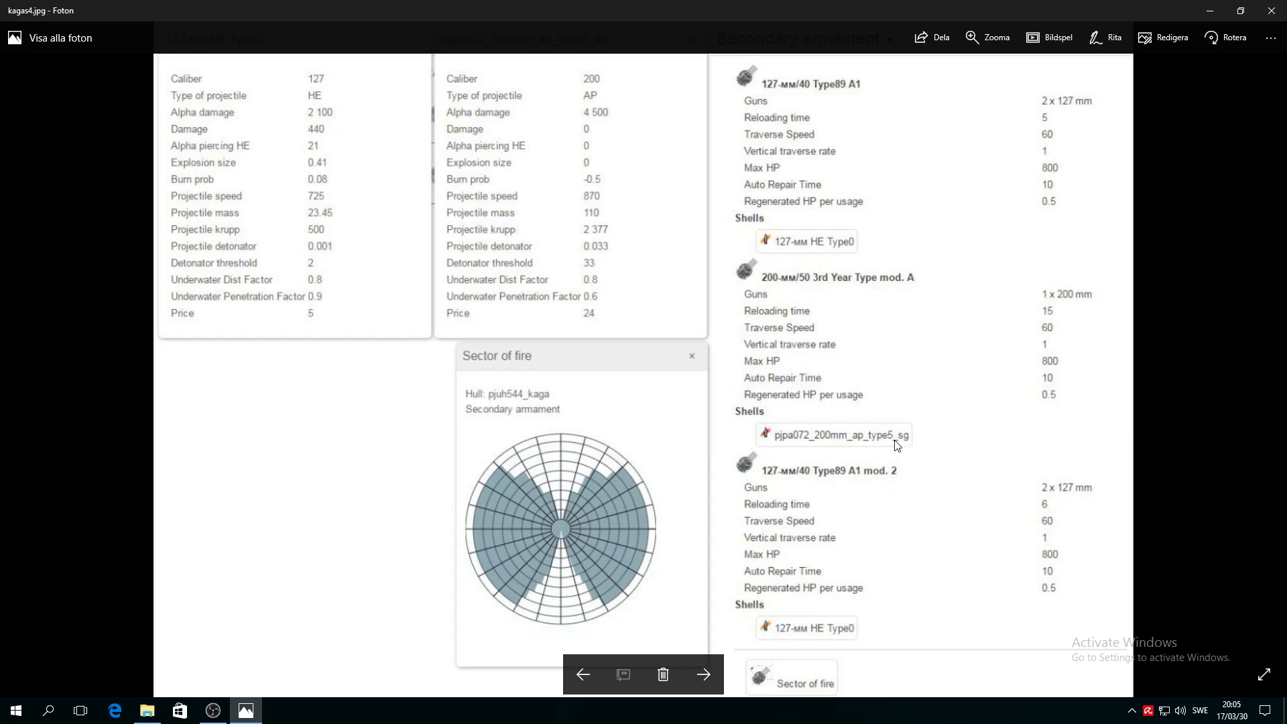
mouse_move(946, 7)
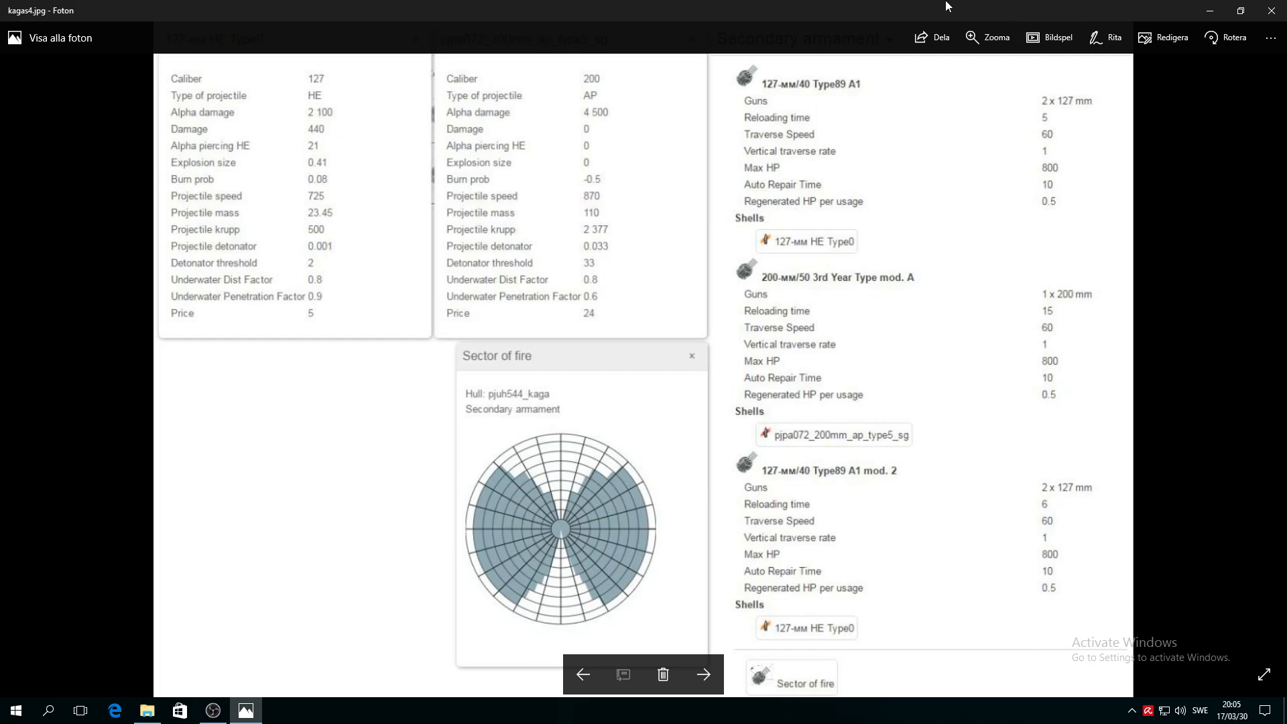
mouse_move(1133, 485)
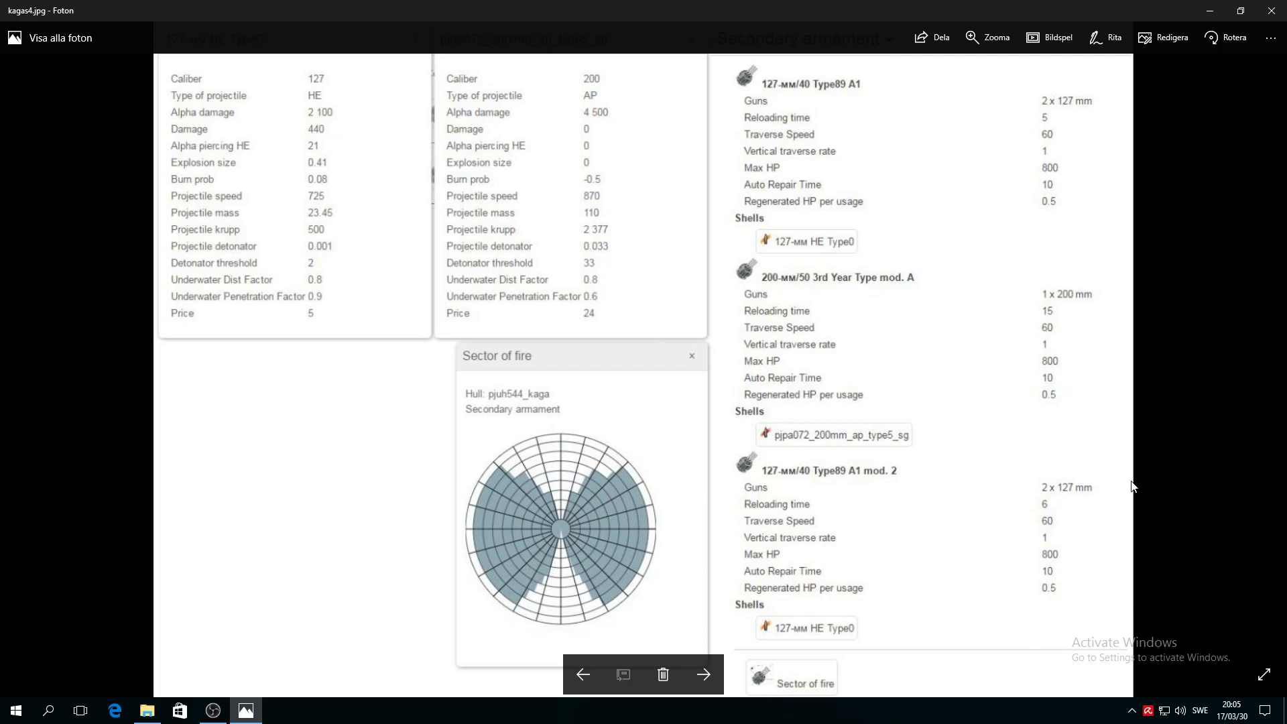
mouse_move(1005, 434)
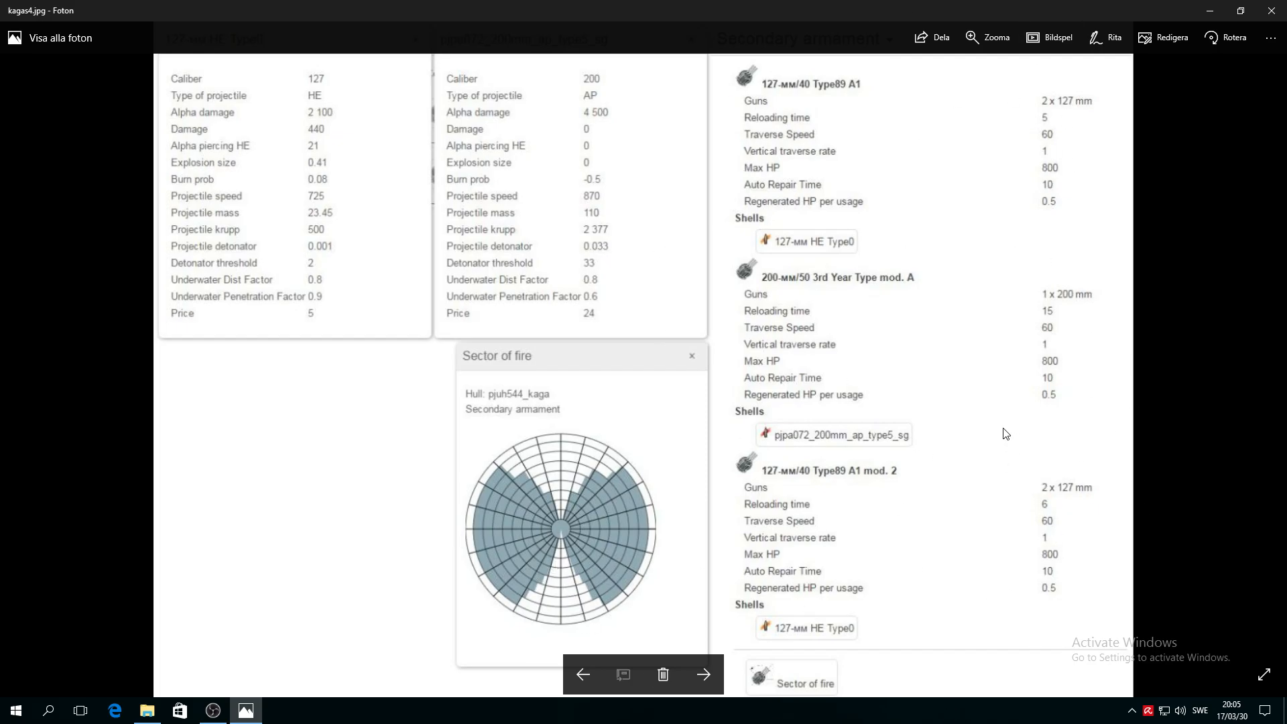
mouse_move(967, 477)
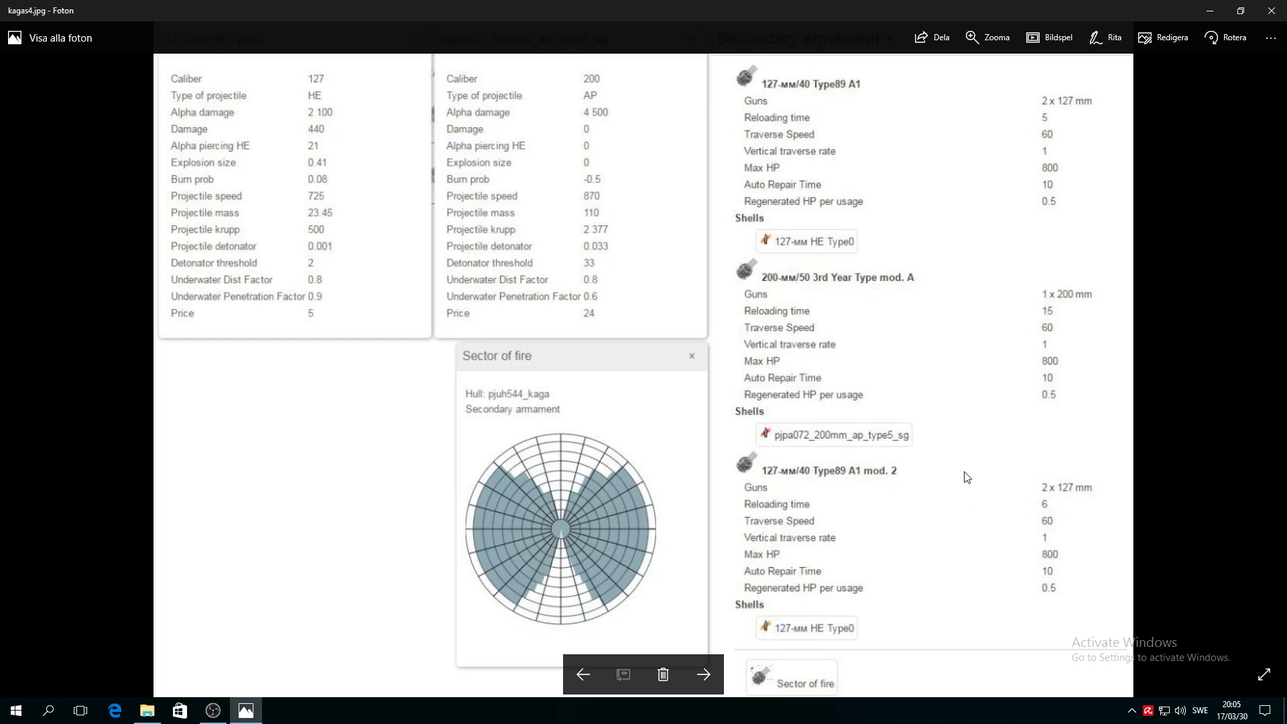
mouse_move(962, 508)
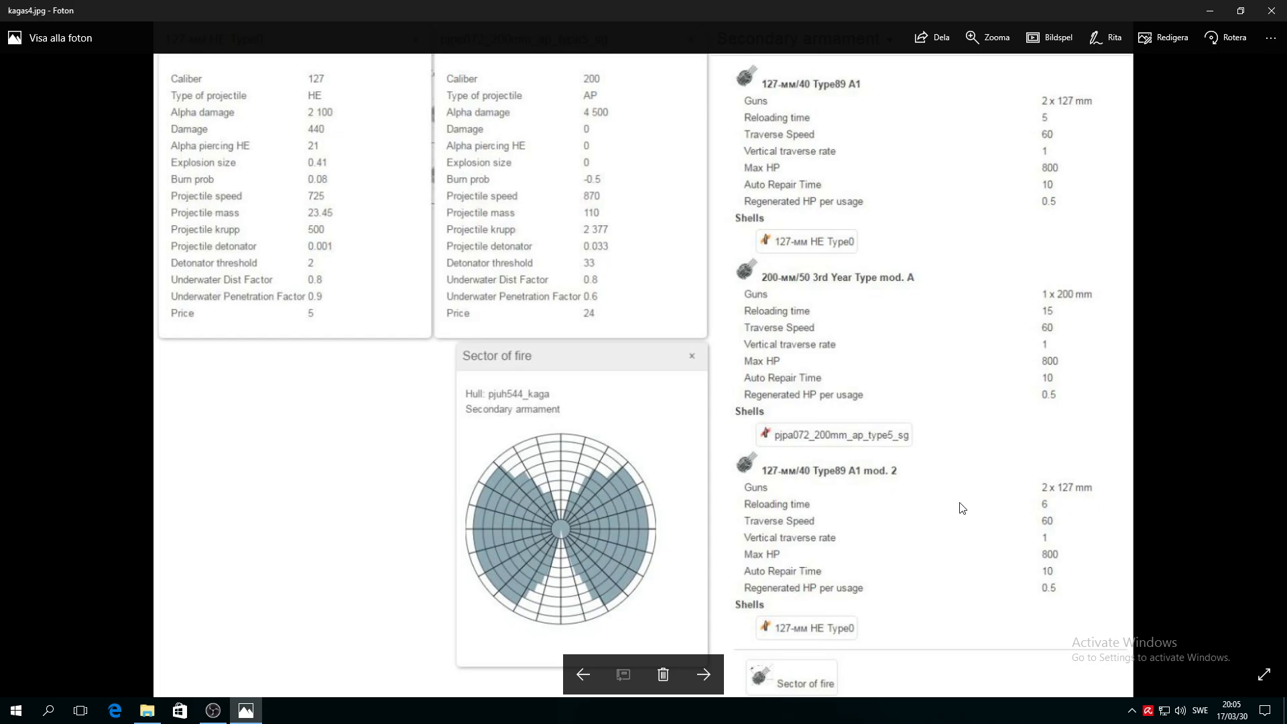
mouse_move(745, 314)
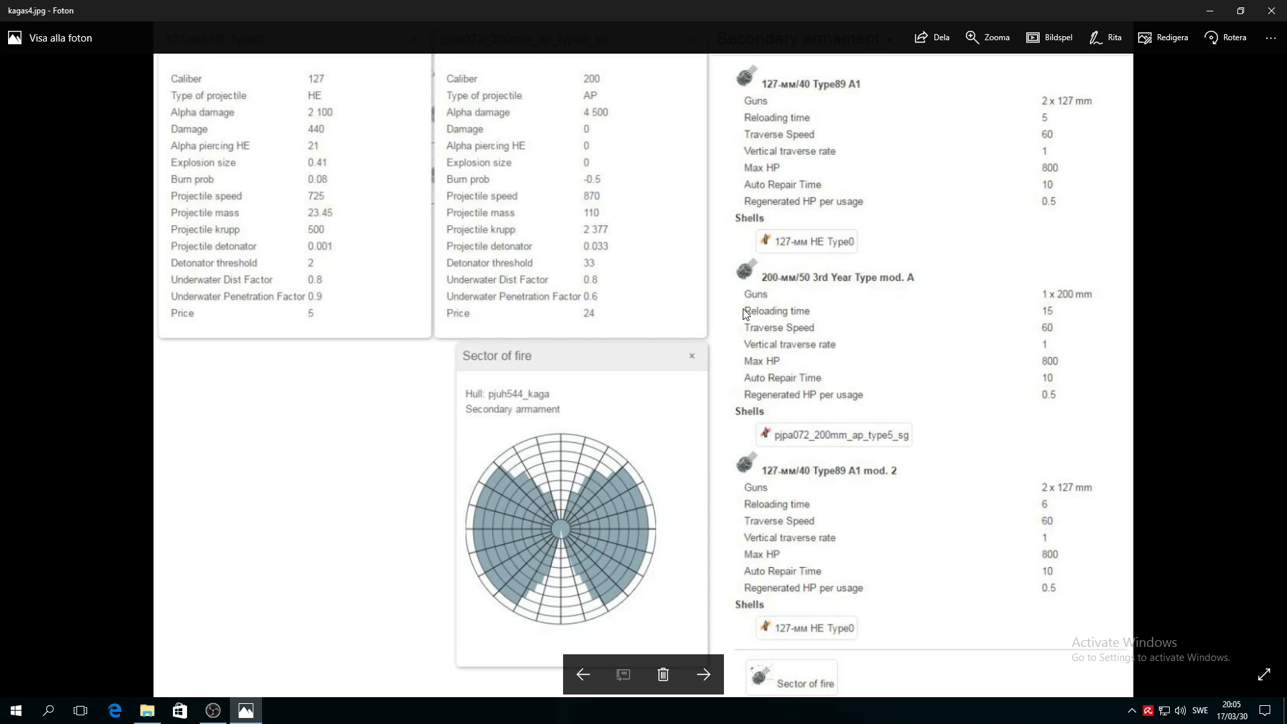
mouse_move(1050, 322)
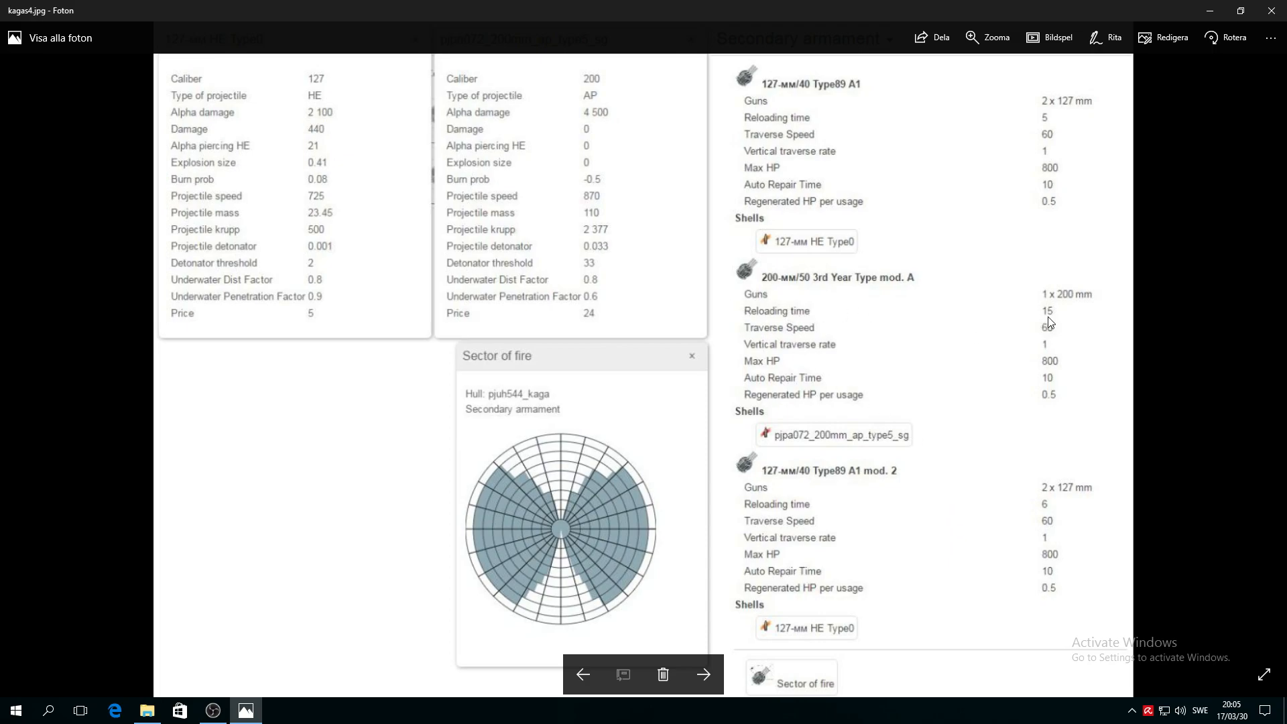
mouse_move(1052, 321)
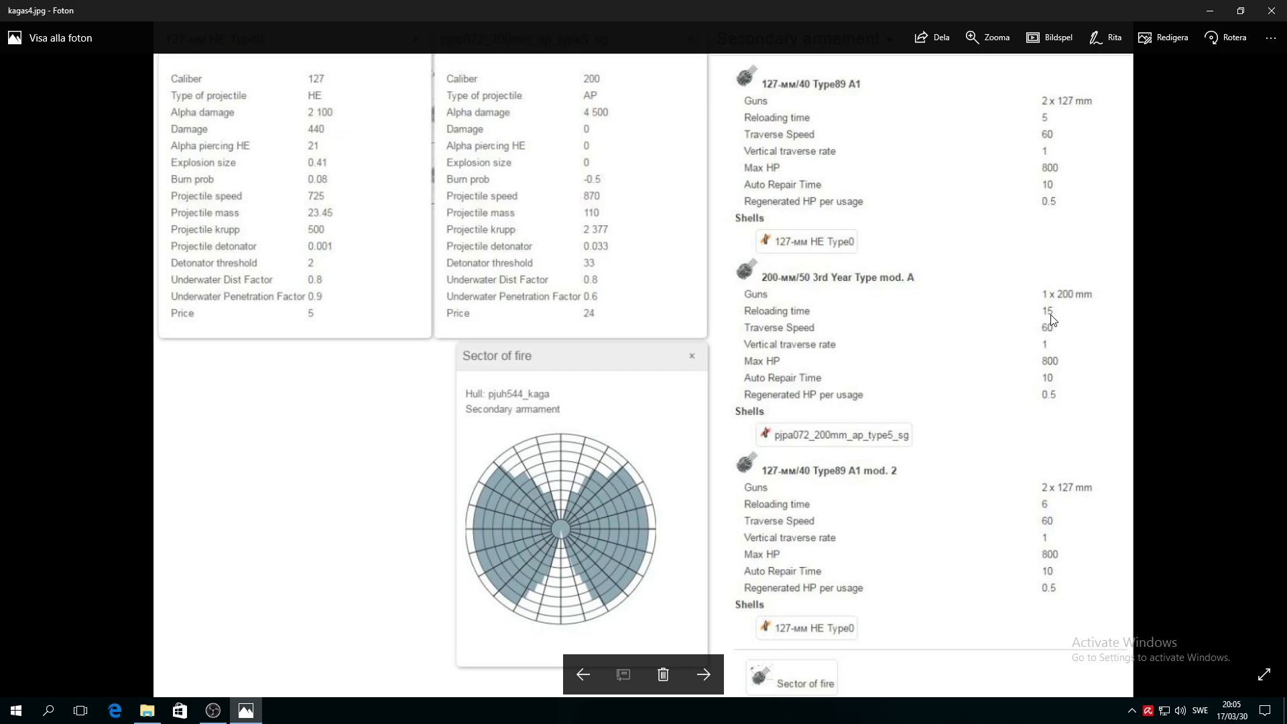
mouse_move(1037, 124)
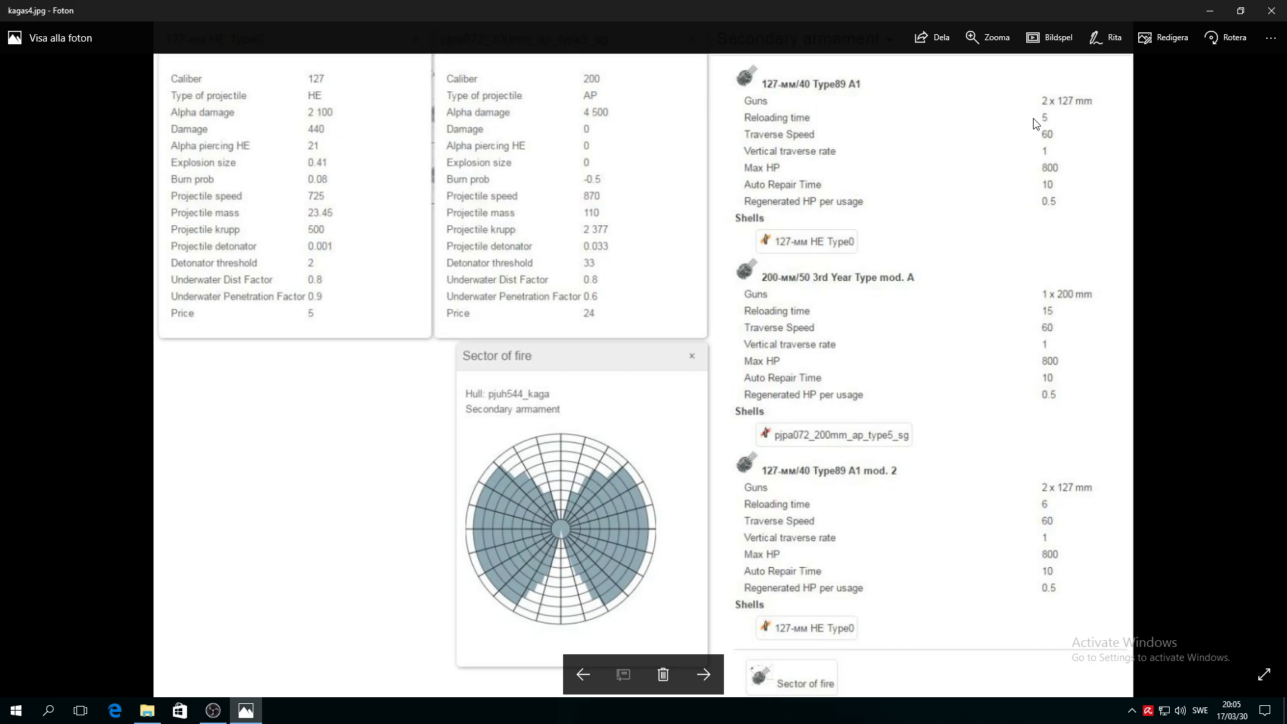
mouse_move(1108, 202)
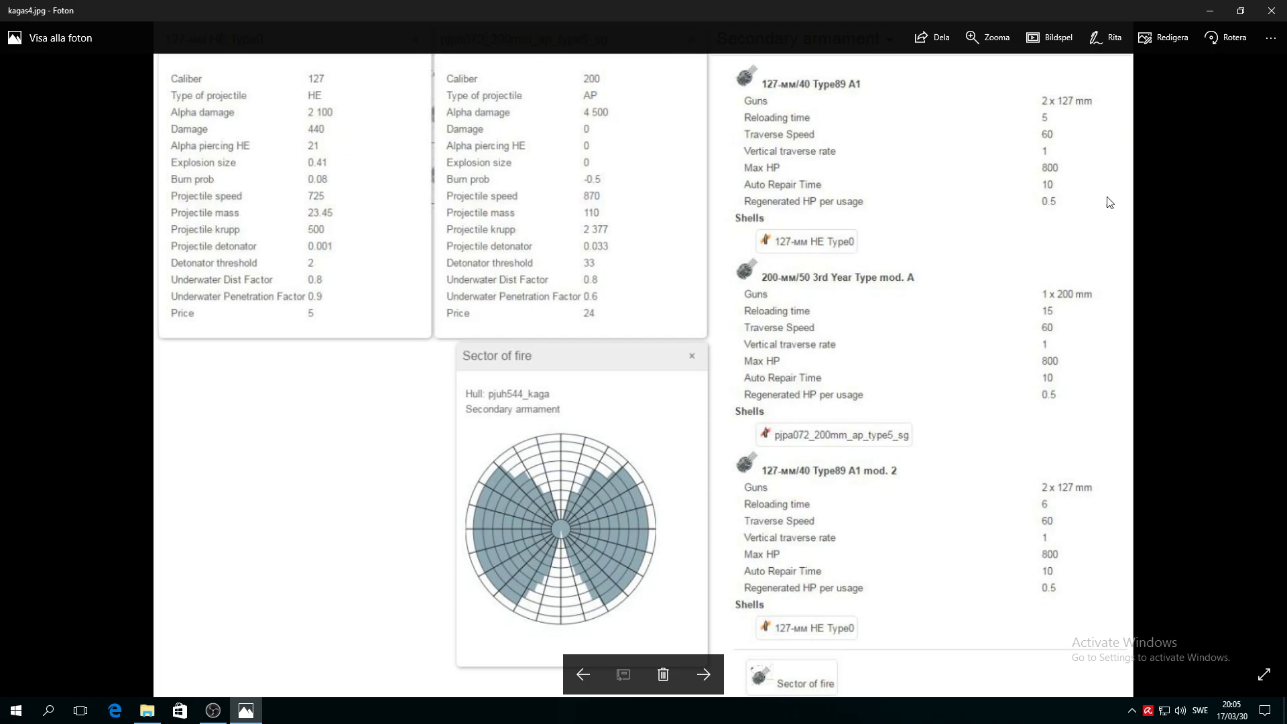
mouse_move(739, 529)
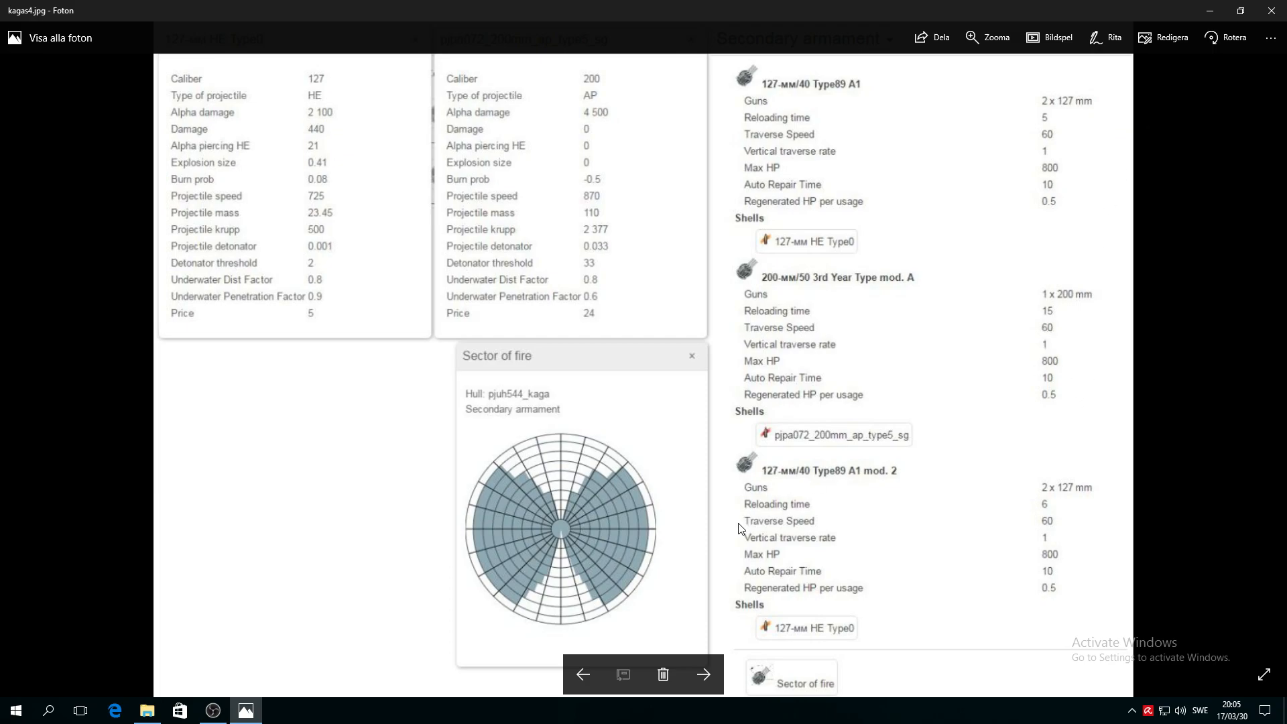
mouse_move(1048, 511)
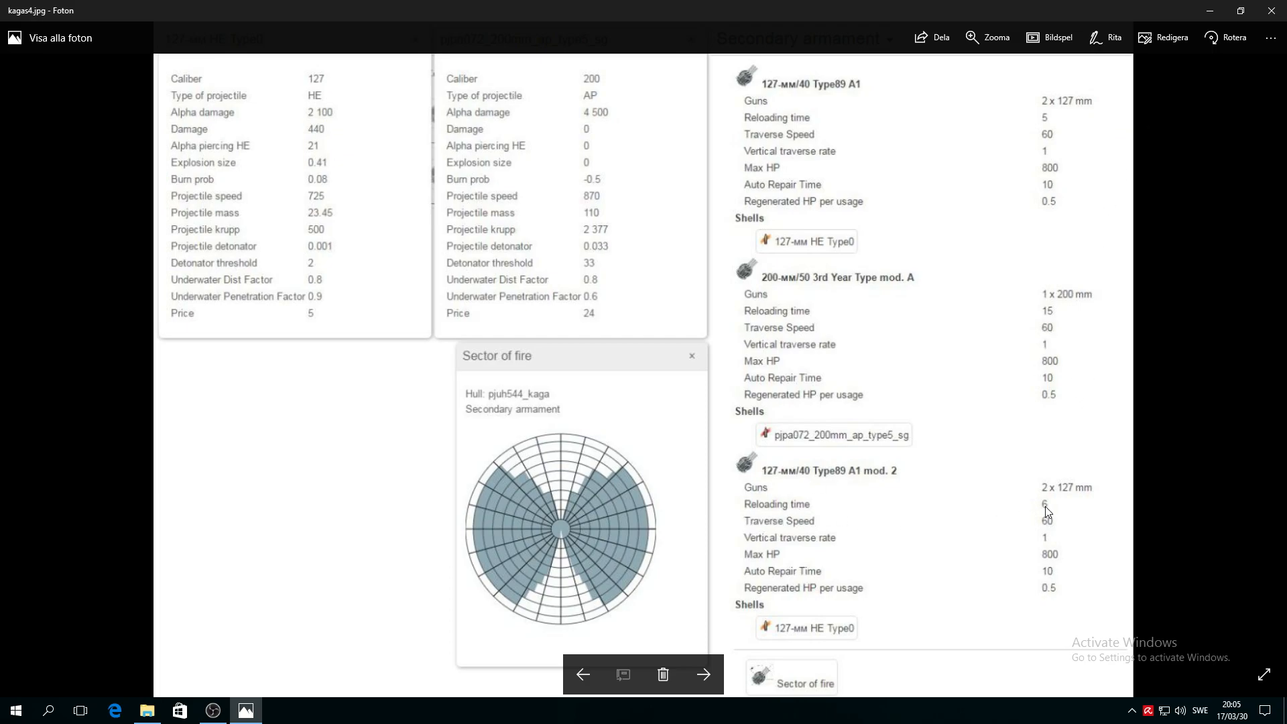
mouse_move(803, 480)
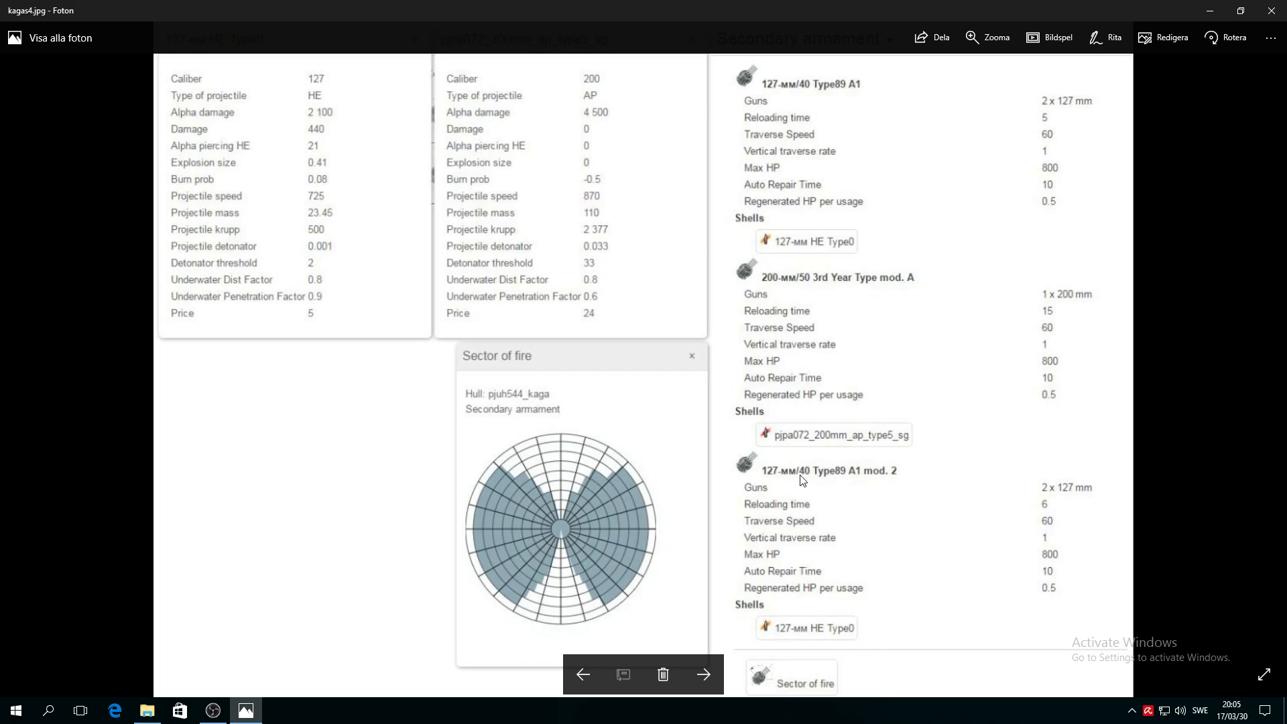
mouse_move(859, 482)
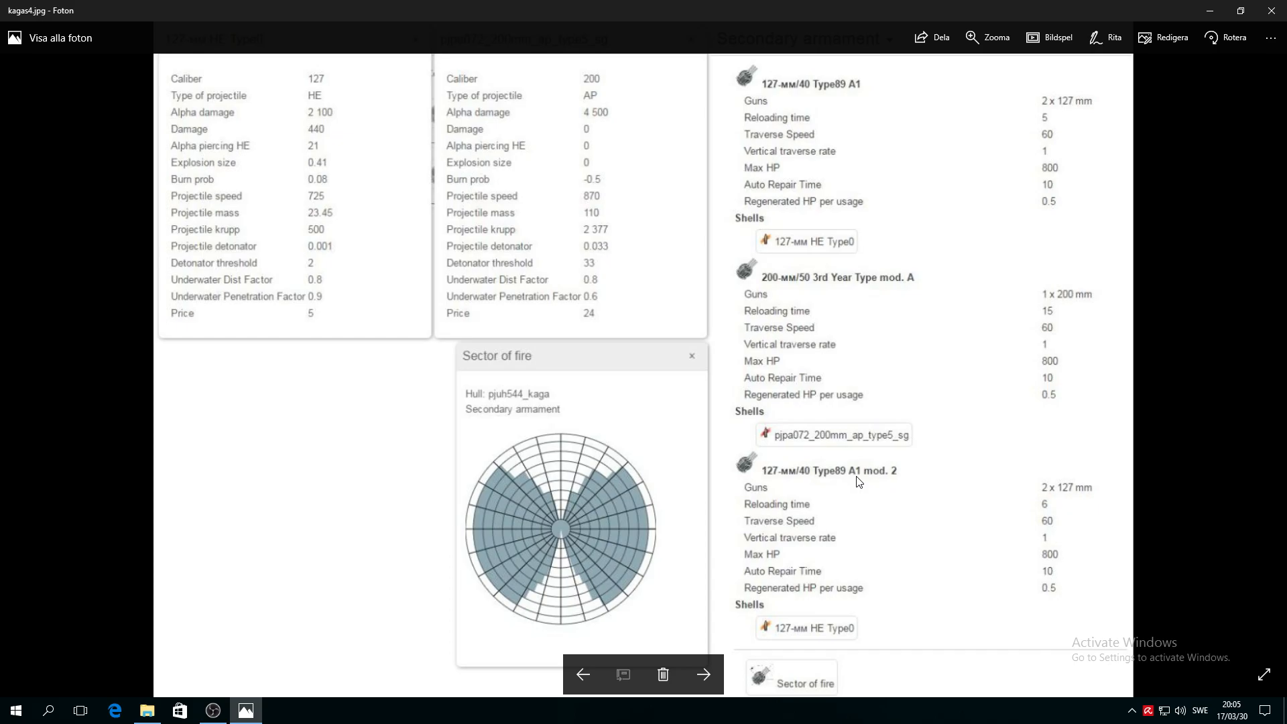
mouse_move(779, 202)
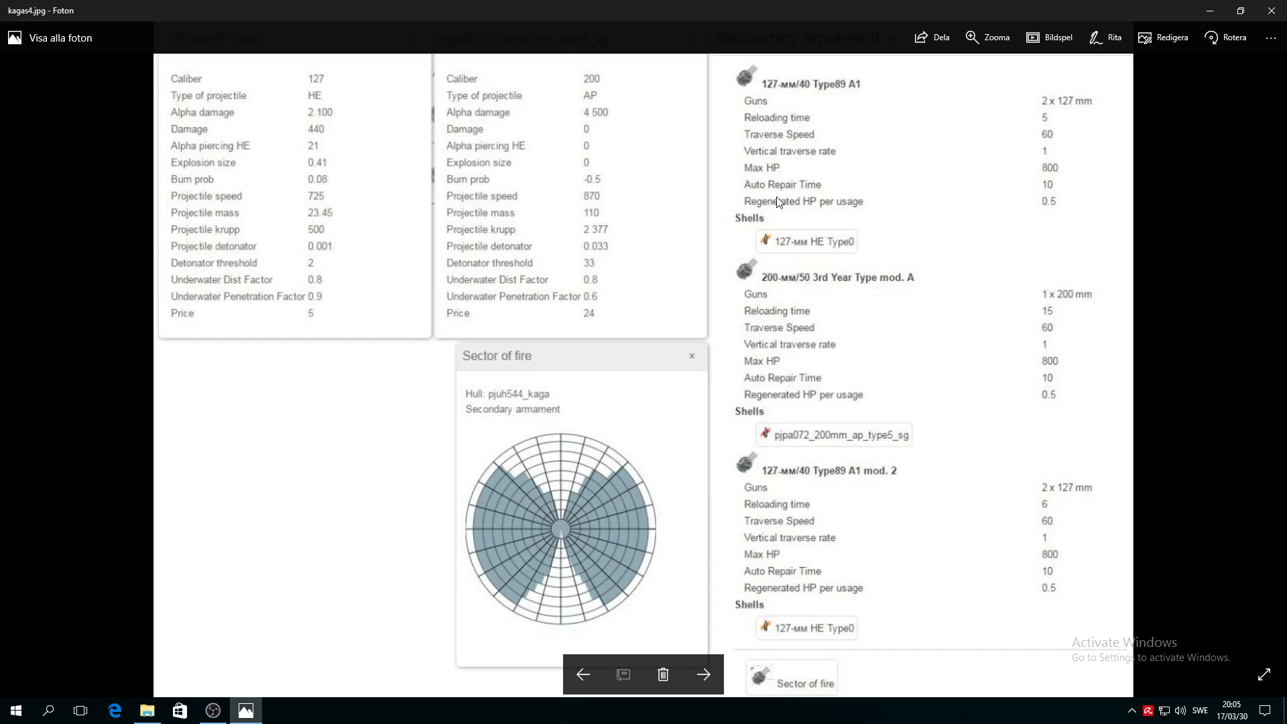
mouse_move(855, 94)
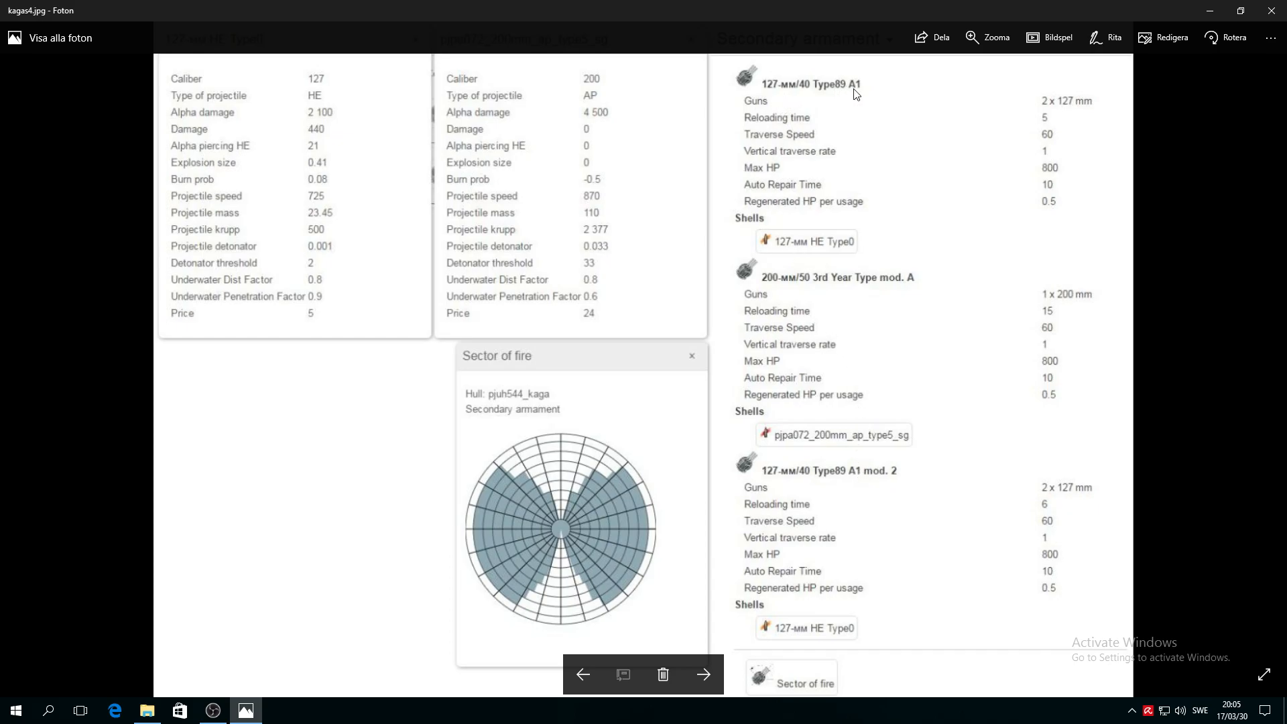
mouse_move(895, 136)
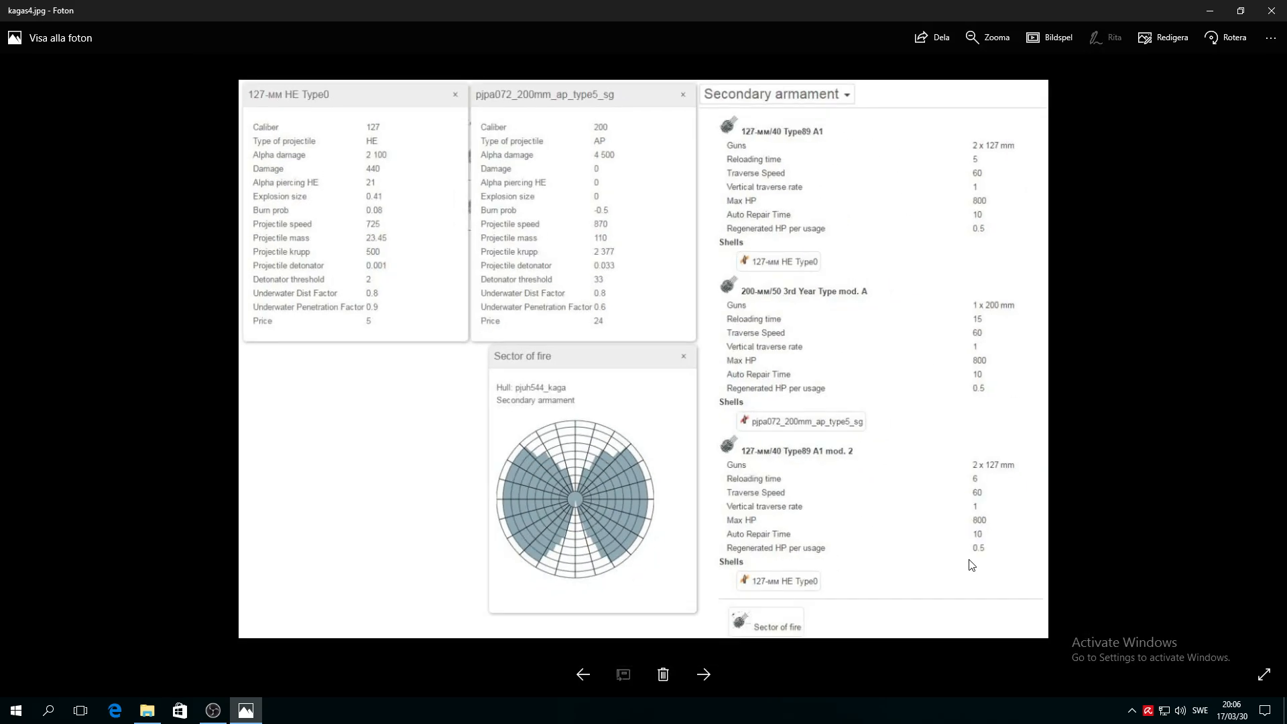
left_click(703, 674)
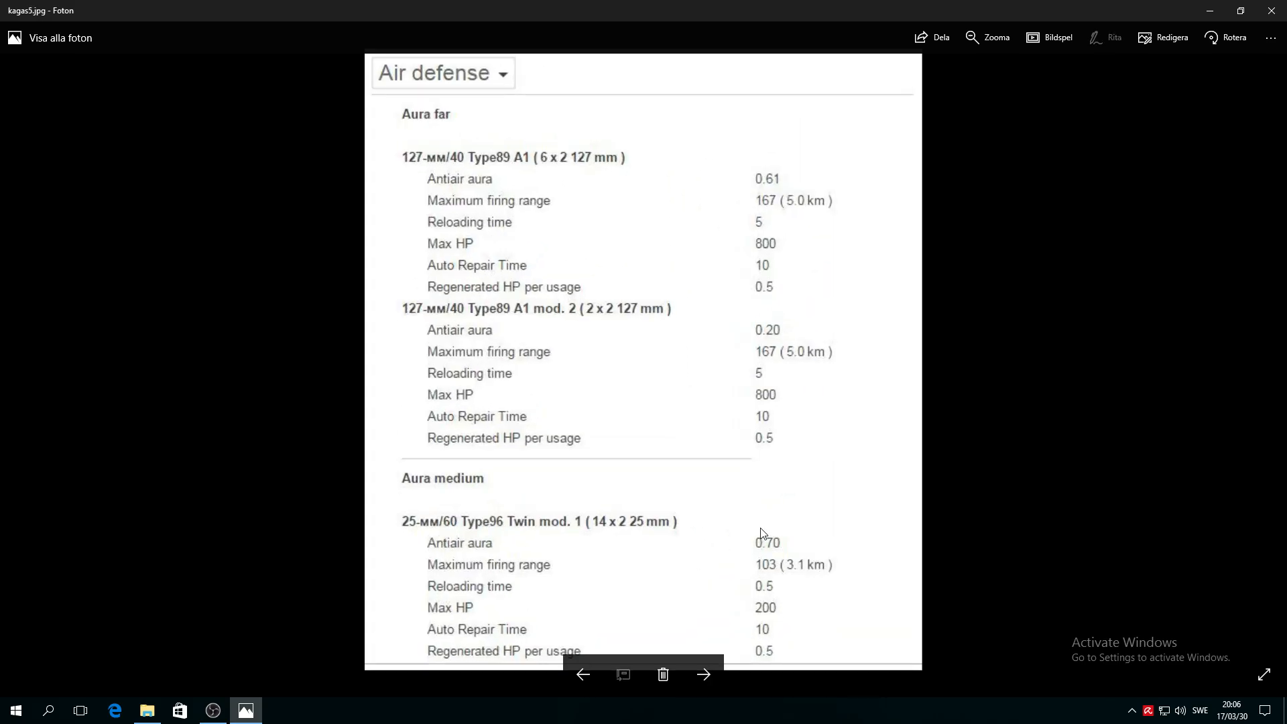
mouse_move(804, 257)
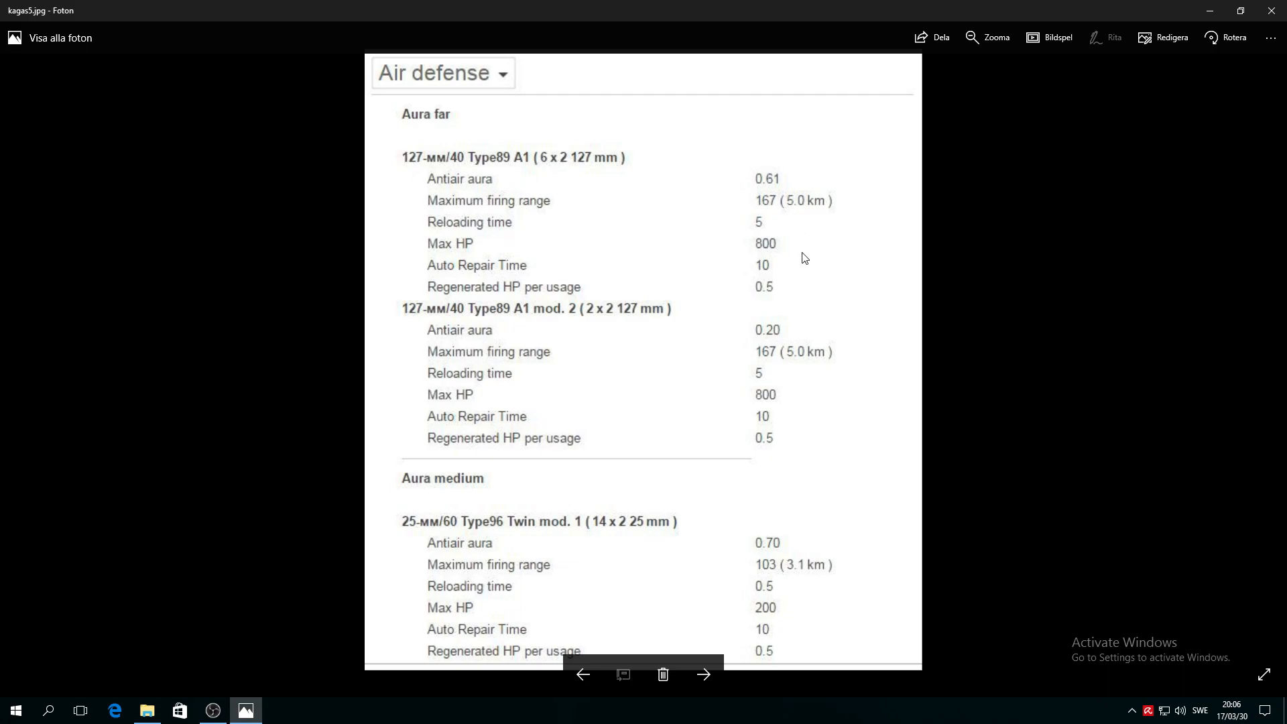
mouse_move(796, 559)
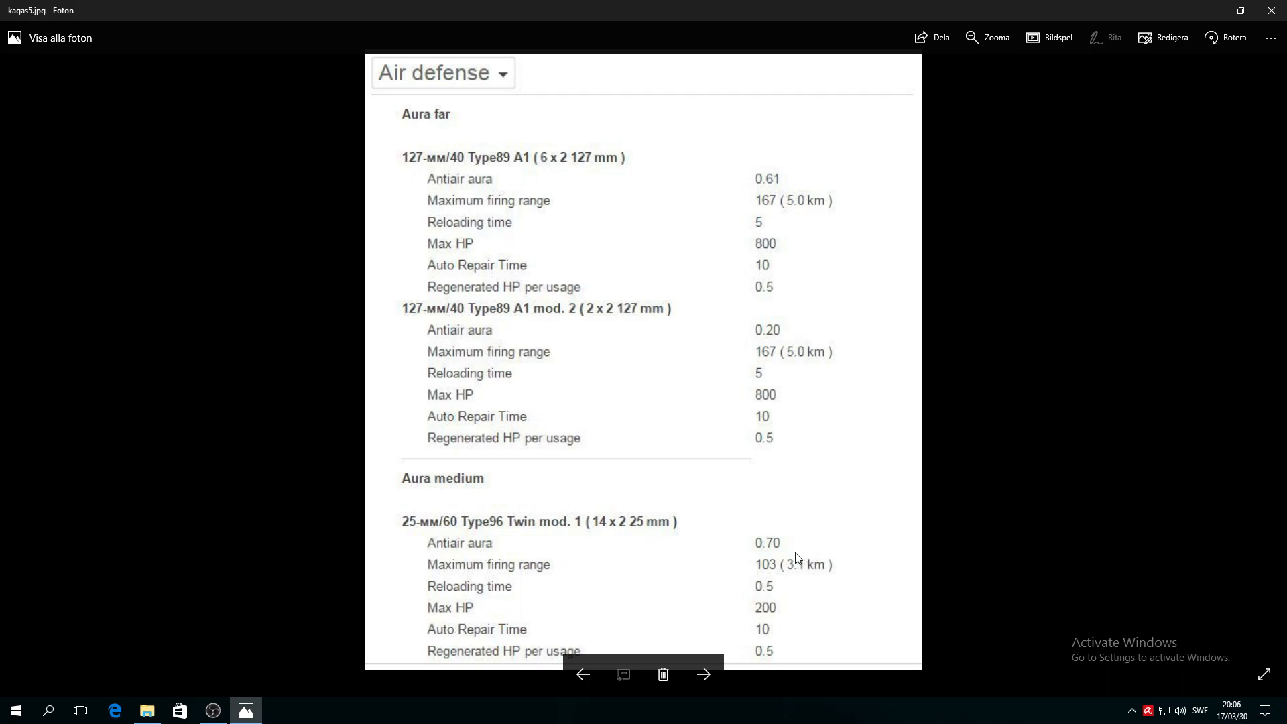
mouse_move(231, 322)
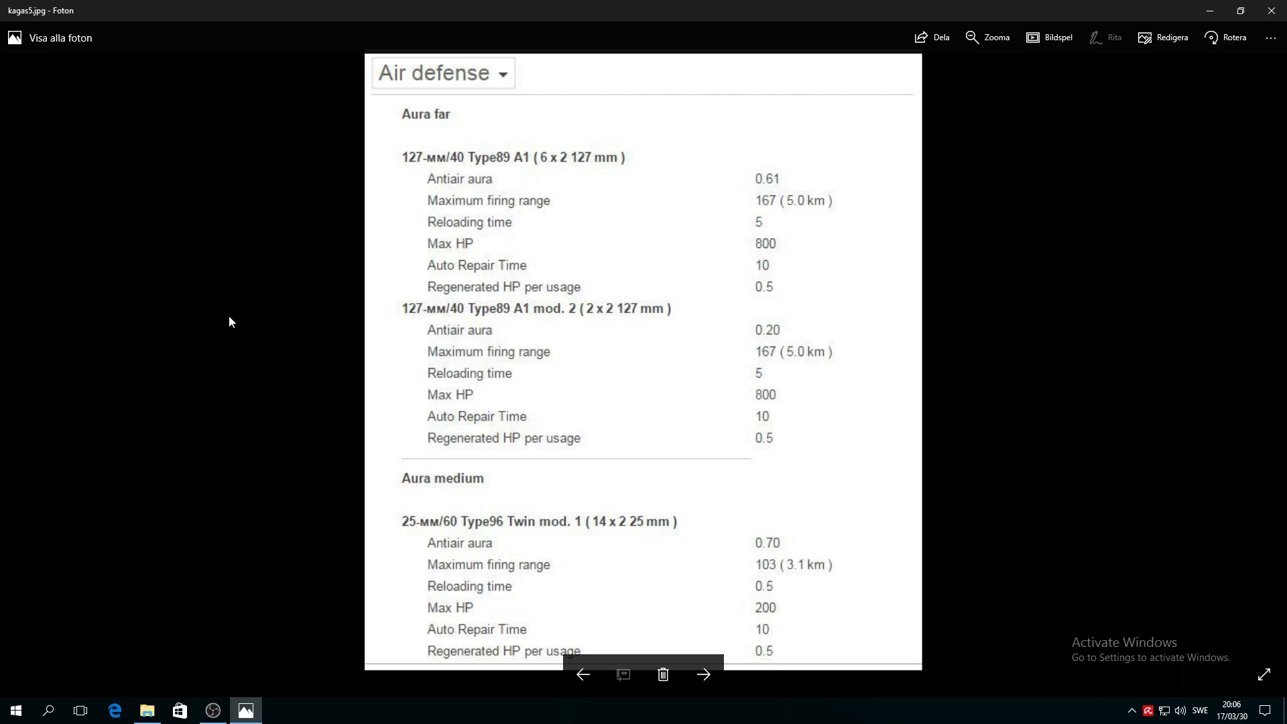
mouse_move(502, 146)
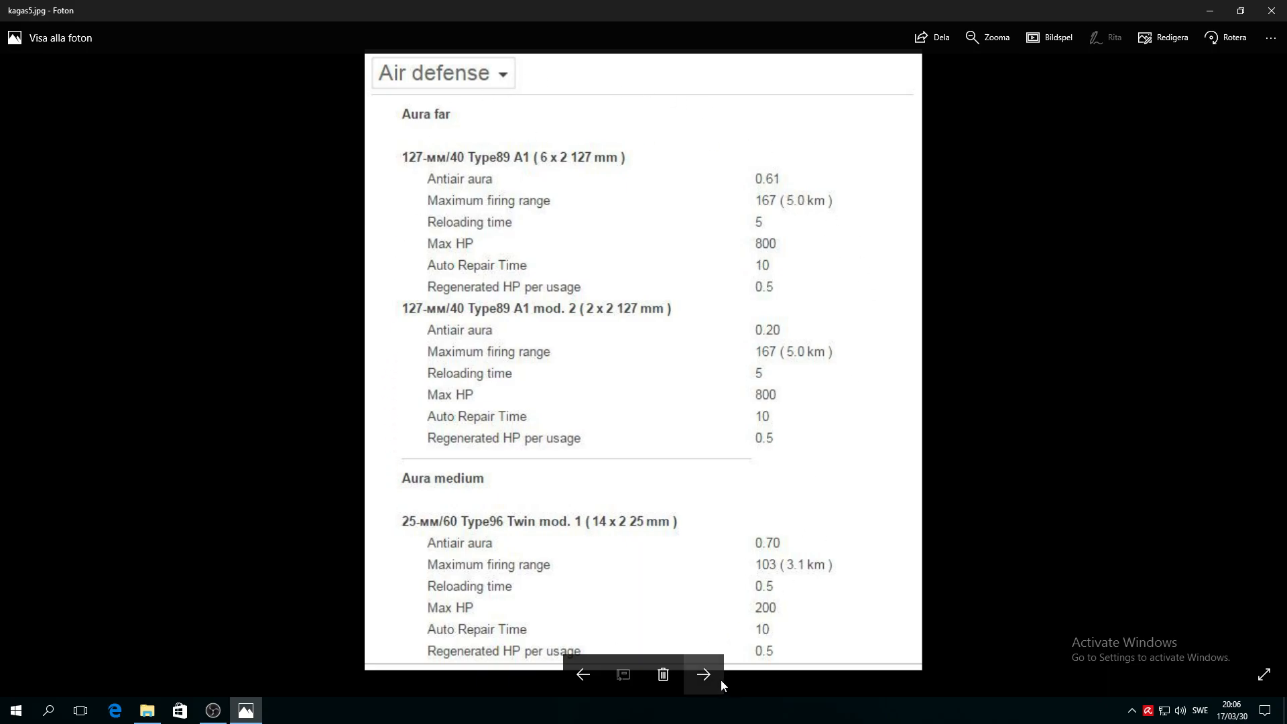
mouse_move(665, 240)
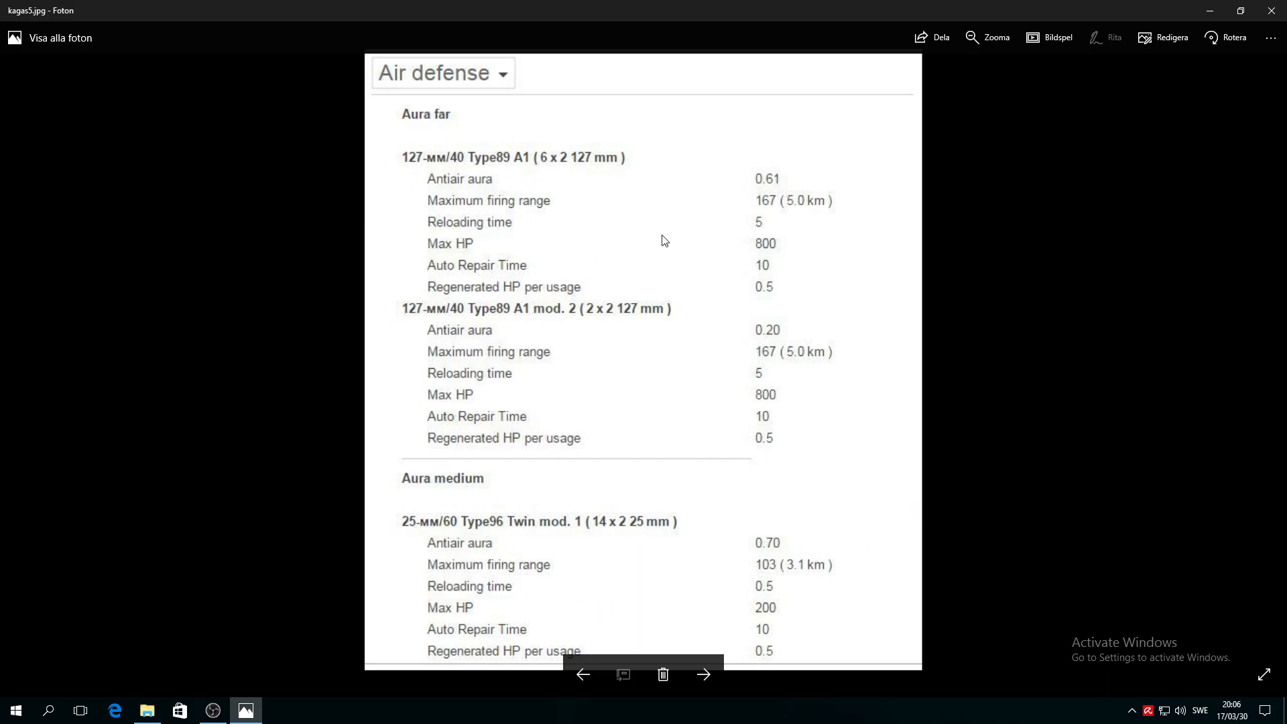
mouse_move(866, 176)
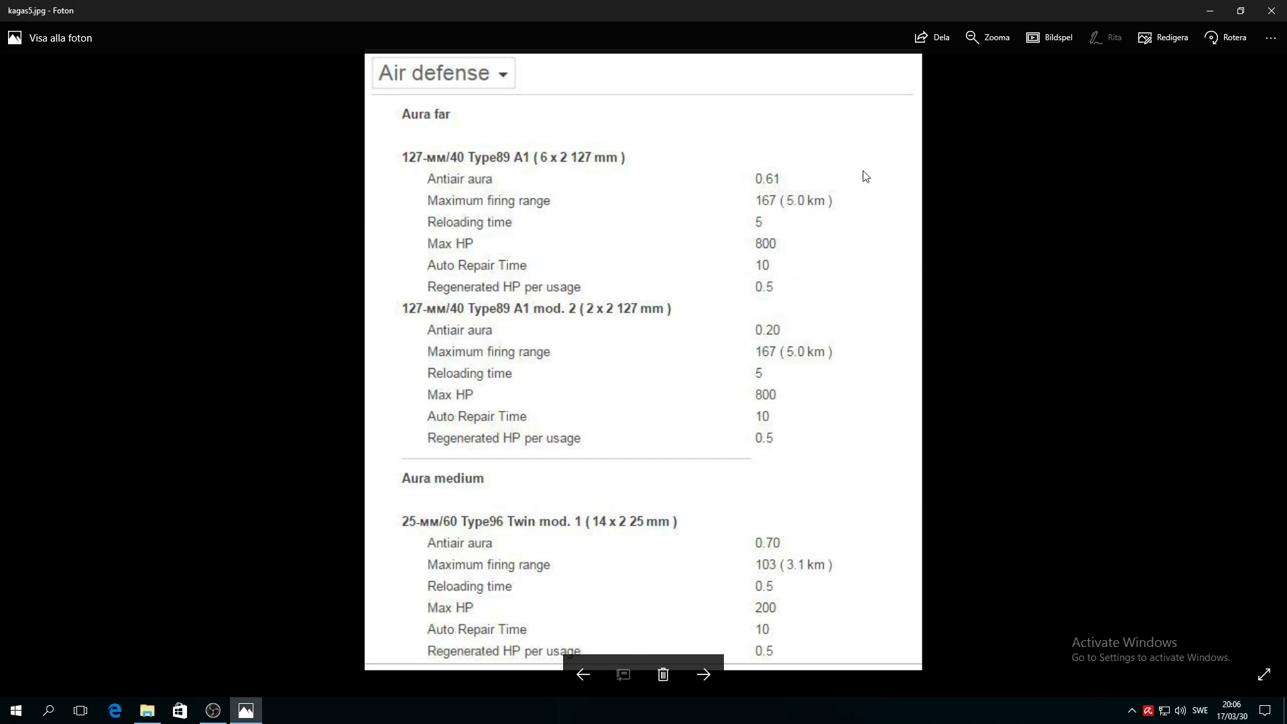
mouse_move(695, 197)
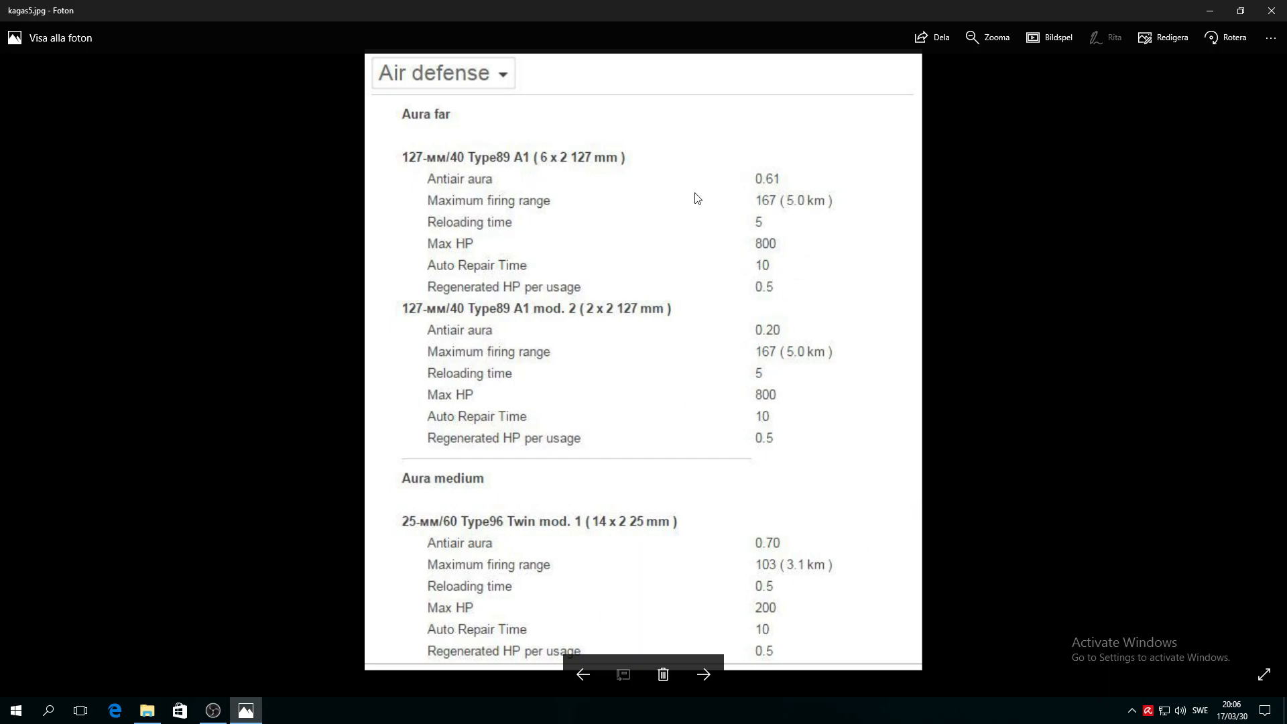
mouse_move(856, 555)
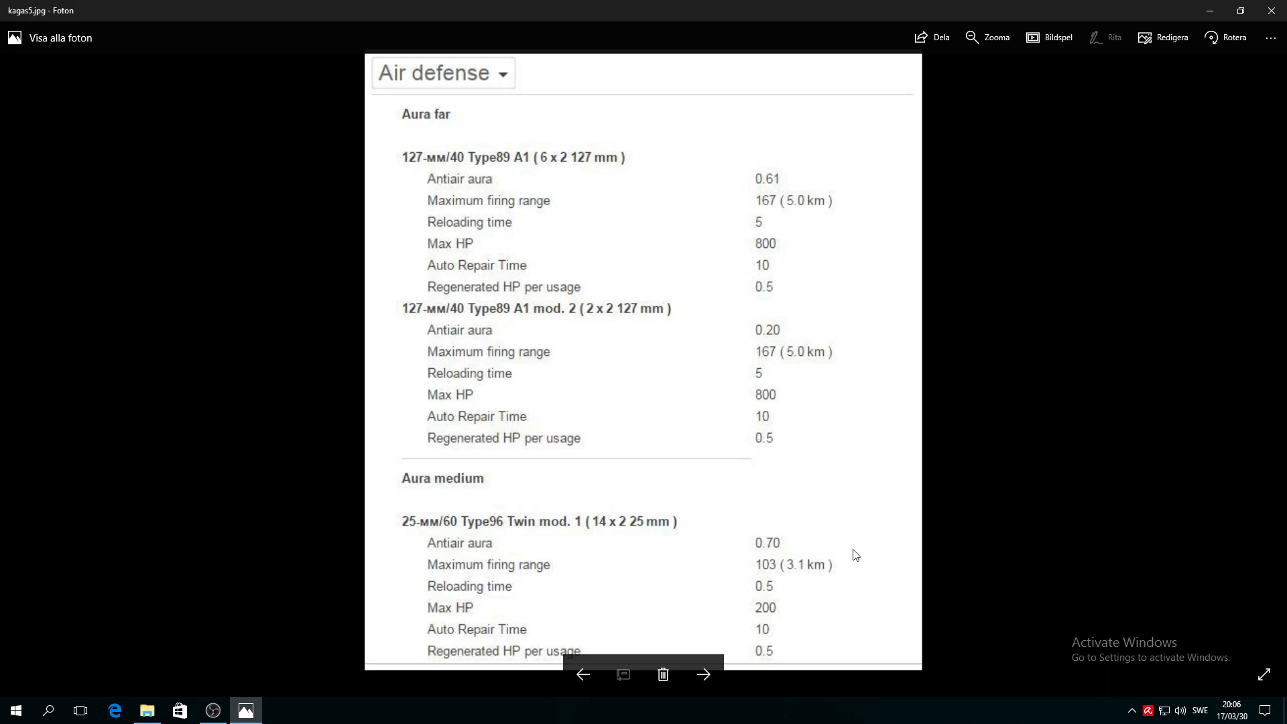
mouse_move(864, 325)
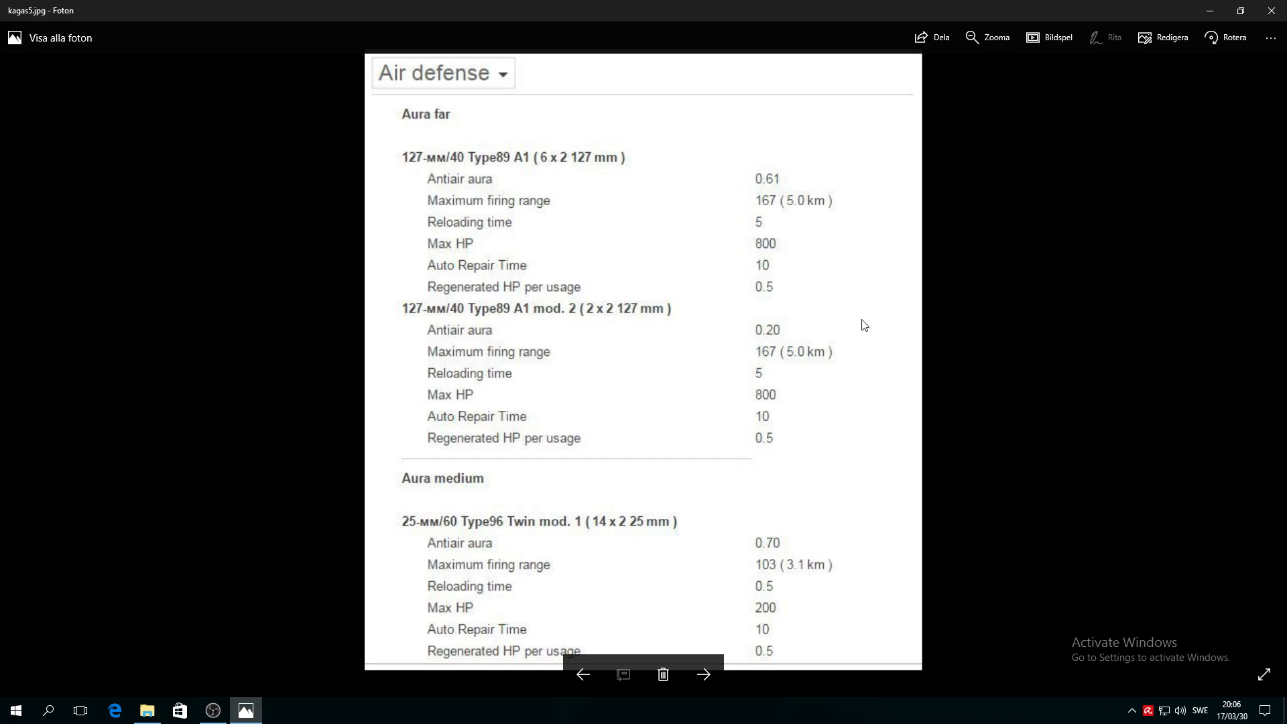
mouse_move(920, 279)
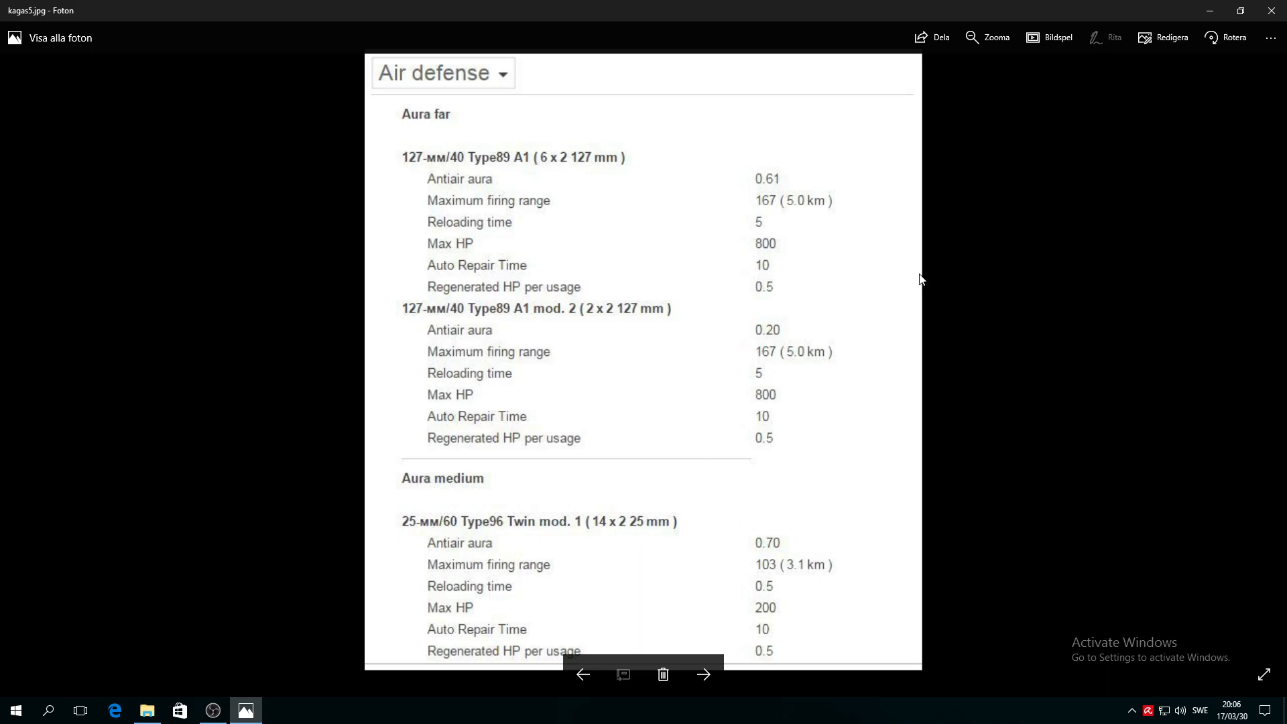
Advance past kagas6.jpg's Hull stats to kagas8.jpg, the Consumables screenshot
left_click(702, 673)
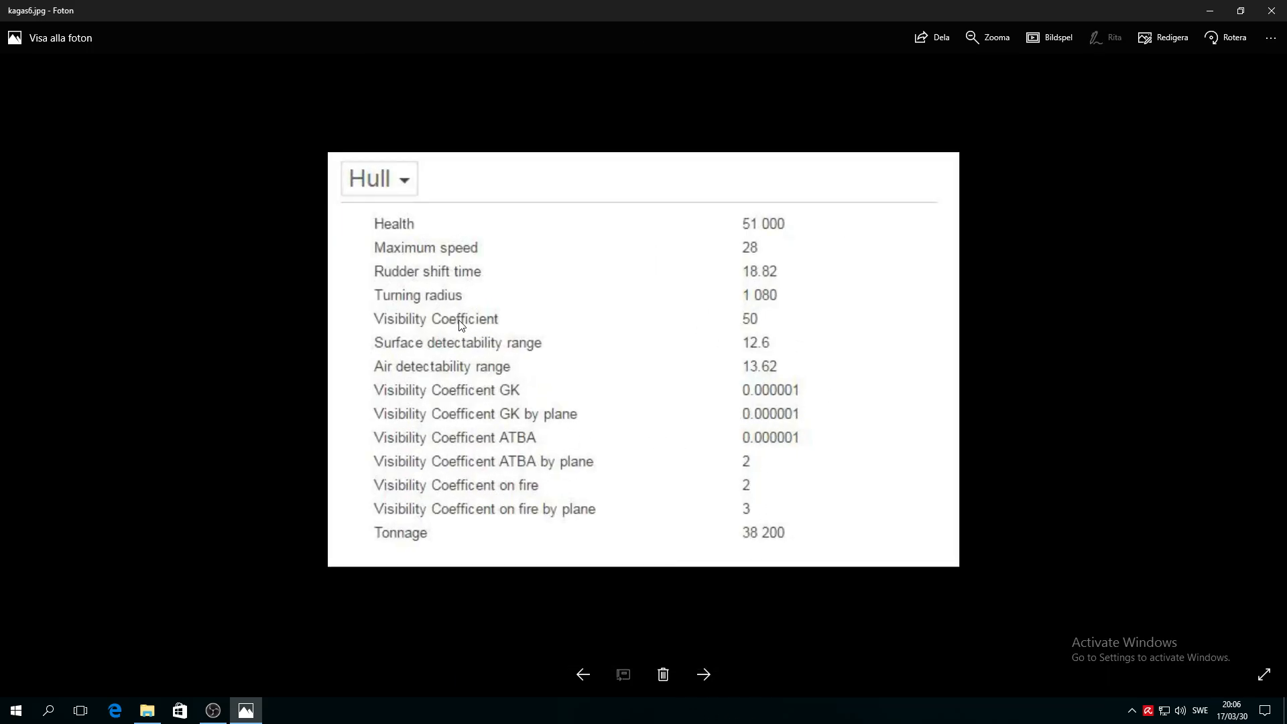
mouse_move(493, 292)
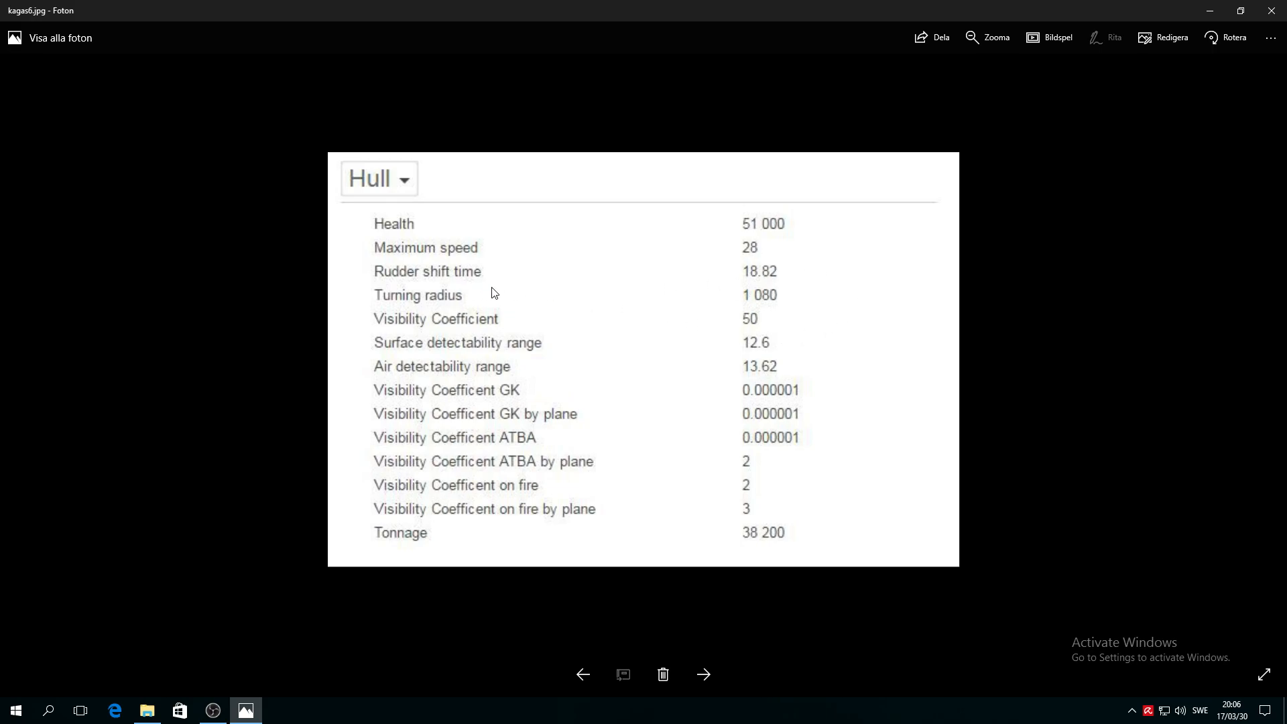
mouse_move(496, 597)
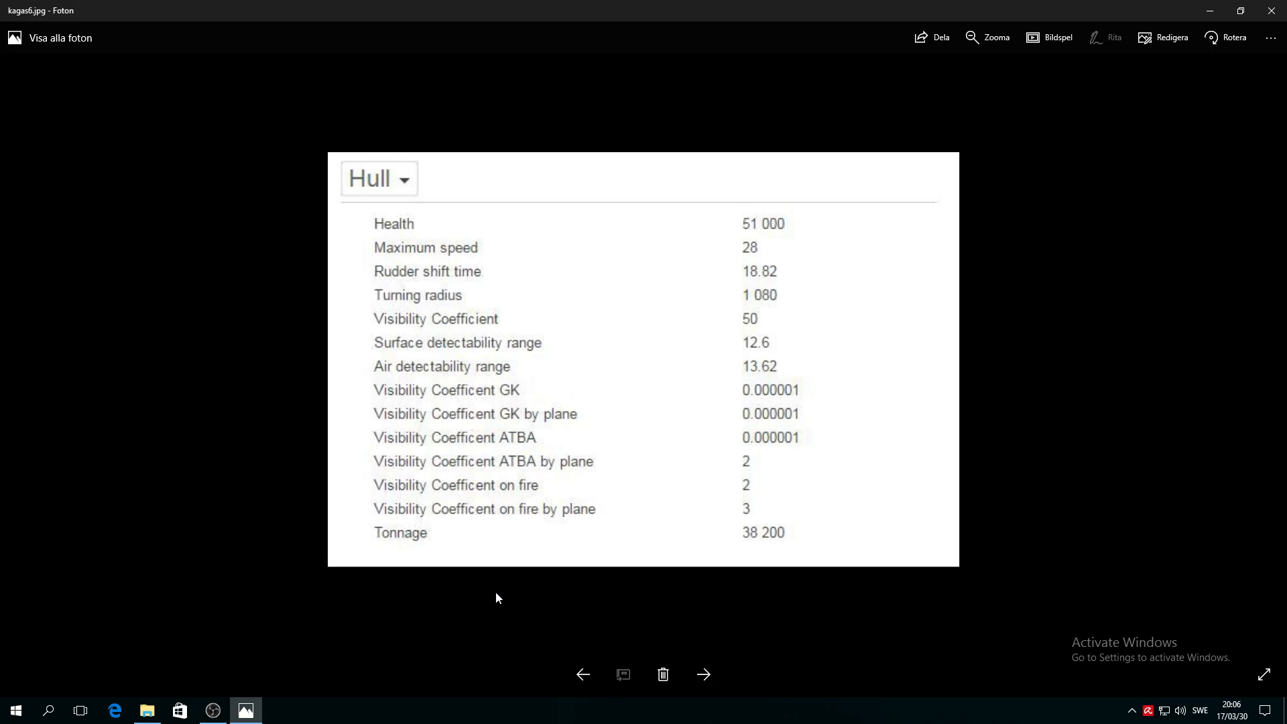
left_click(703, 674)
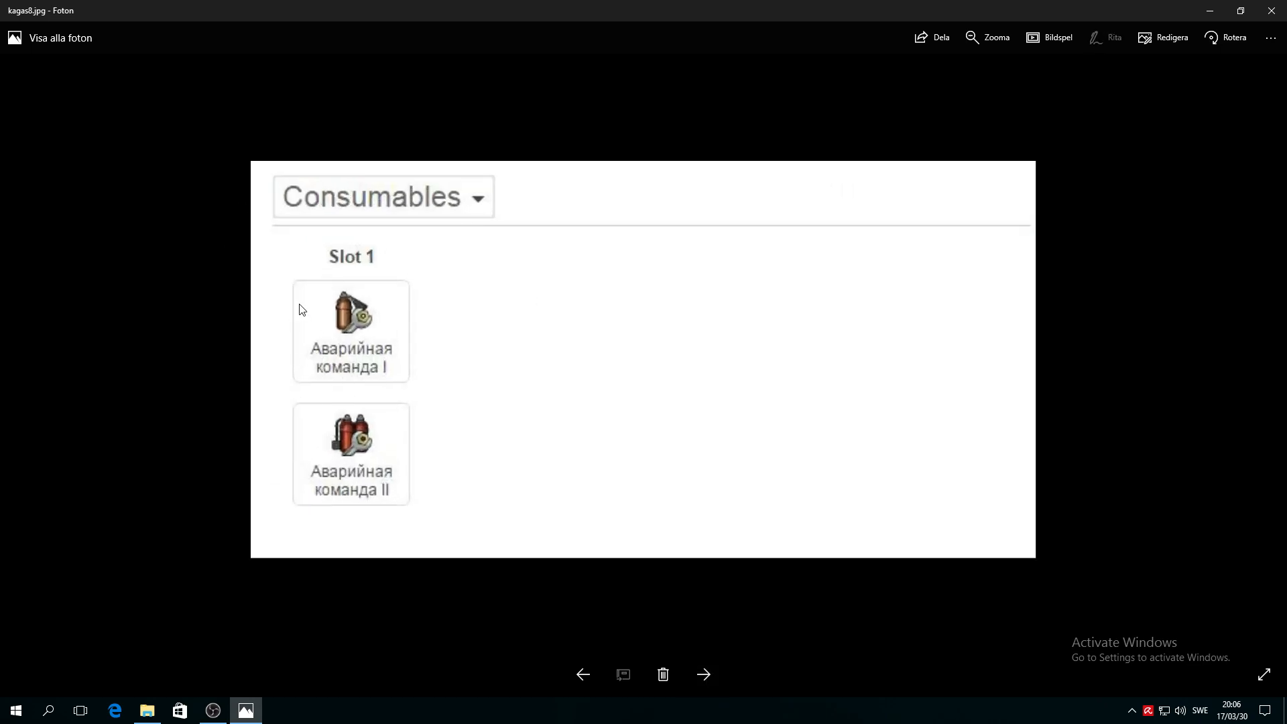
Advance to kagas9.jpg and look over its four Modernization upgrade slots
left_click(702, 673)
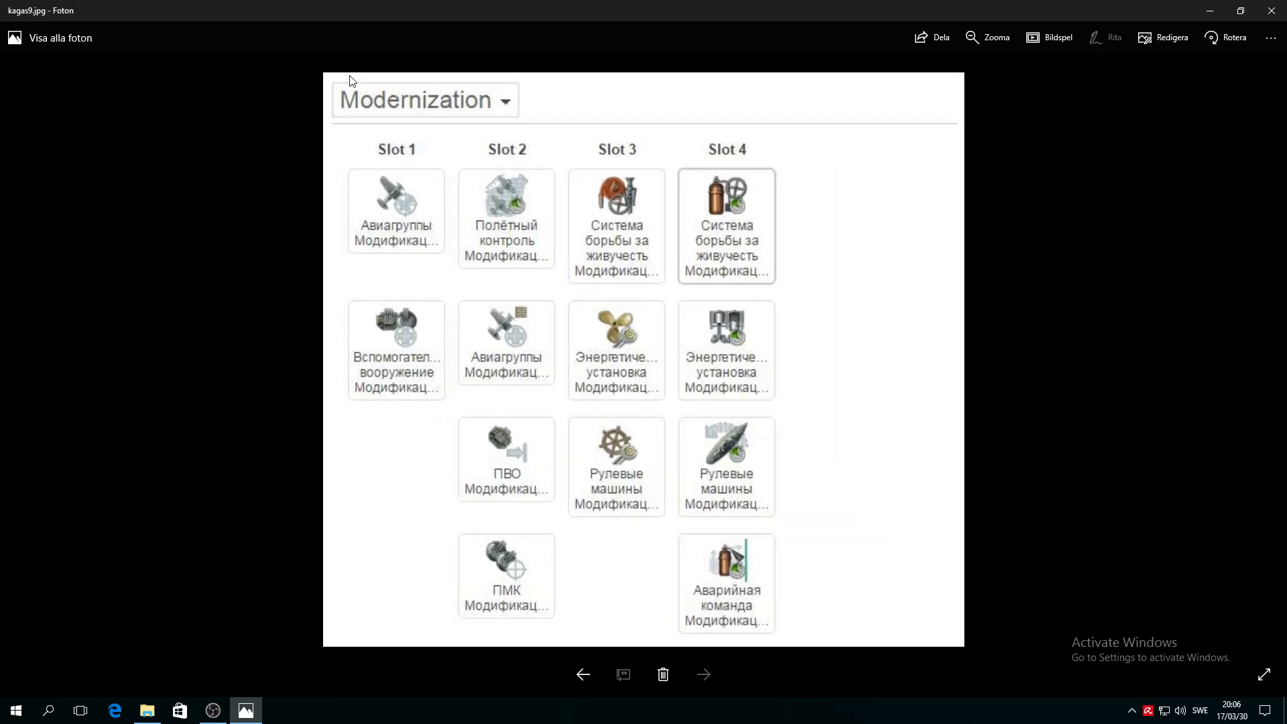
mouse_move(425, 242)
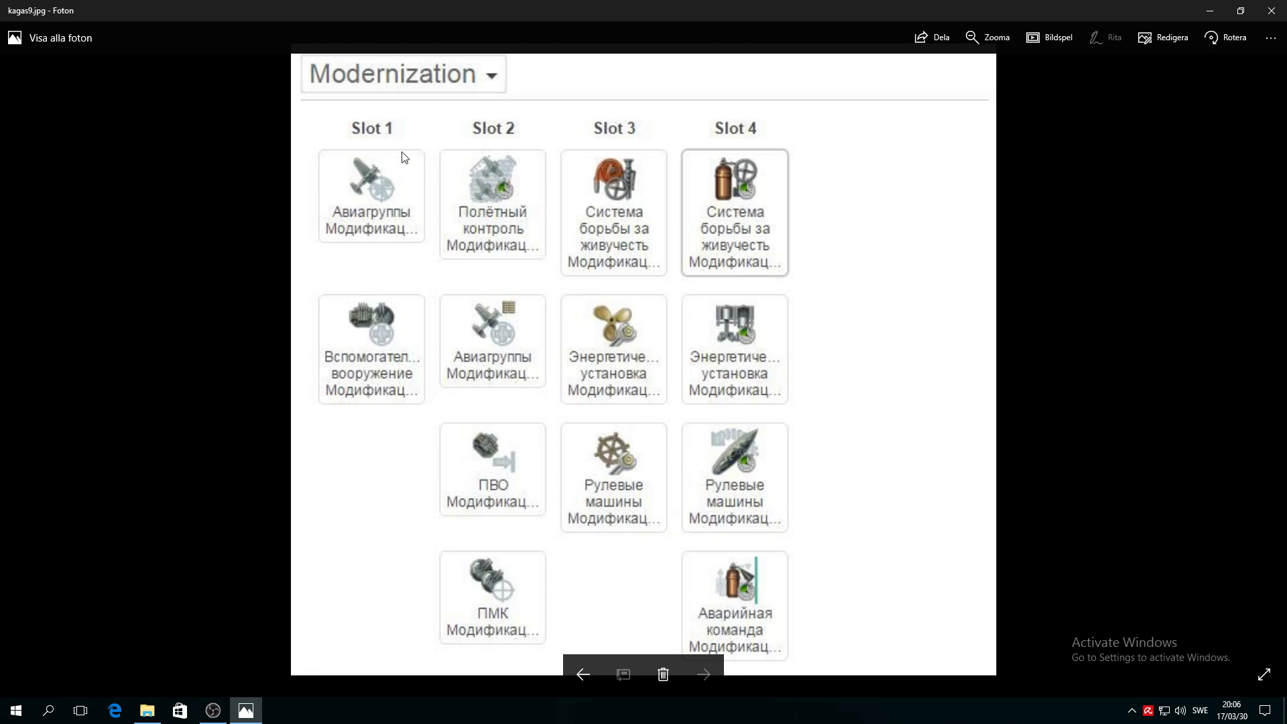
mouse_move(496, 200)
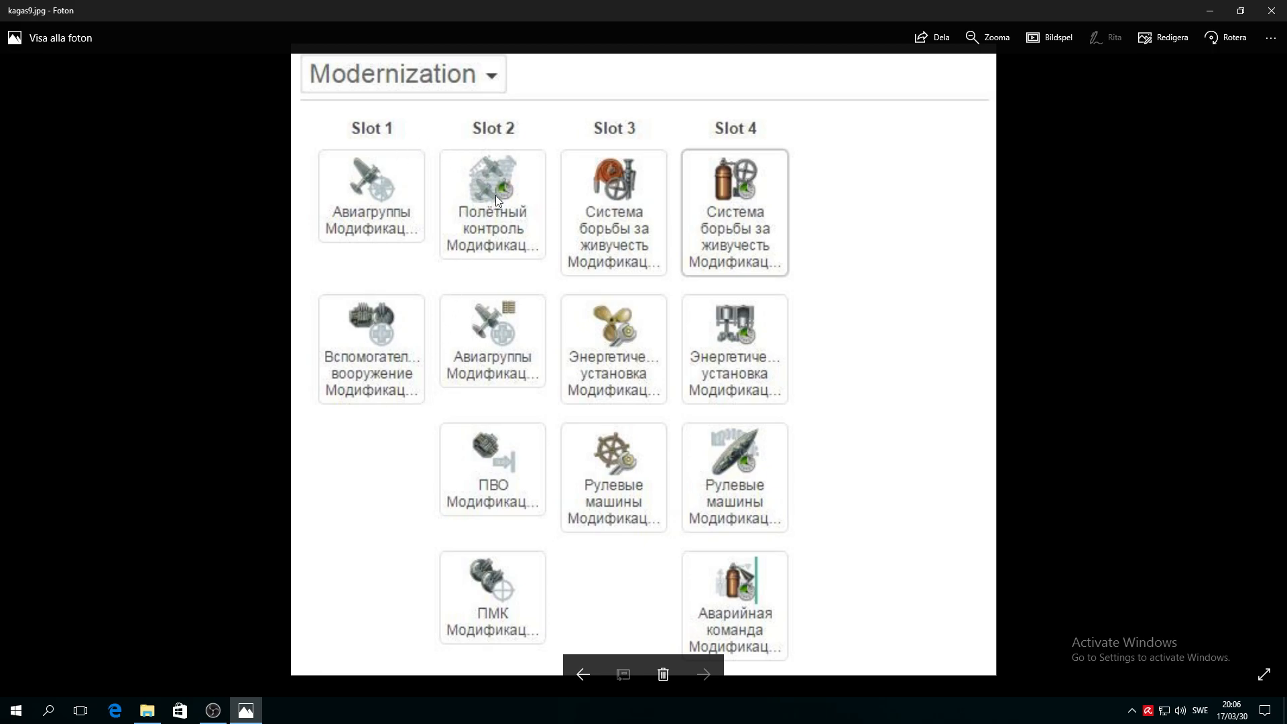
mouse_move(526, 230)
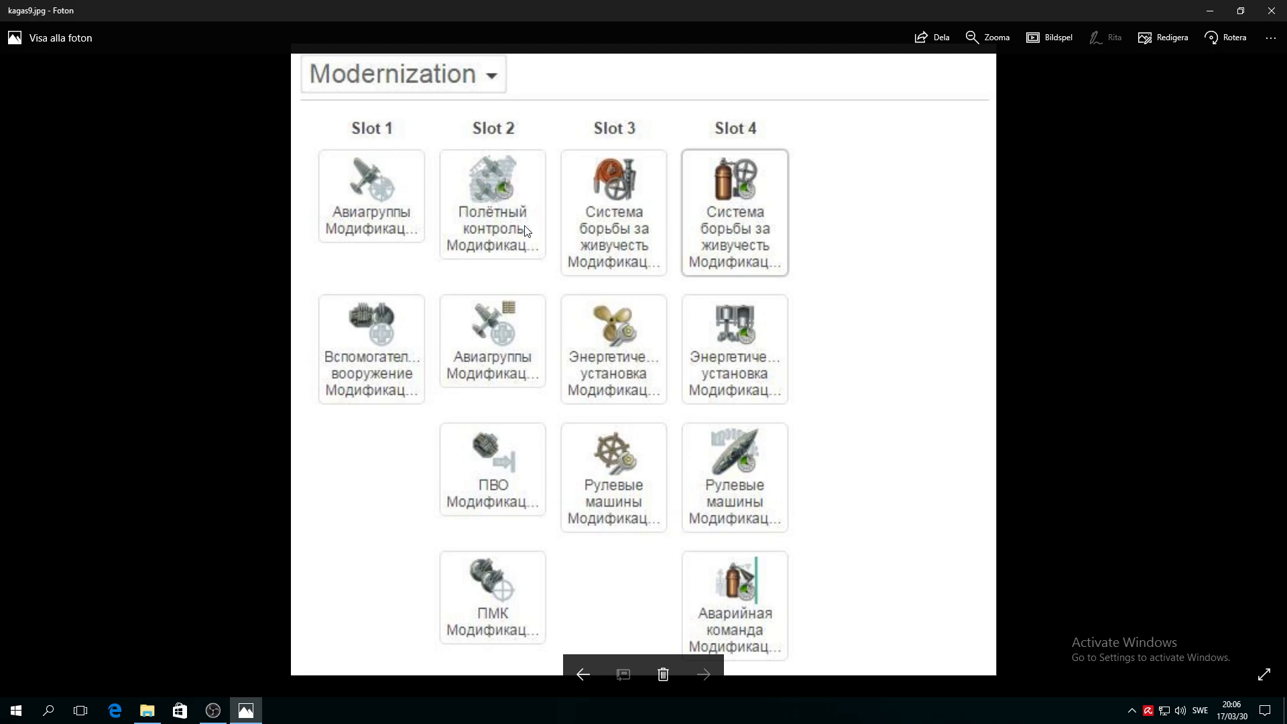
mouse_move(732, 493)
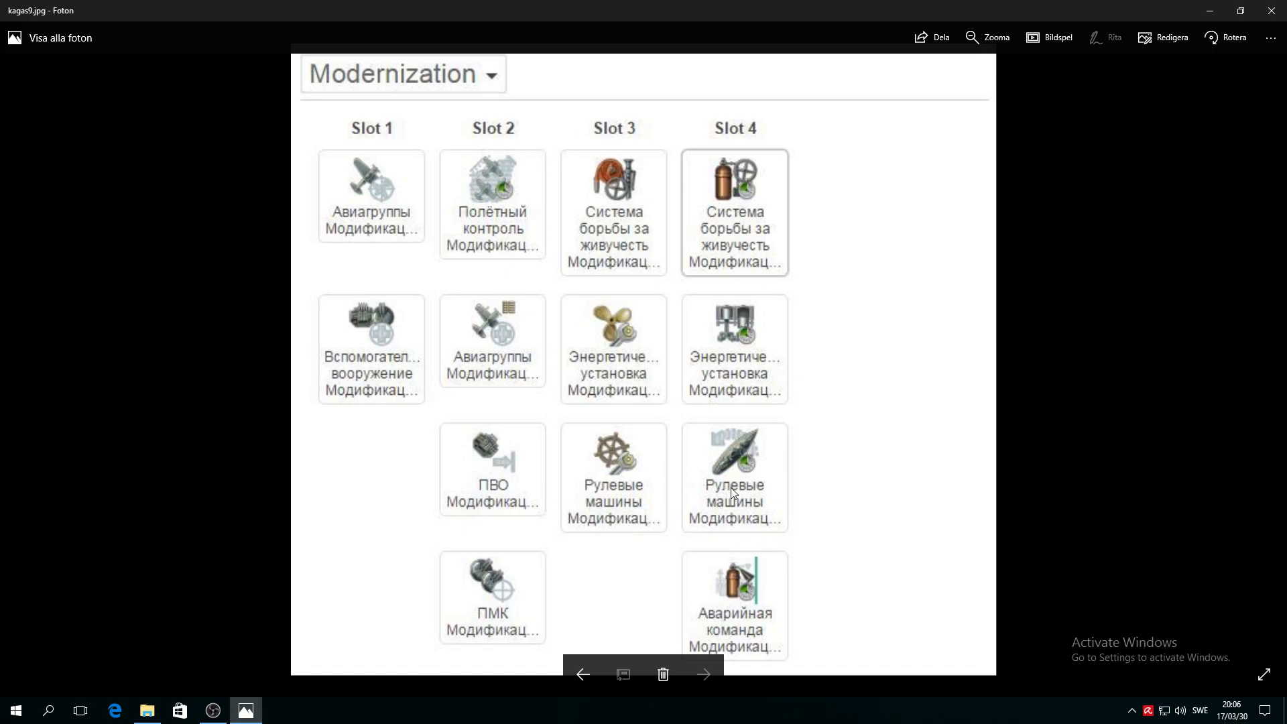
mouse_move(673, 482)
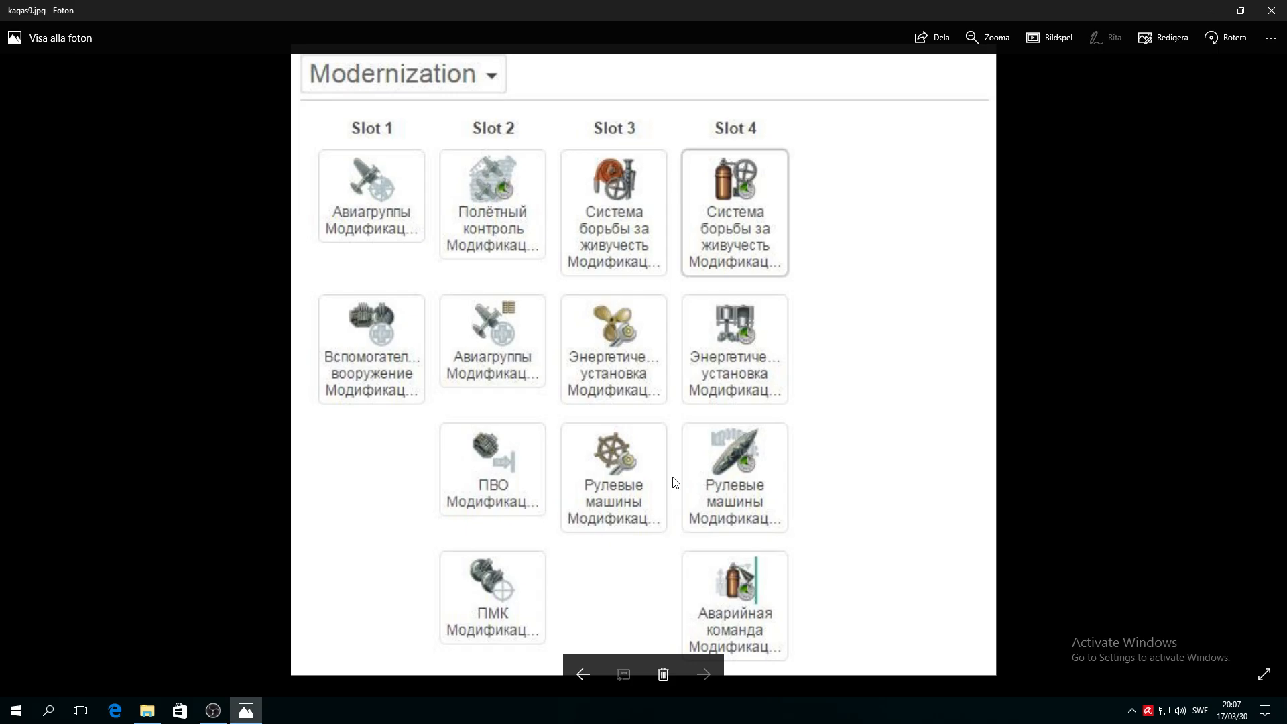
mouse_move(682, 457)
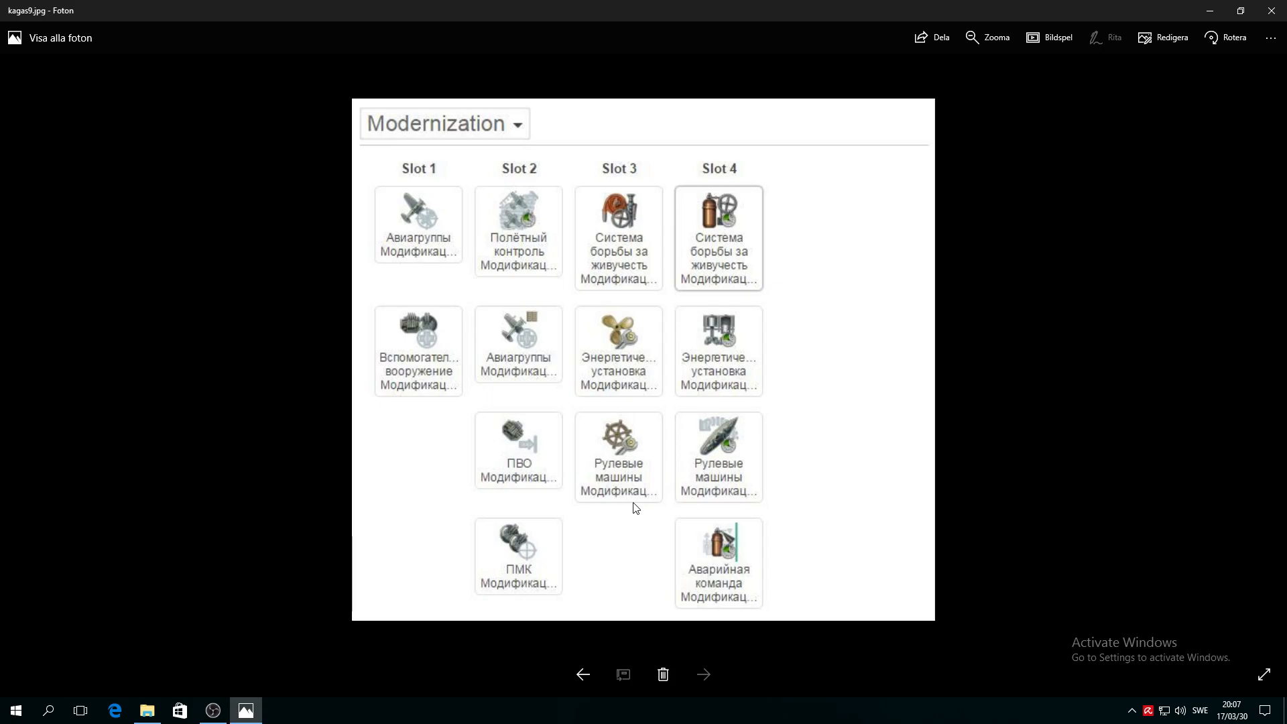
mouse_move(581, 673)
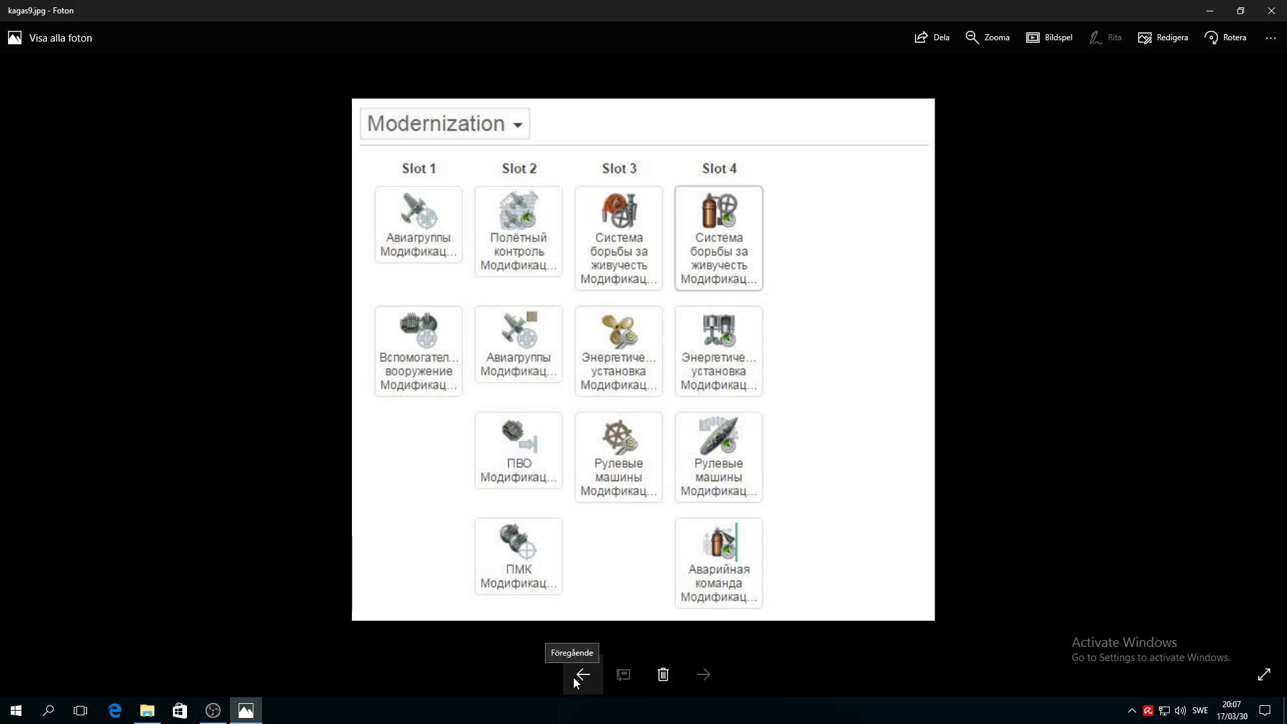
Step back through kagas3, kagas2, kagas1 and the carrier renders to Kaga.jpg
left_click(582, 673)
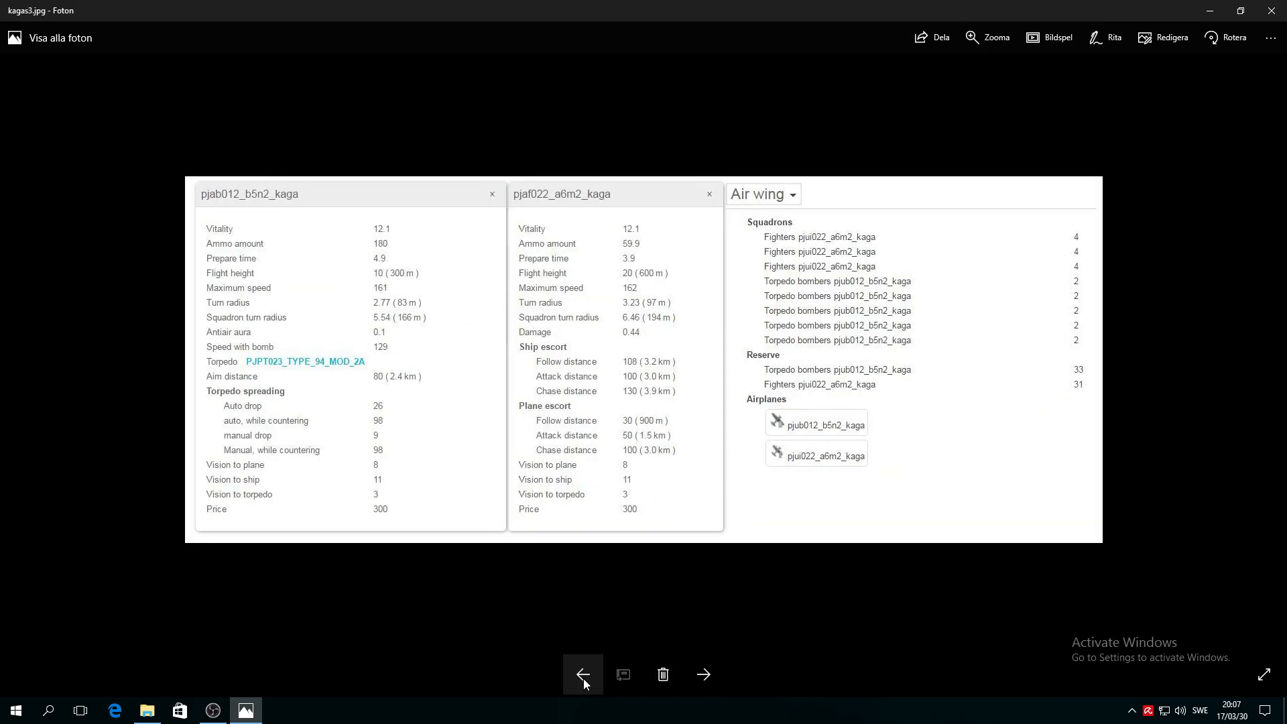
left_click(582, 673)
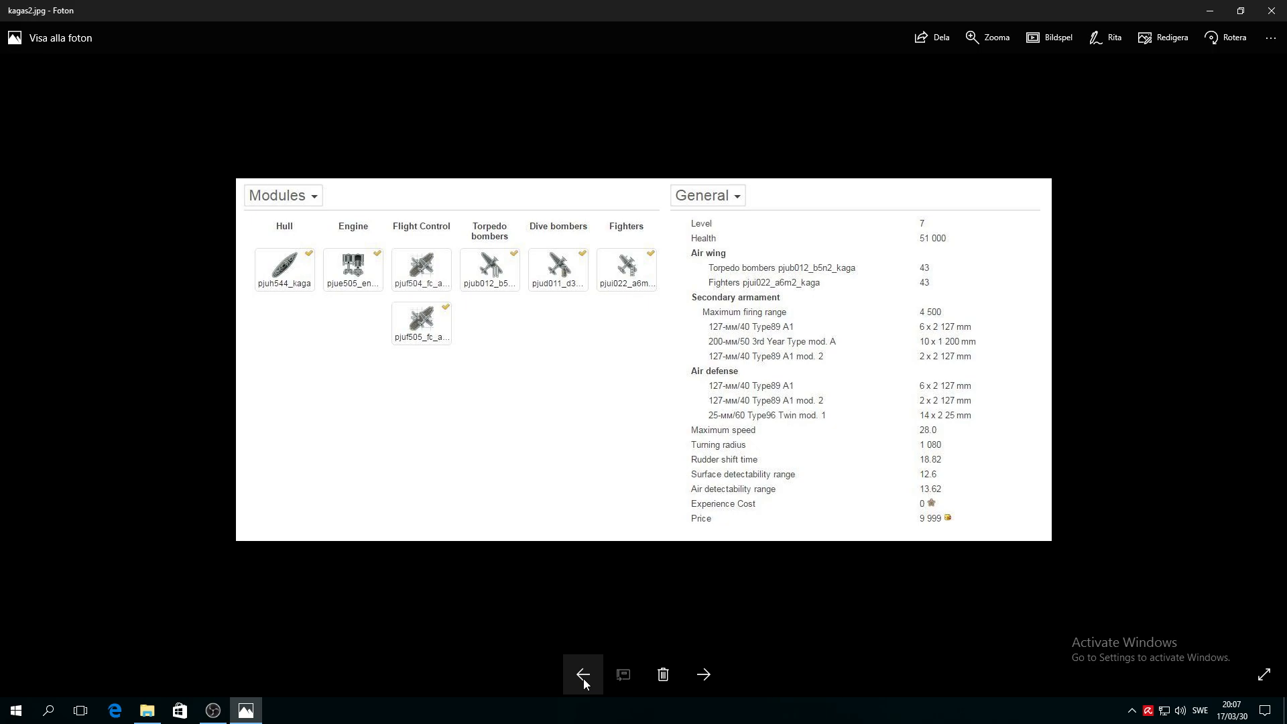
left_click(582, 673)
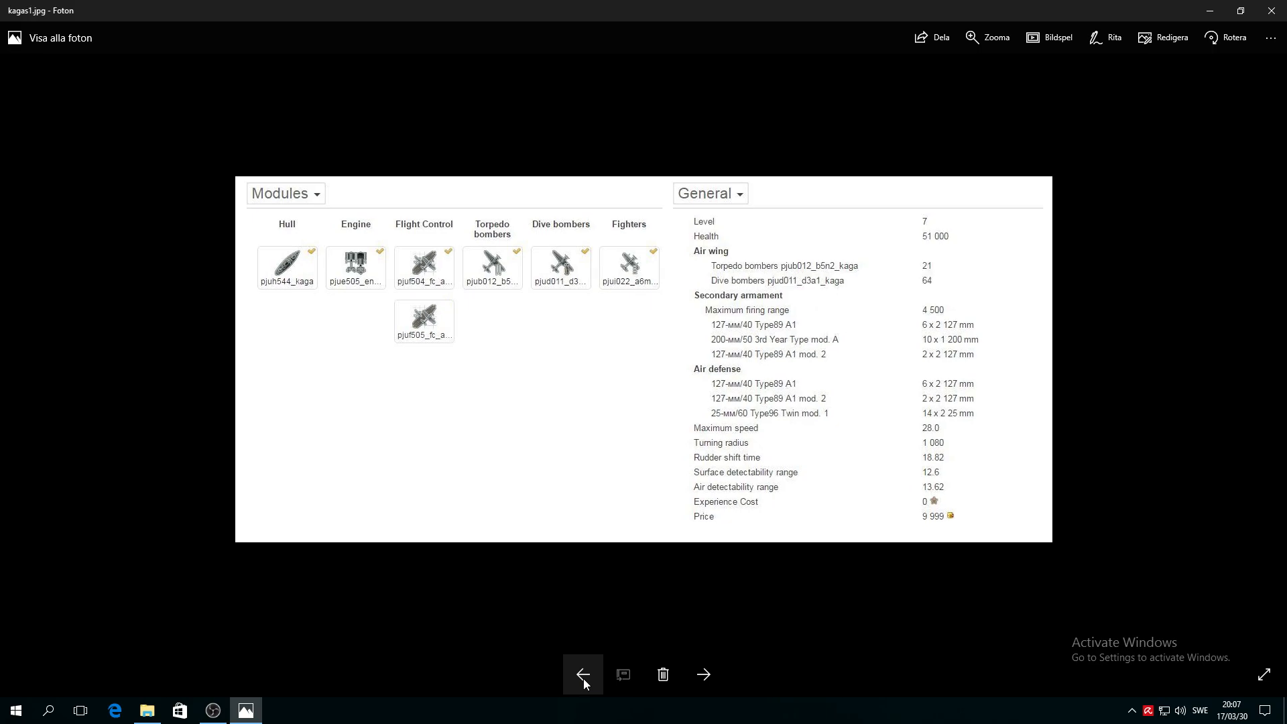
left_click(582, 674)
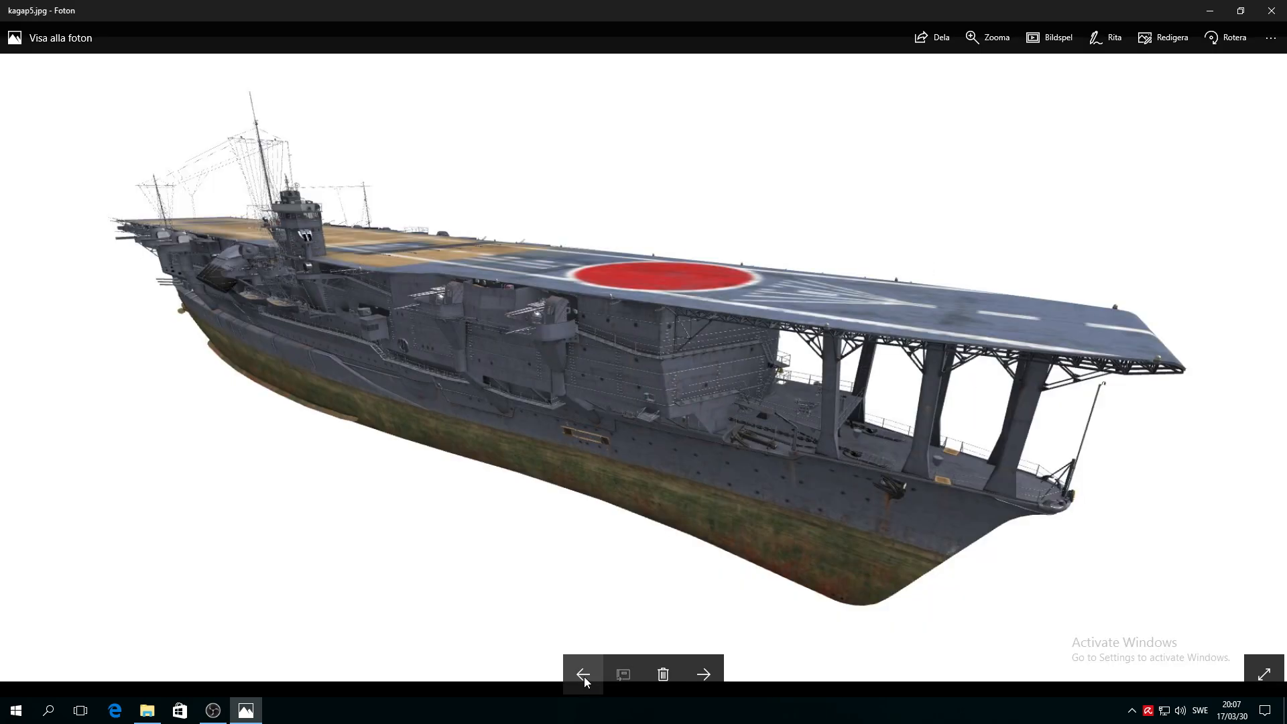
left_click(582, 673)
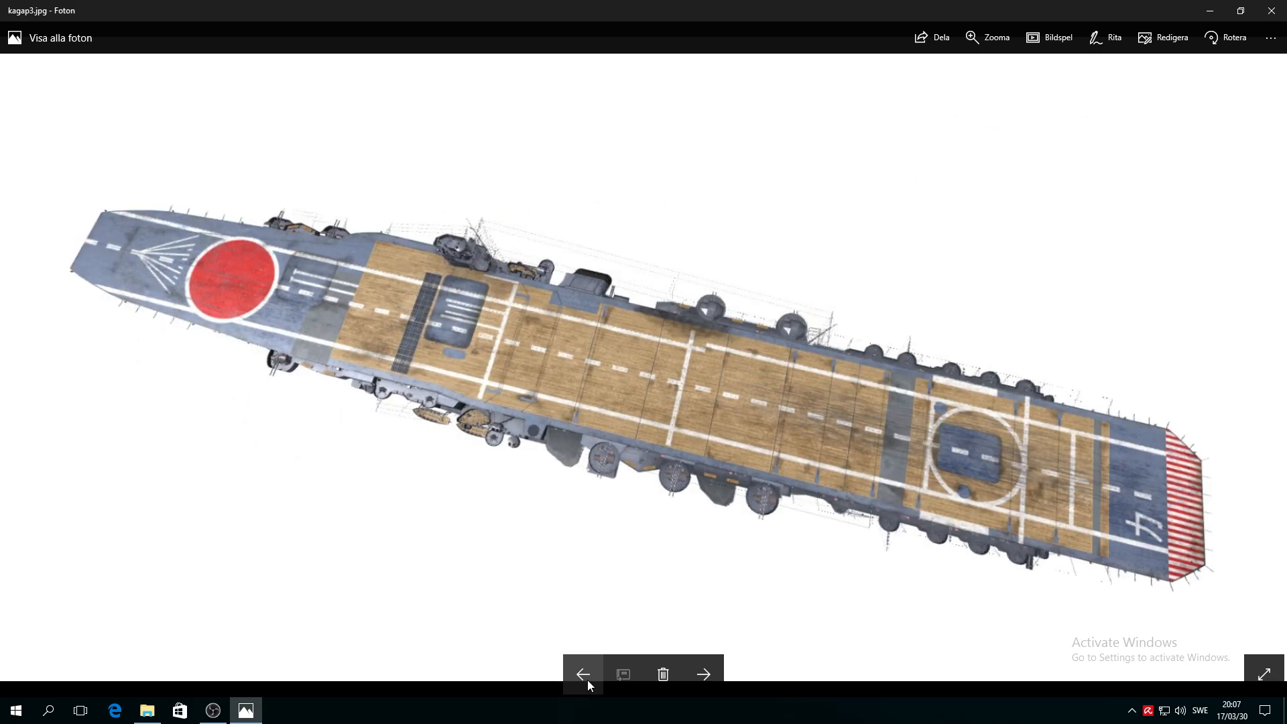
left_click(583, 673)
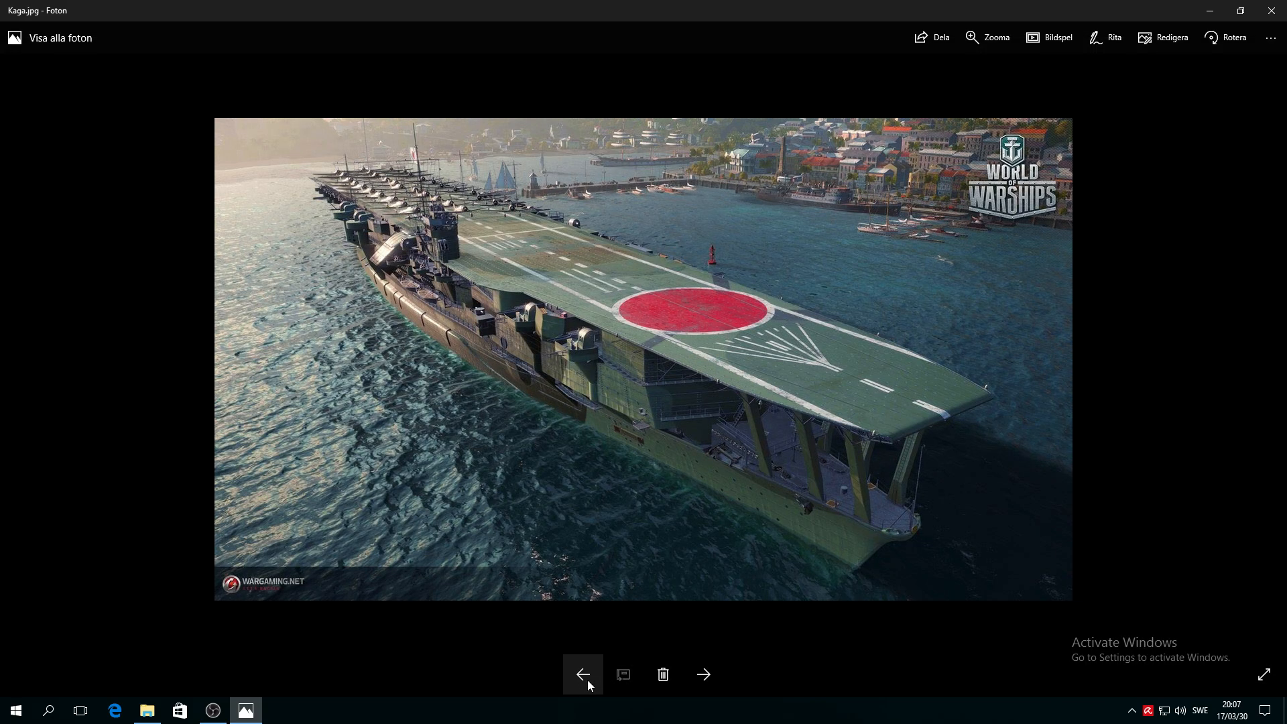
Go back to Important.jpg and scroll through the notes on torpedoes and fragile planes
left_click(582, 674)
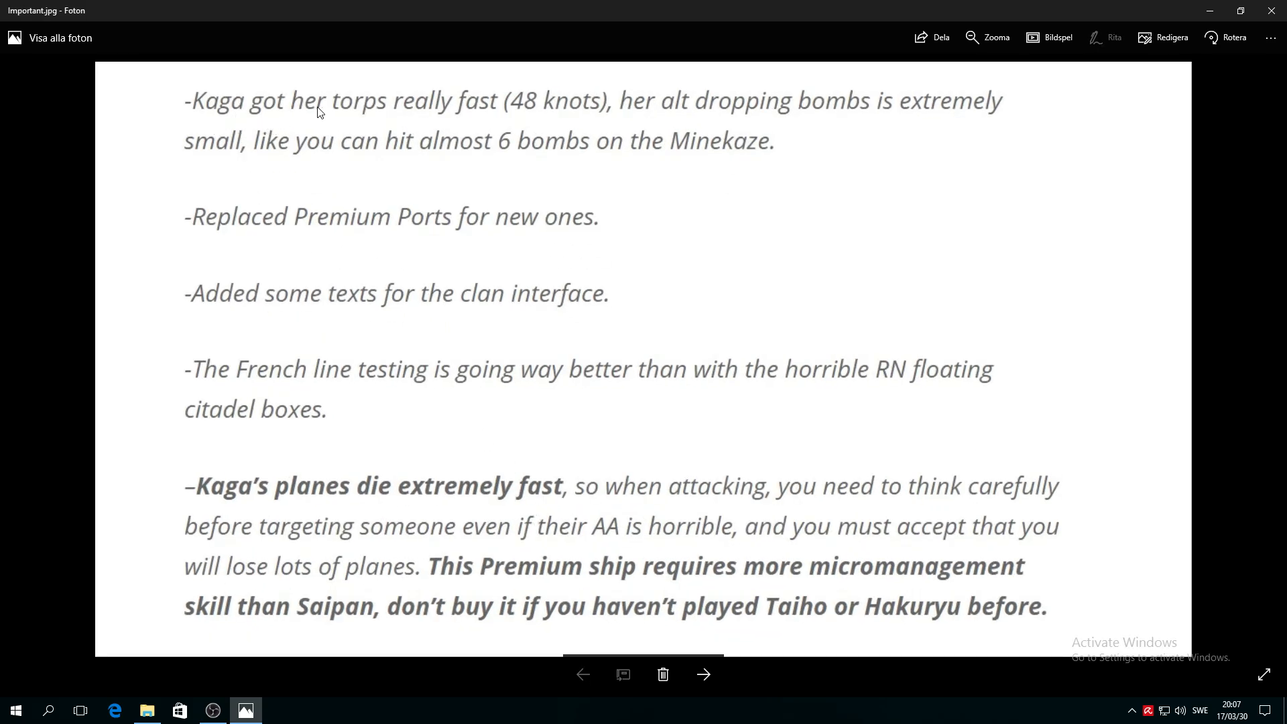
mouse_move(526, 120)
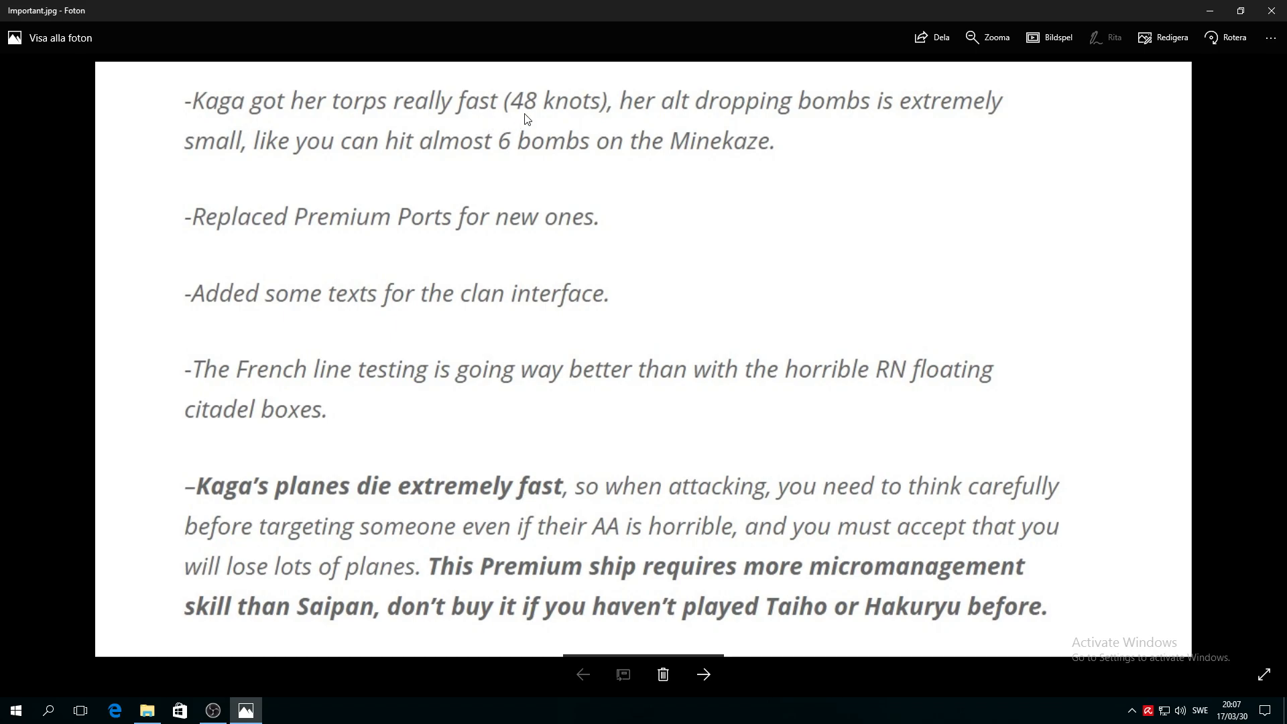
mouse_move(671, 113)
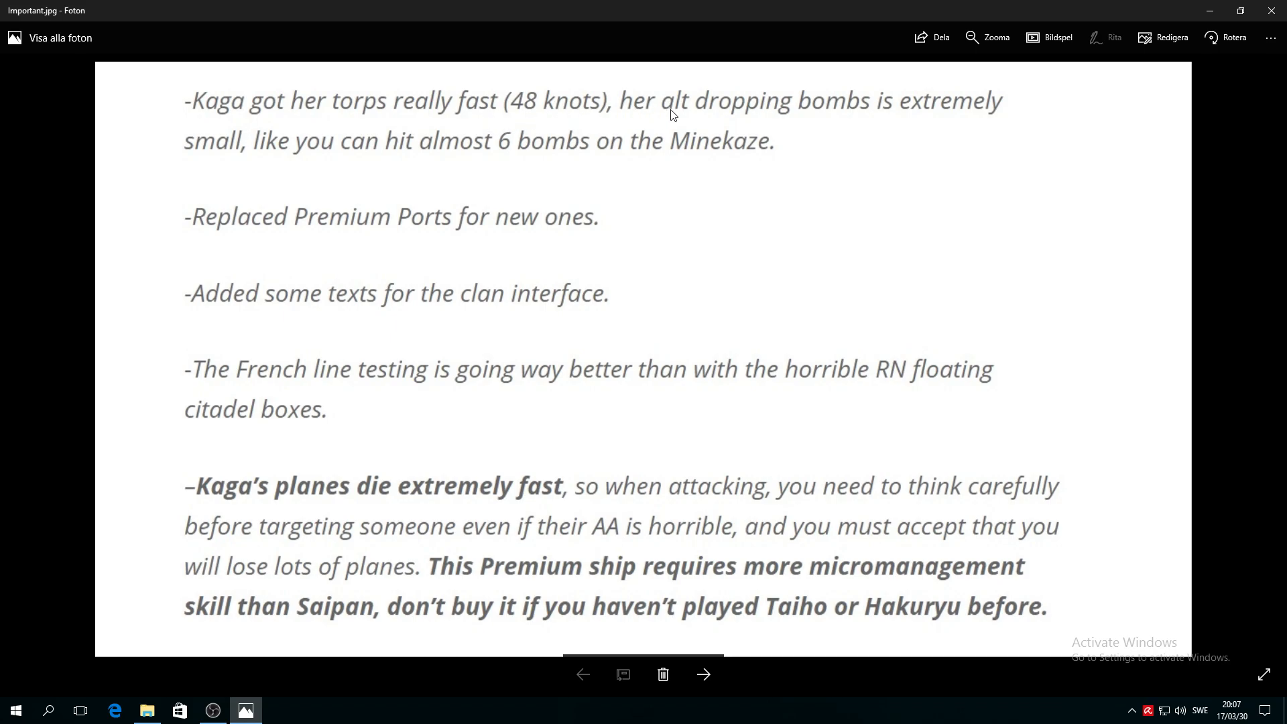
mouse_move(951, 124)
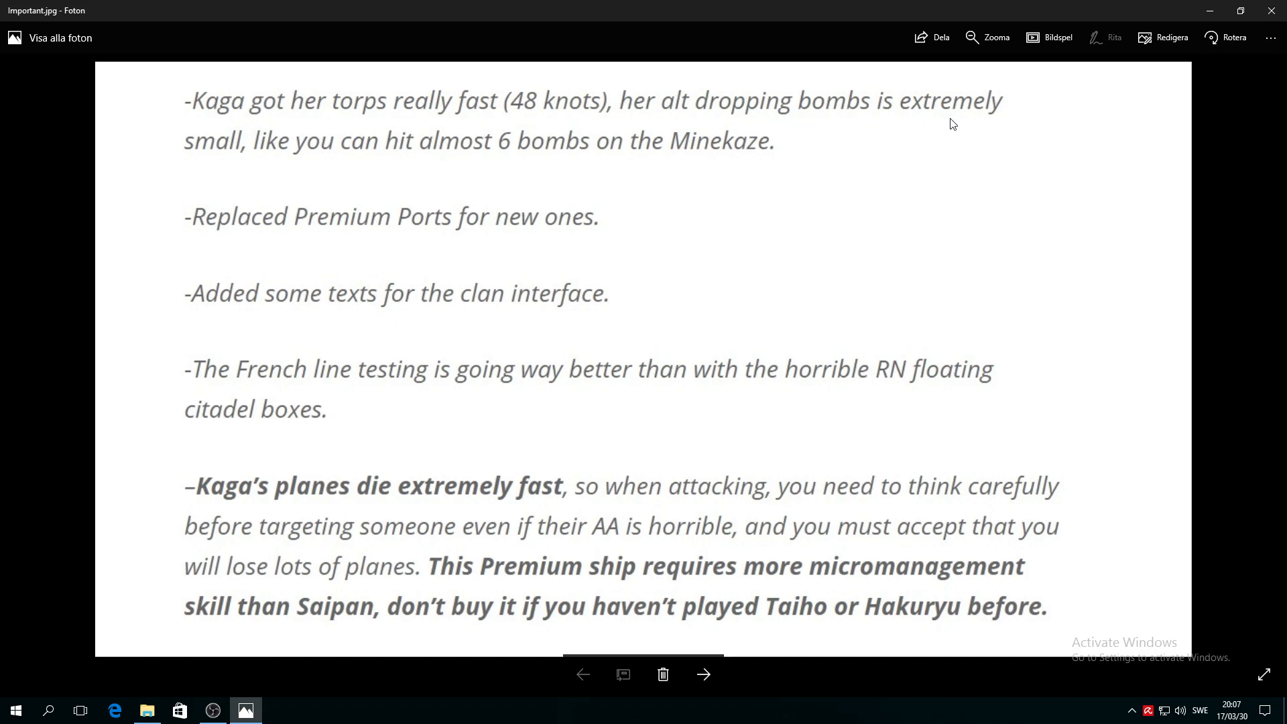
mouse_move(357, 160)
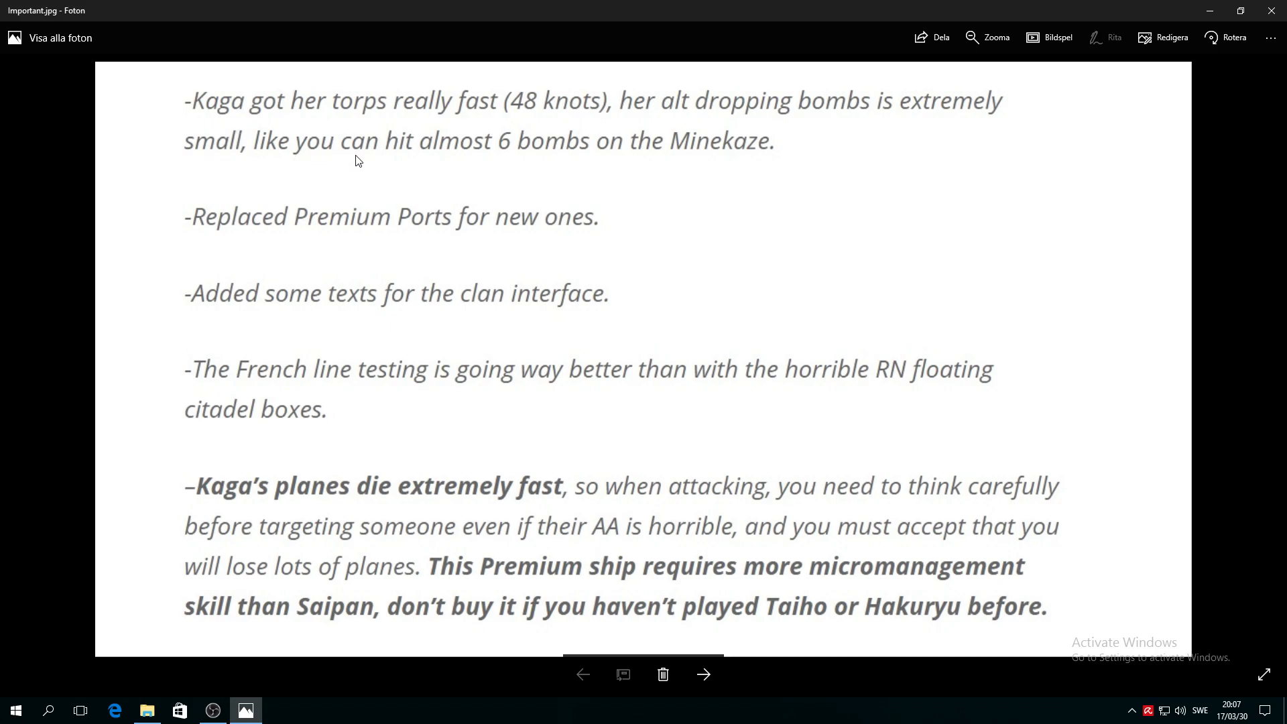
mouse_move(582, 164)
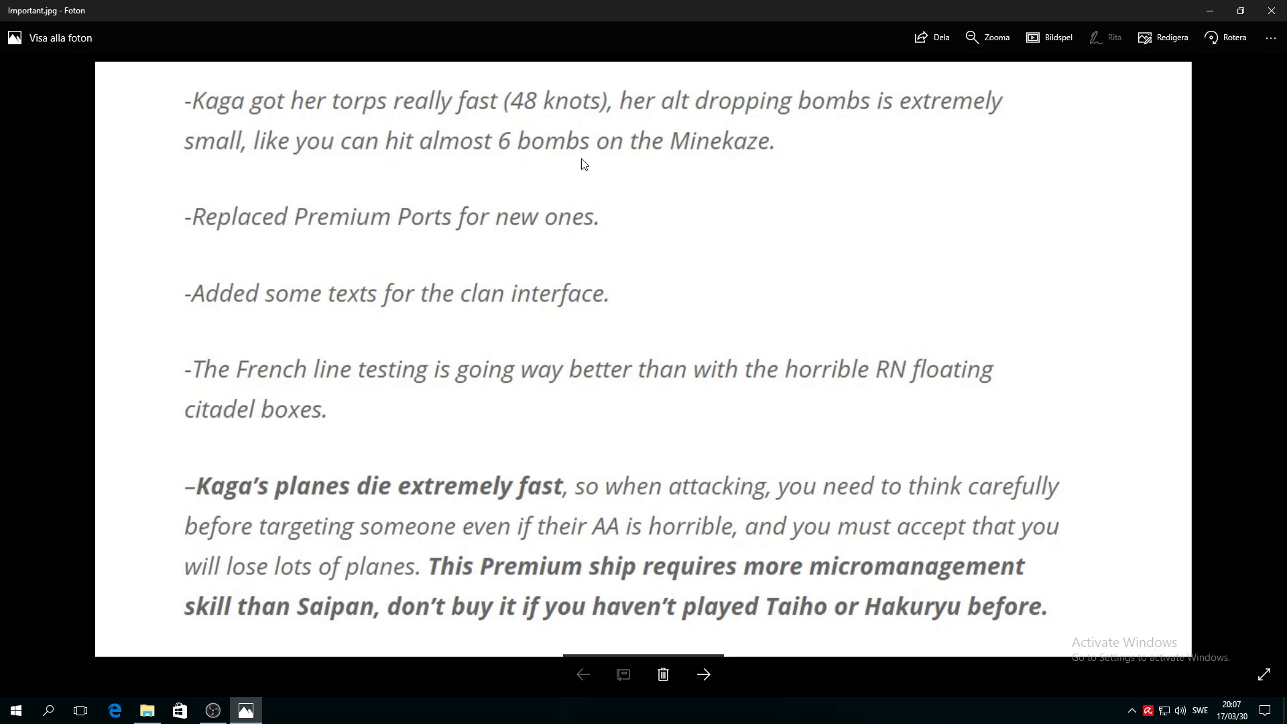
mouse_move(823, 313)
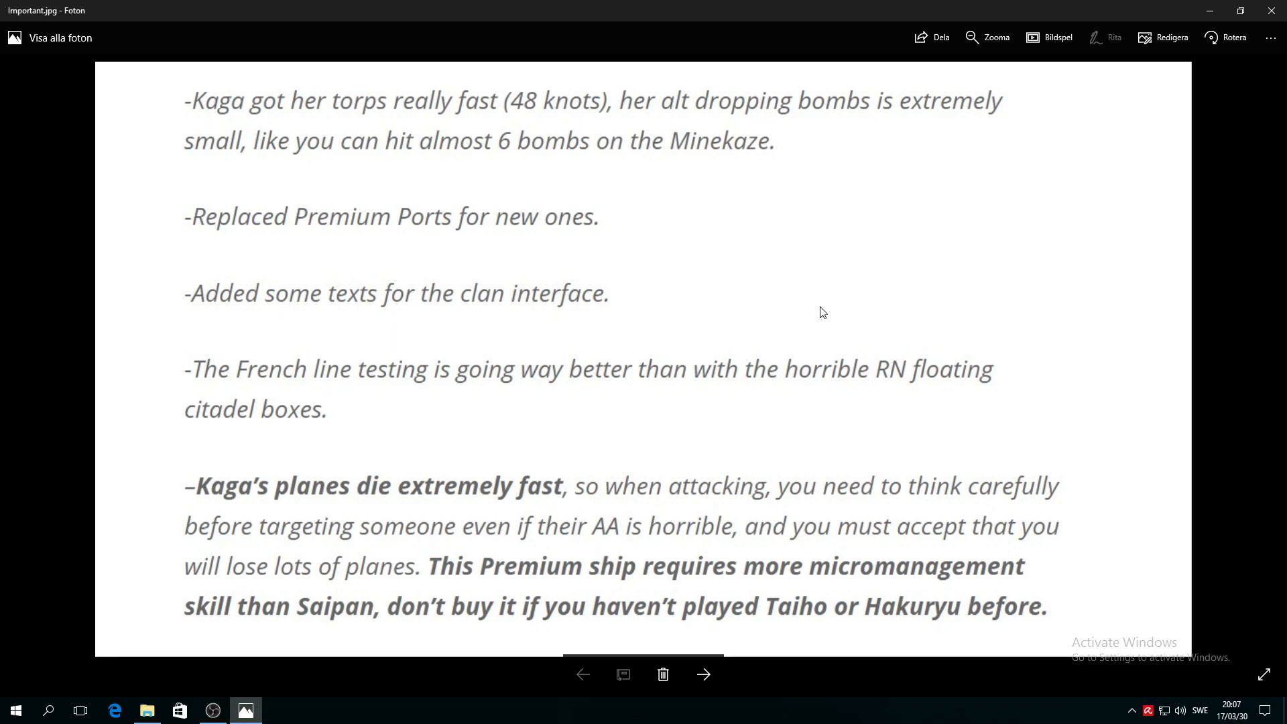
mouse_move(890, 120)
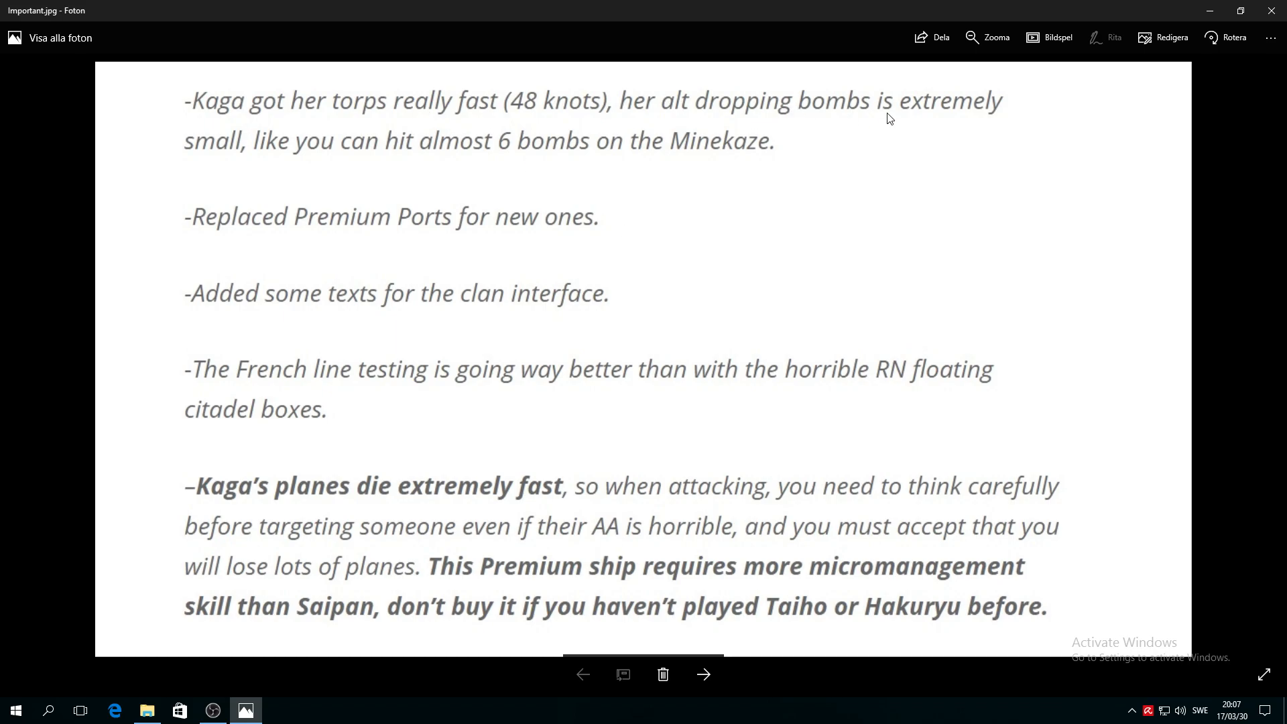
mouse_move(531, 166)
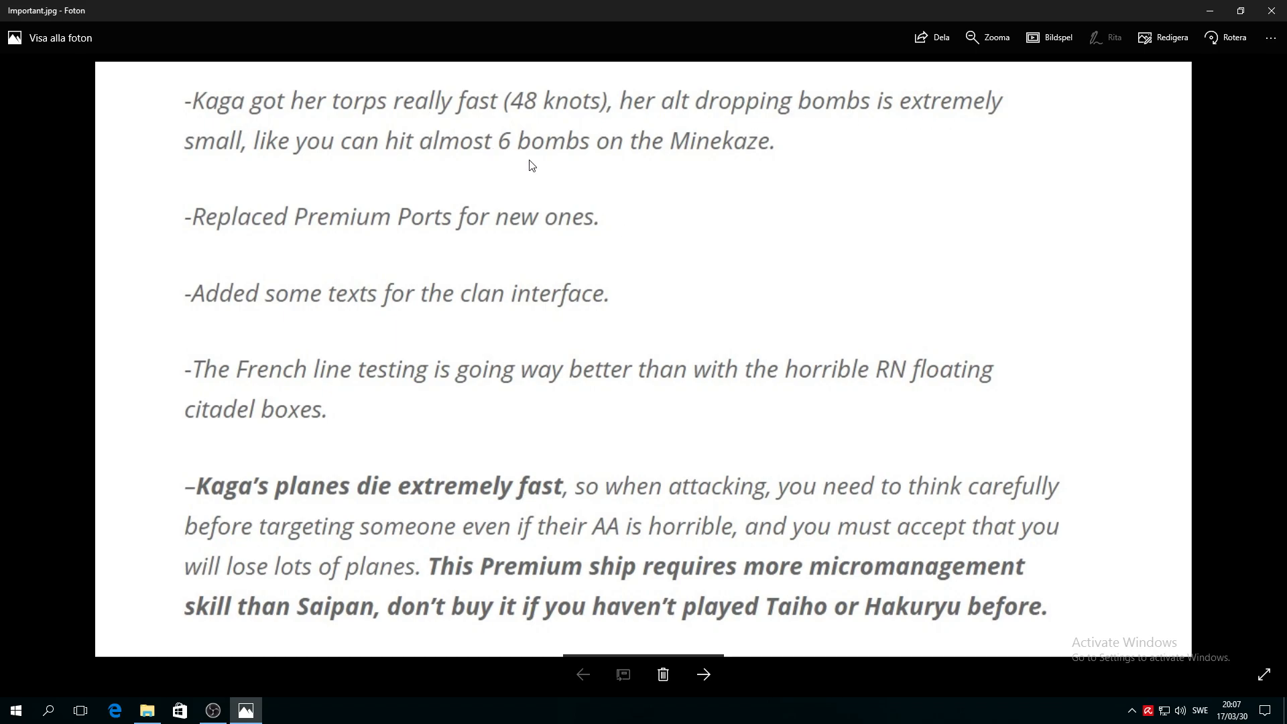
mouse_move(829, 179)
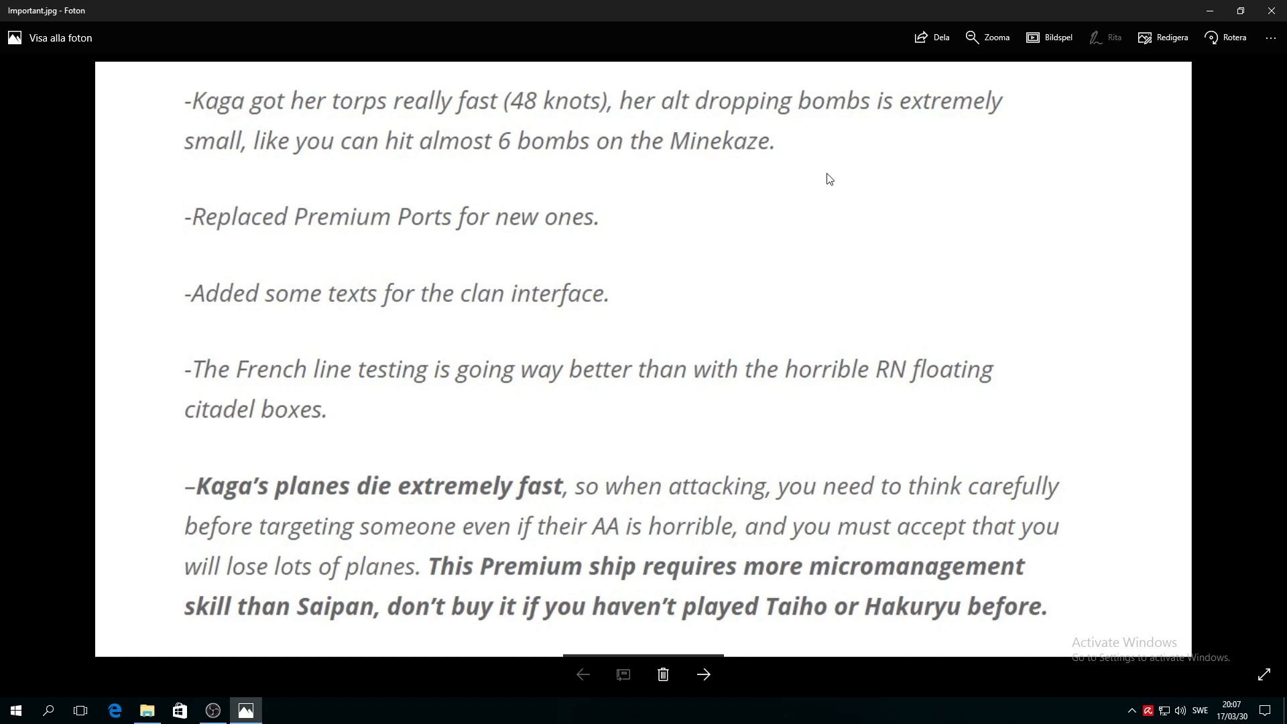
mouse_move(825, 171)
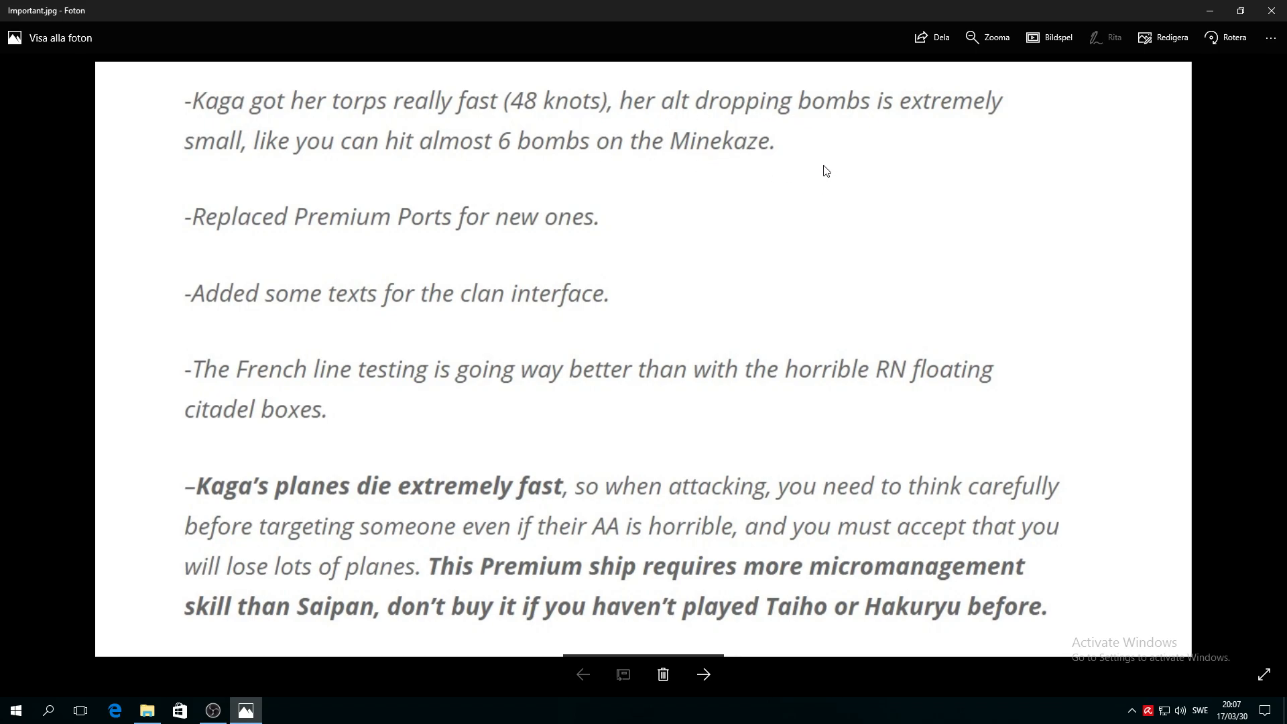
mouse_move(158, 347)
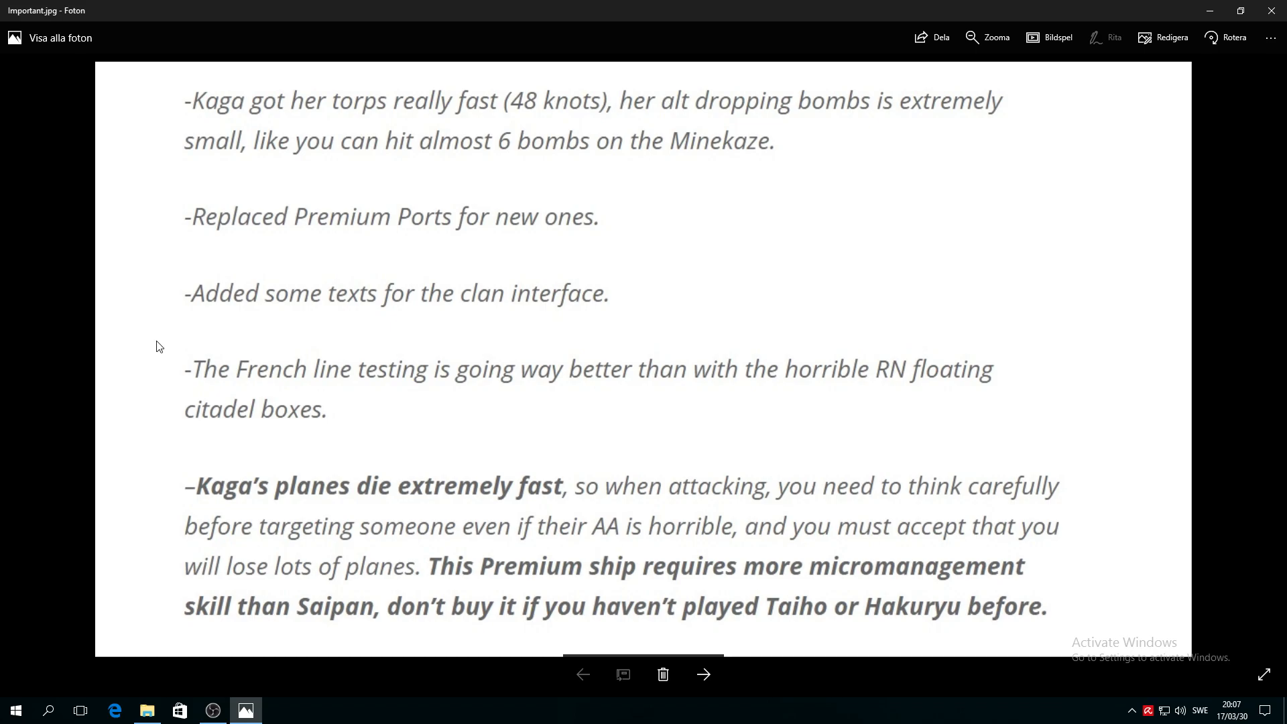
scroll("down", 3)
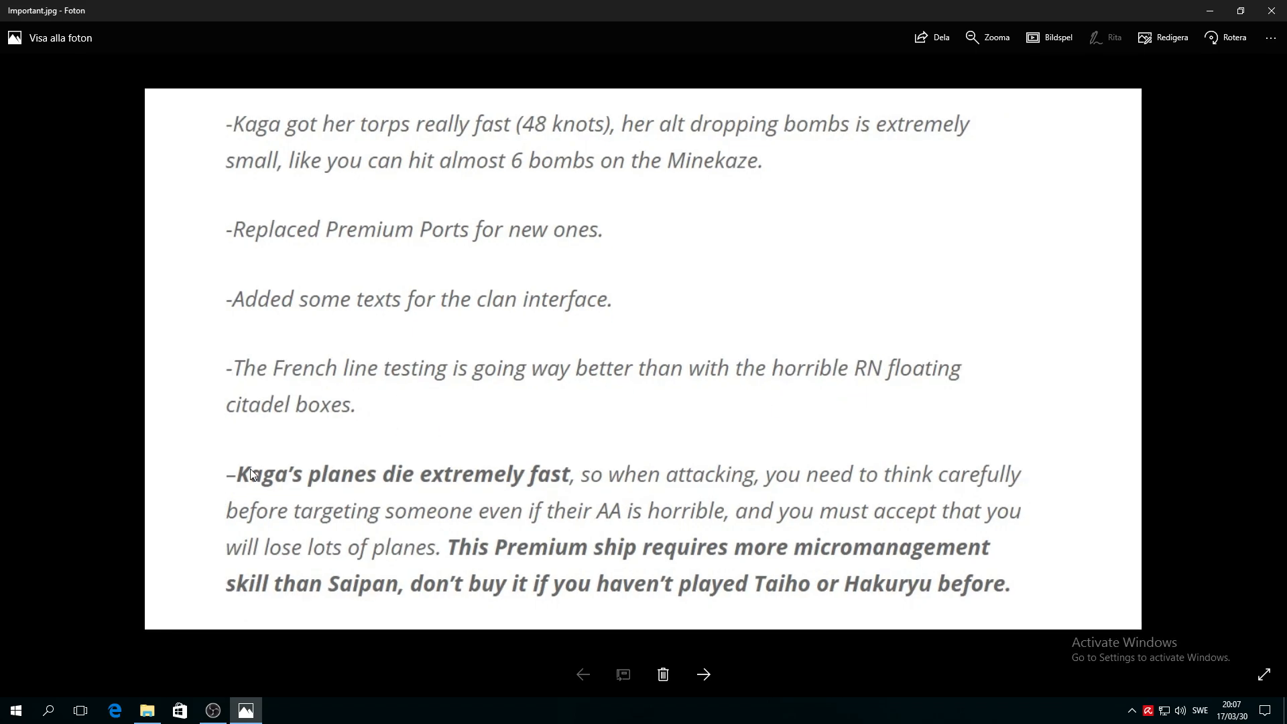
mouse_move(494, 489)
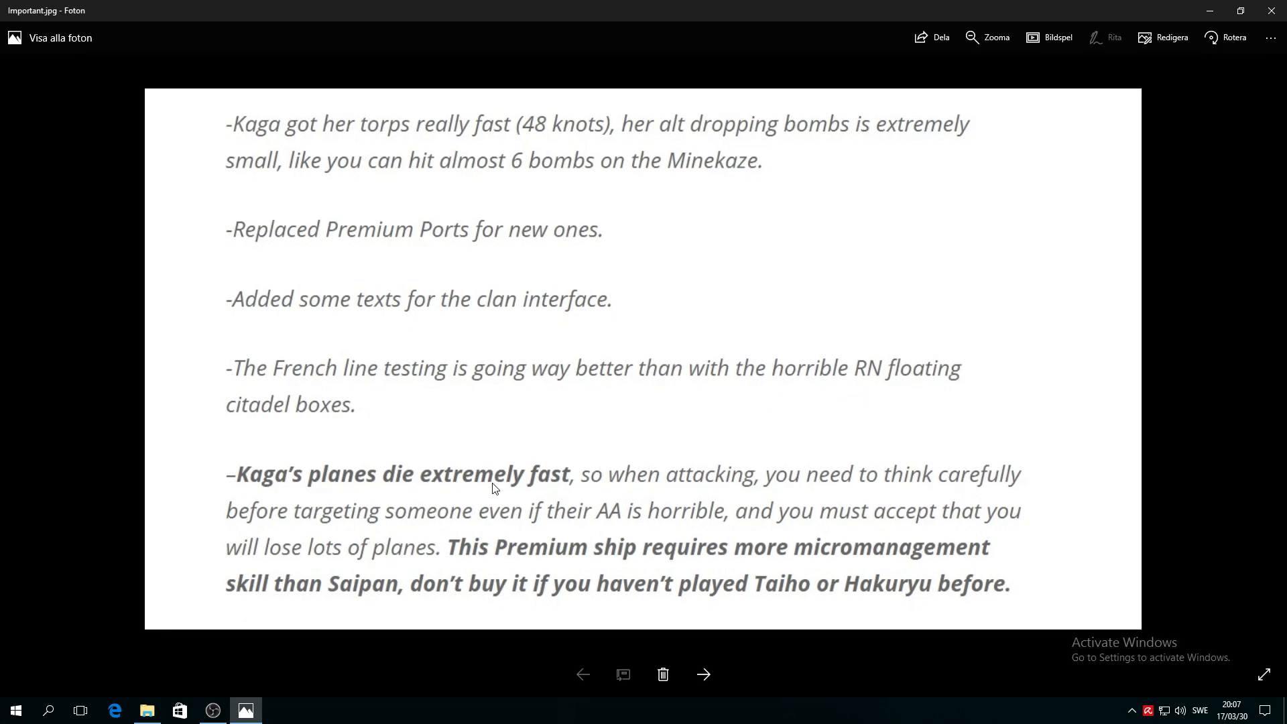
mouse_move(648, 494)
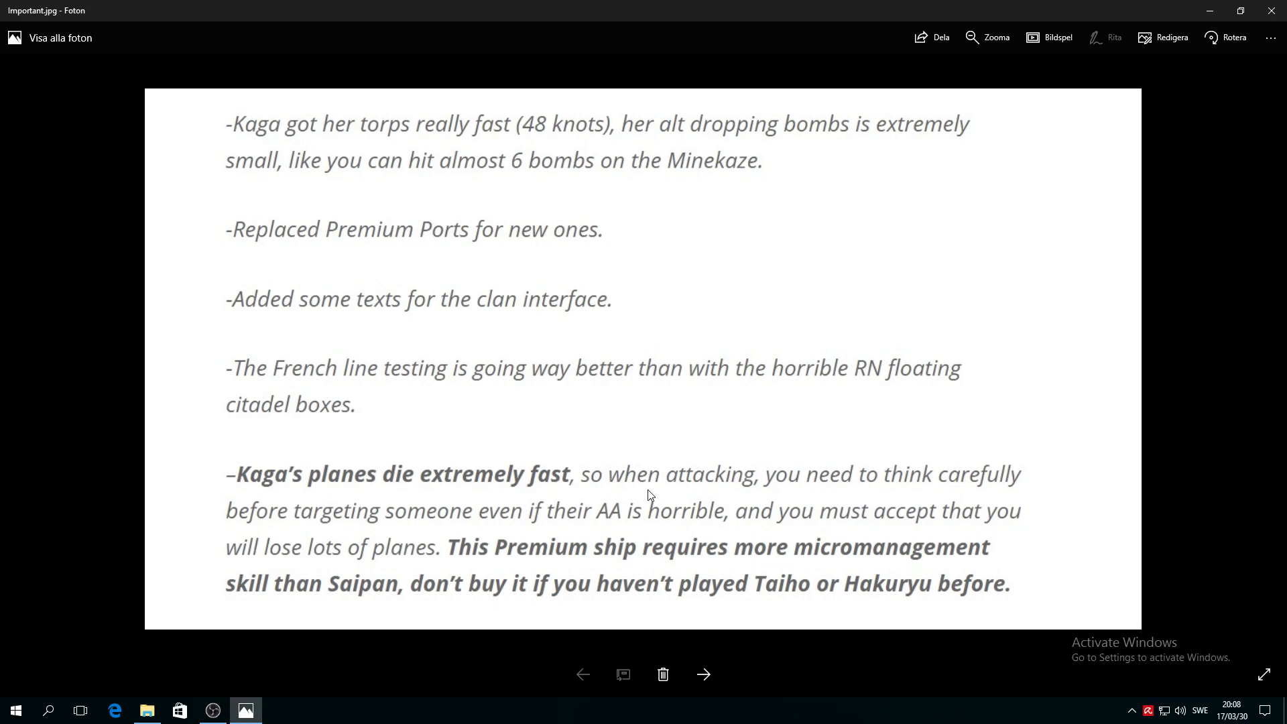
mouse_move(925, 493)
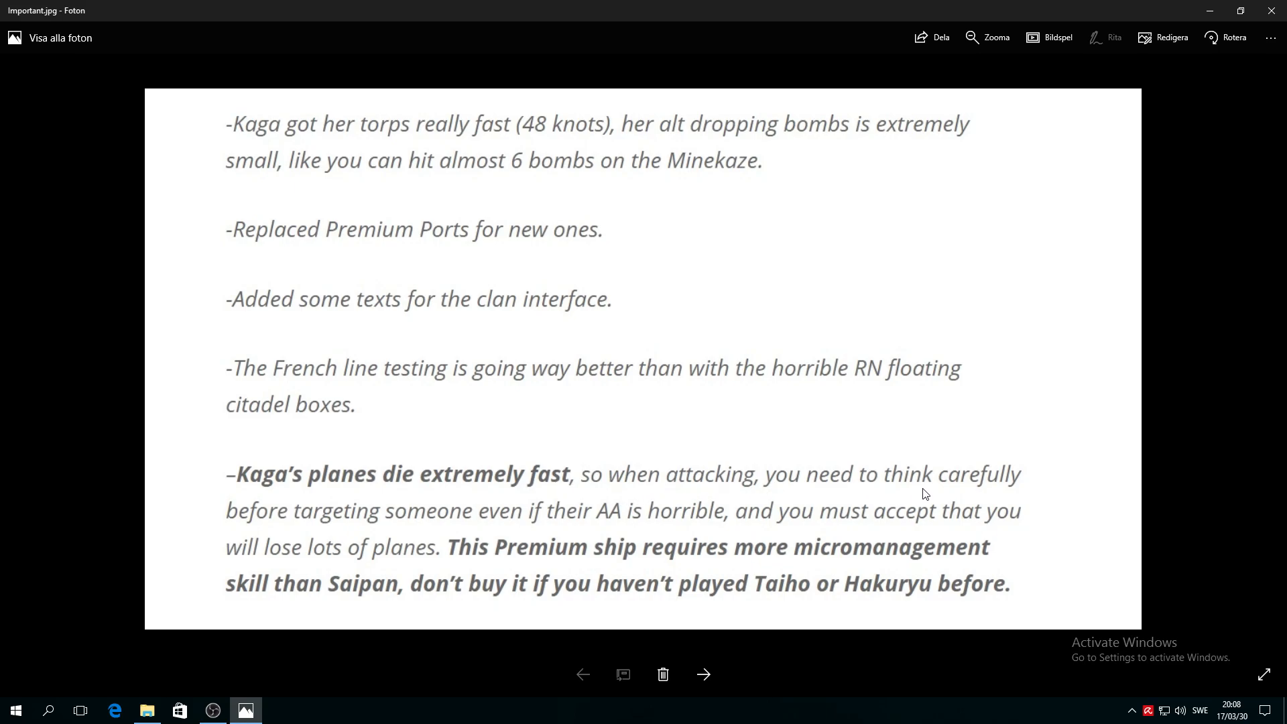
mouse_move(352, 529)
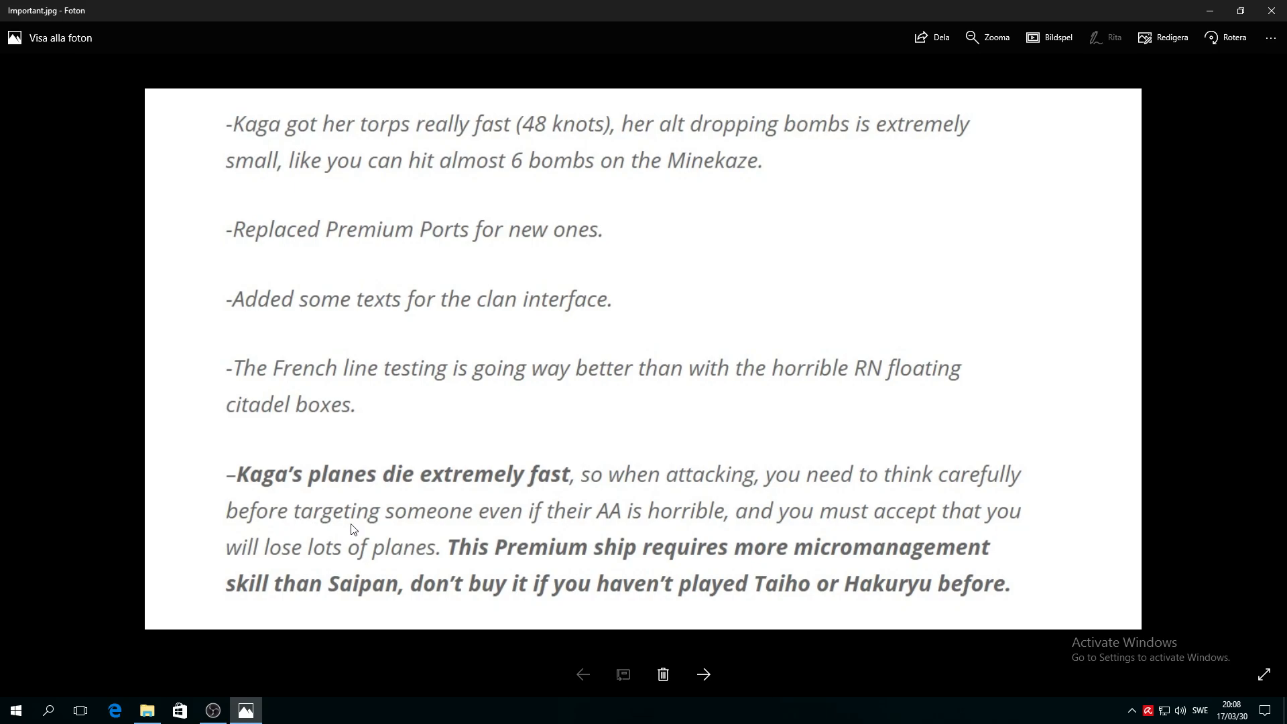
mouse_move(455, 524)
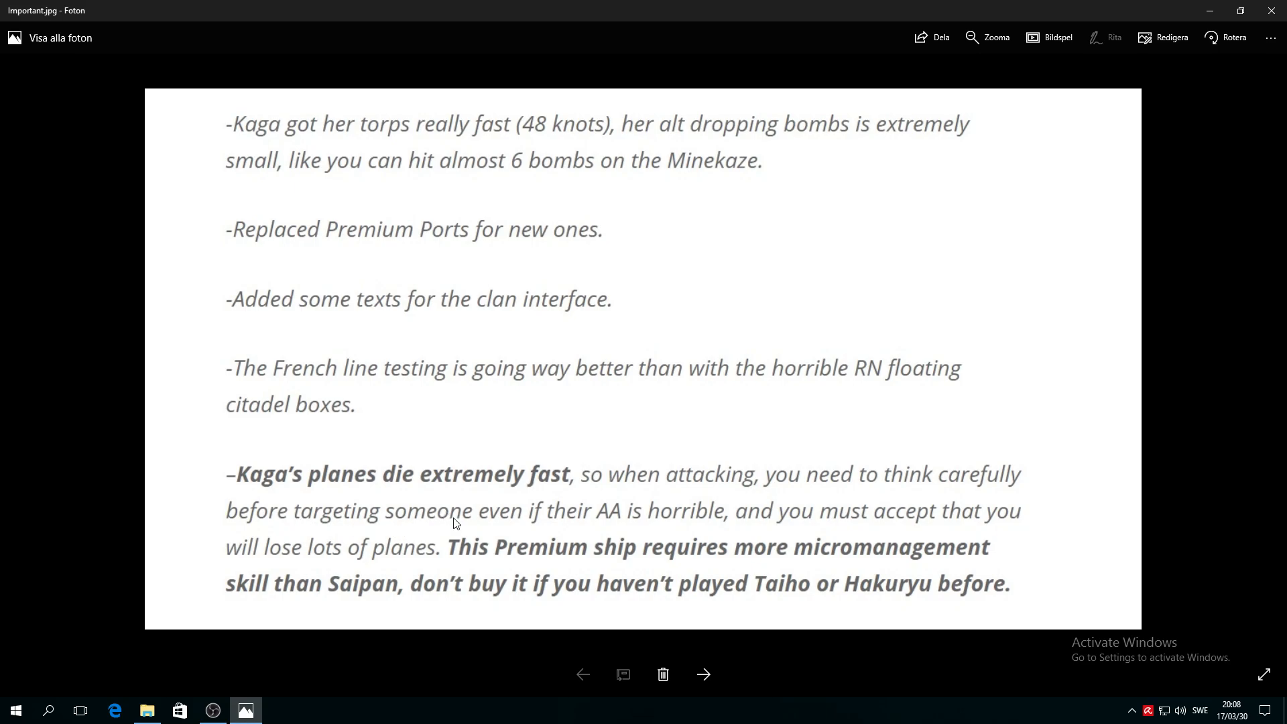
mouse_move(621, 529)
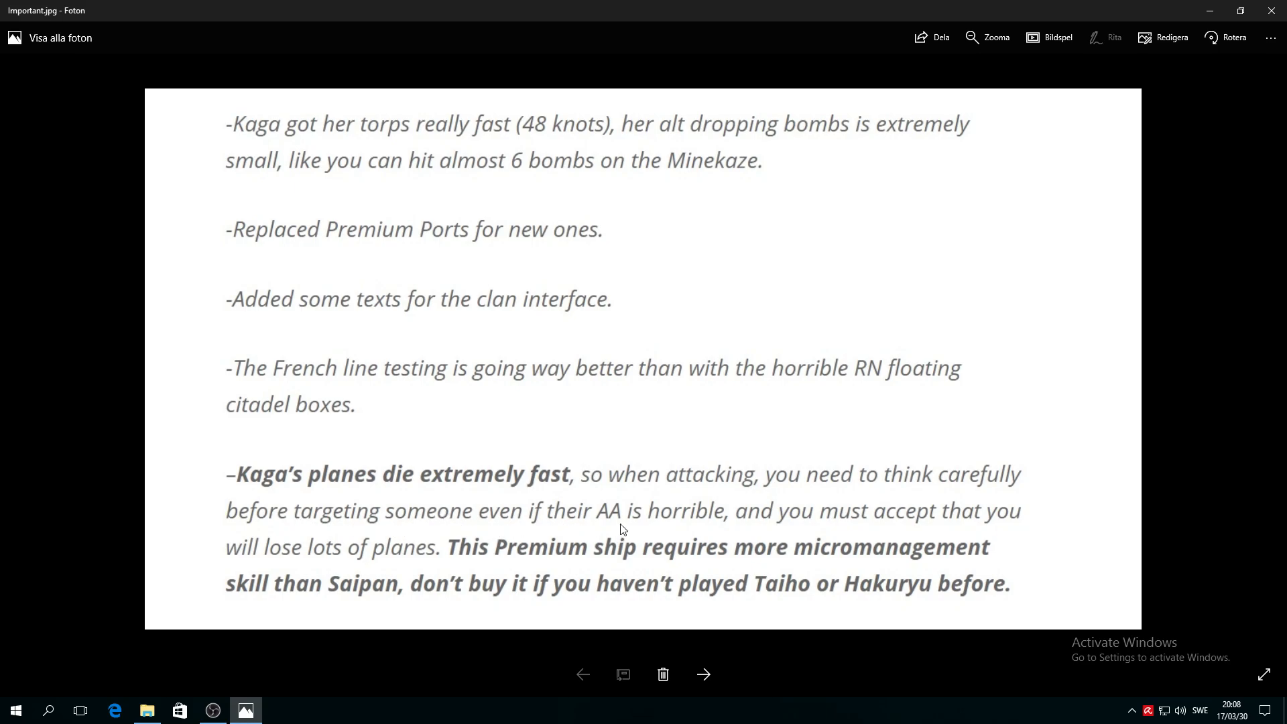
mouse_move(728, 537)
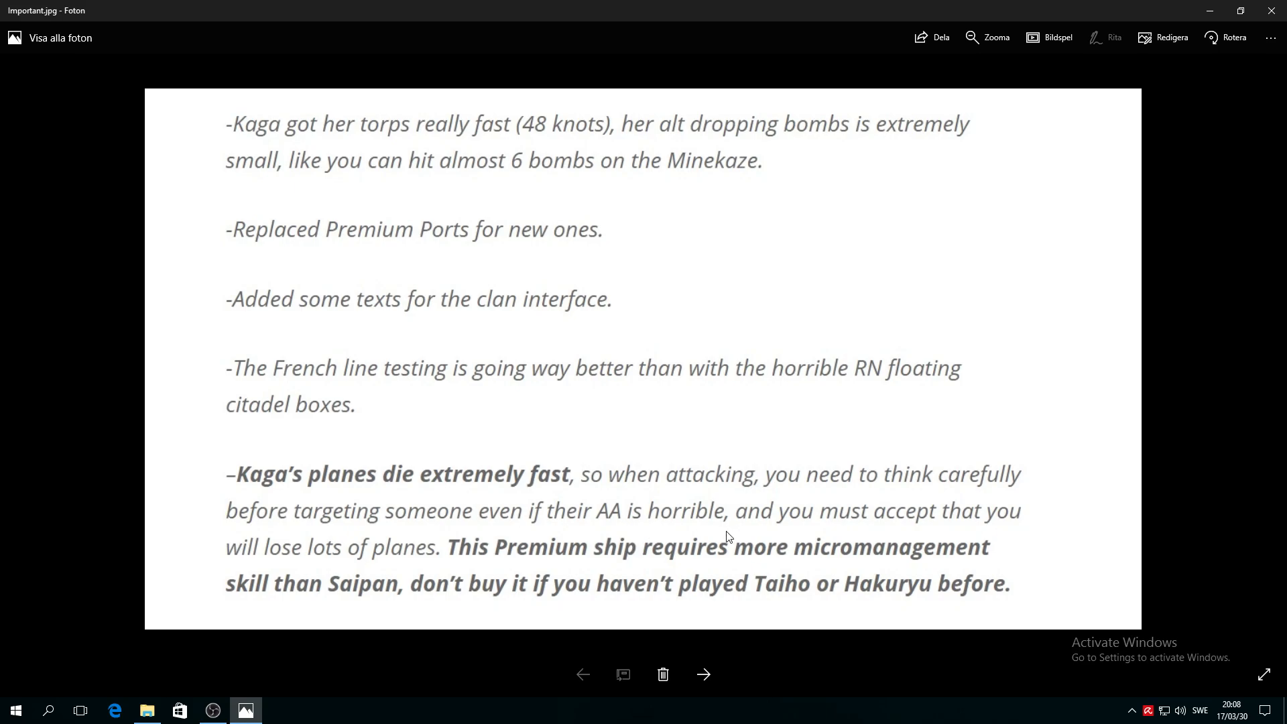
mouse_move(840, 541)
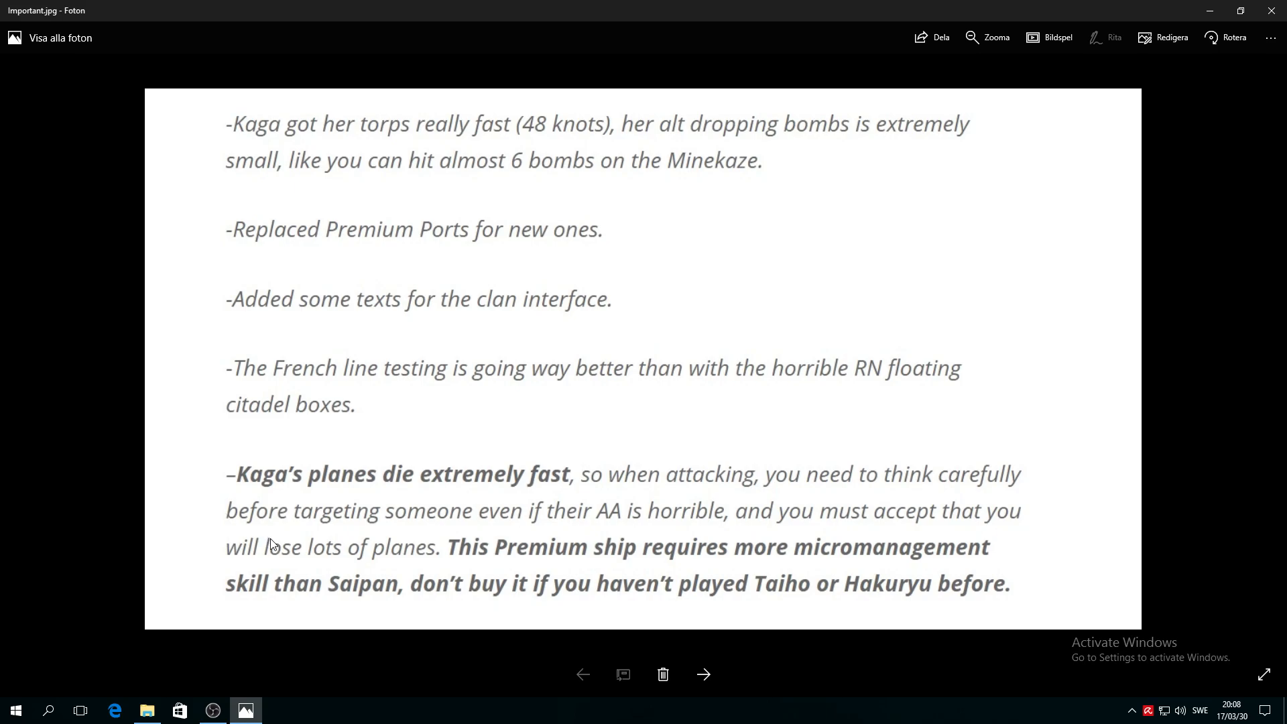
mouse_move(431, 571)
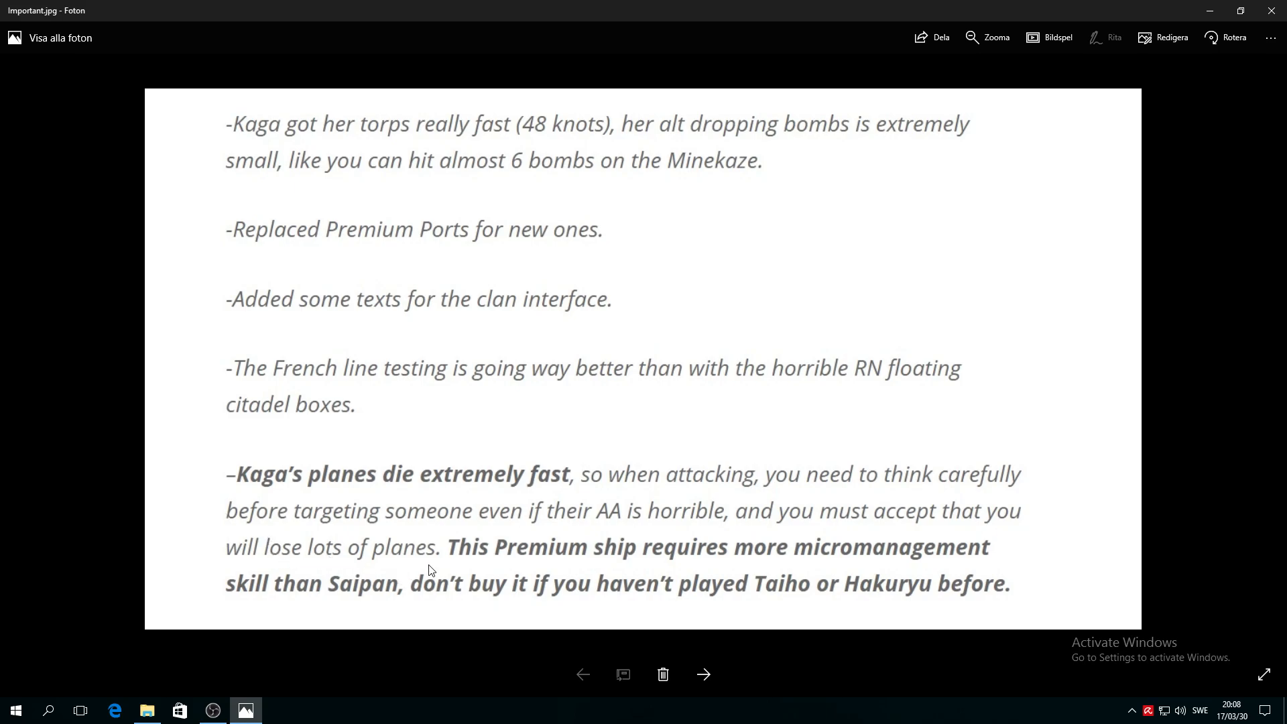
mouse_move(706, 579)
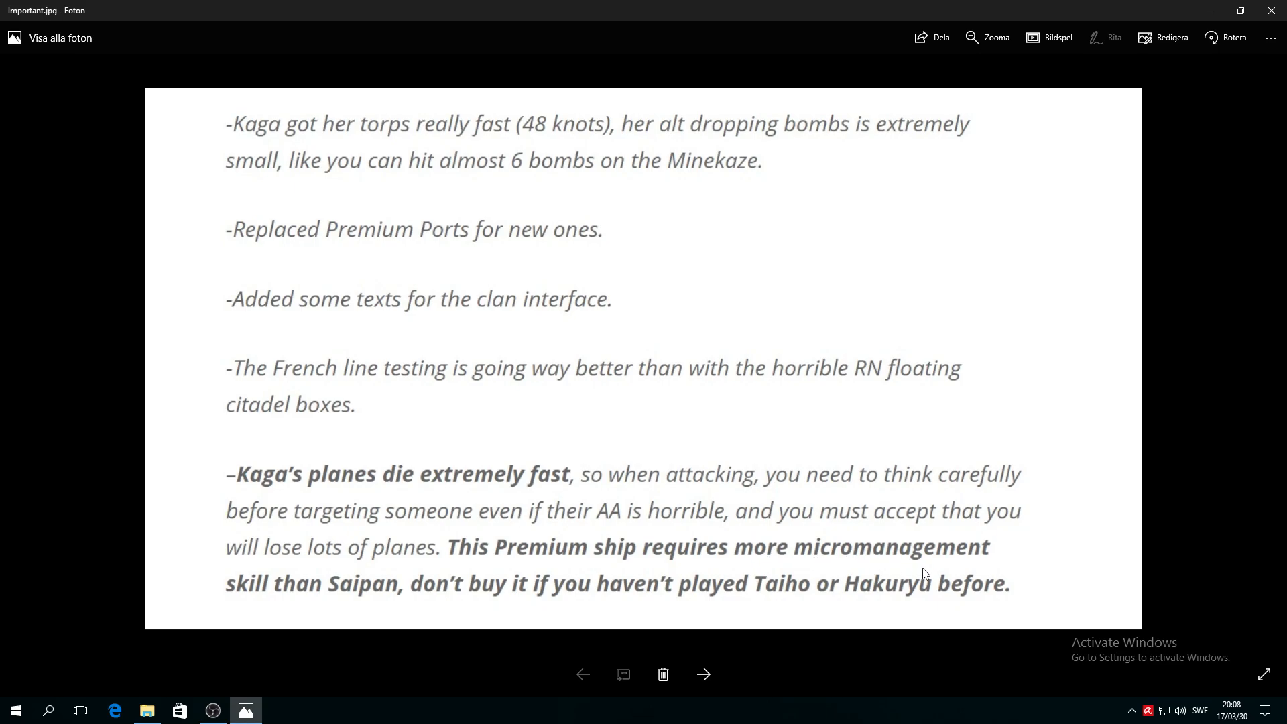
mouse_move(394, 603)
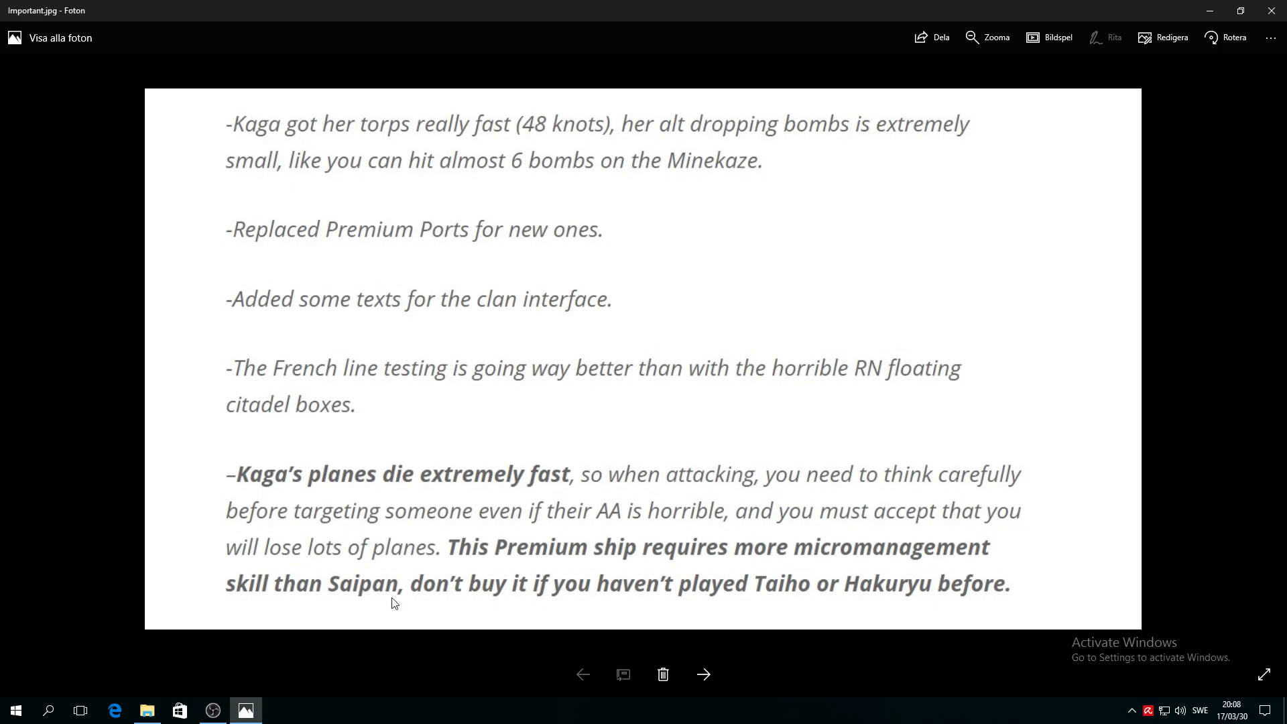
mouse_move(507, 617)
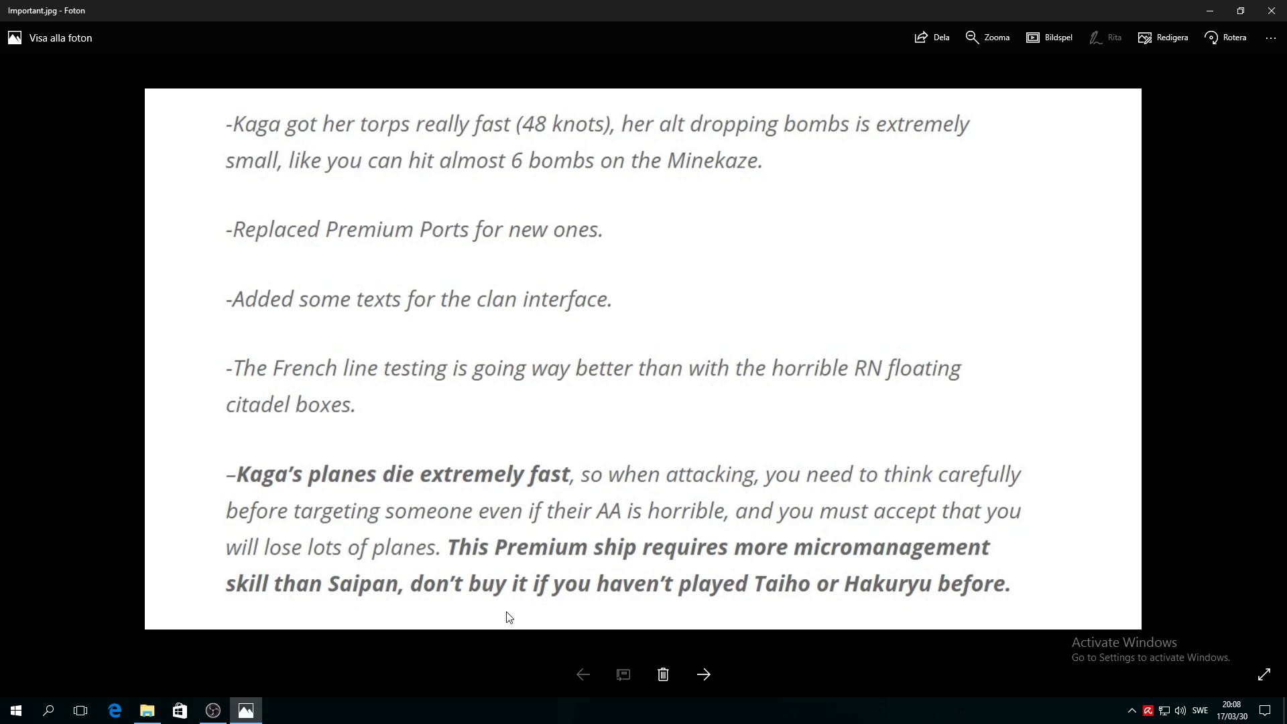
mouse_move(650, 609)
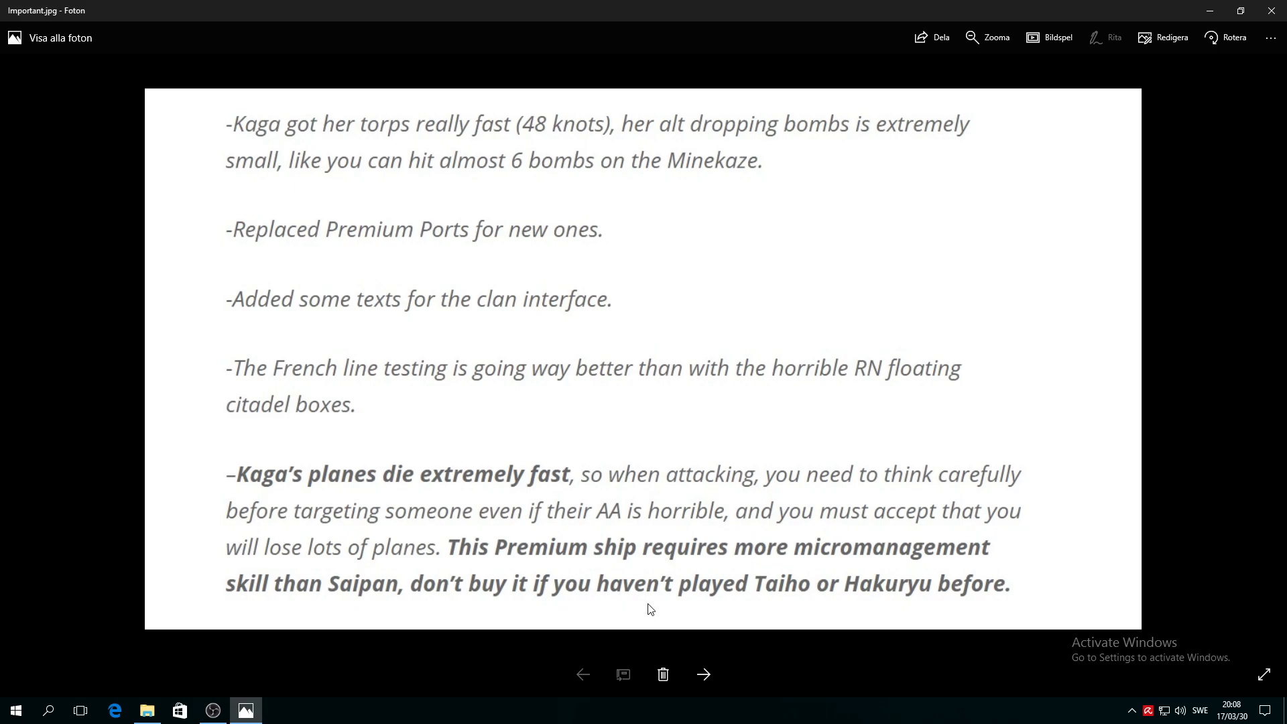
mouse_move(852, 604)
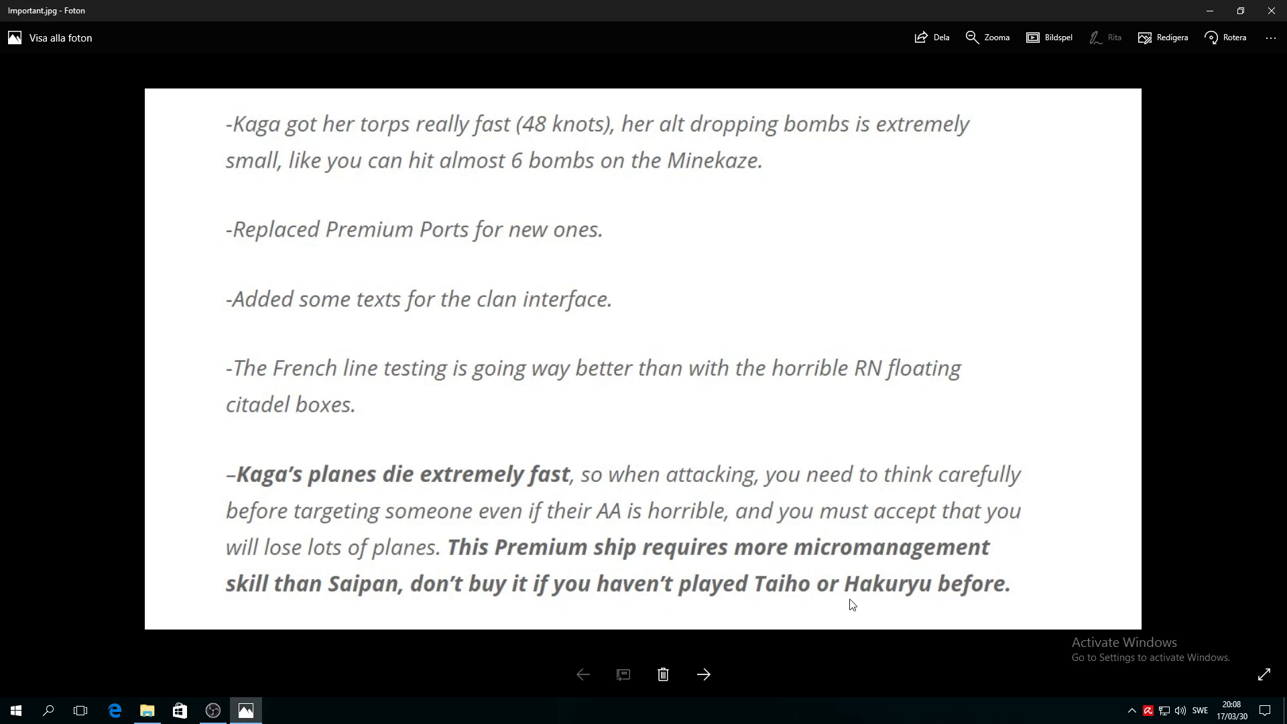
mouse_move(992, 611)
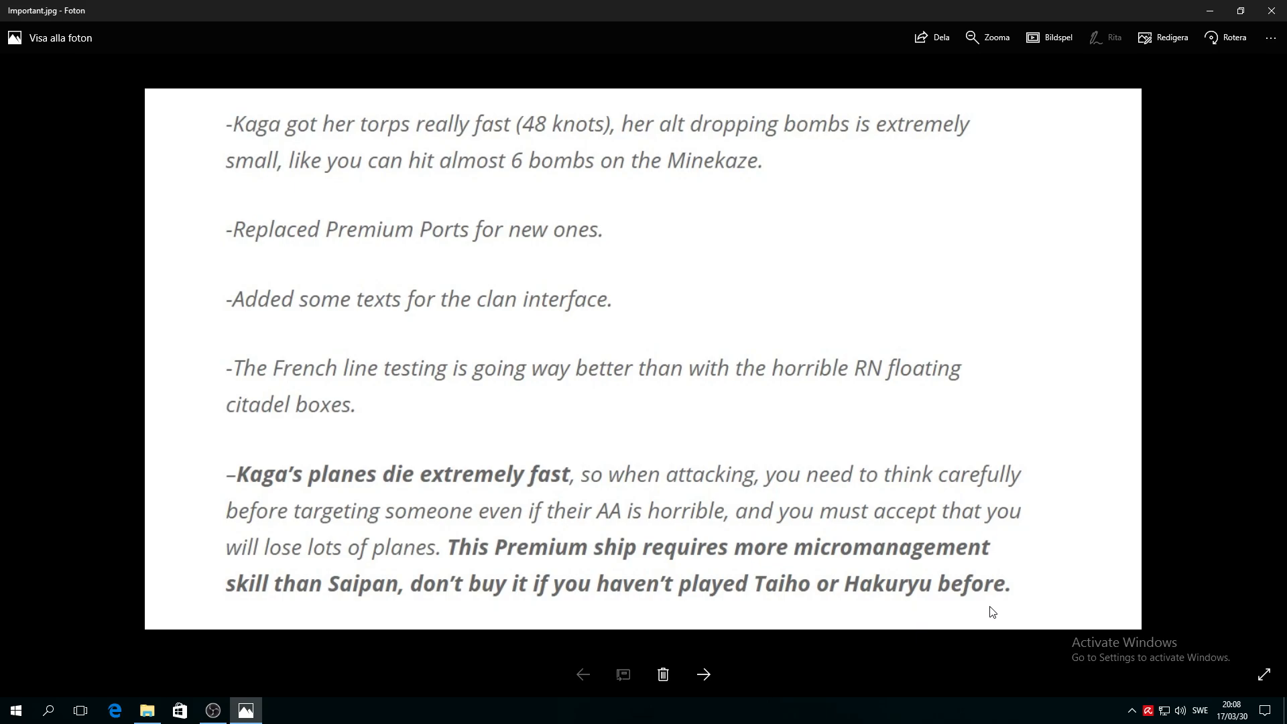
mouse_move(827, 548)
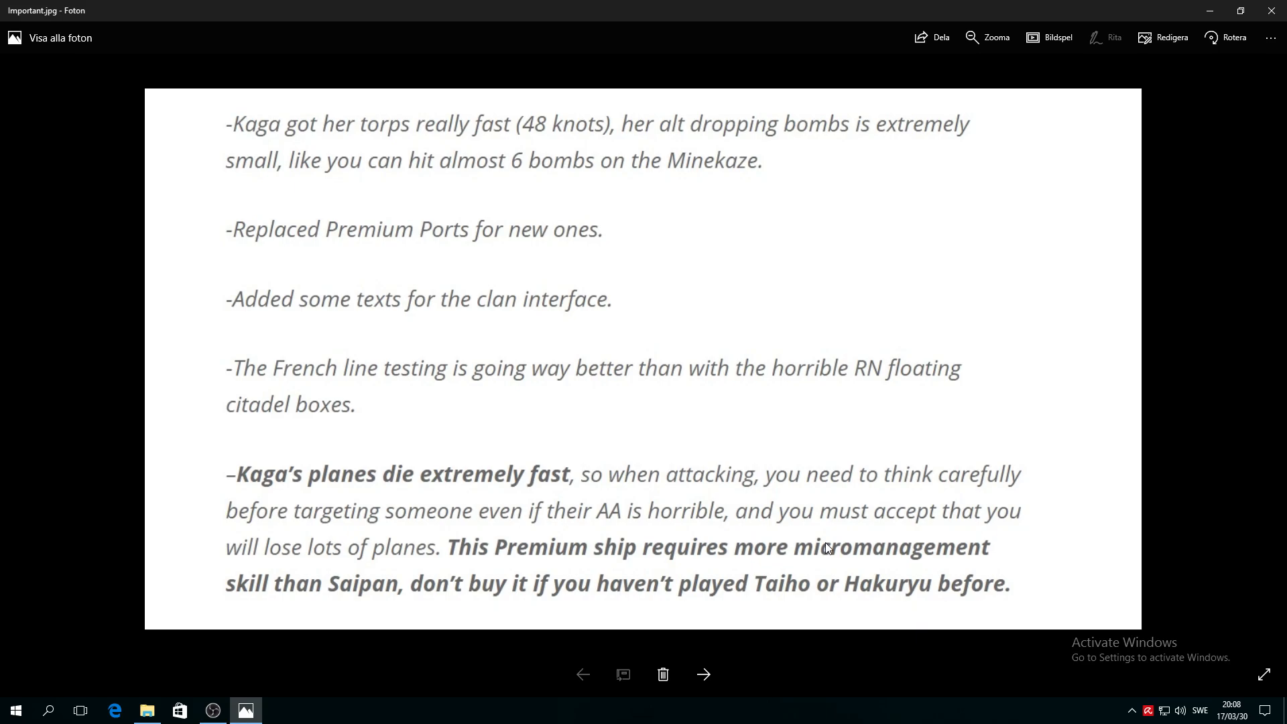
mouse_move(248, 147)
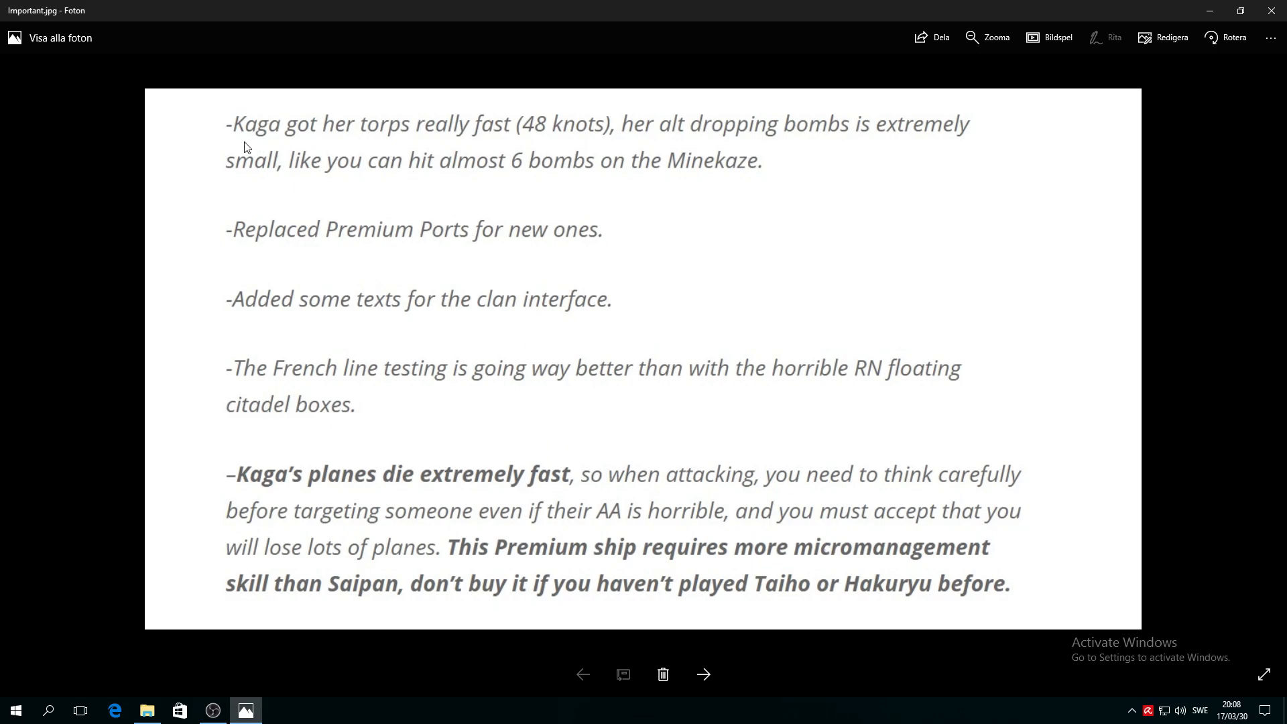
mouse_move(451, 150)
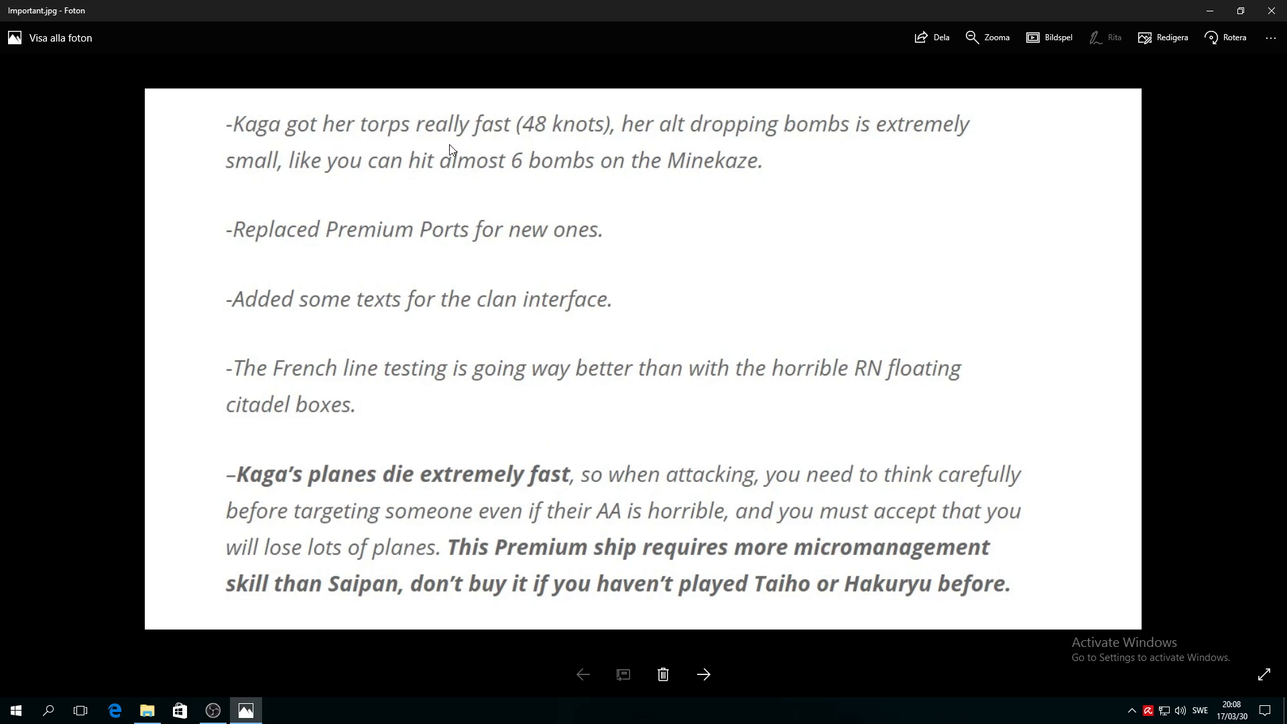
mouse_move(534, 145)
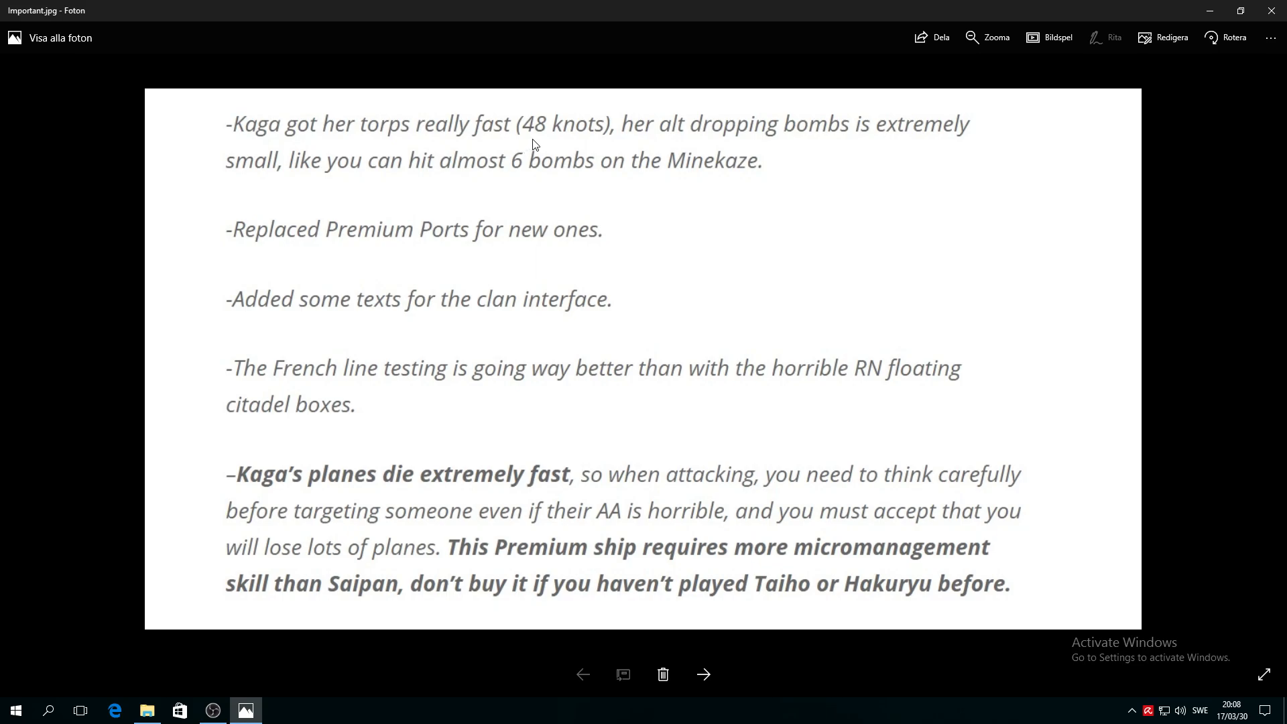
mouse_move(647, 138)
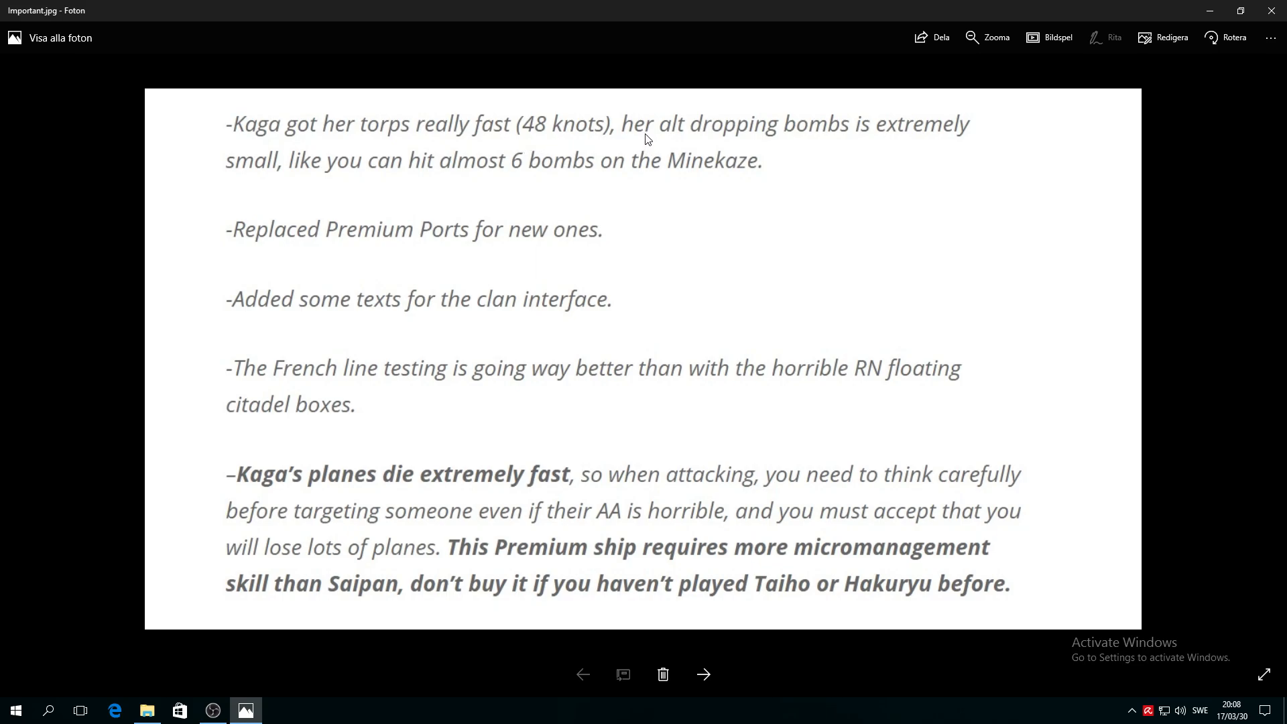
mouse_move(845, 91)
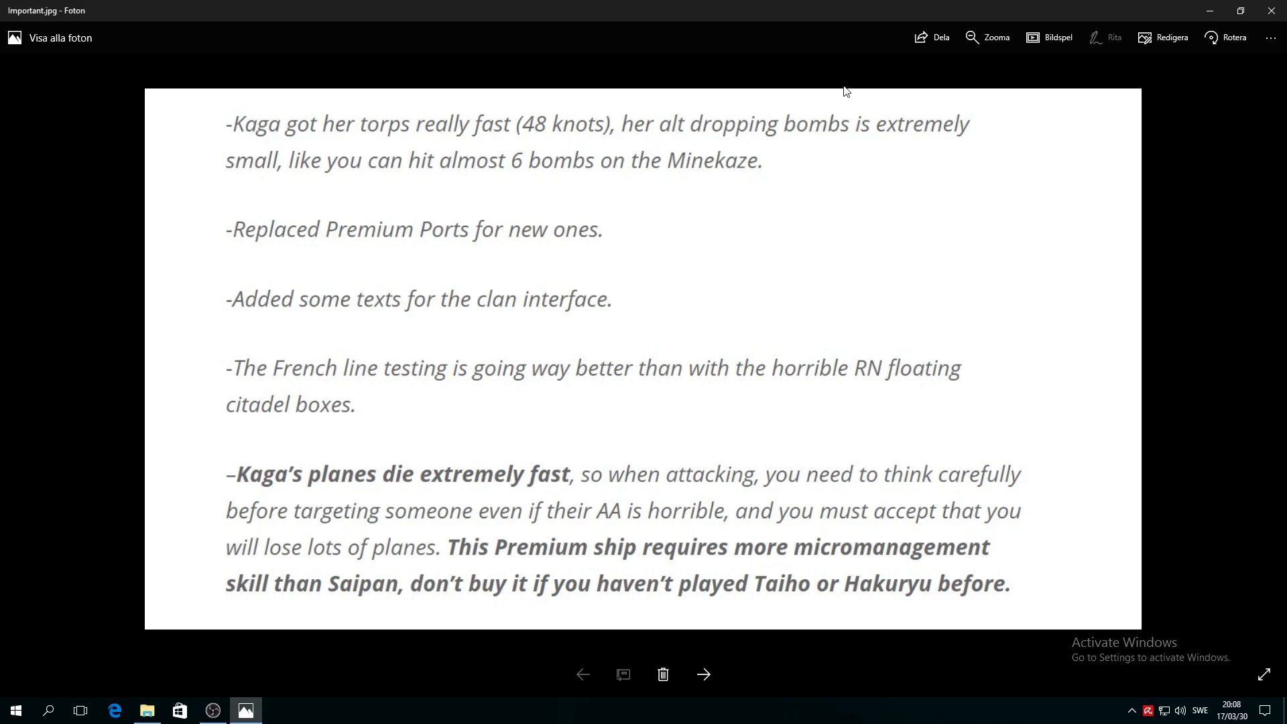
mouse_move(361, 136)
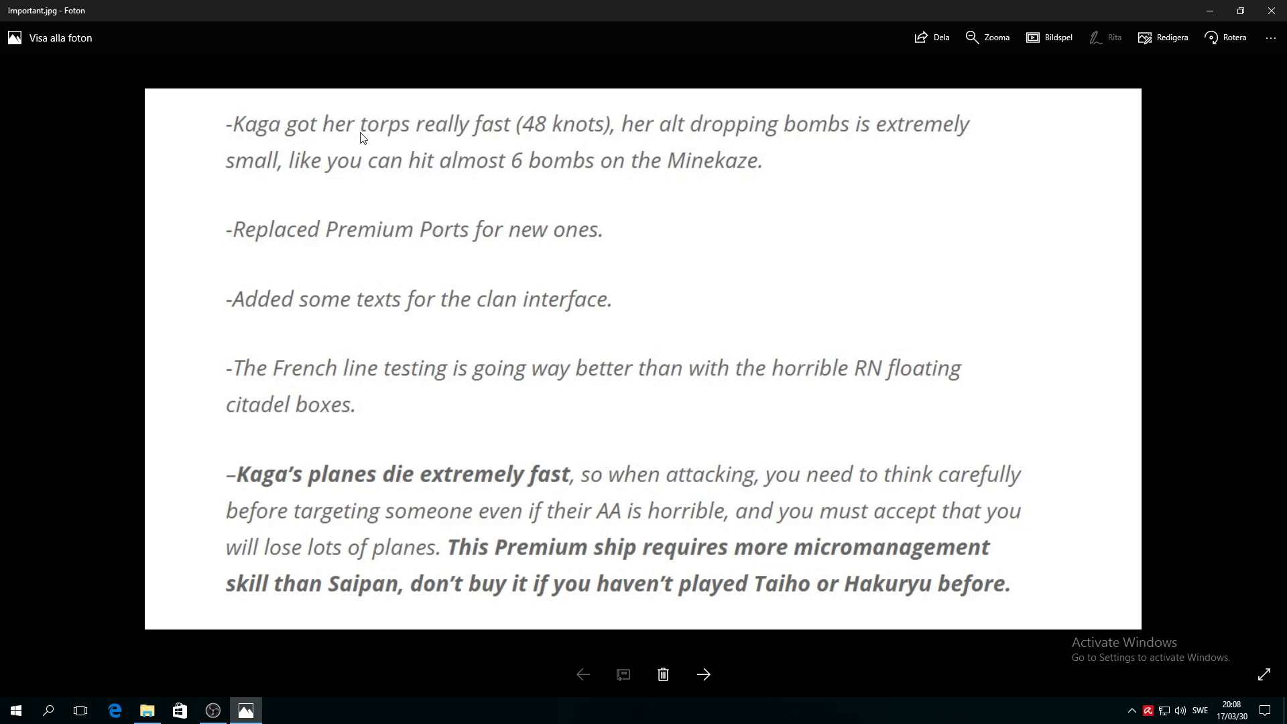
mouse_move(587, 136)
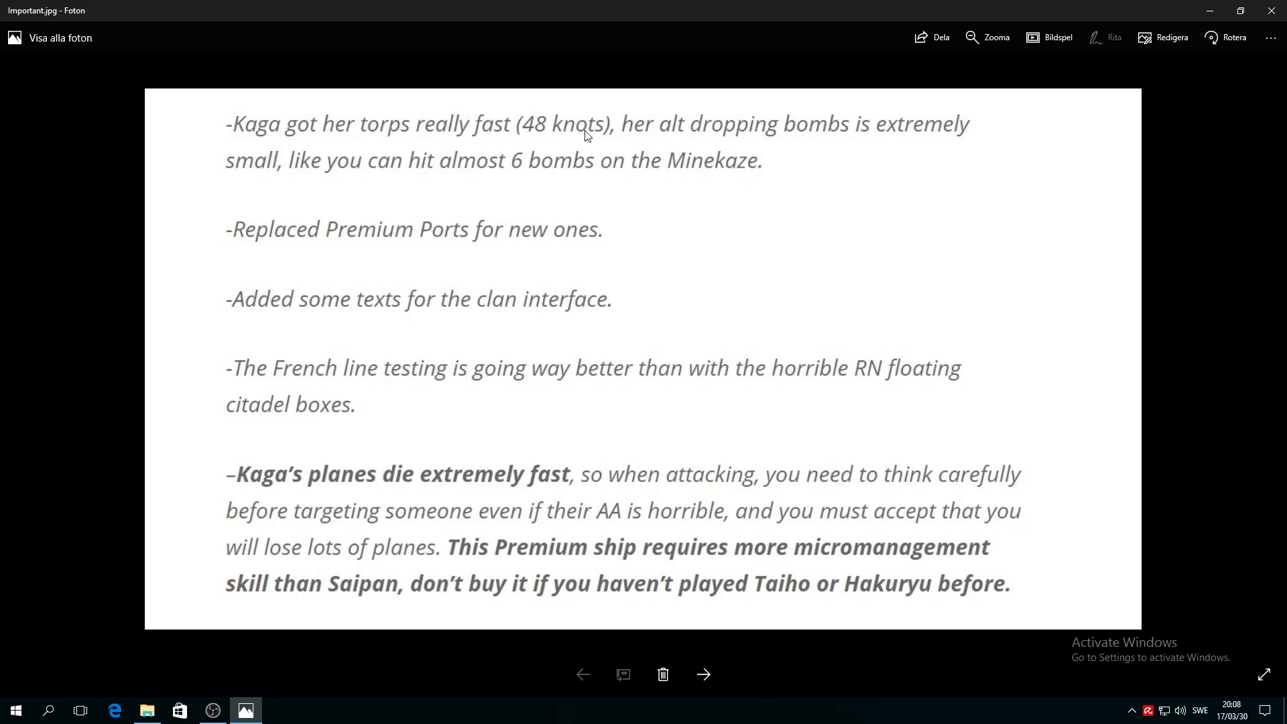
mouse_move(494, 131)
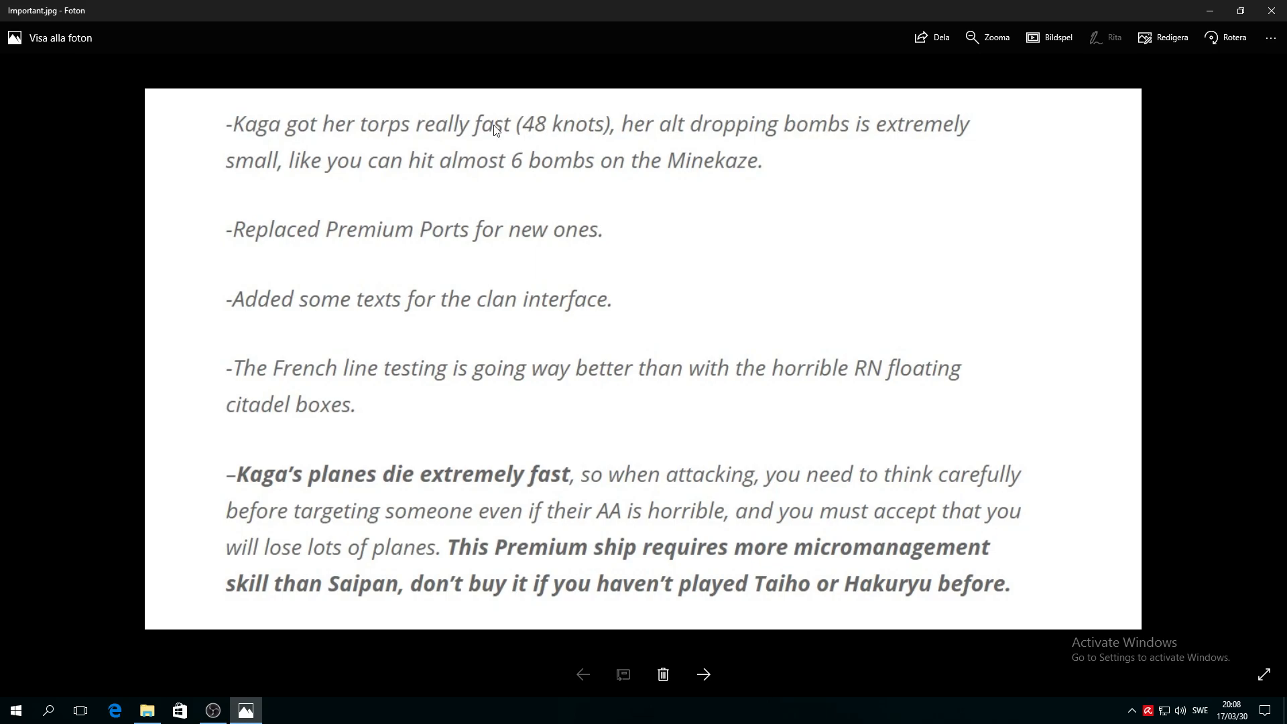
mouse_move(563, 147)
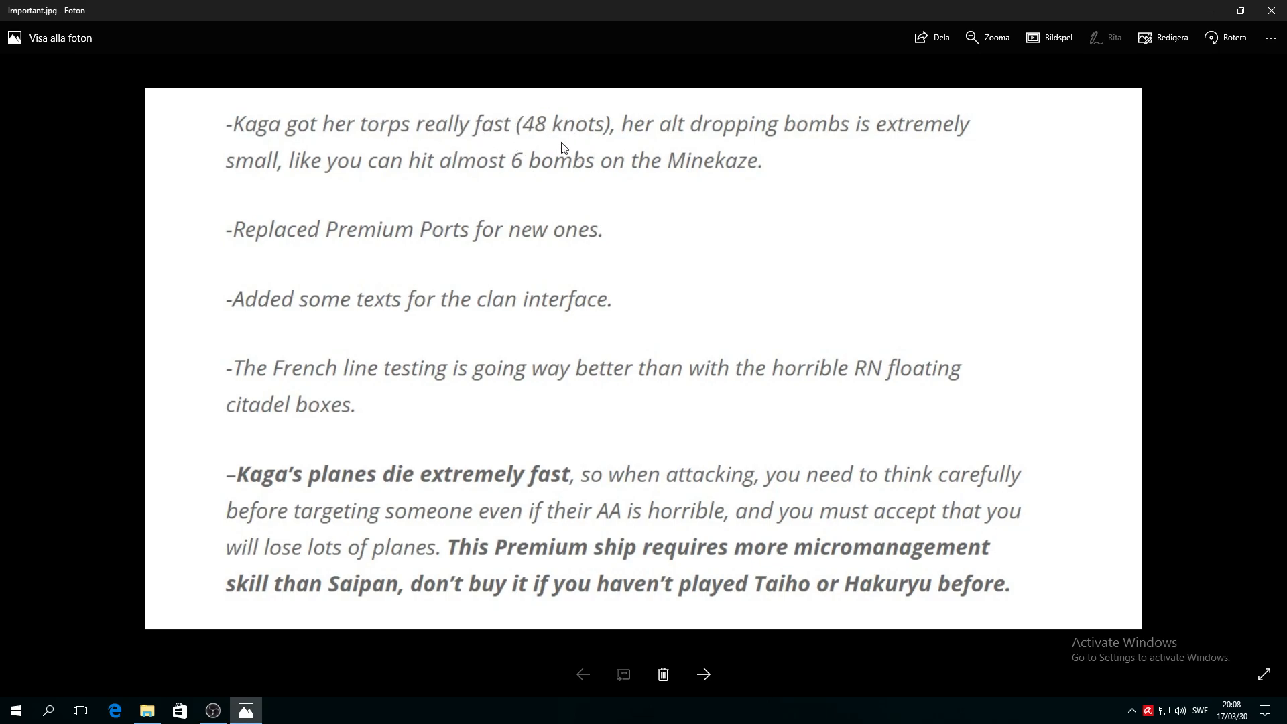
mouse_move(789, 149)
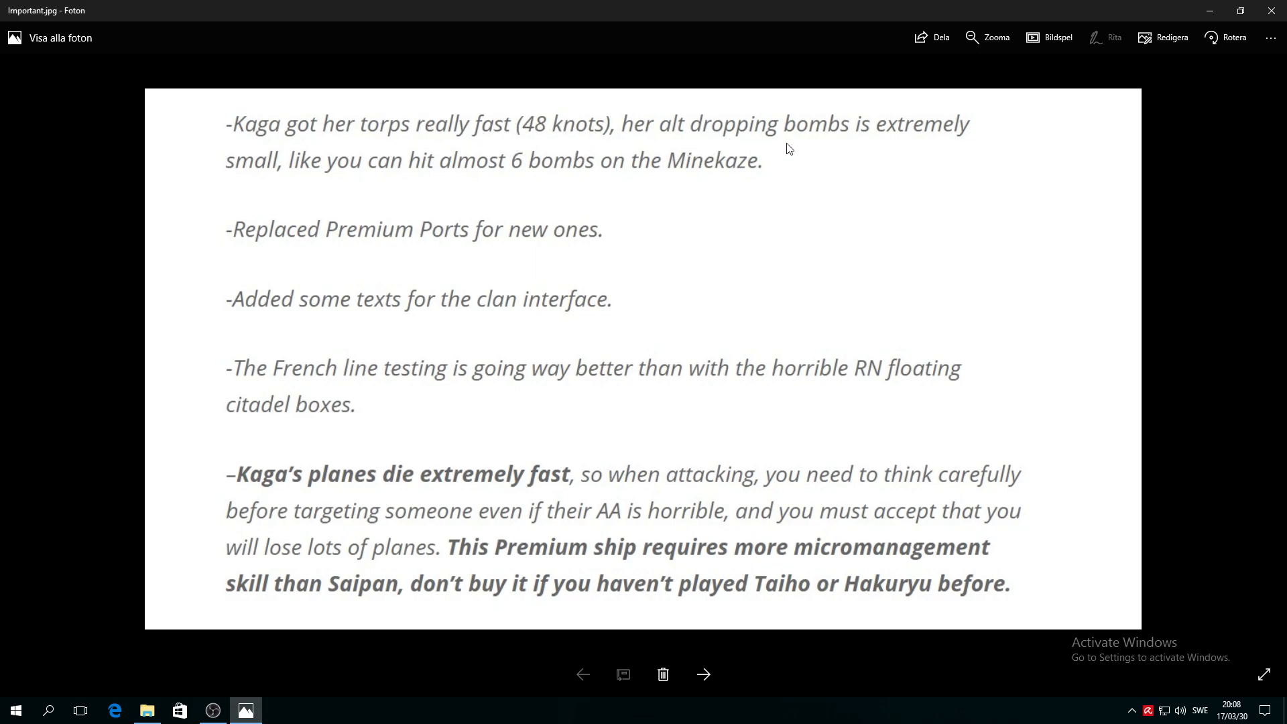
mouse_move(344, 165)
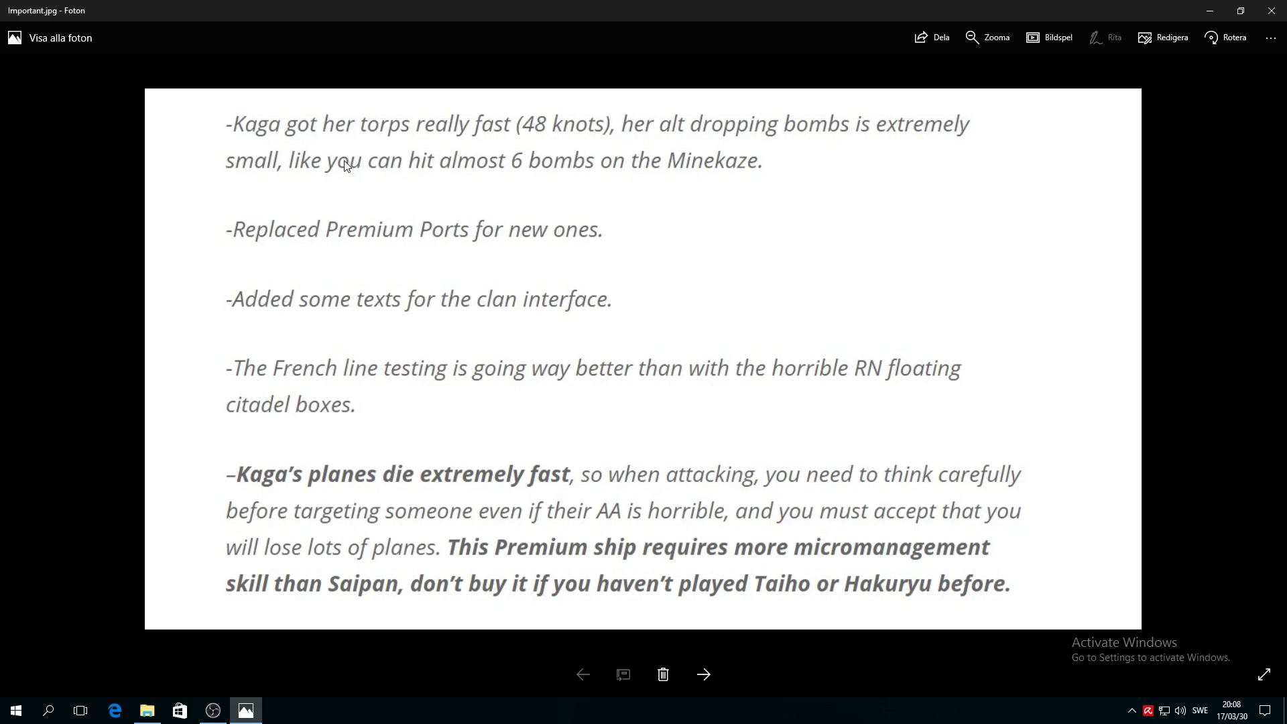
mouse_move(749, 168)
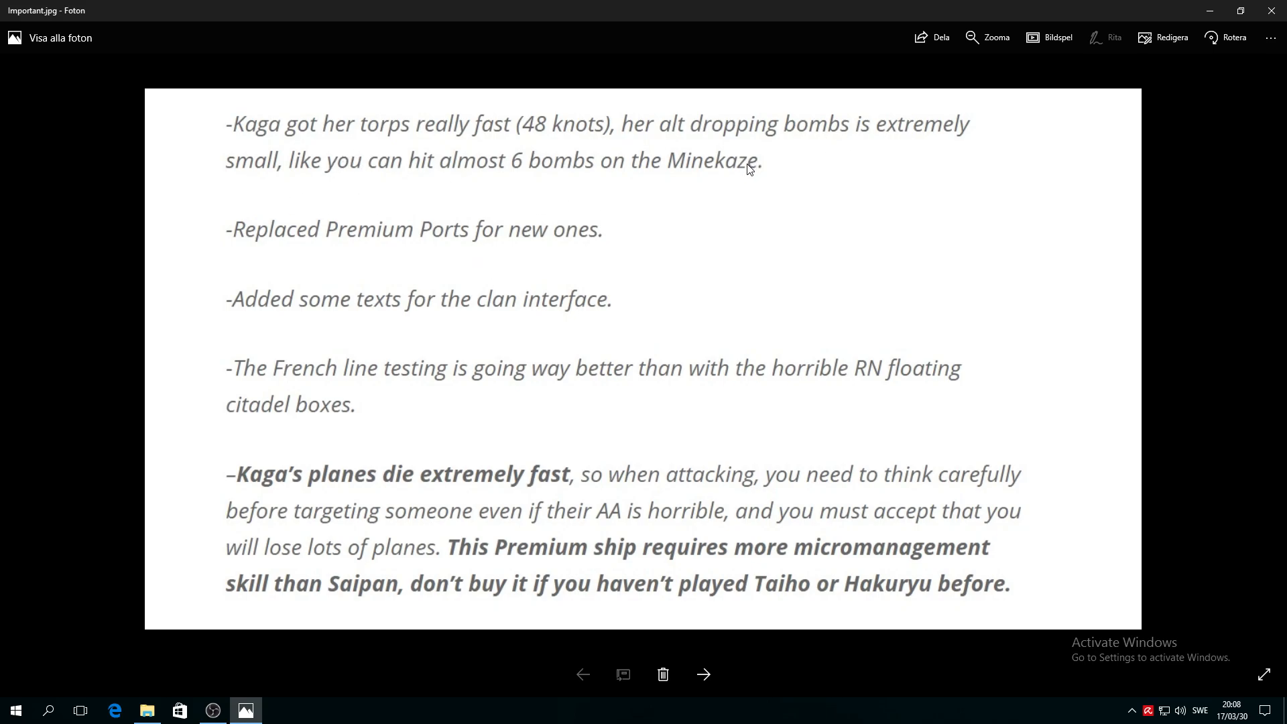
mouse_move(443, 189)
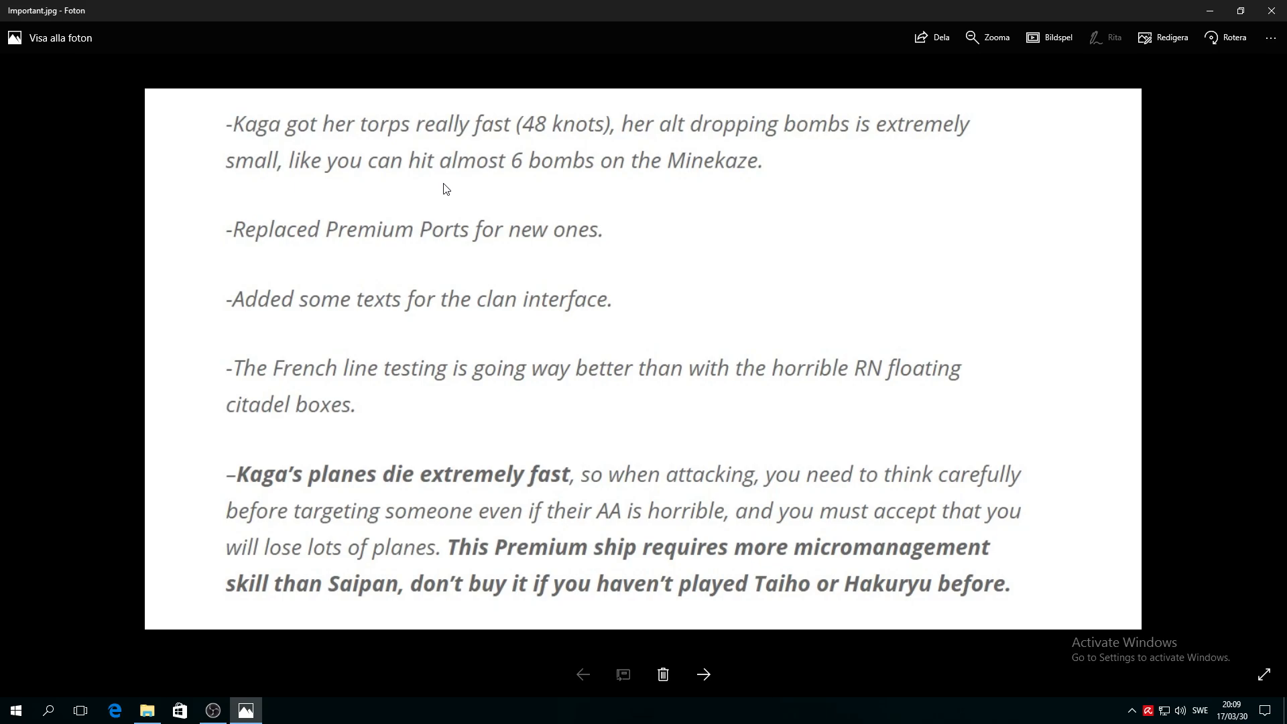
mouse_move(687, 201)
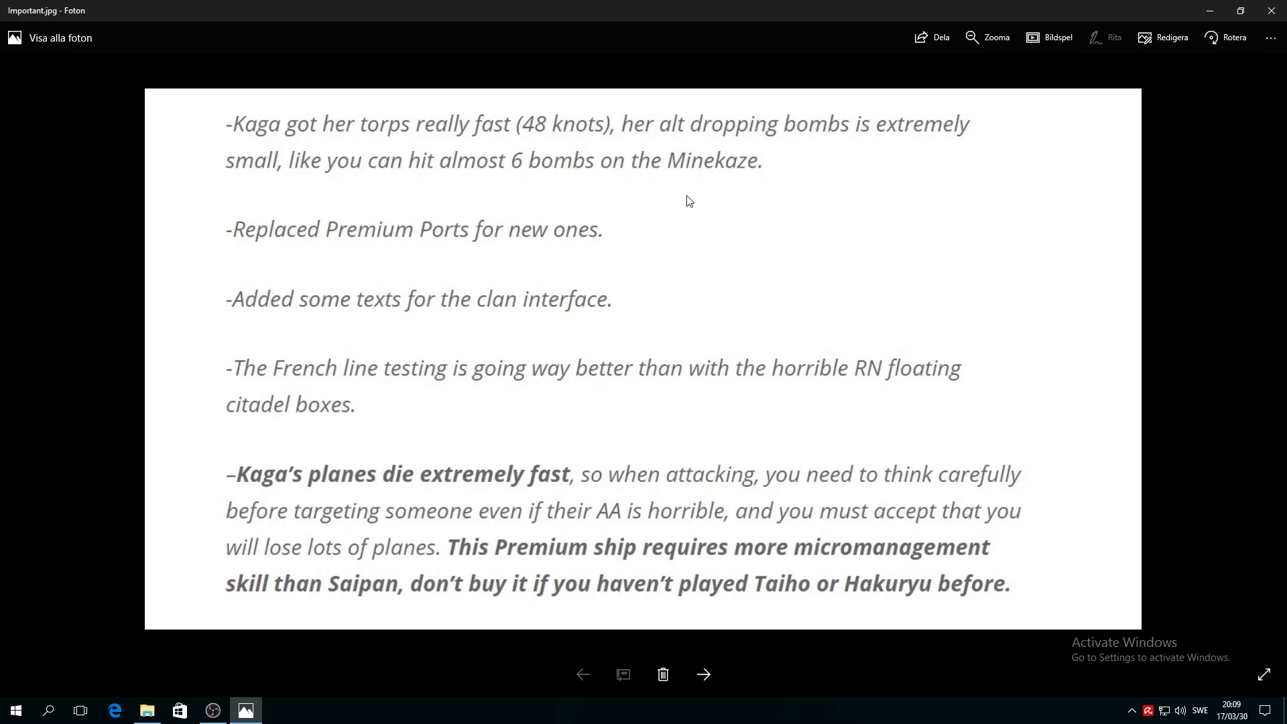
mouse_move(606, 192)
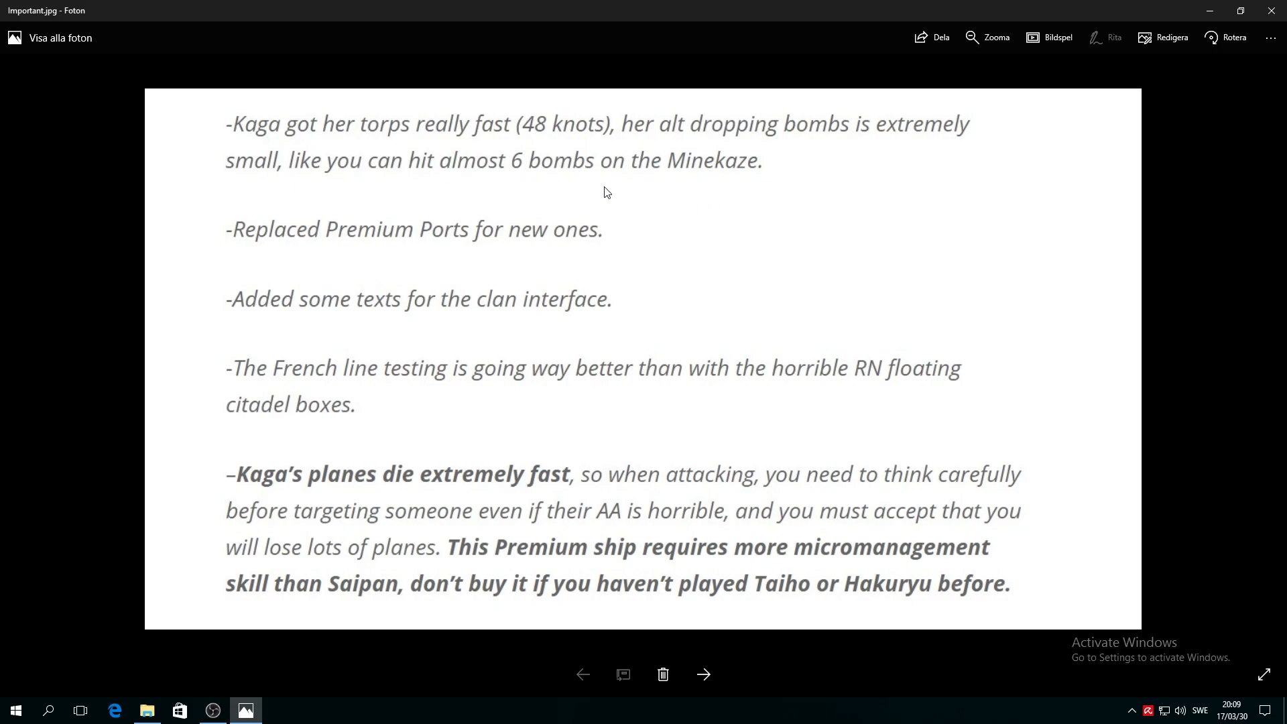
mouse_move(625, 273)
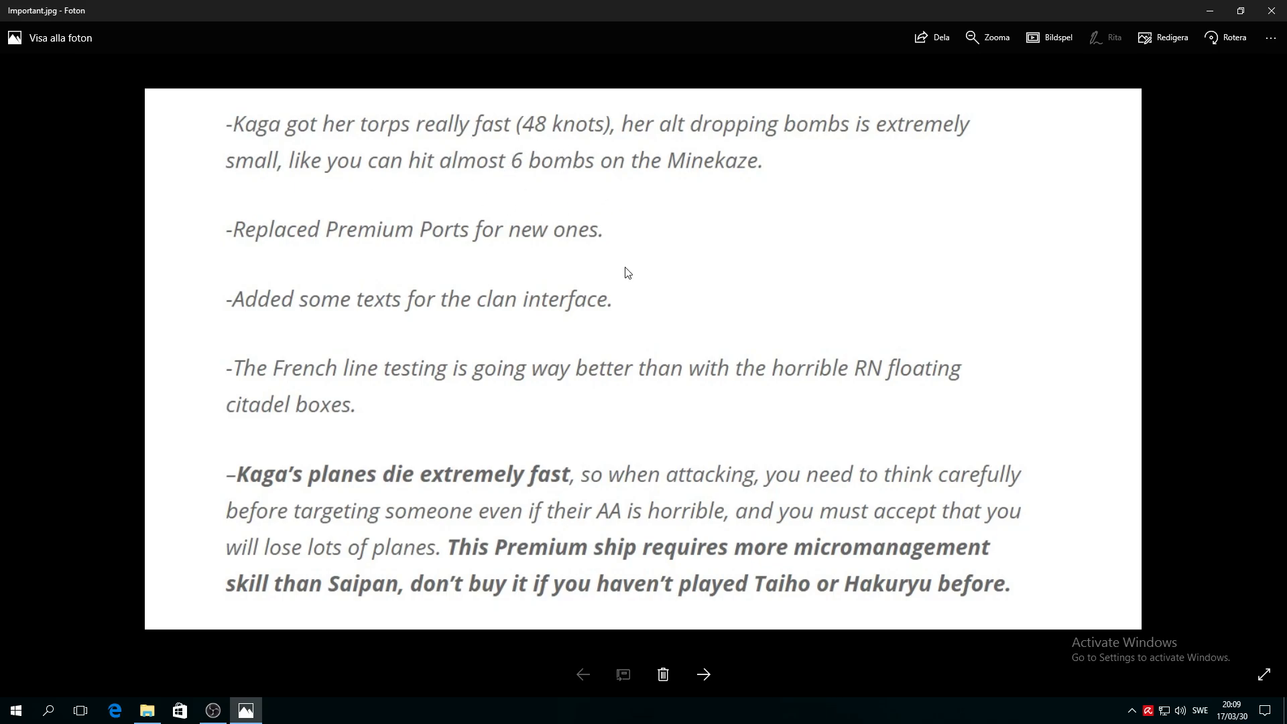
Advance from Important.jpg to the Kaga.jpg harbour artwork
left_click(703, 674)
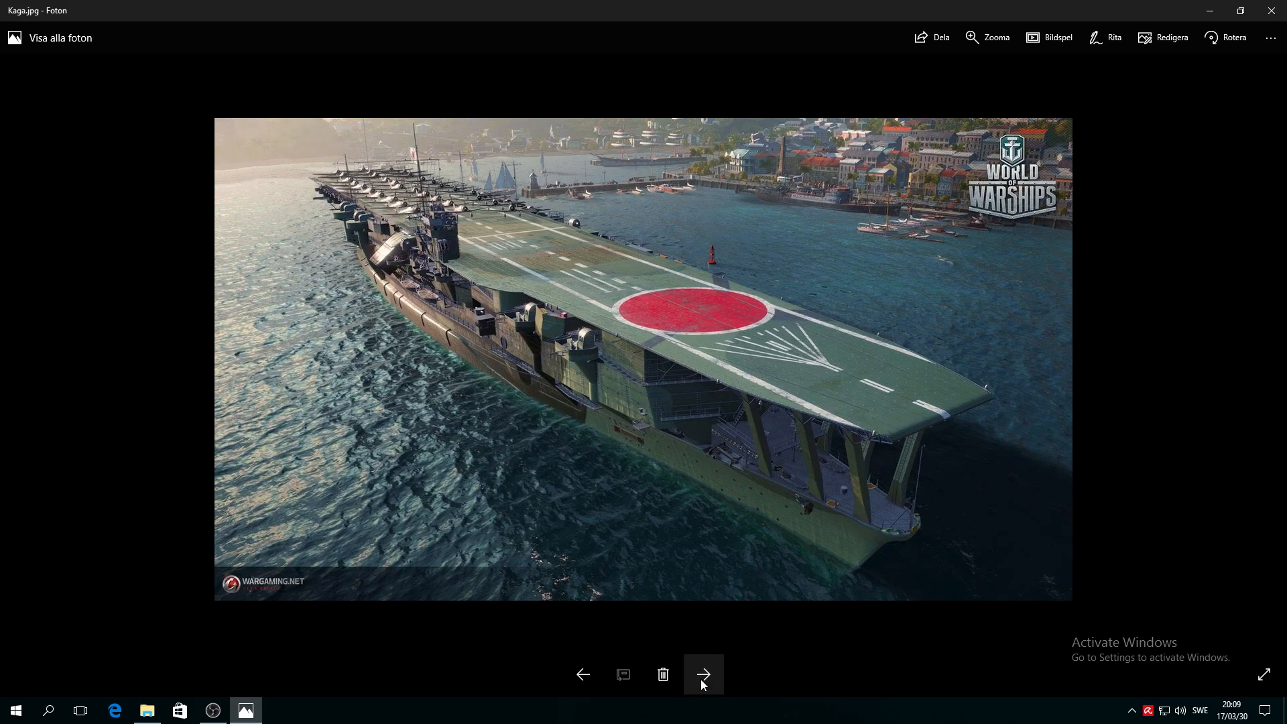
mouse_move(503, 244)
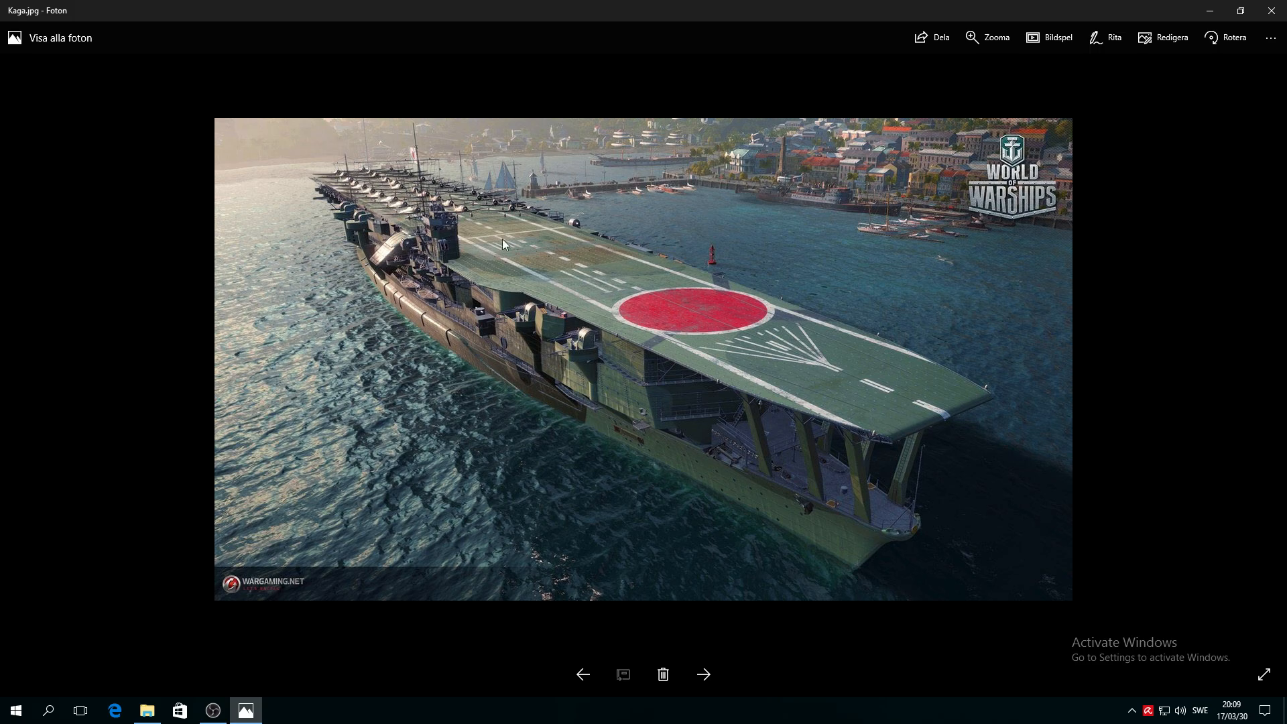
mouse_move(621, 432)
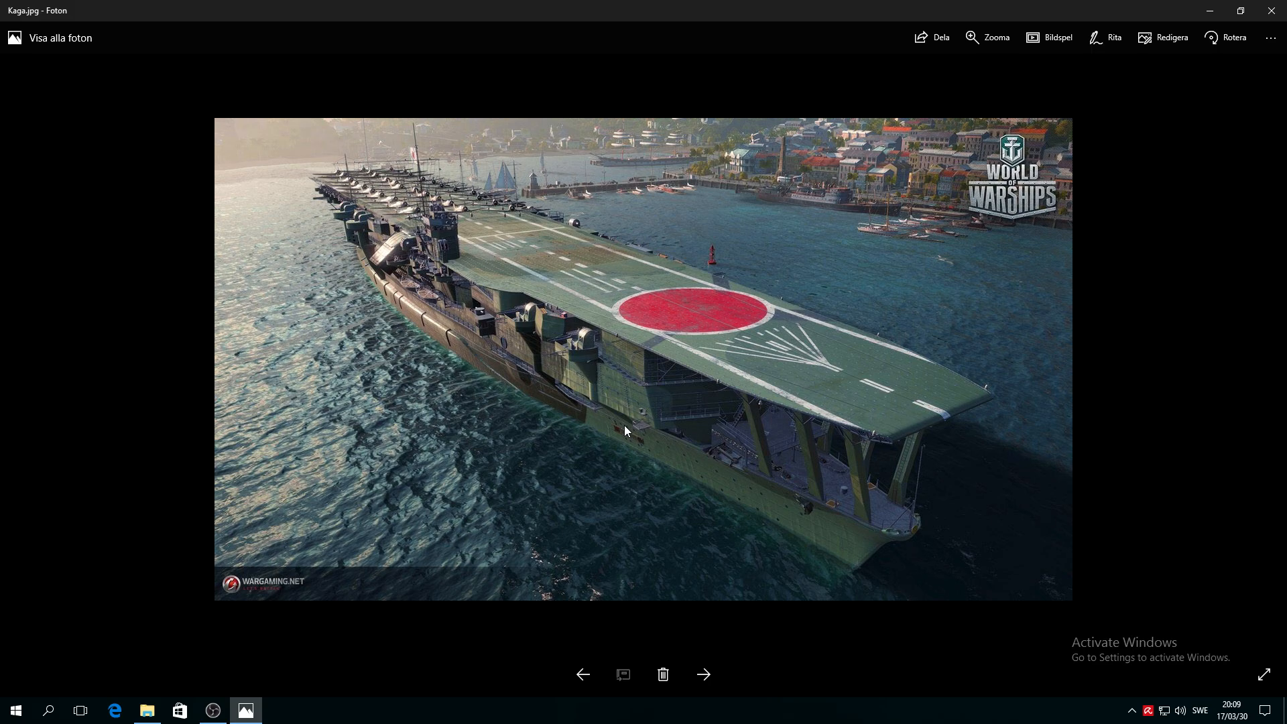
mouse_move(661, 427)
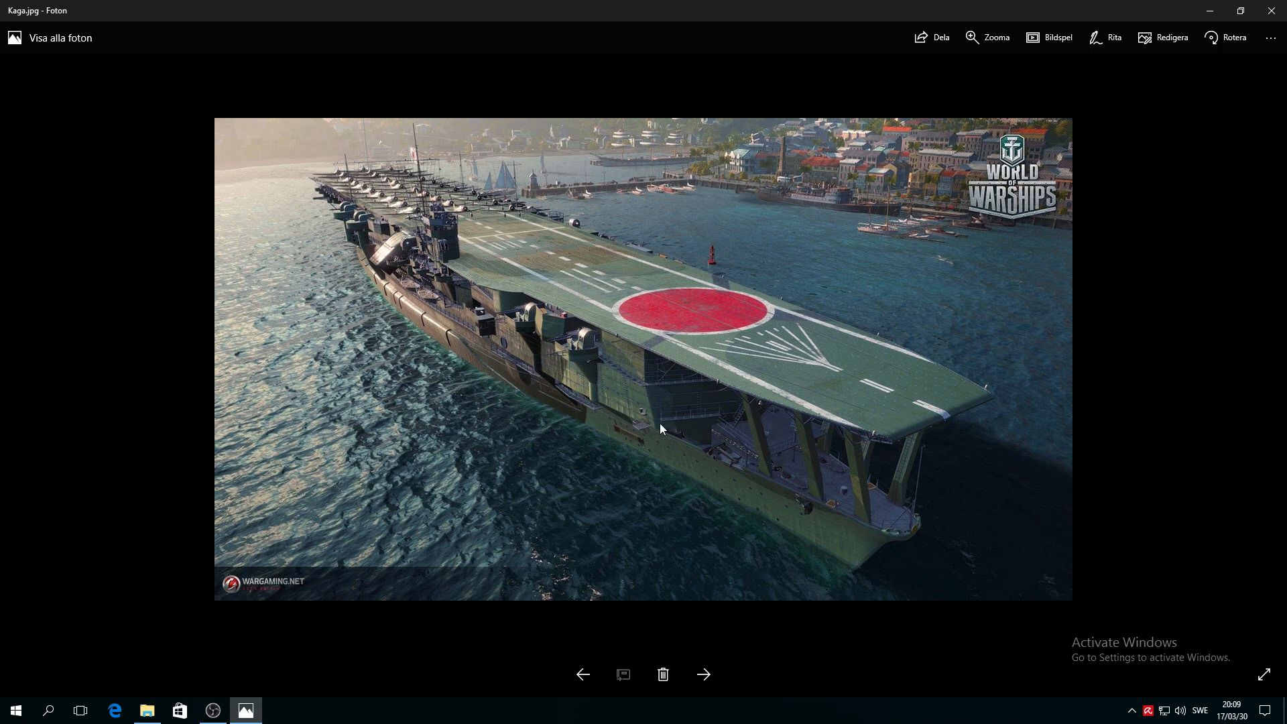
mouse_move(373, 363)
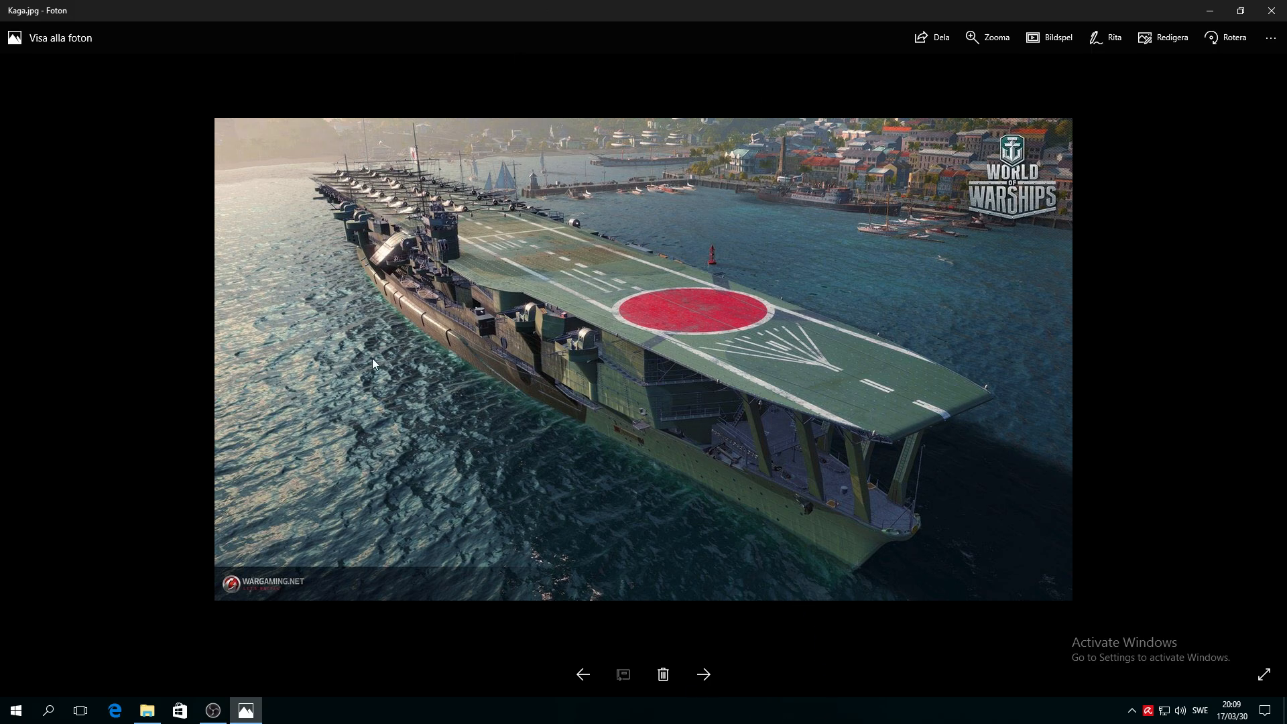
mouse_move(489, 434)
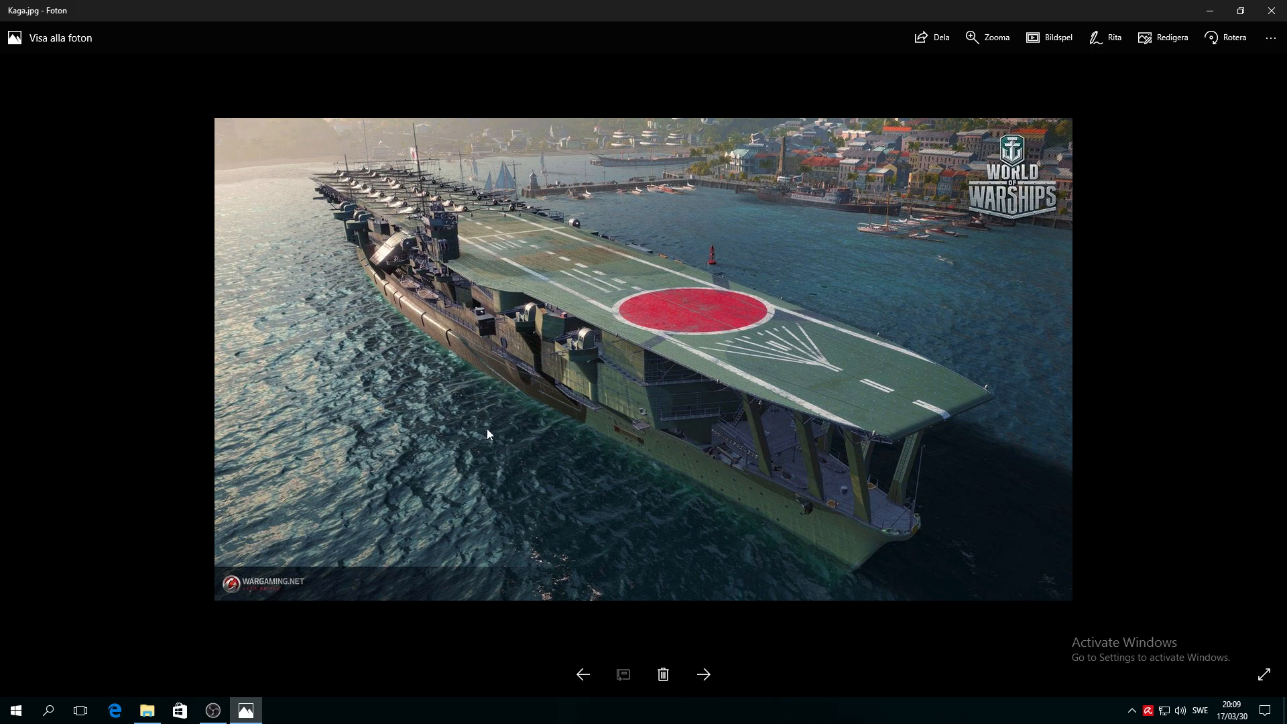
mouse_move(671, 564)
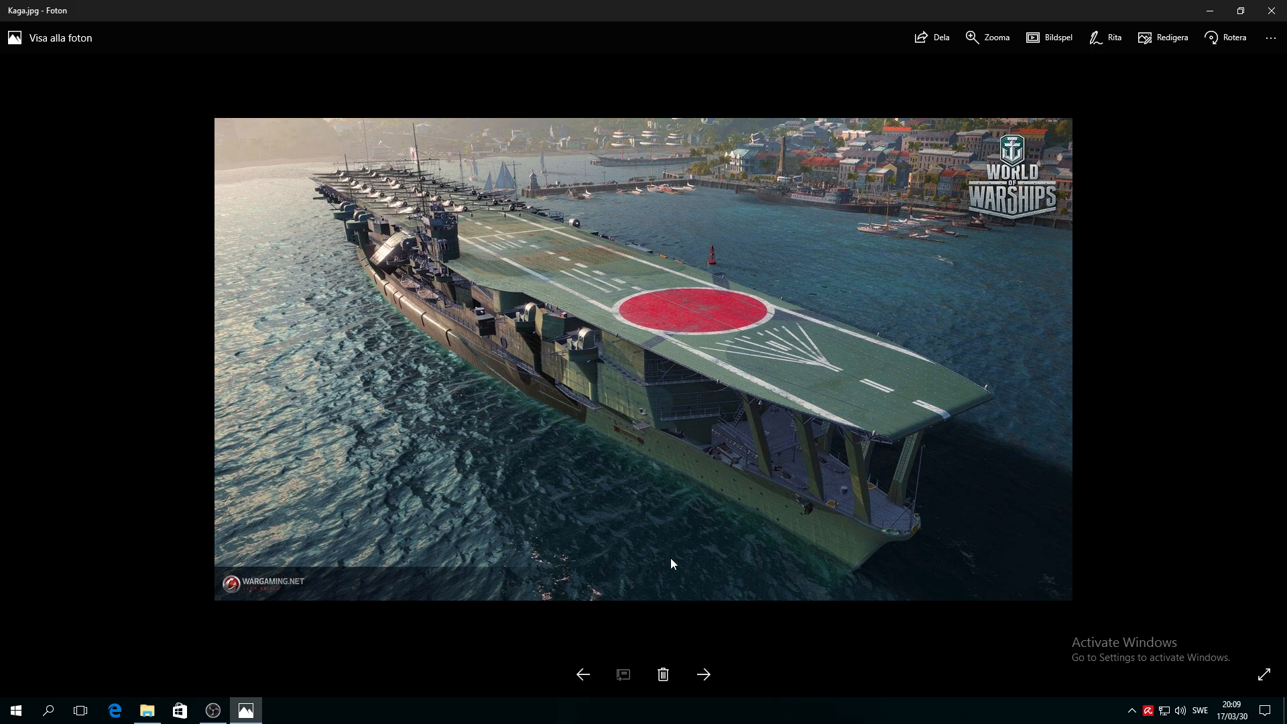
mouse_move(745, 692)
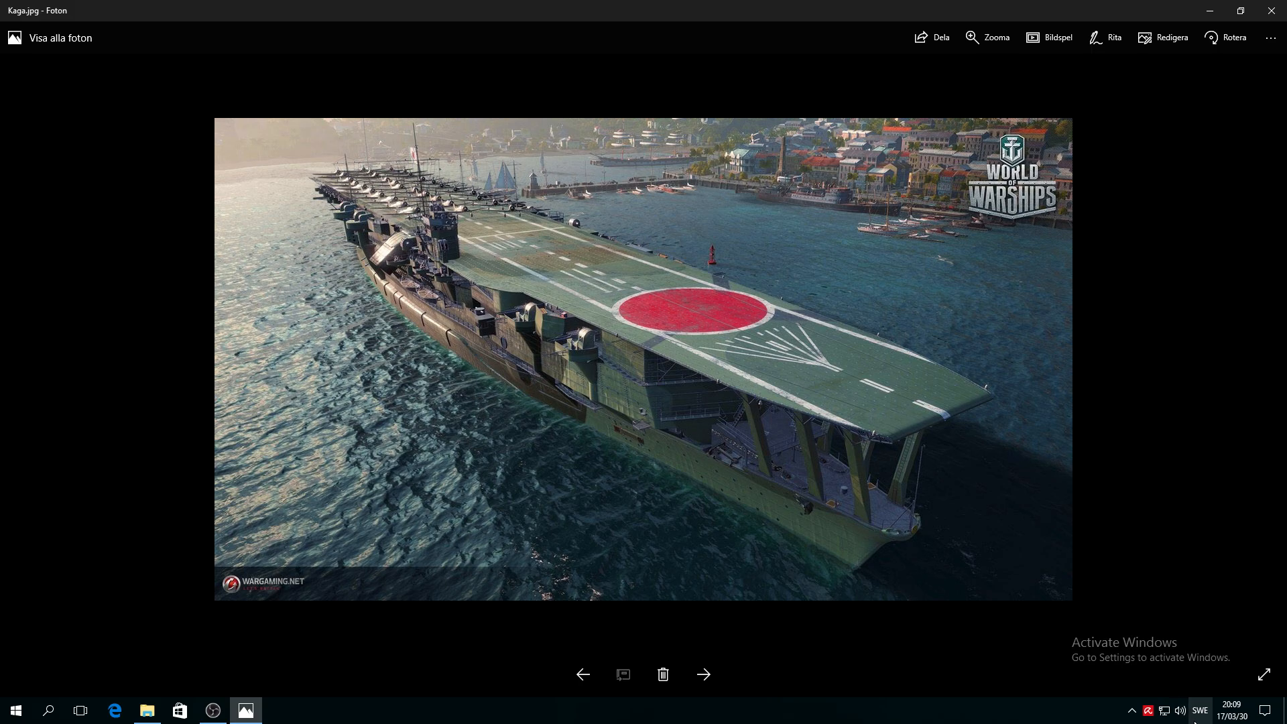
mouse_move(703, 674)
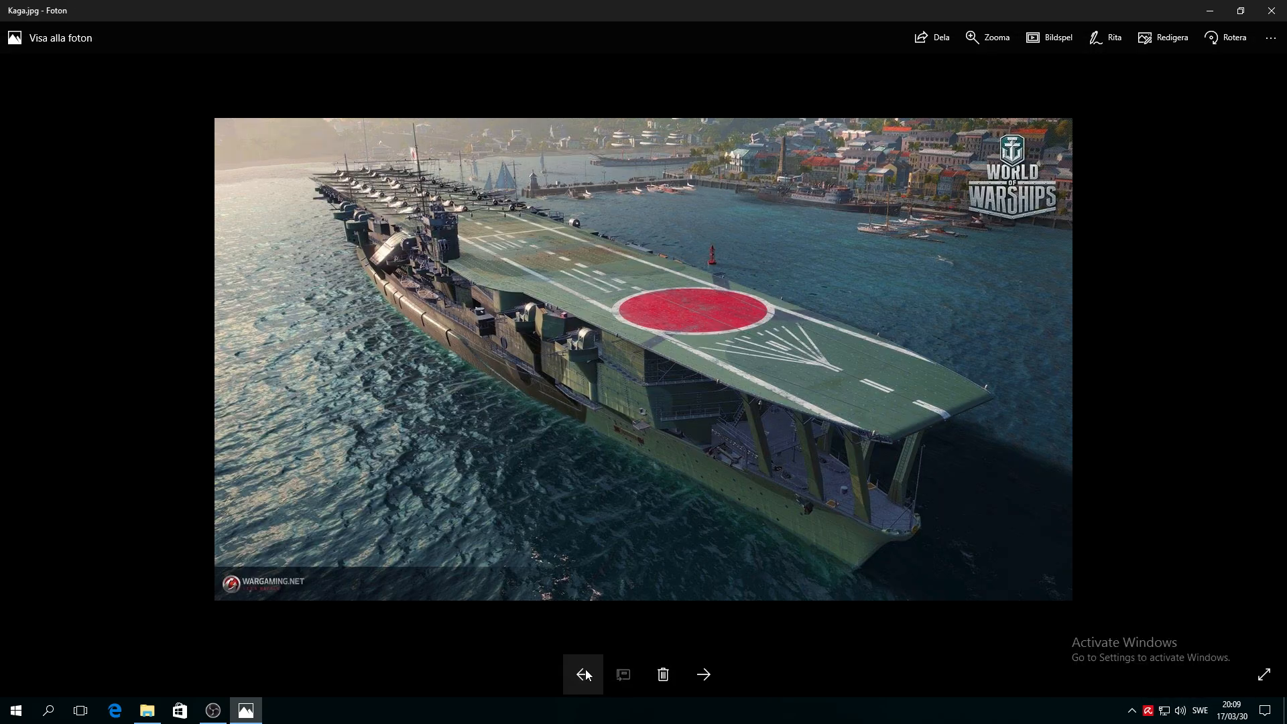
Switch to kagap1.jpg, the side-view Kaga render on a white background
left_click(703, 673)
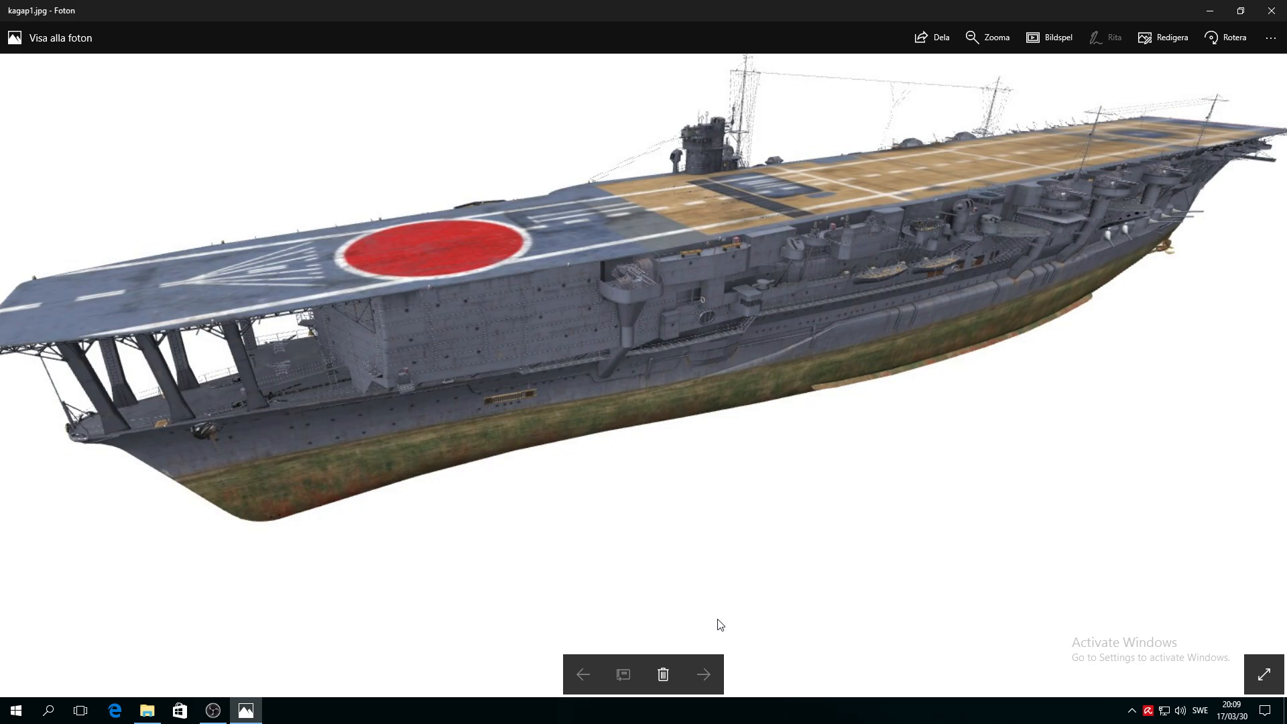
mouse_move(702, 559)
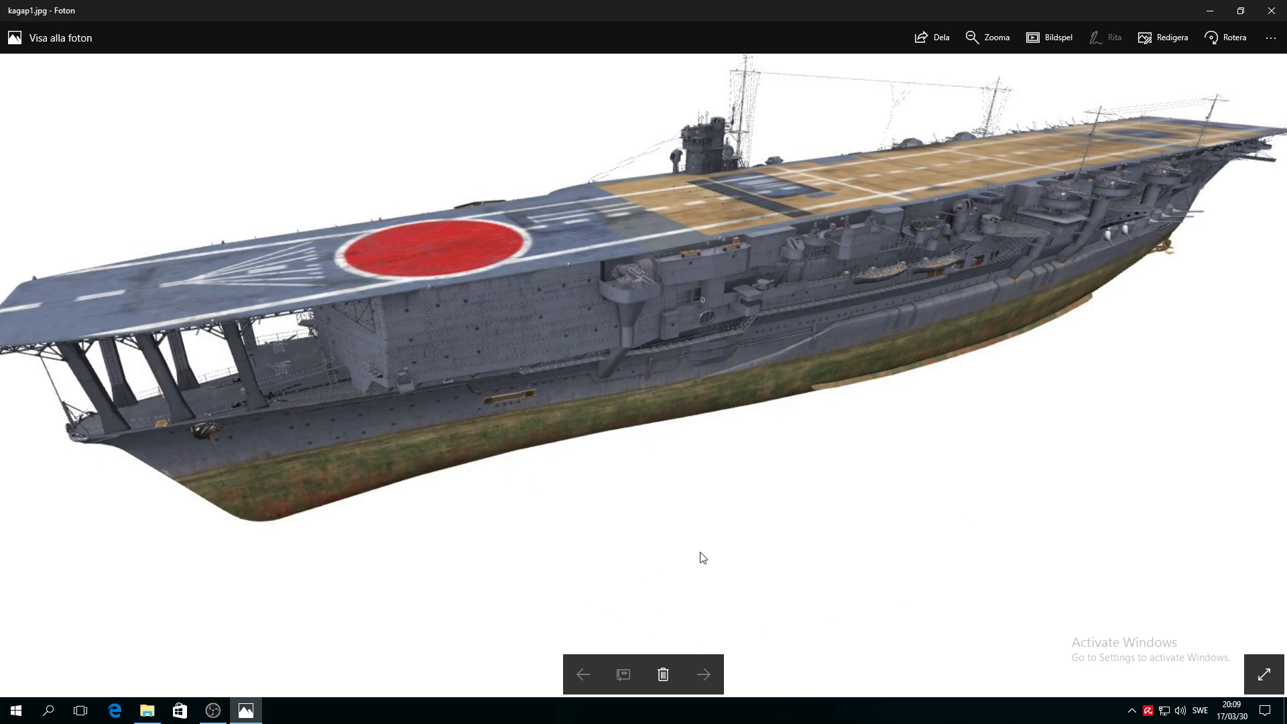
mouse_move(698, 564)
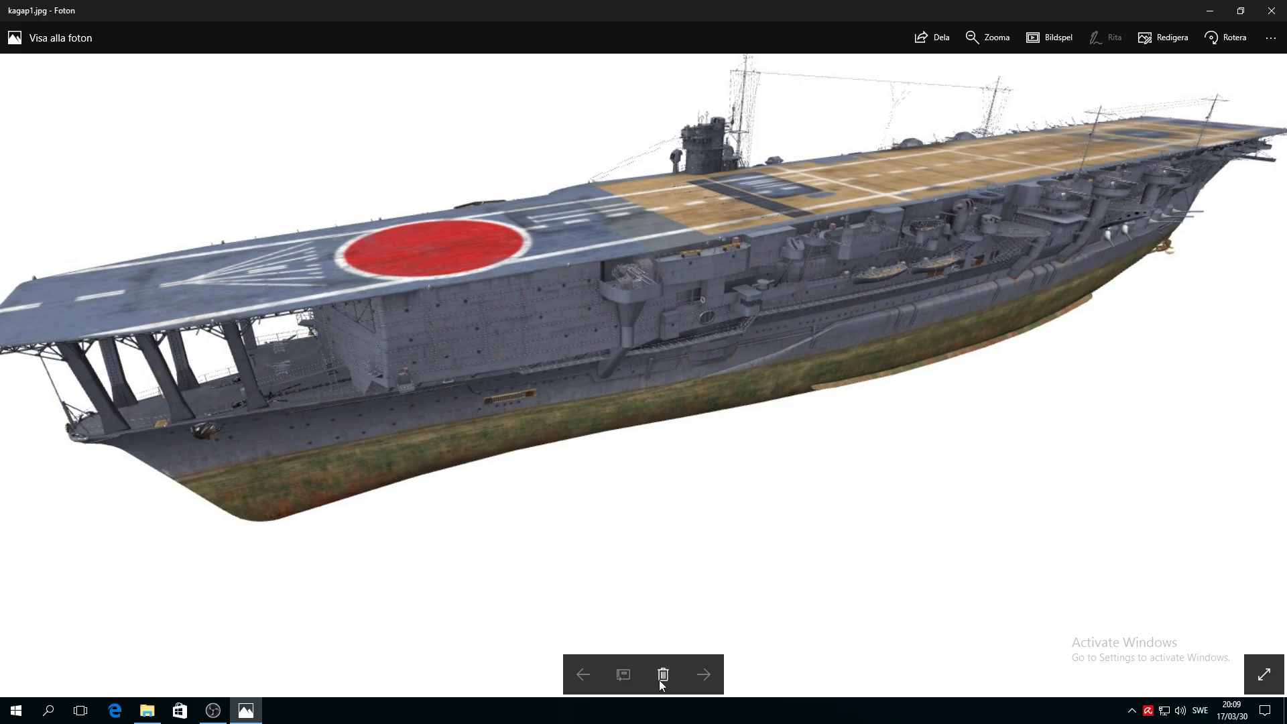
mouse_move(596, 668)
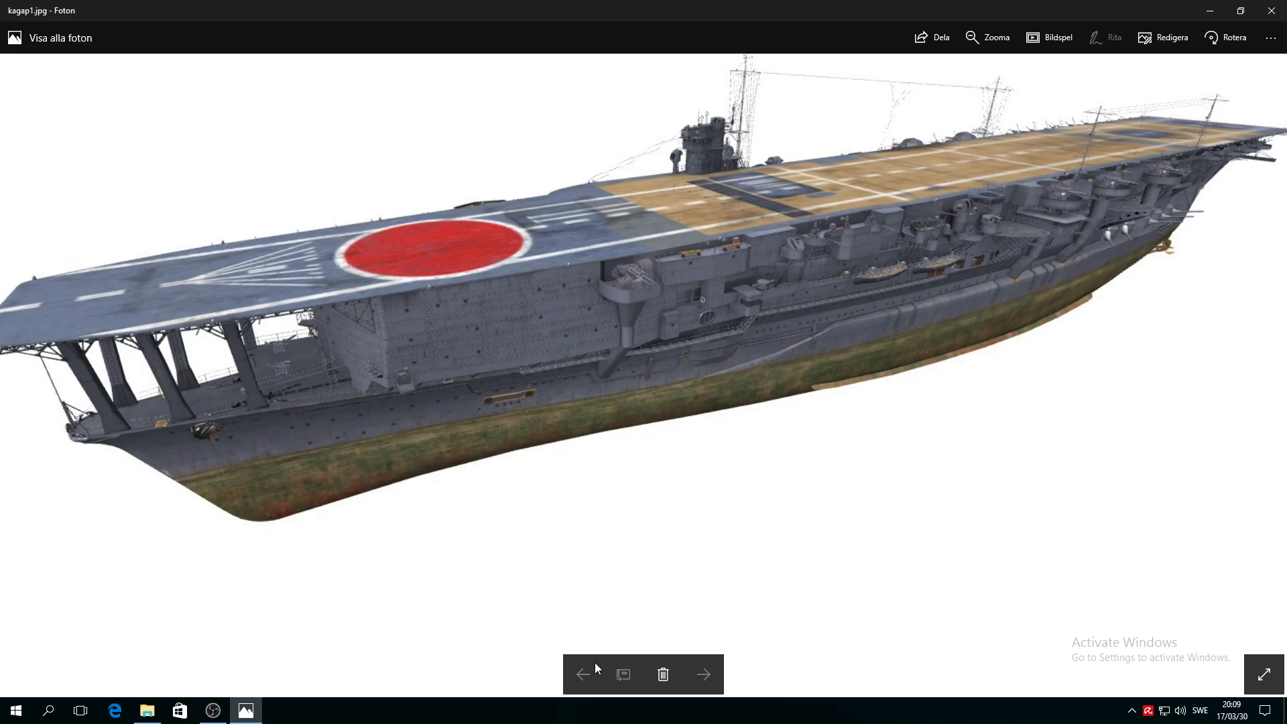
Advance past the kagap2.jpg broadside render to kagap3.jpg's top-down flight deck view
left_click(703, 673)
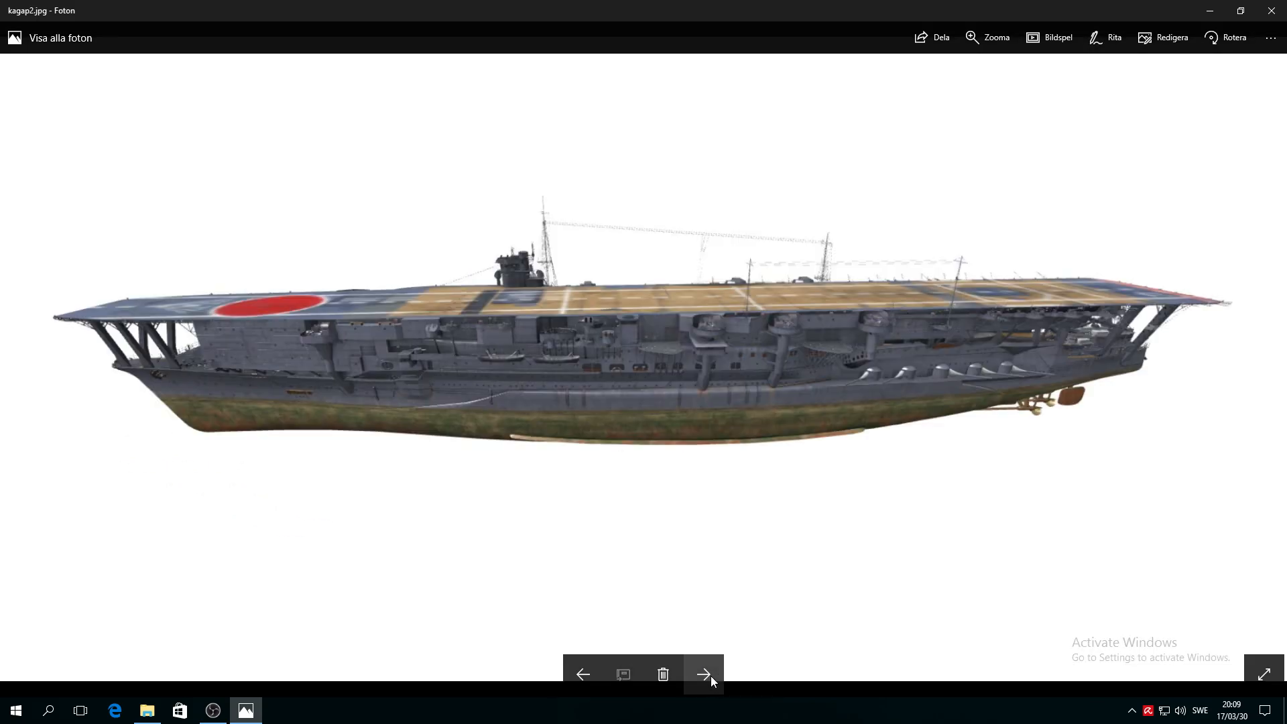
left_click(701, 673)
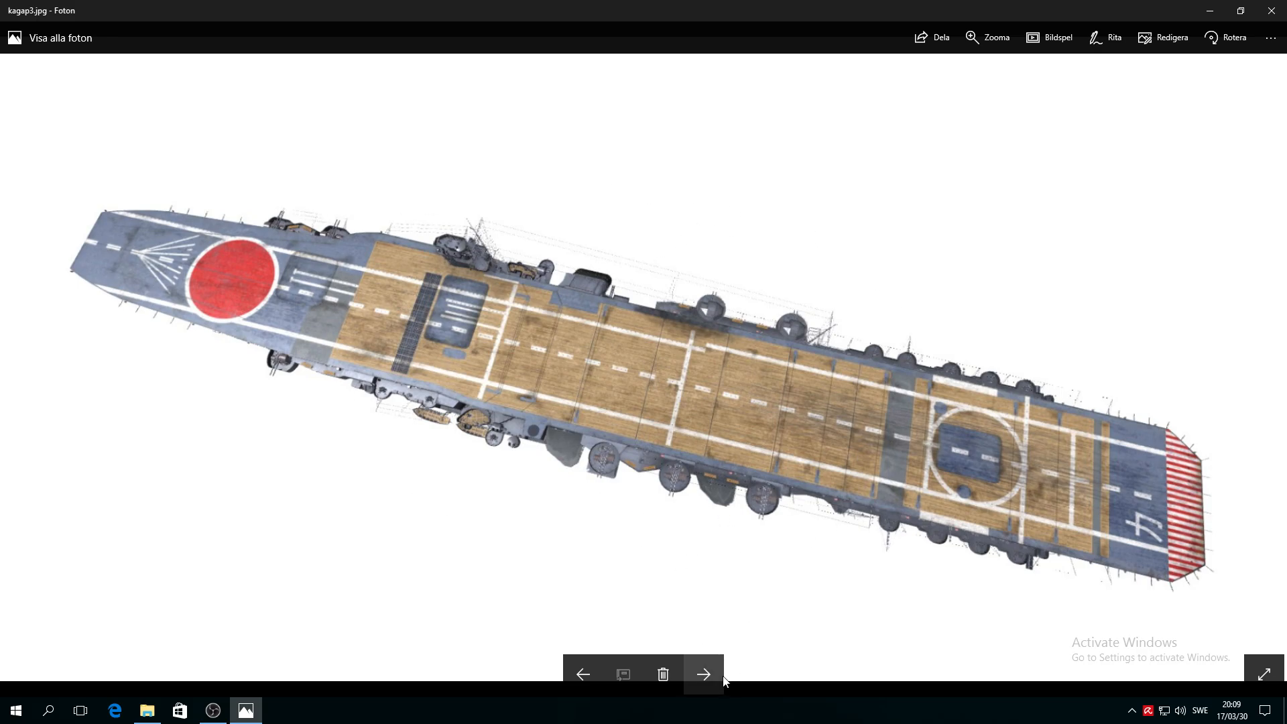
mouse_move(702, 672)
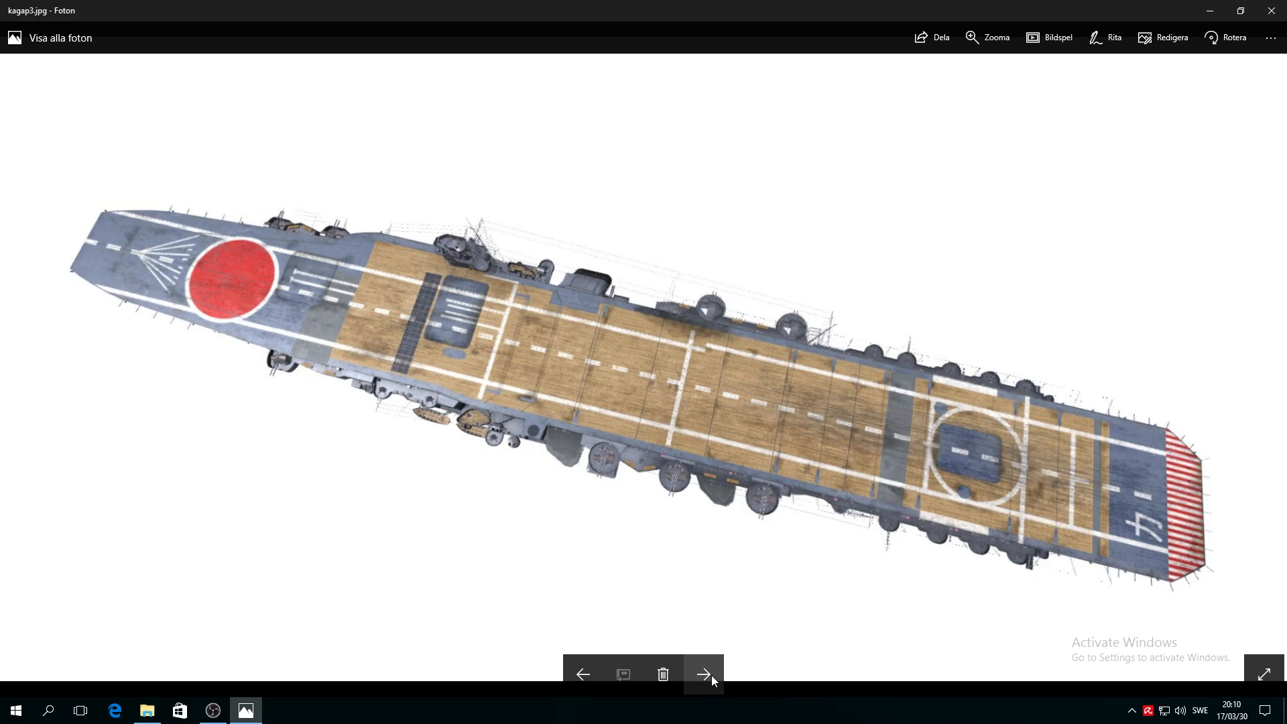
mouse_move(653, 534)
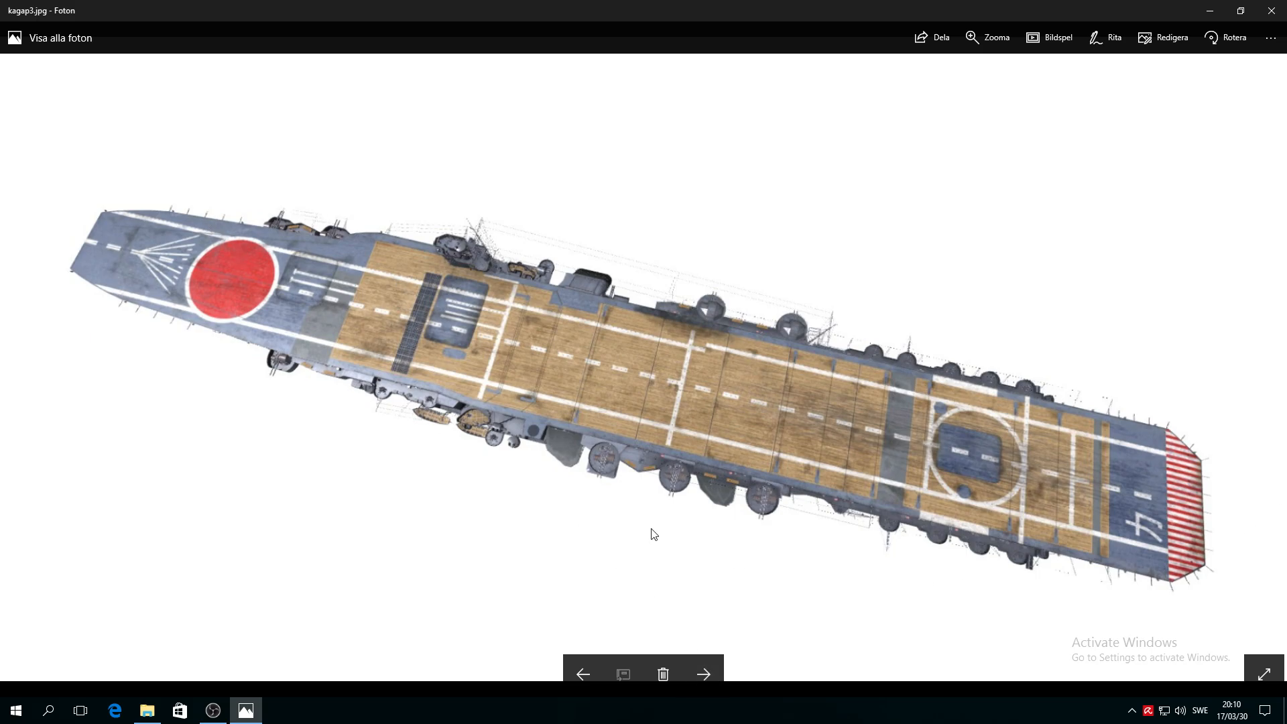
mouse_move(463, 620)
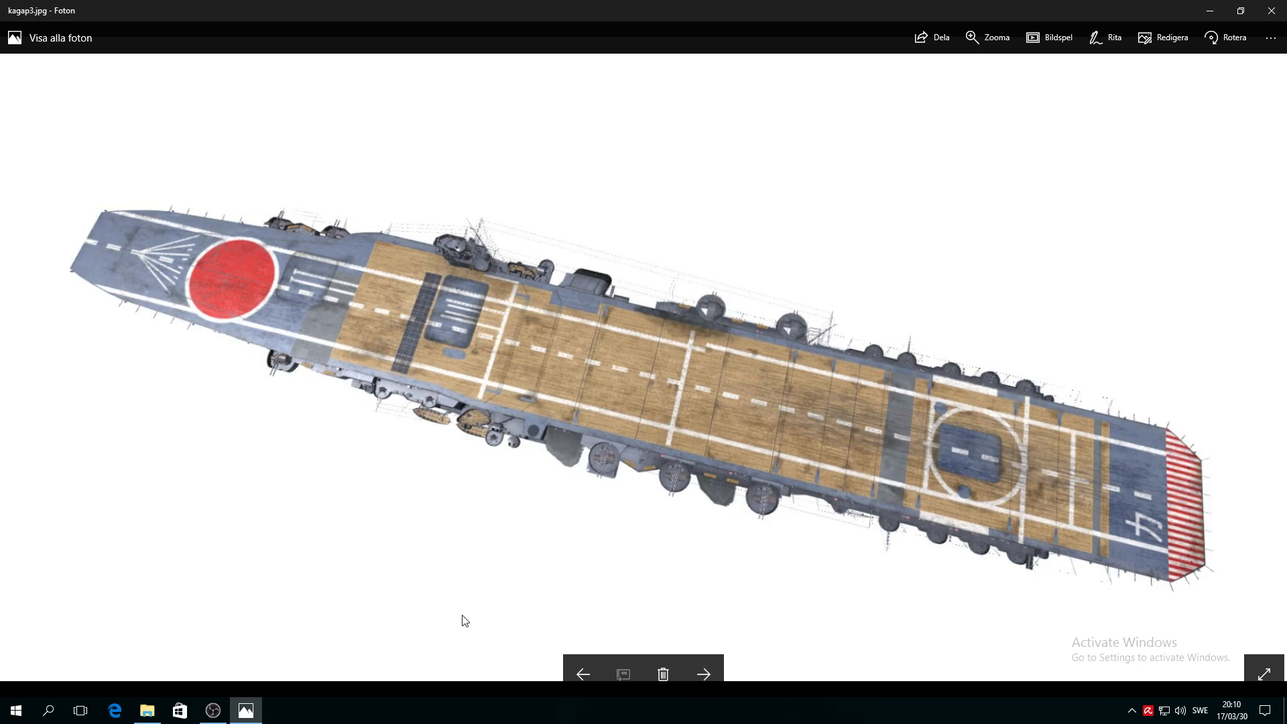
mouse_move(476, 712)
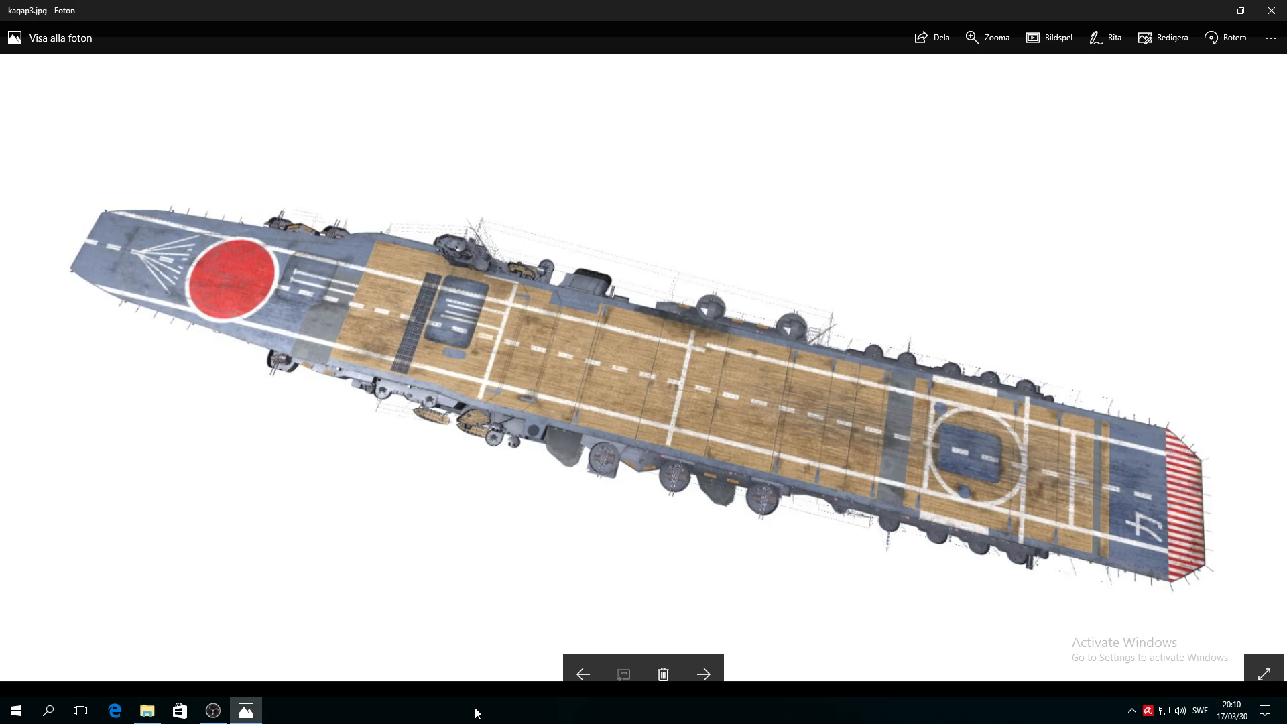